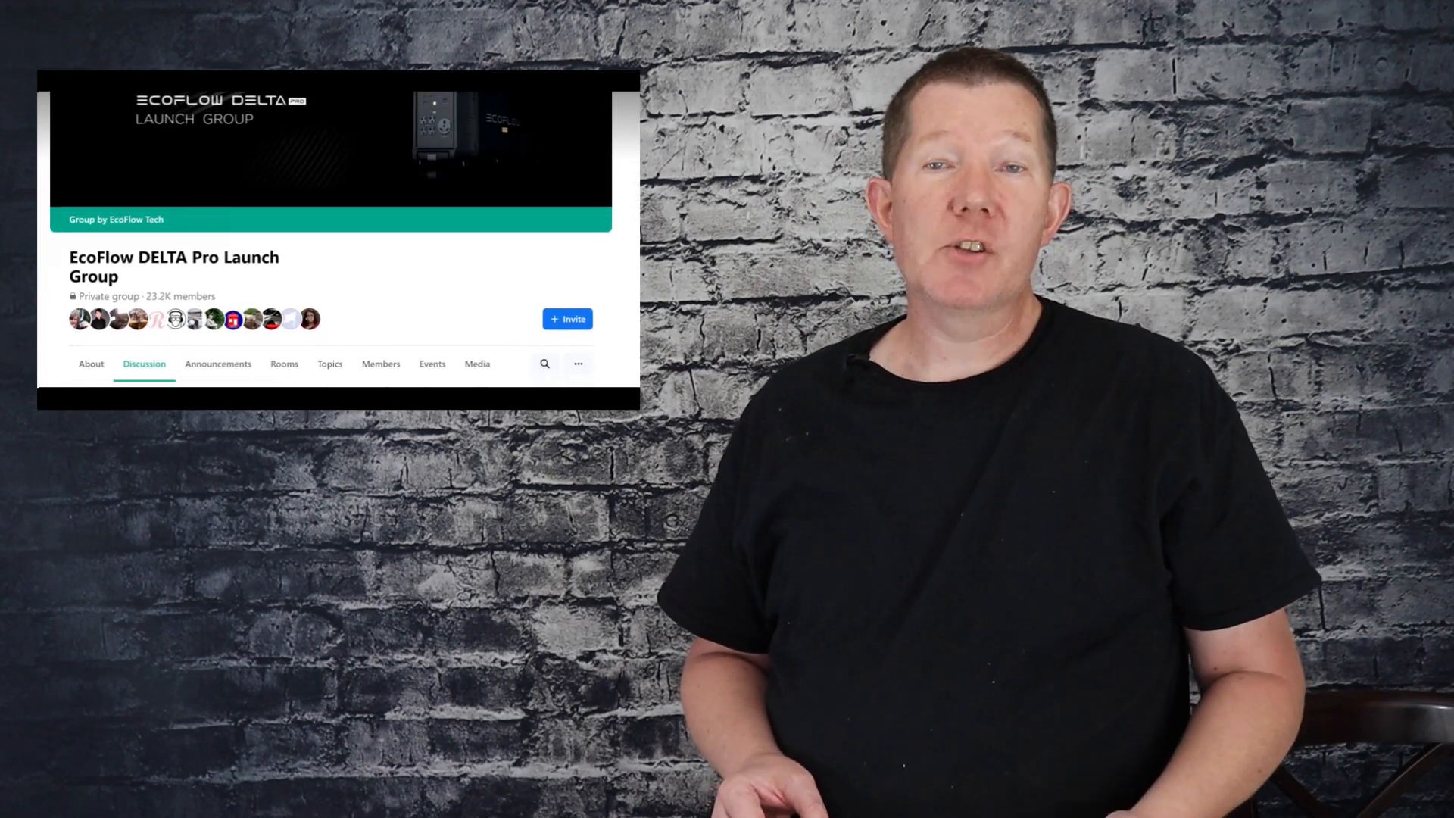
# - Scroll down the load calculator toward the totals and the Clear All Fields button
pyautogui.scroll(-3)
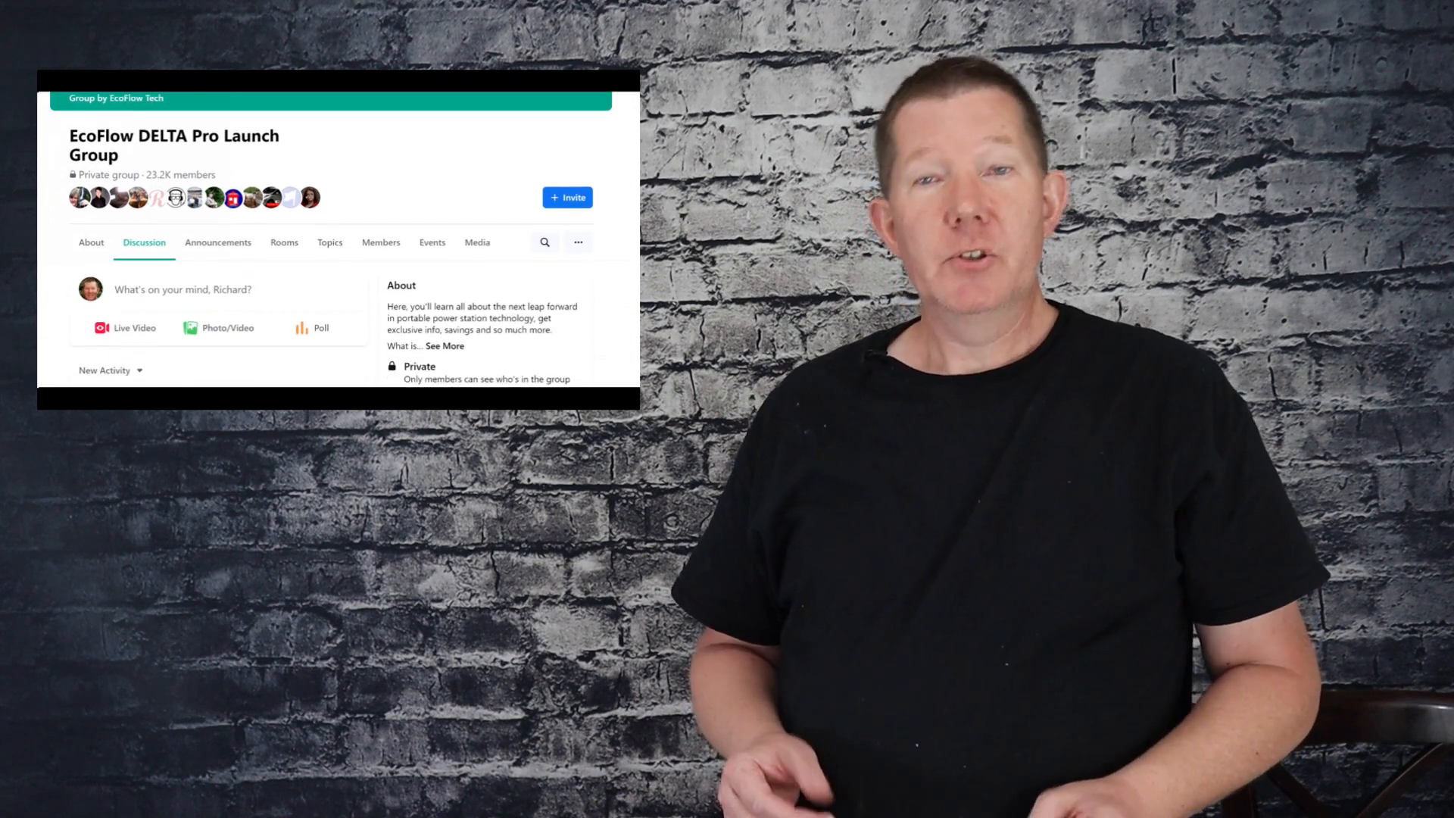
pyautogui.scroll(-3)
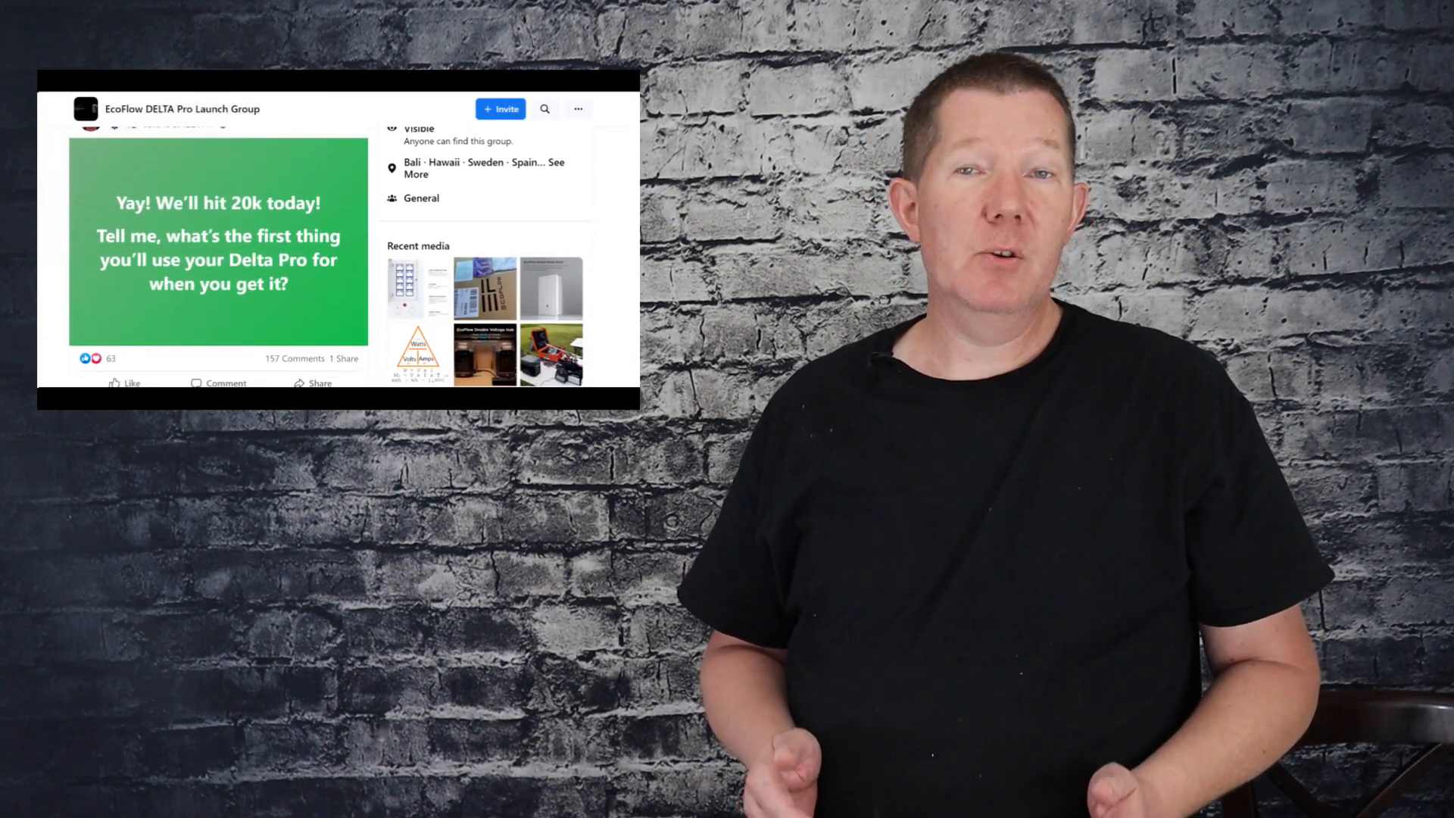
pyautogui.scroll(-3)
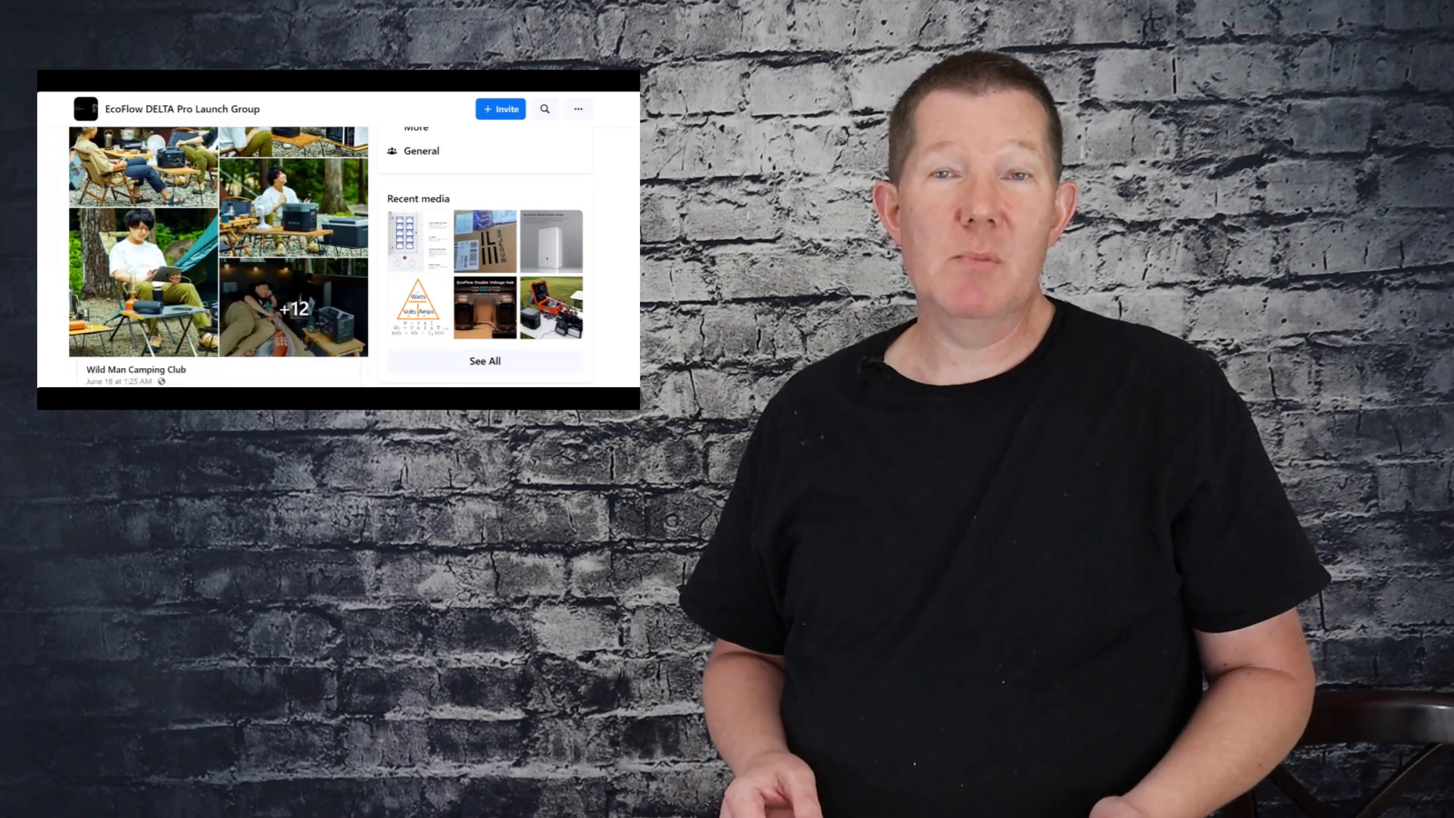
pyautogui.scroll(-3)
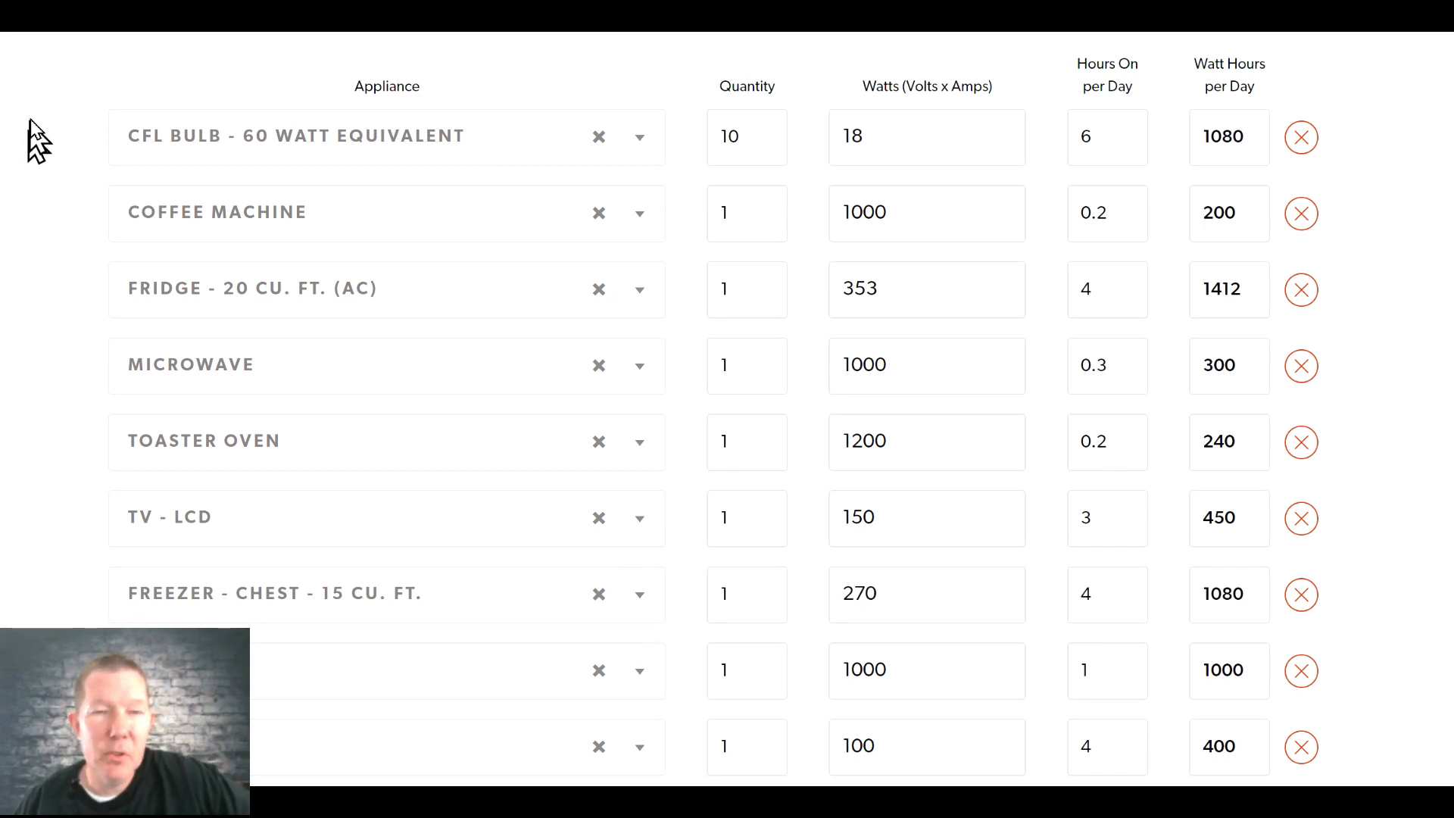
pyautogui.moveTo(39, 110)
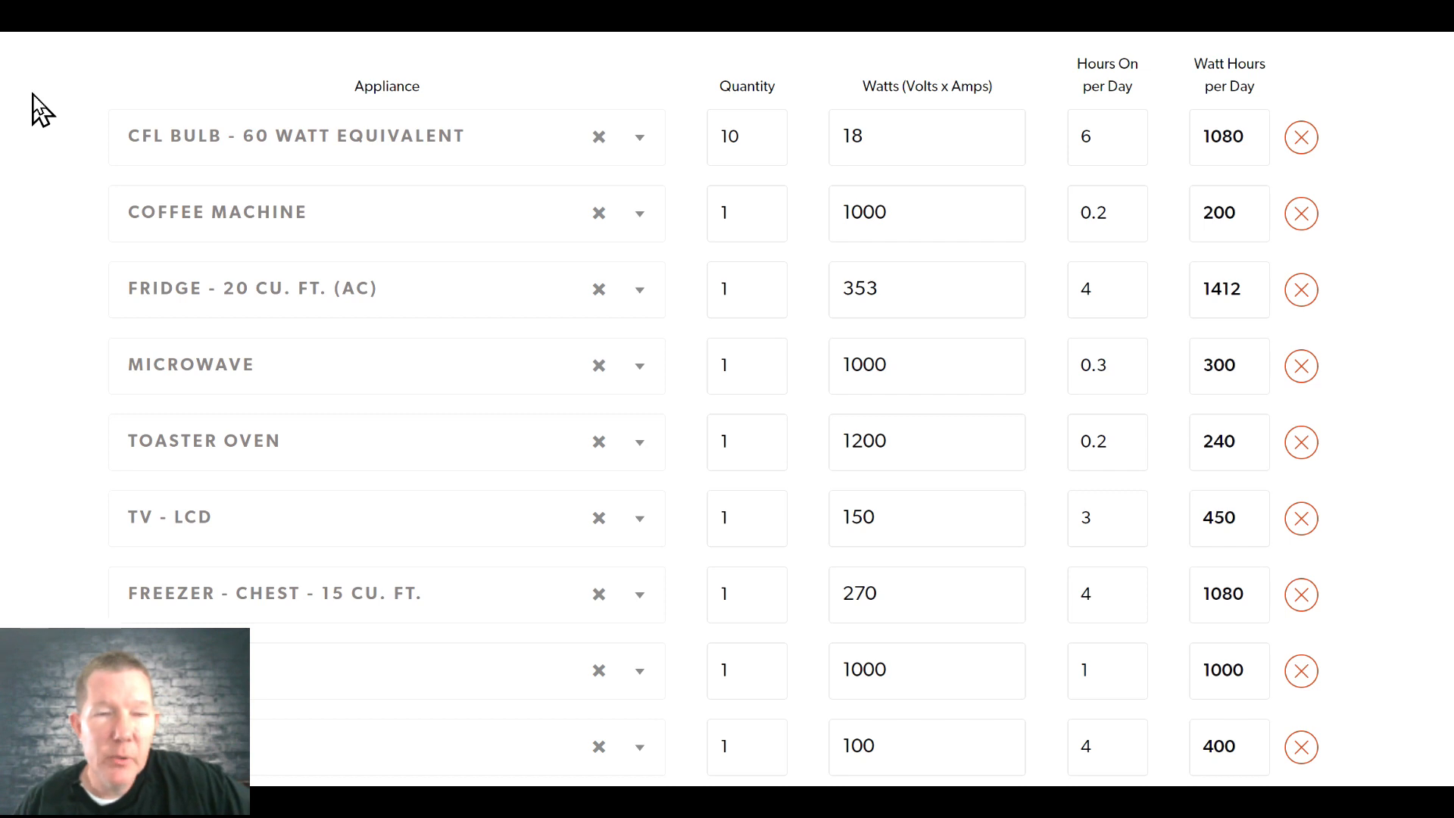
pyautogui.moveTo(47, 130)
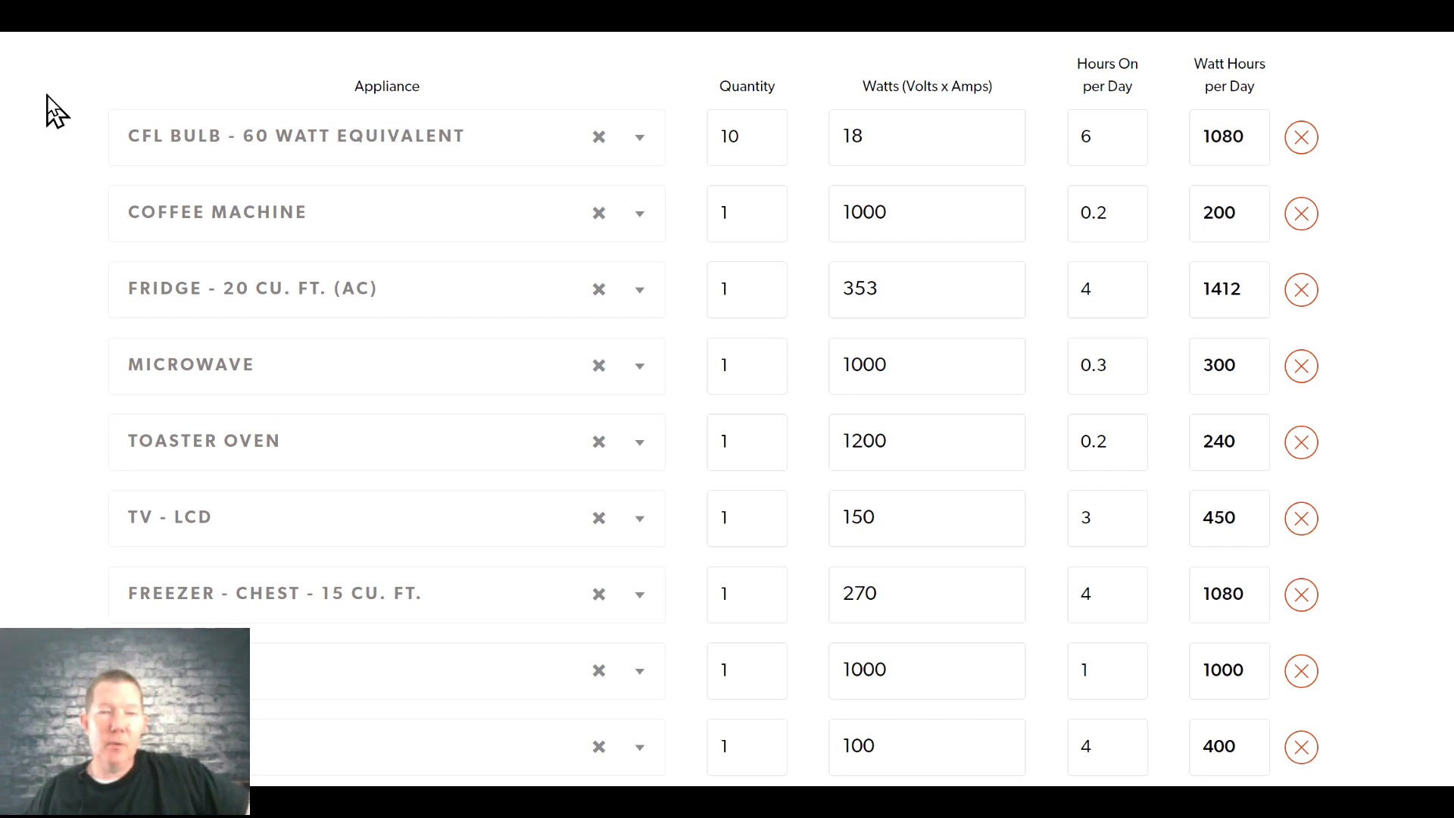
pyautogui.moveTo(148, 97)
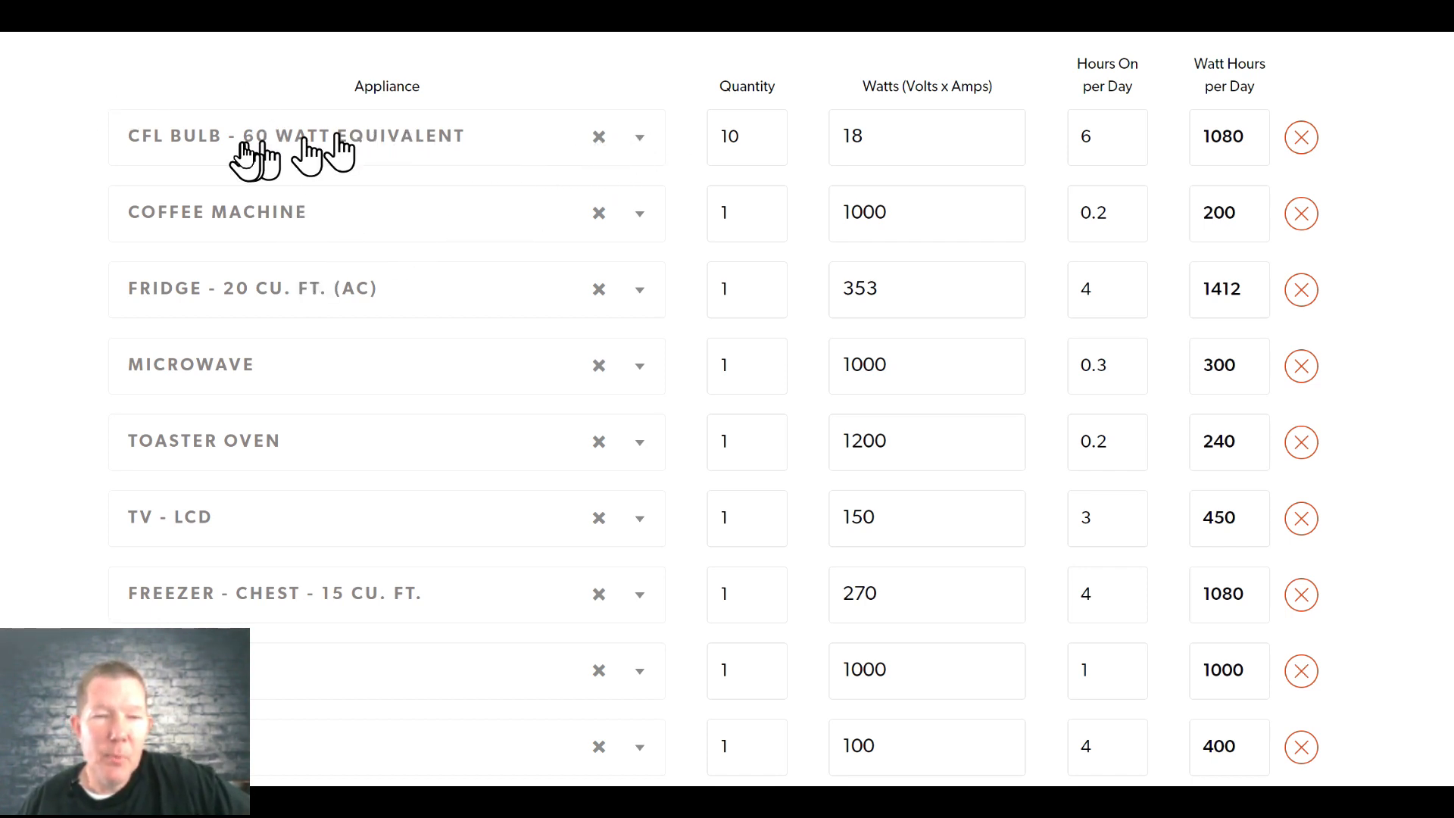
pyautogui.moveTo(332, 218)
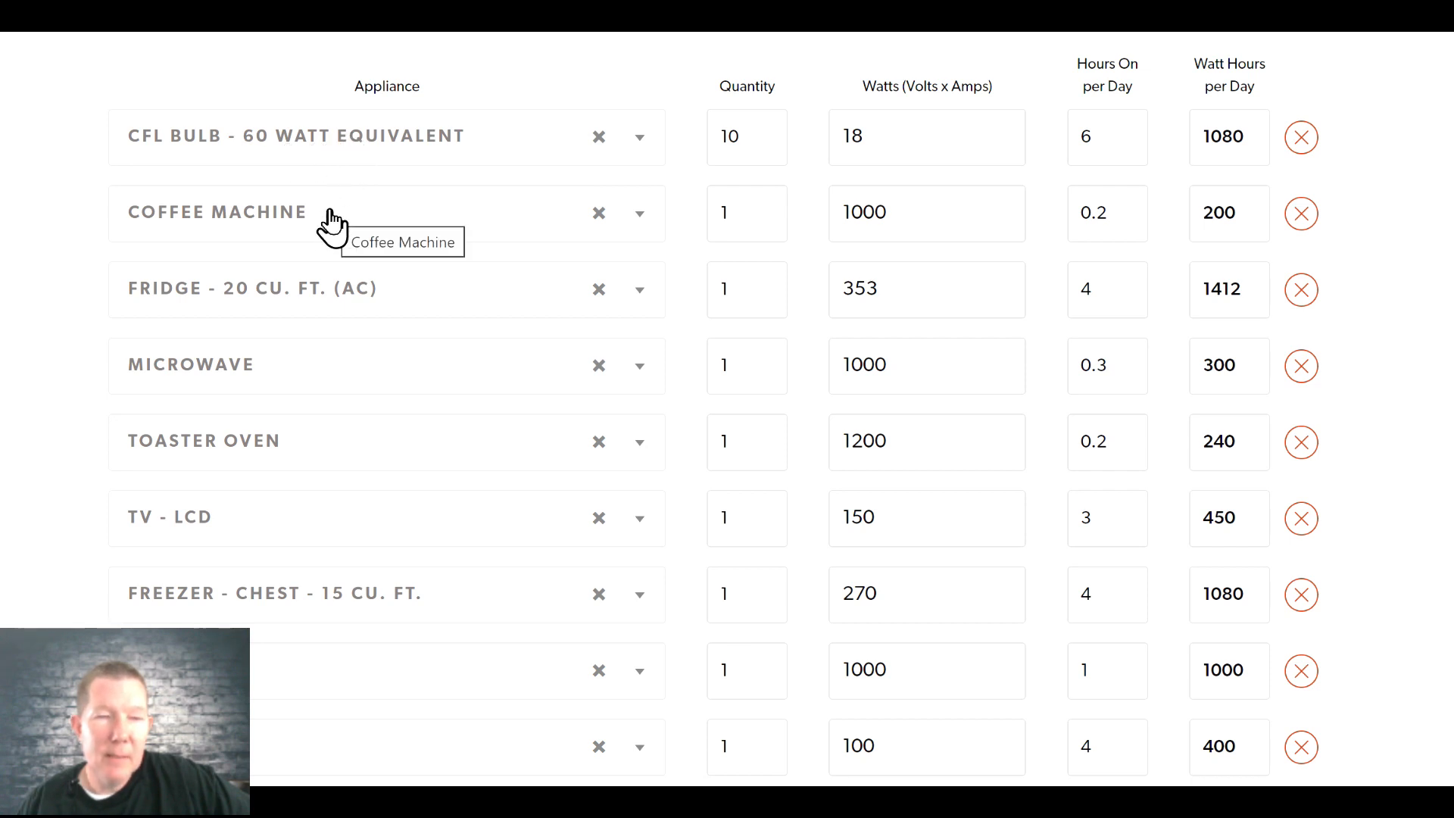
pyautogui.moveTo(264, 699)
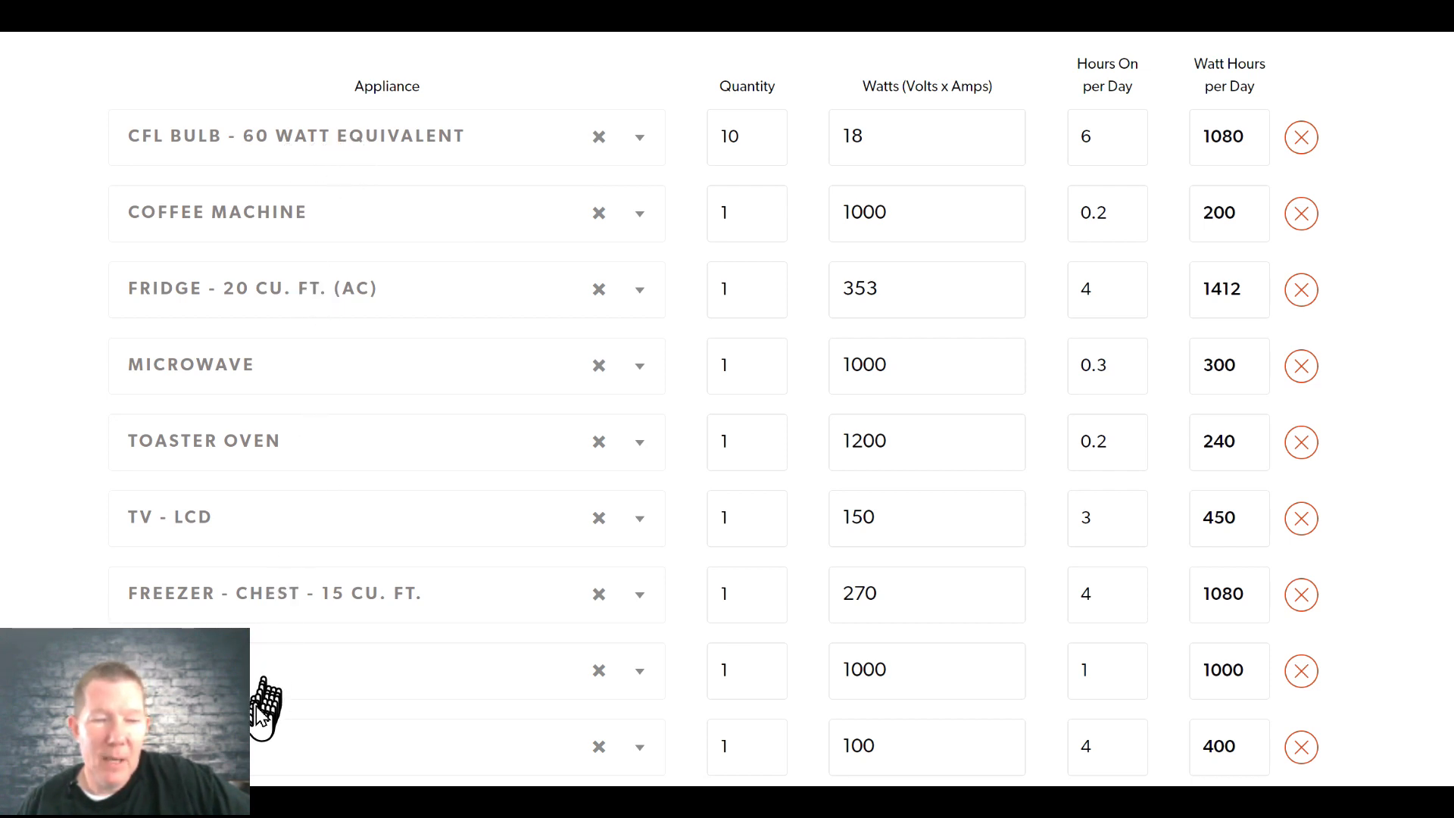
pyautogui.moveTo(324, 153)
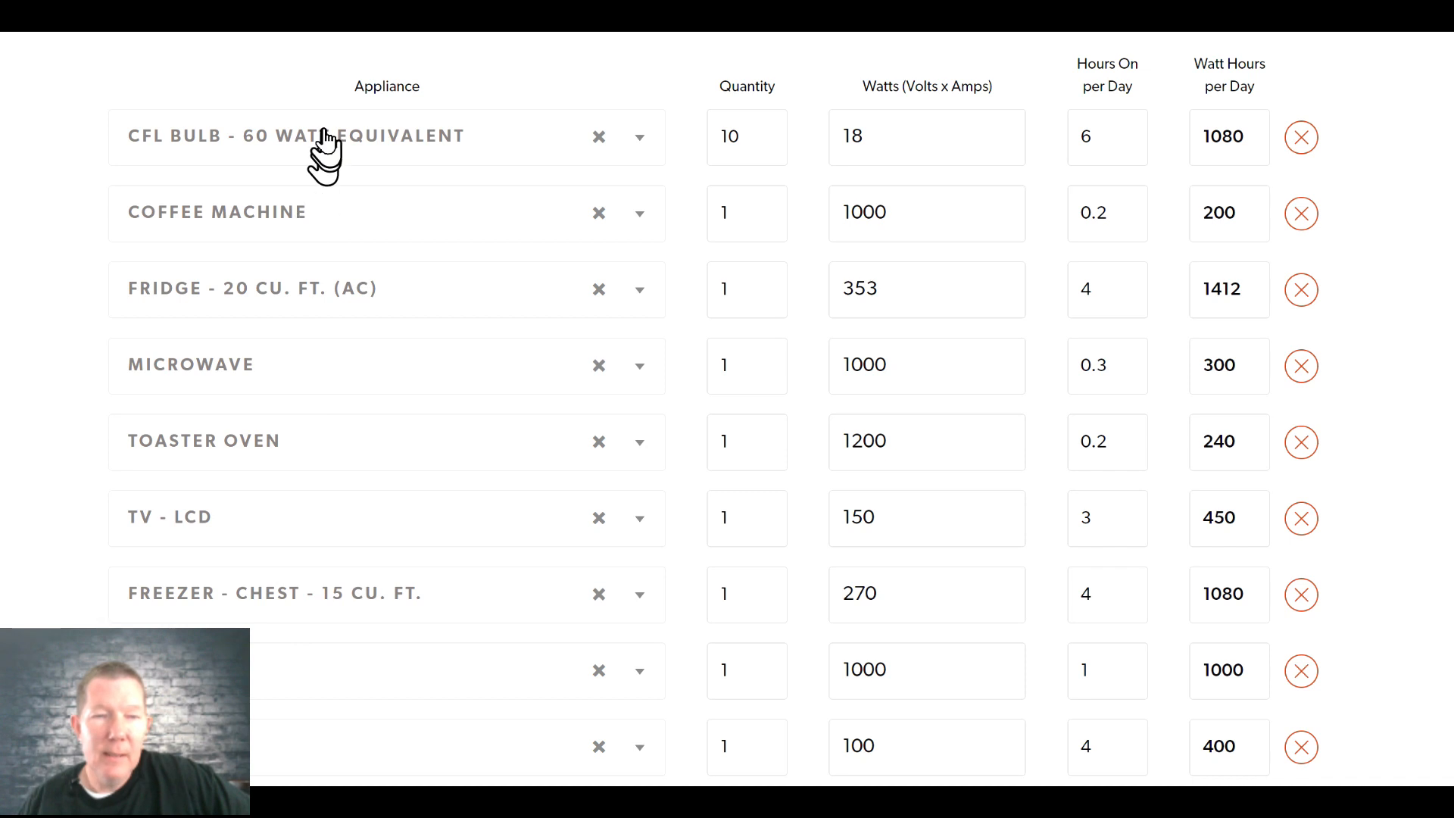
pyautogui.moveTo(408, 380)
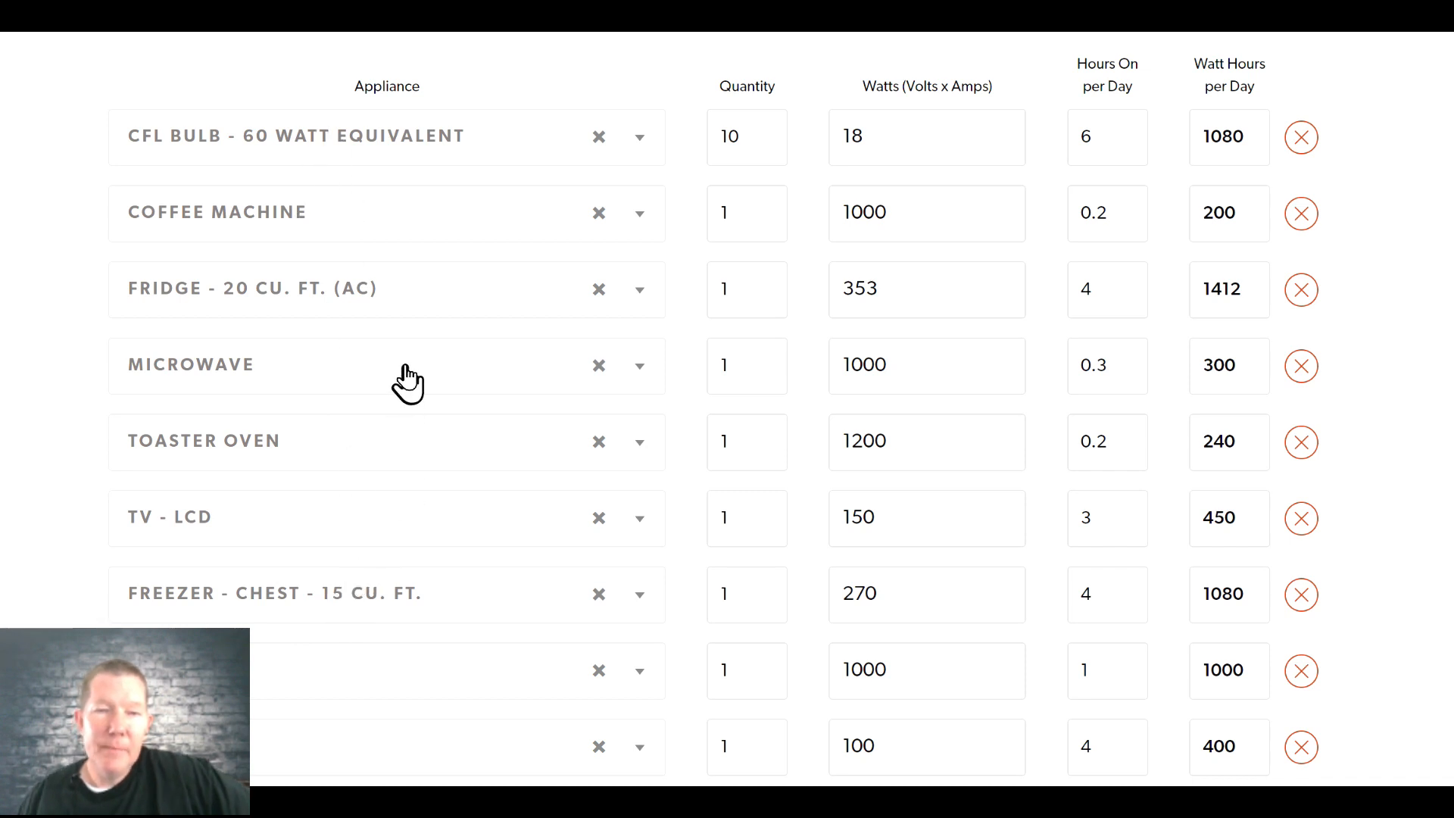
pyautogui.click(639, 136)
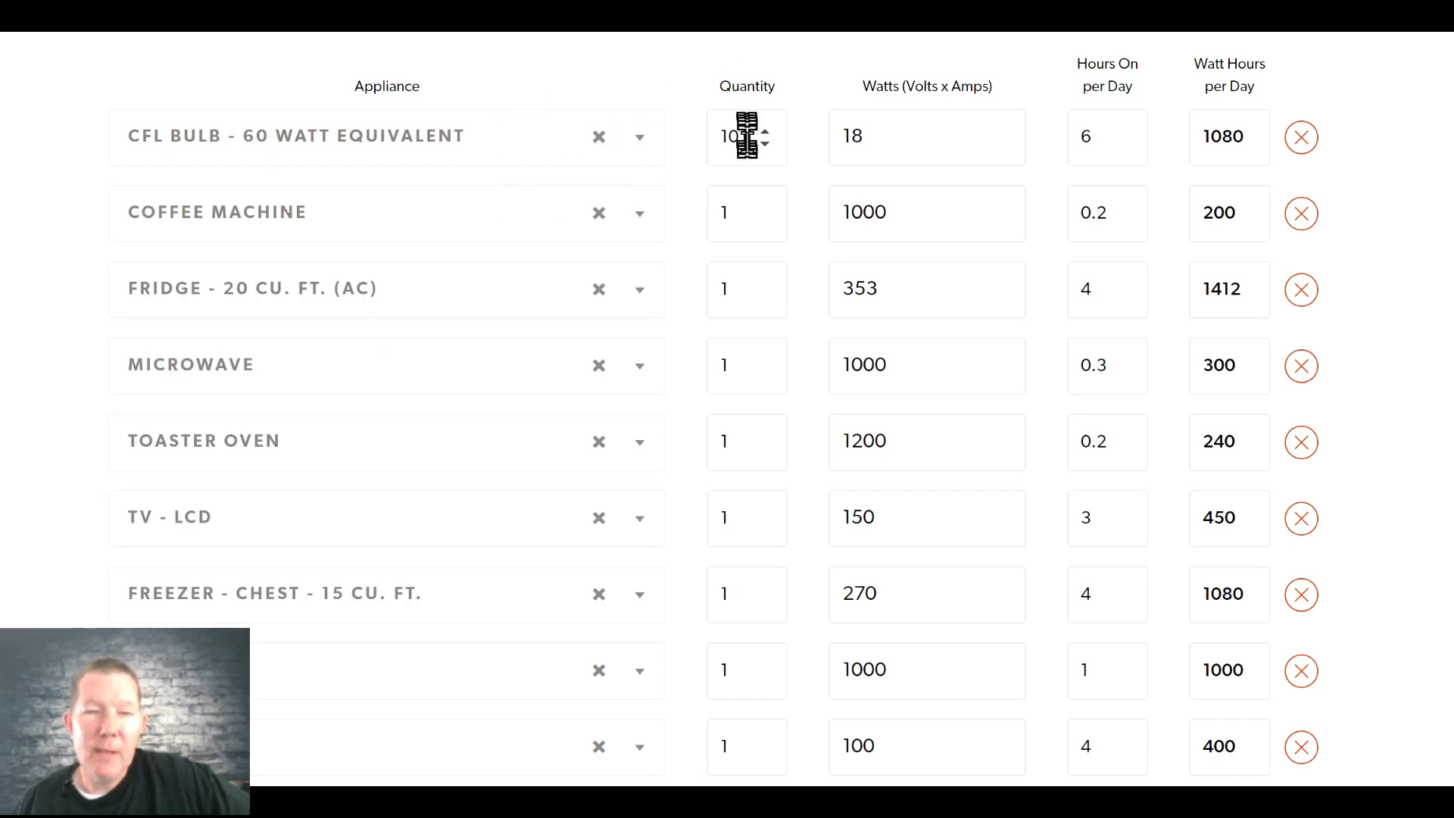
pyautogui.moveTo(481, 389)
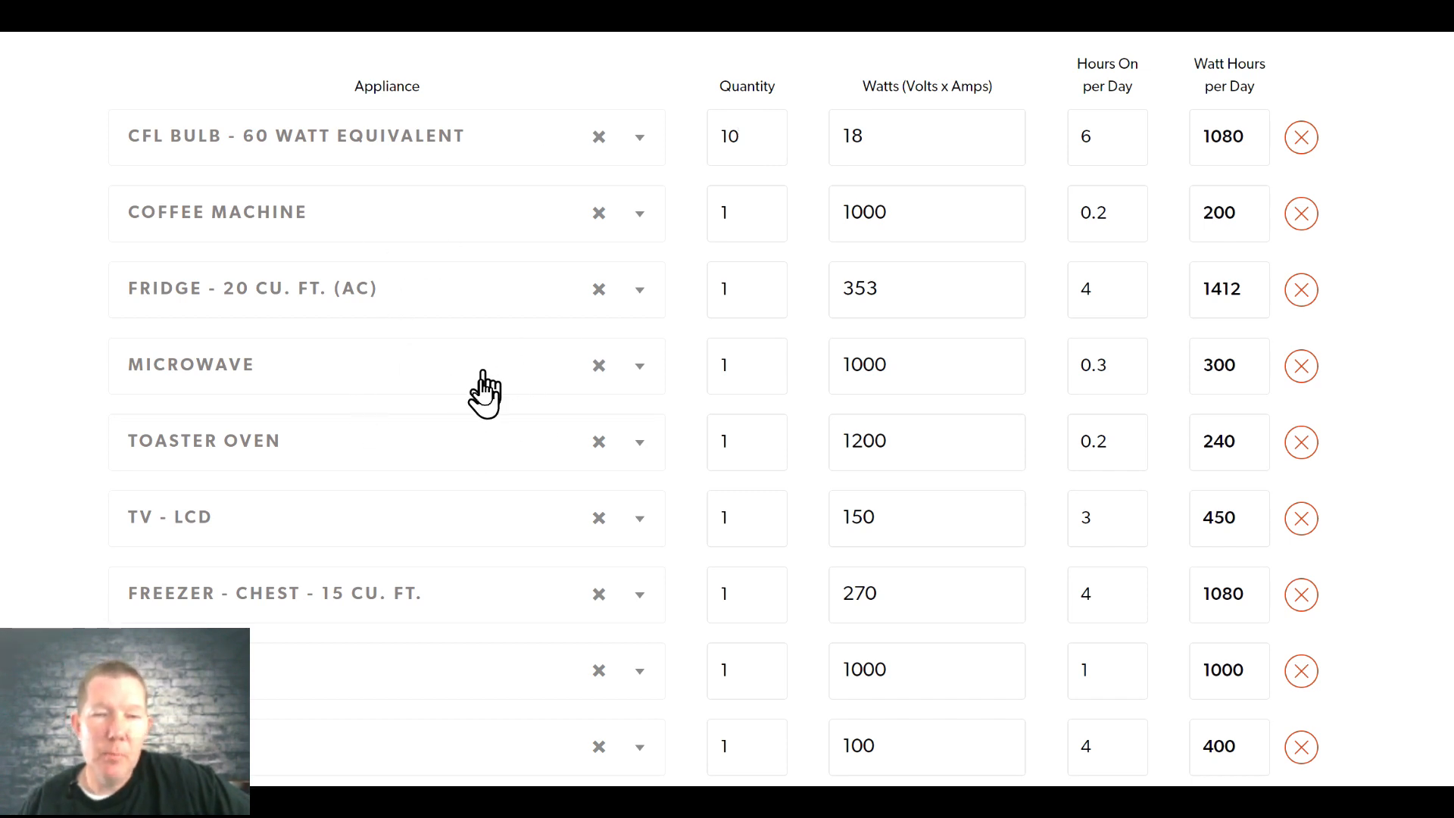
pyautogui.moveTo(279, 153)
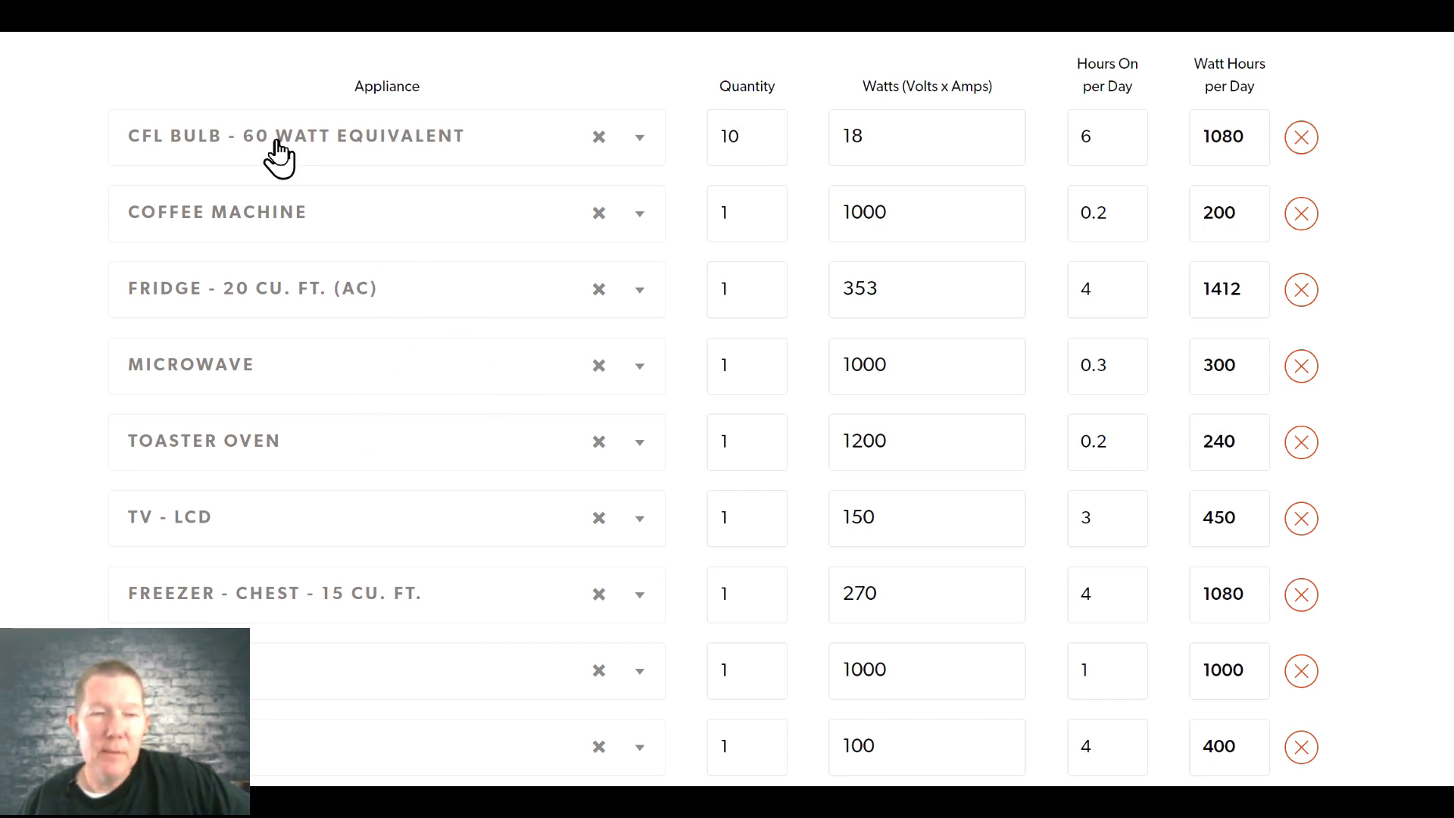
pyautogui.moveTo(762, 139)
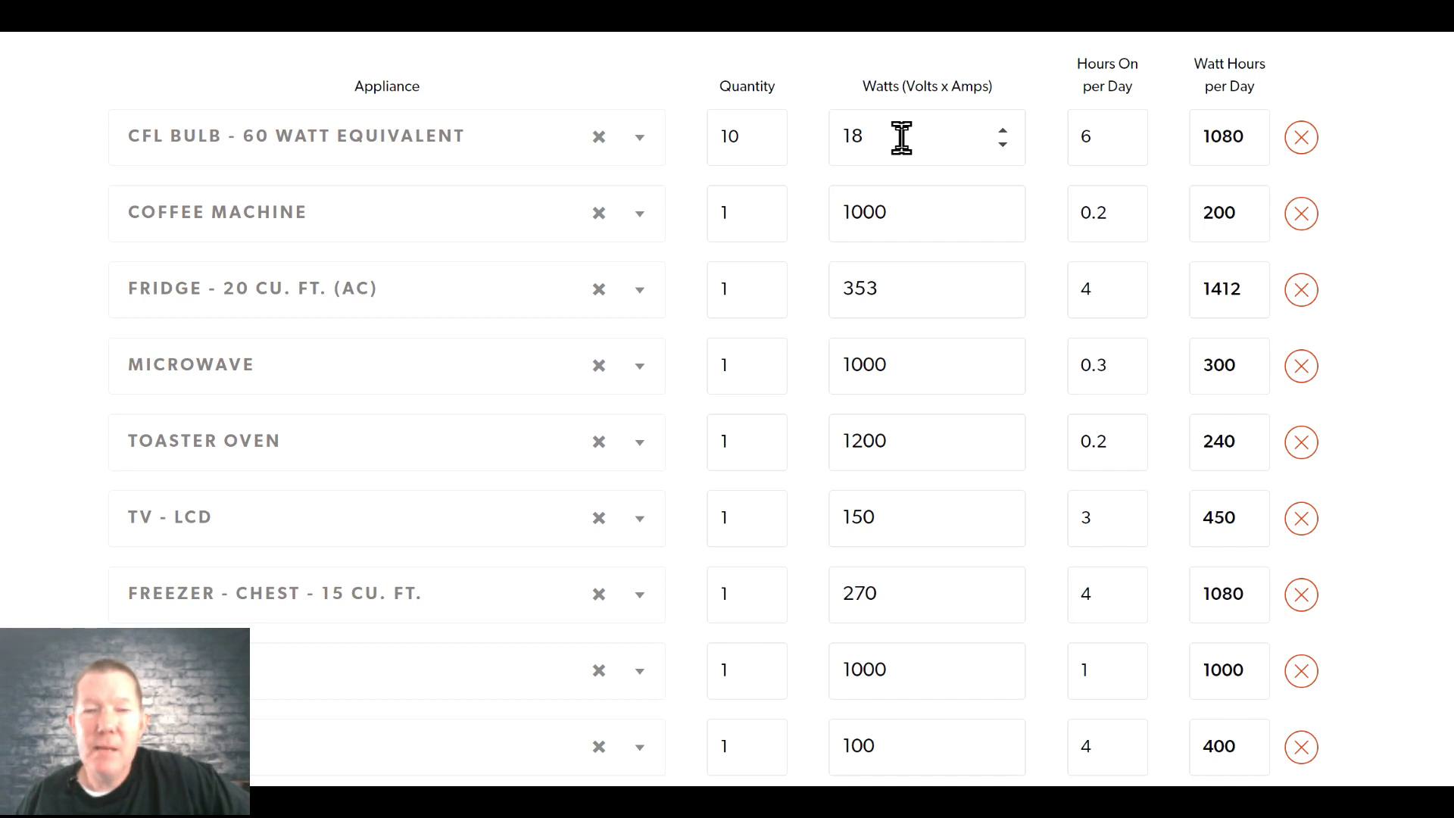
pyautogui.moveTo(751, 139)
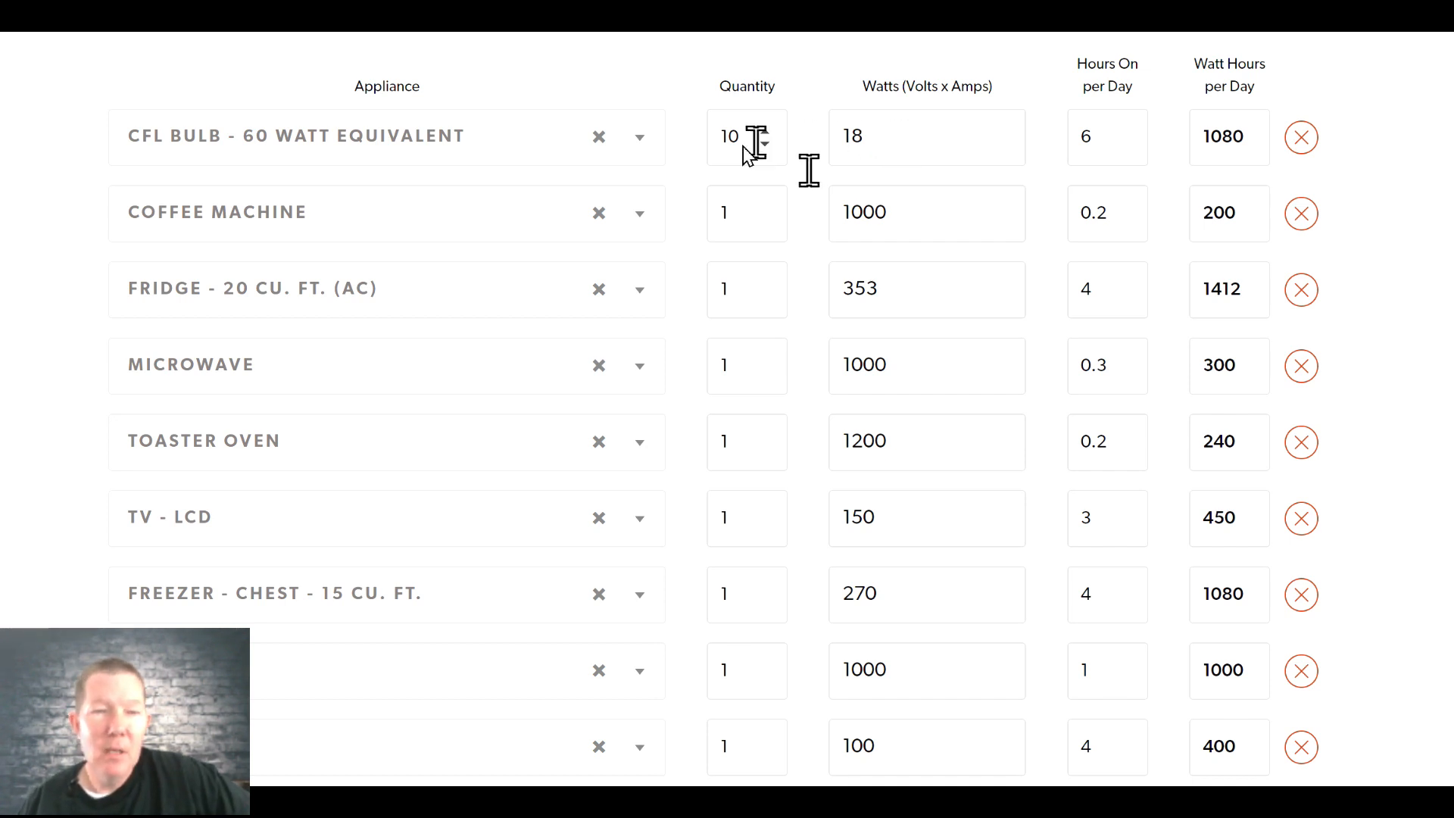
pyautogui.moveTo(477, 236)
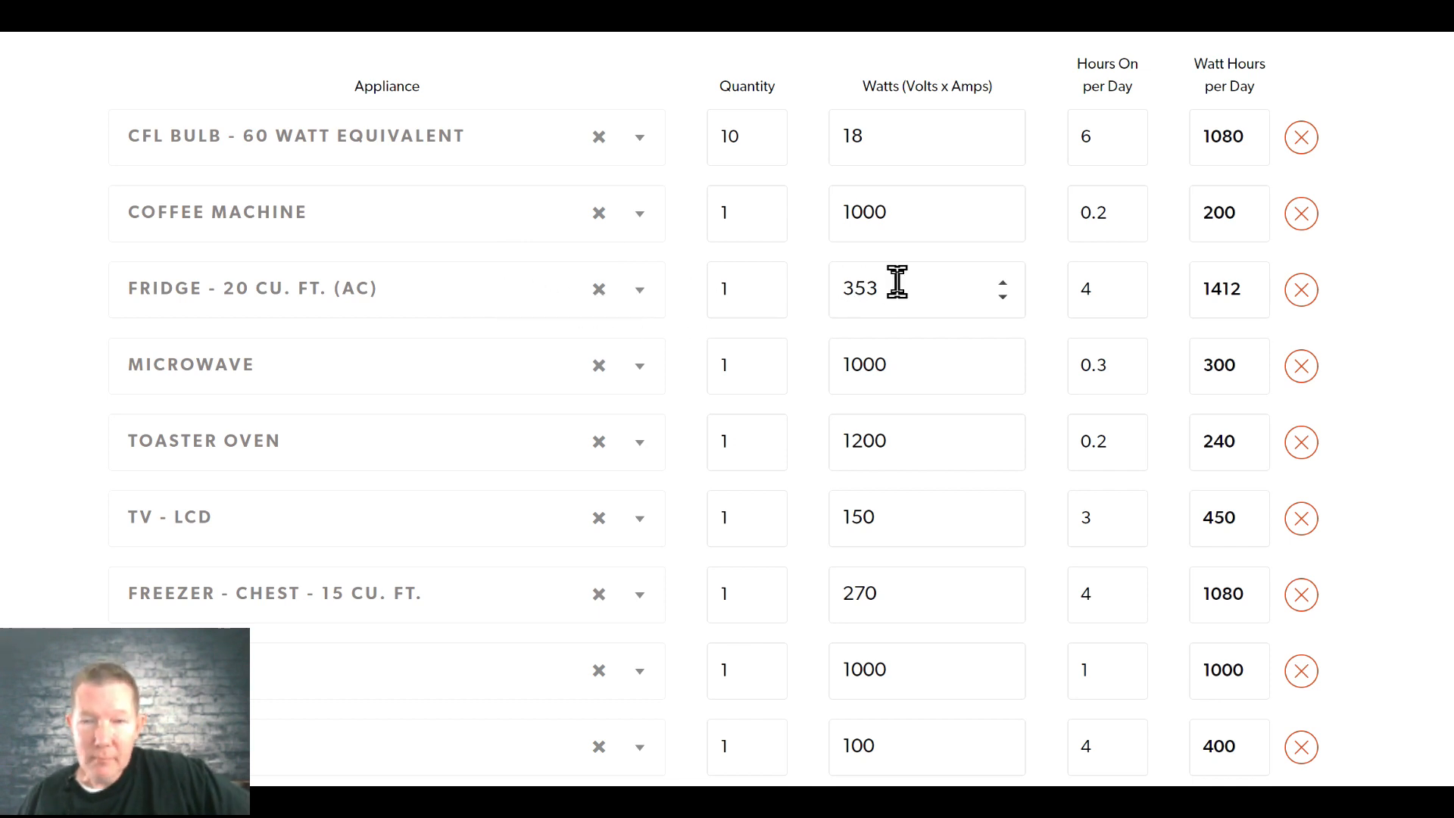
pyautogui.moveTo(1107, 153)
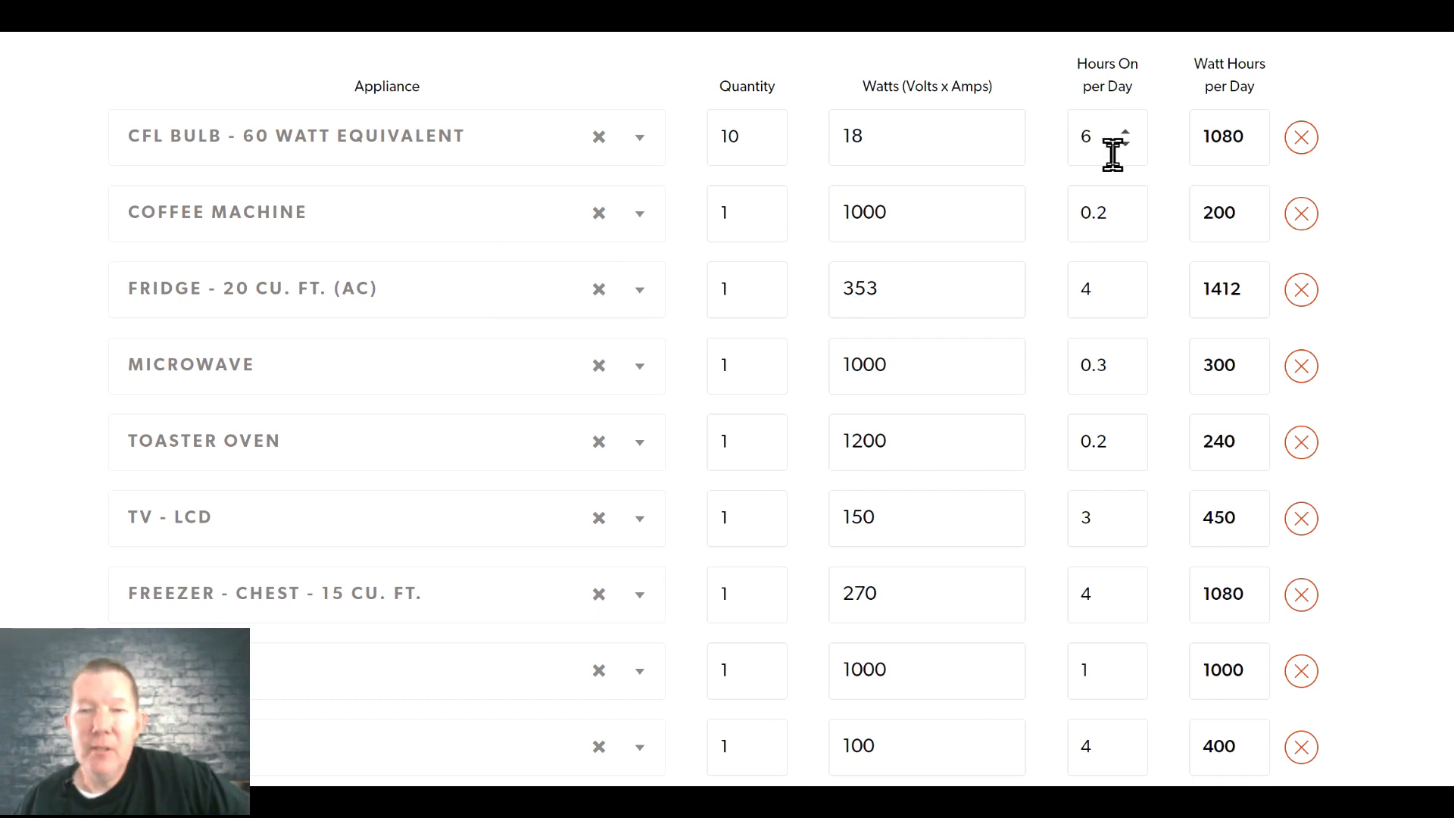
pyautogui.moveTo(1166, 109)
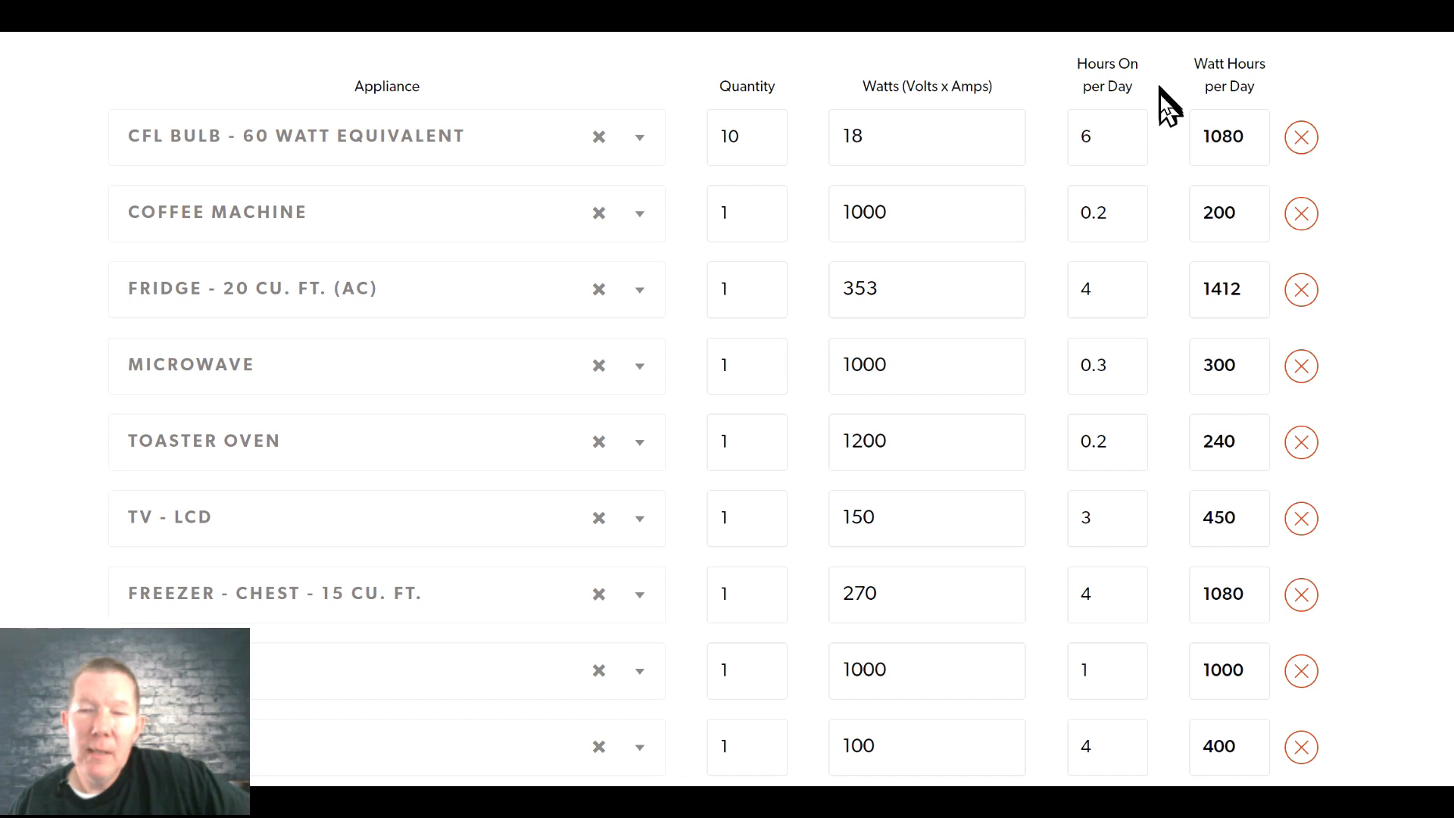
pyautogui.moveTo(1170, 209)
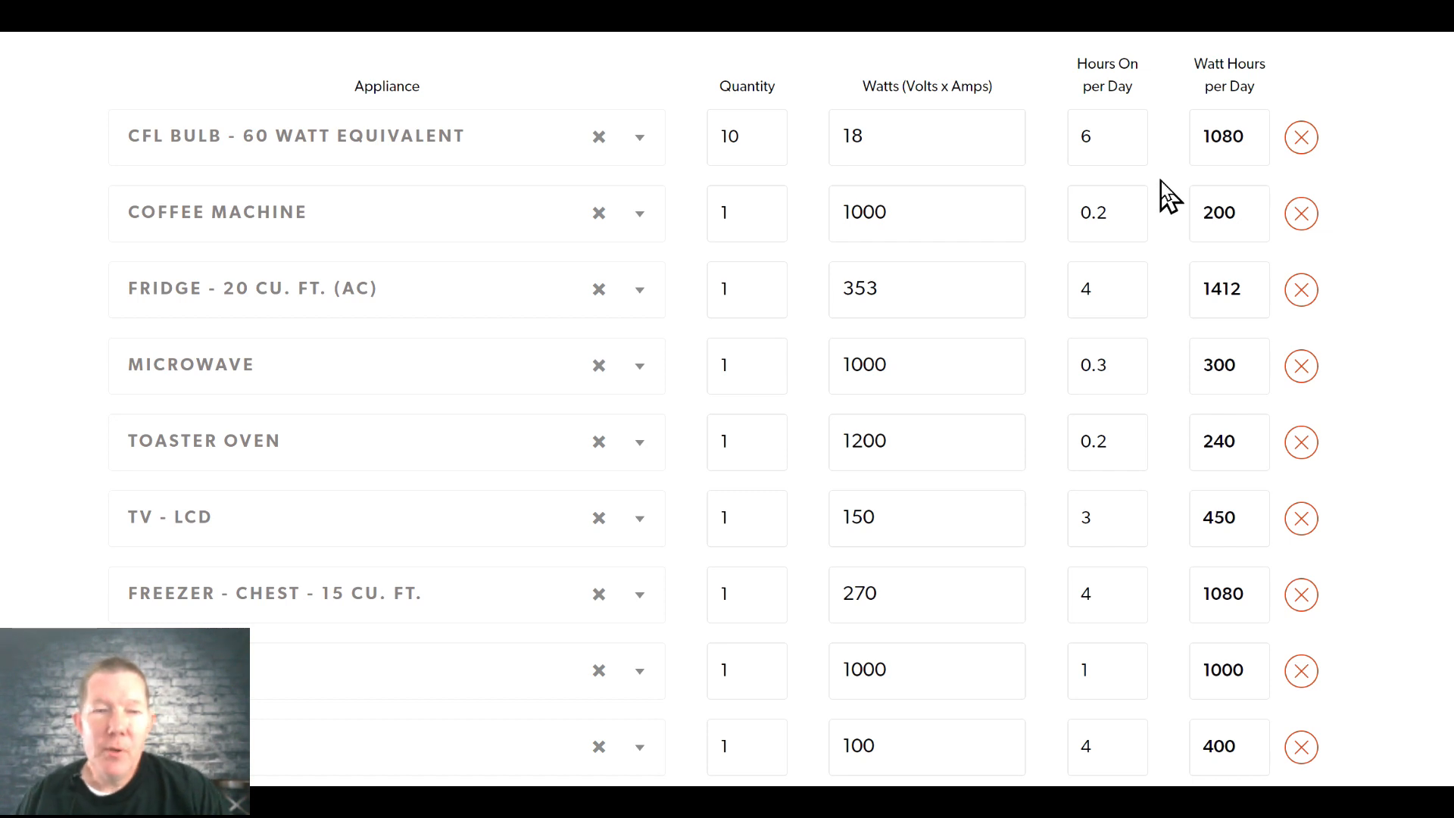
pyautogui.moveTo(1170, 212)
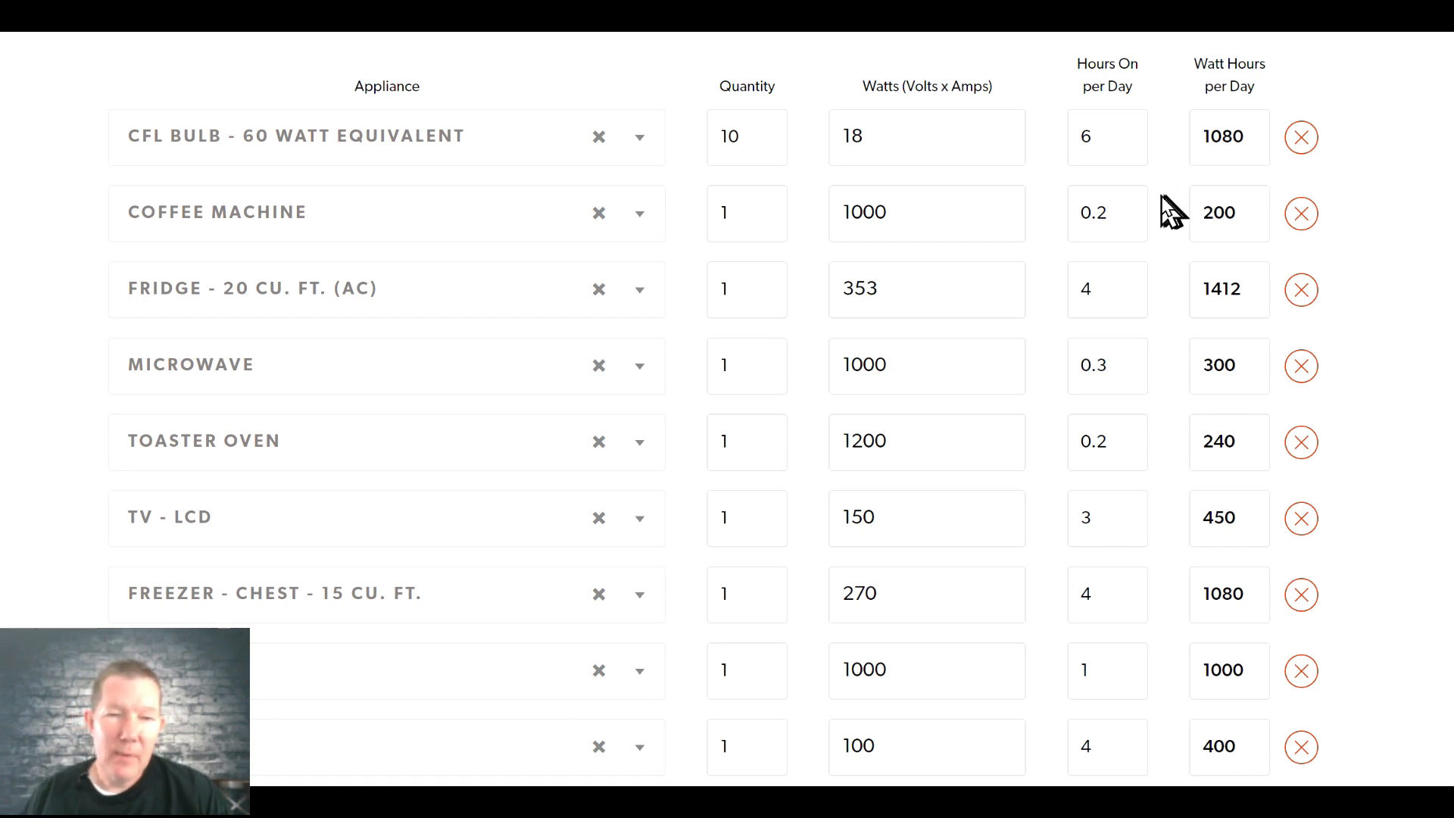
pyautogui.moveTo(102, 130)
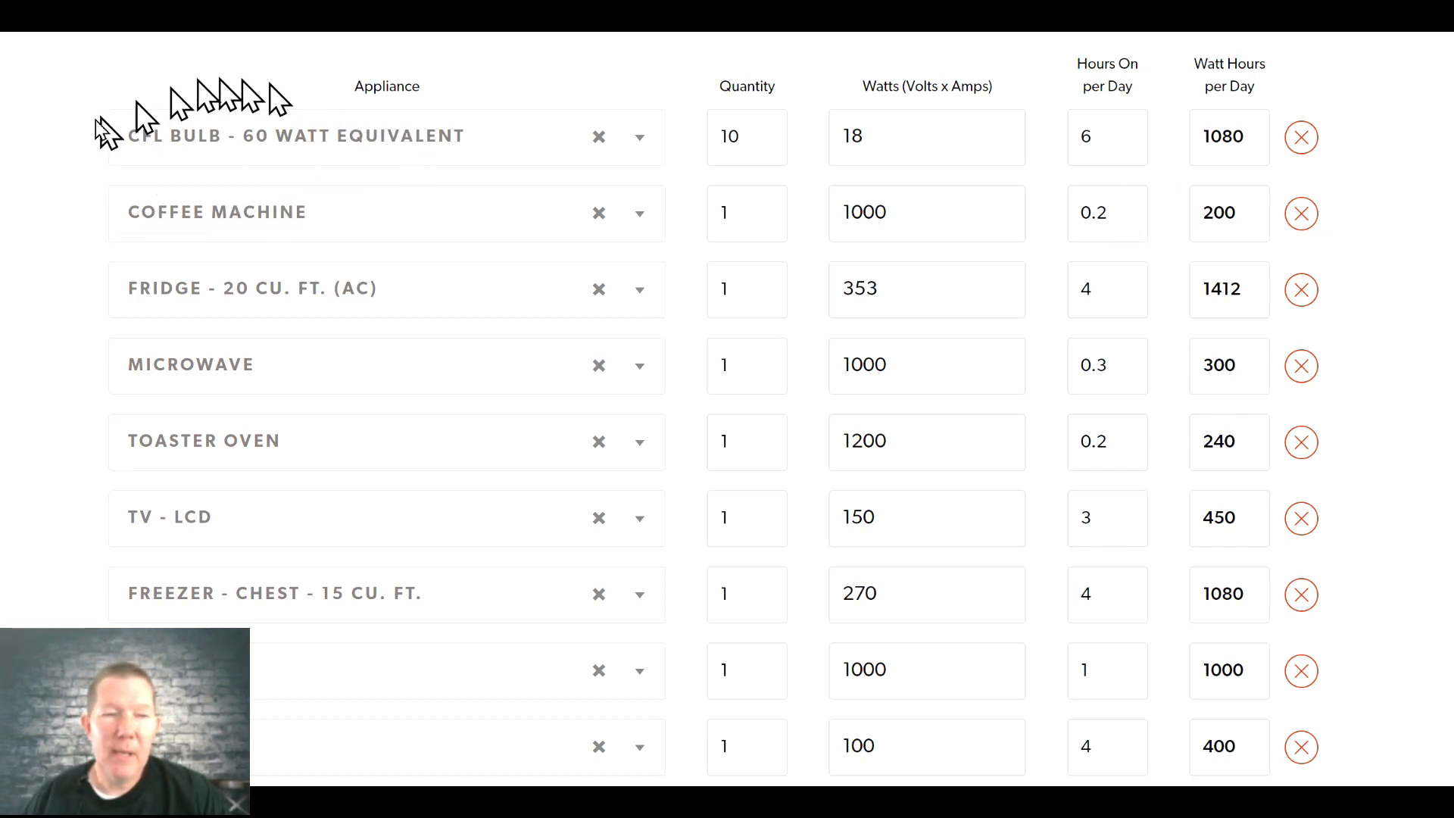
pyautogui.moveTo(666, 180)
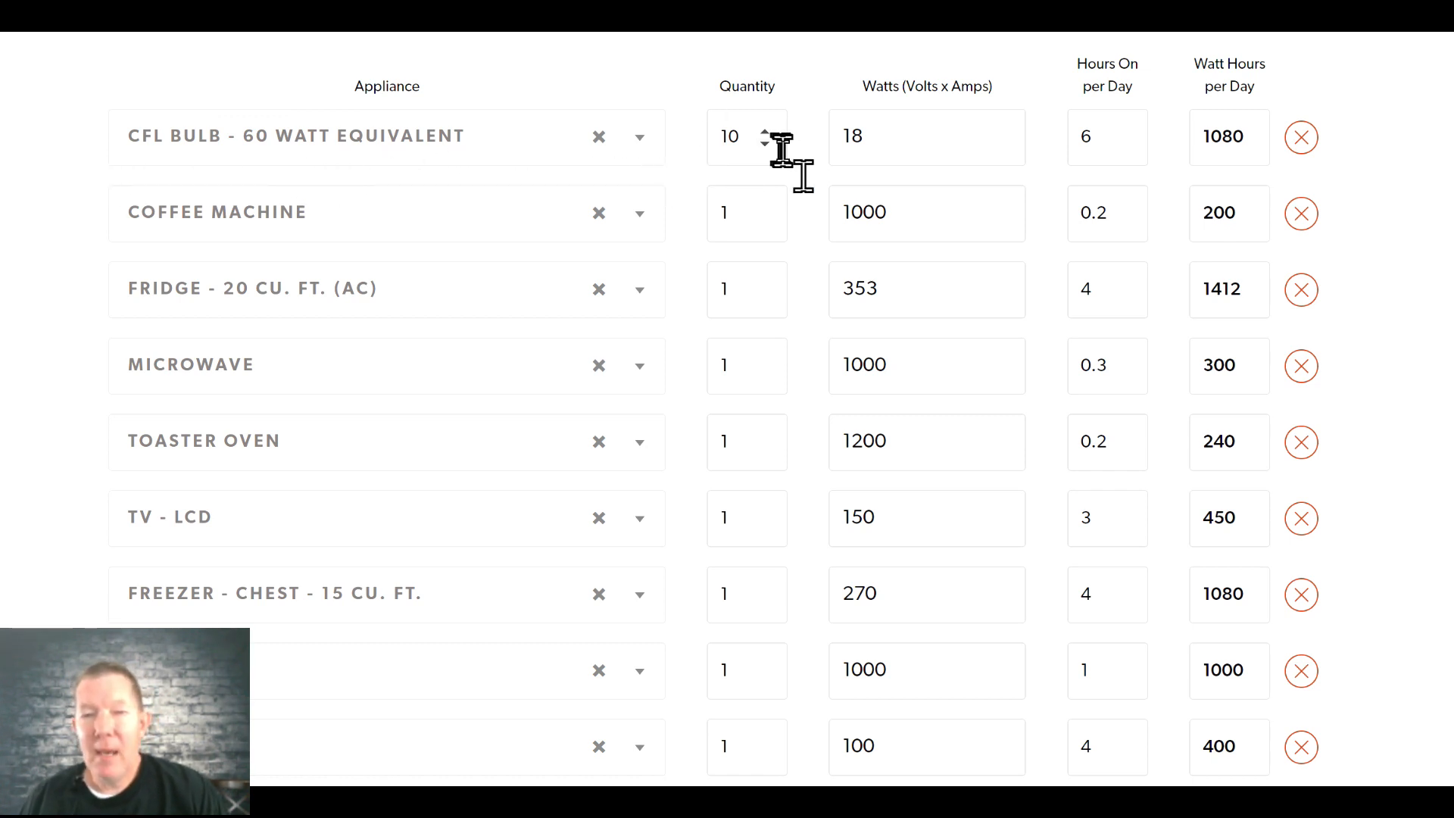
pyautogui.moveTo(978, 106)
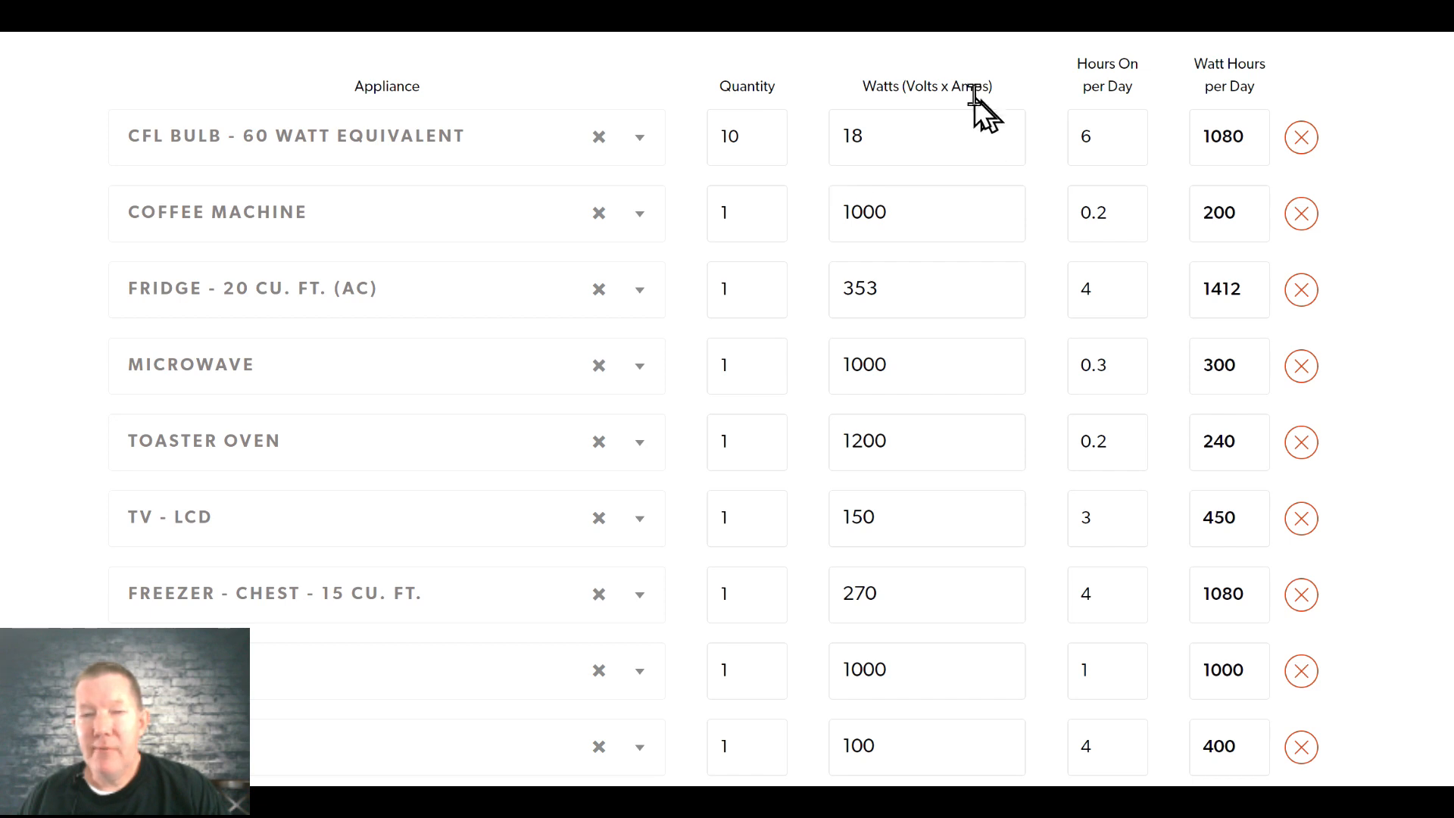
pyautogui.moveTo(480, 167)
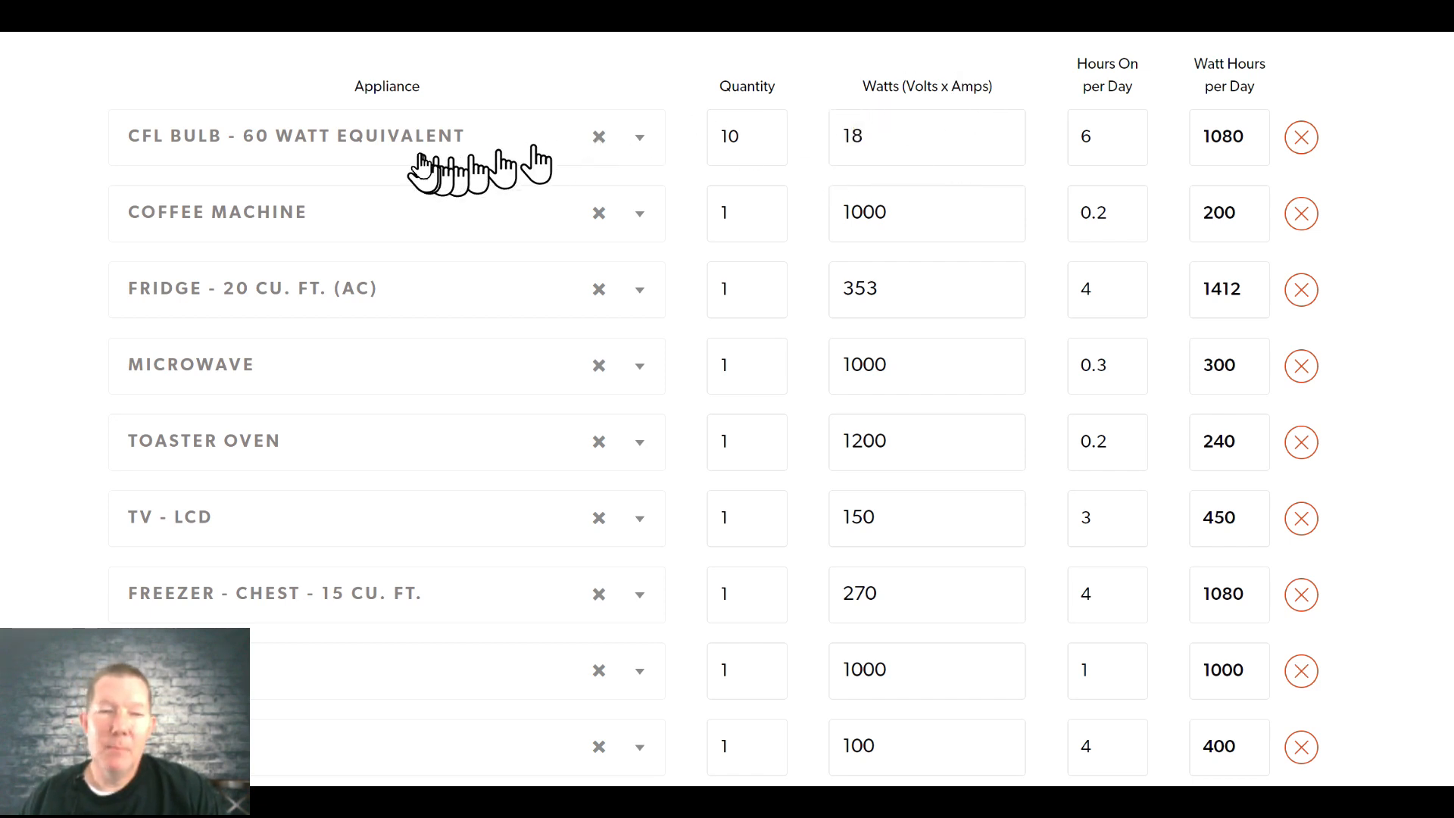
pyautogui.moveTo(427, 149)
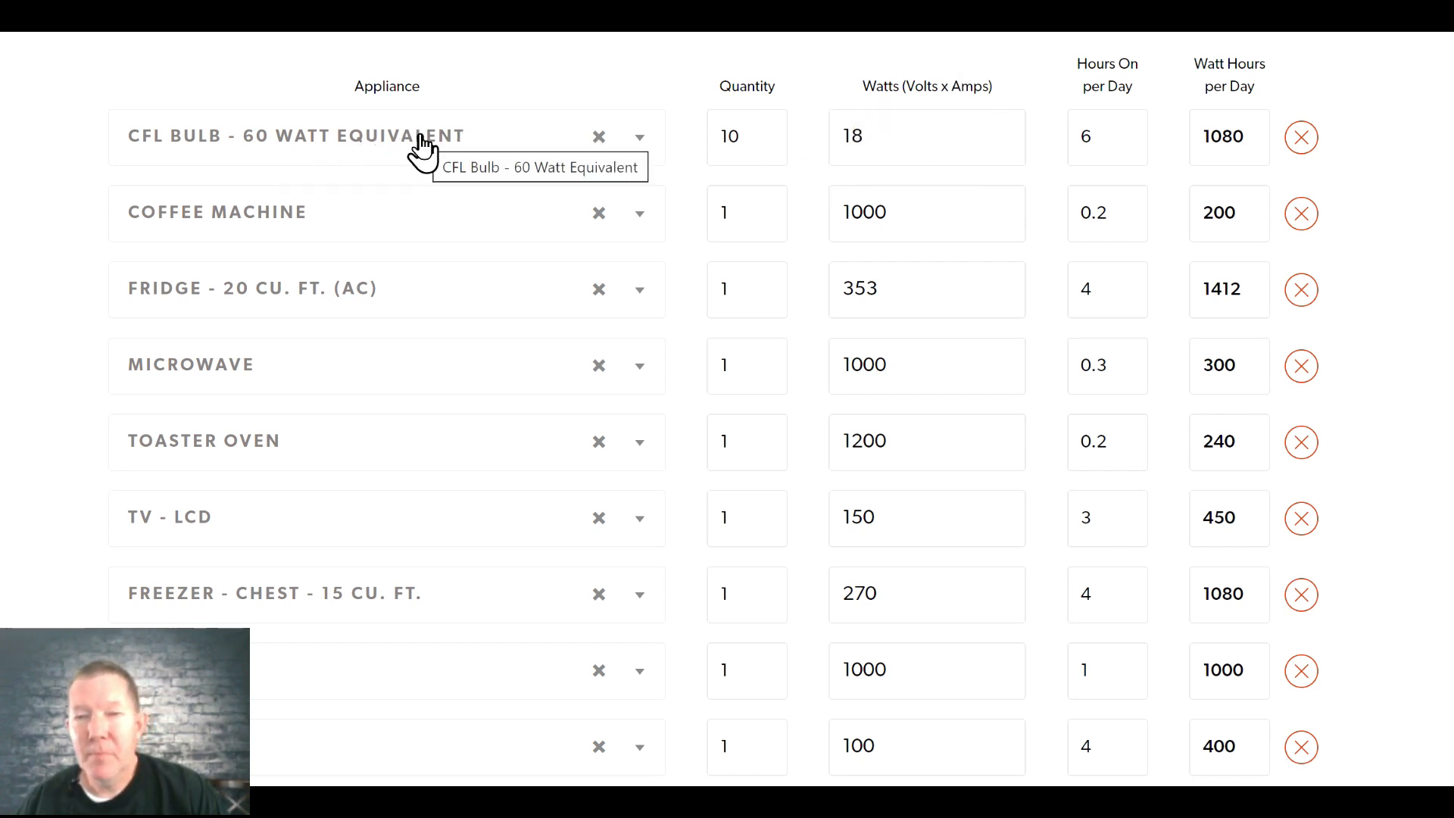
pyautogui.moveTo(1107, 148)
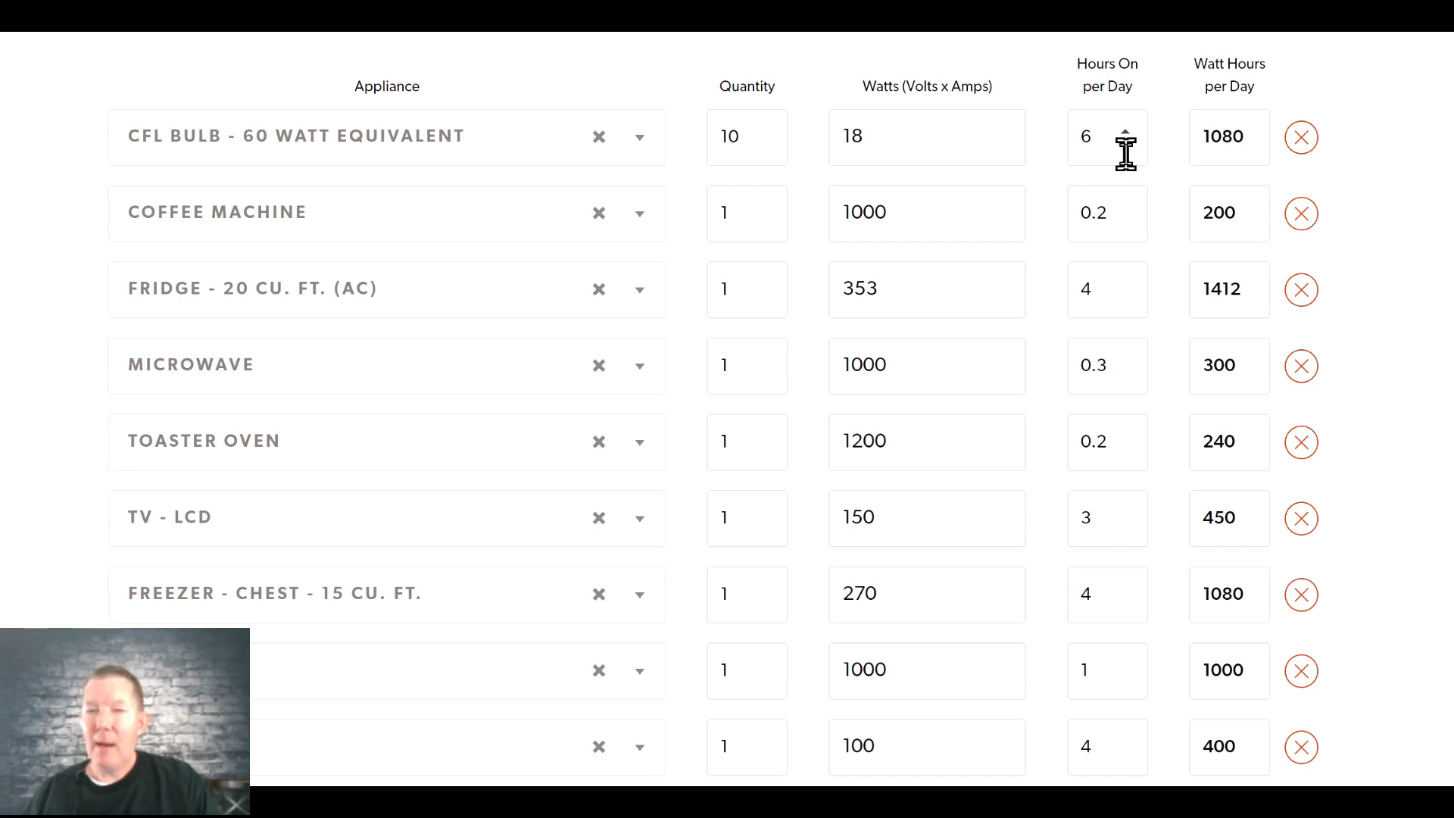
pyautogui.moveTo(1219, 180)
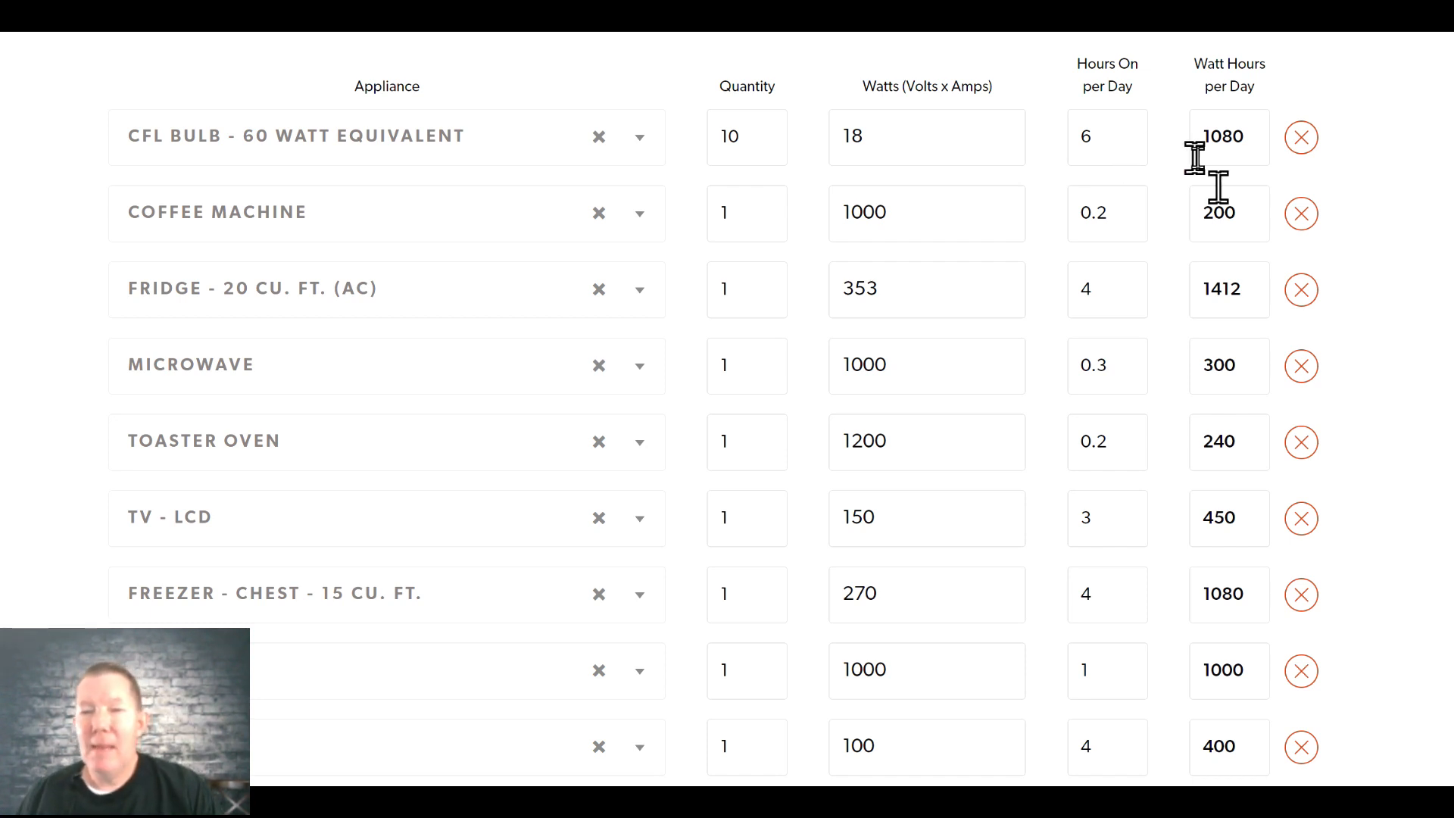
pyautogui.moveTo(1228, 136)
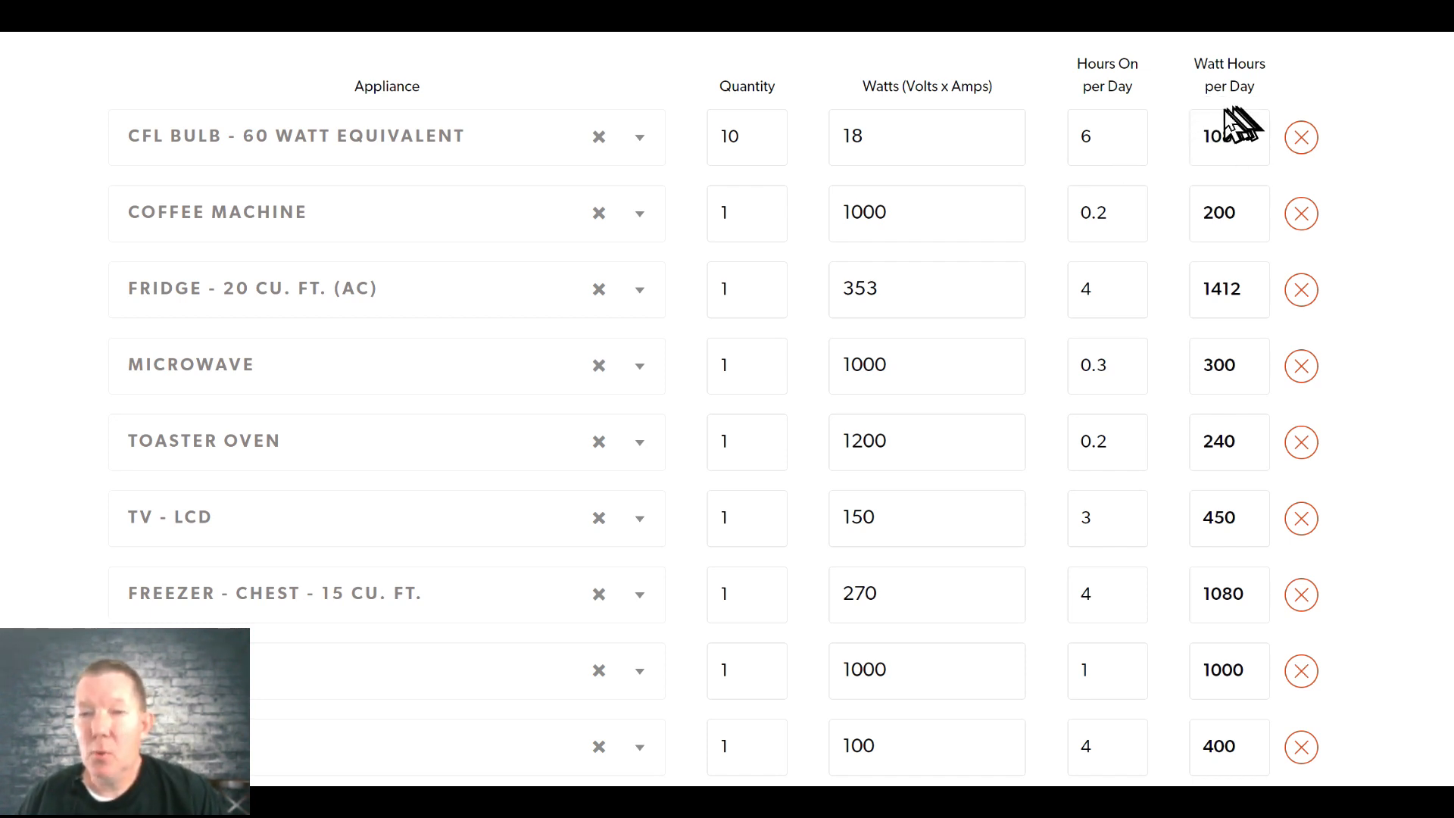
pyautogui.moveTo(1204, 185)
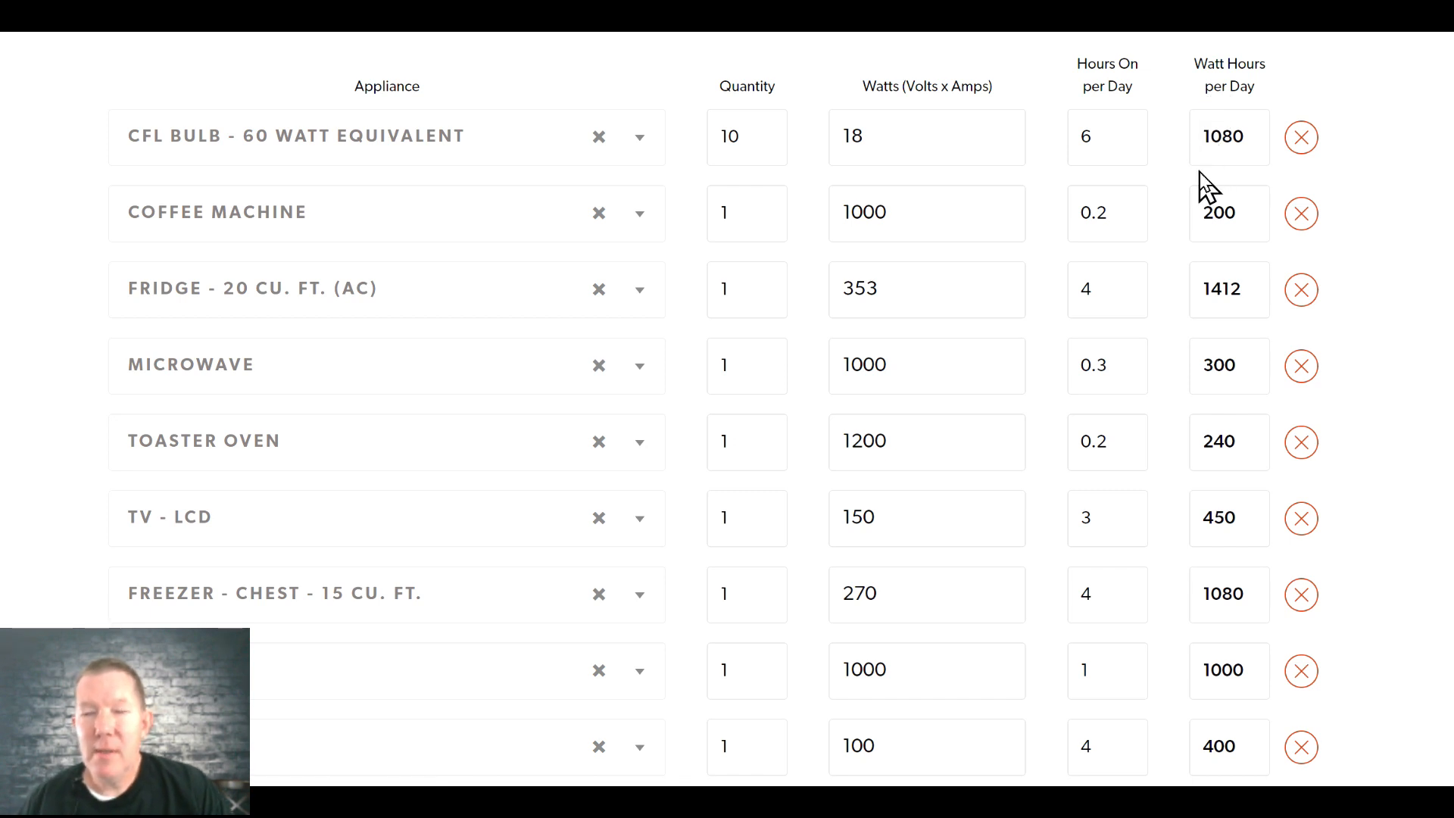
pyautogui.moveTo(1201, 191)
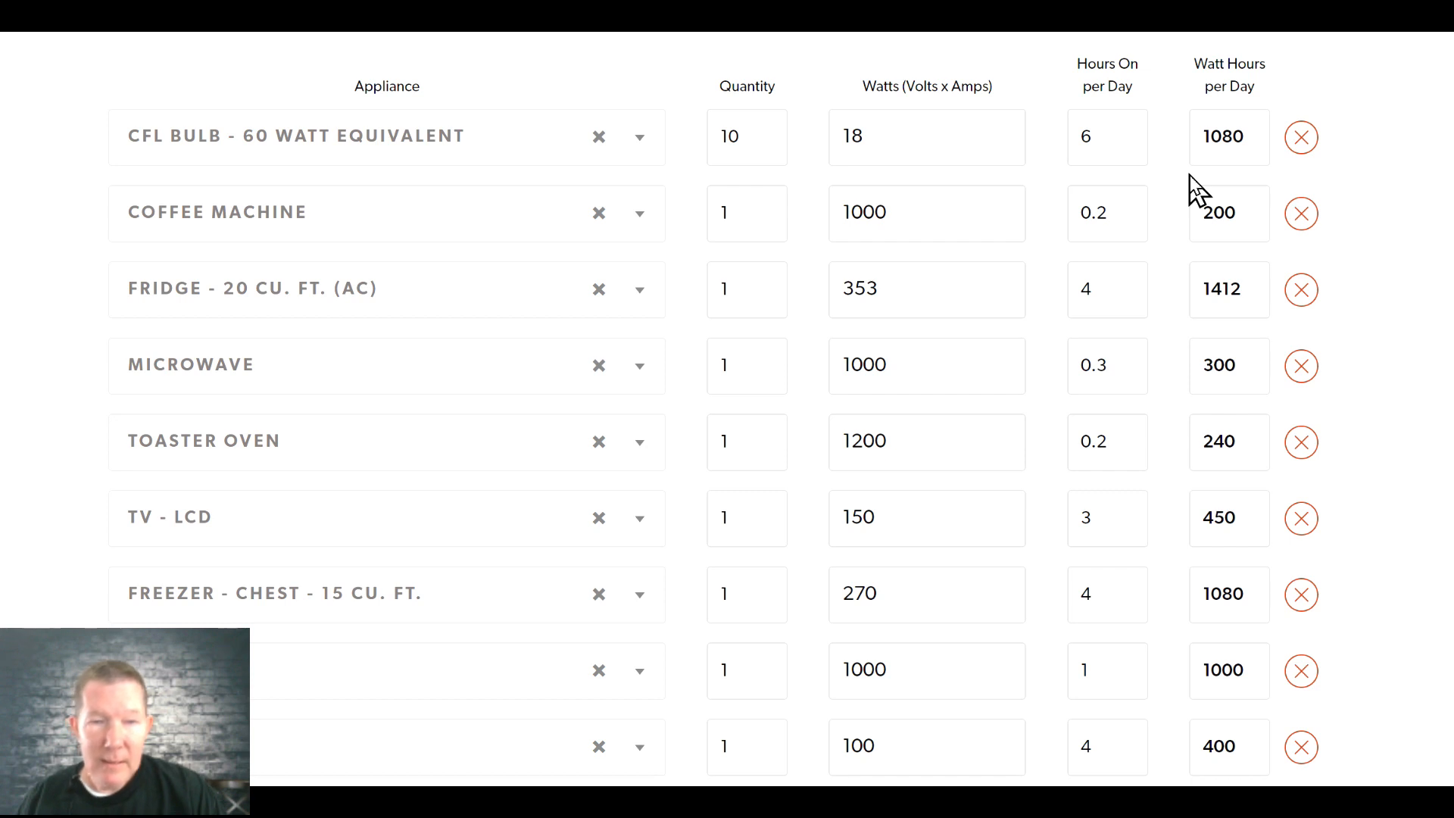
pyautogui.moveTo(700, 533)
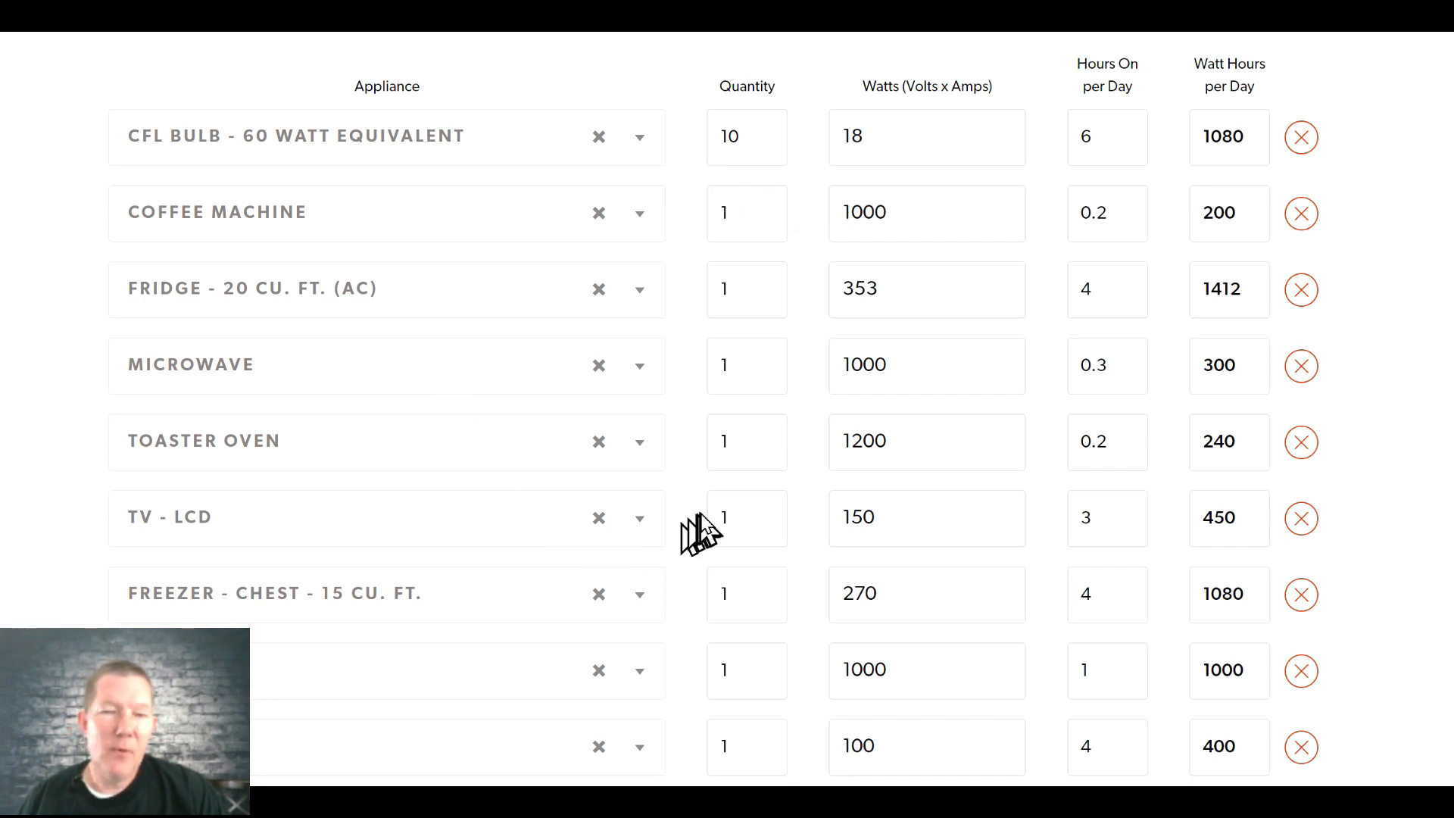
pyautogui.moveTo(582, 328)
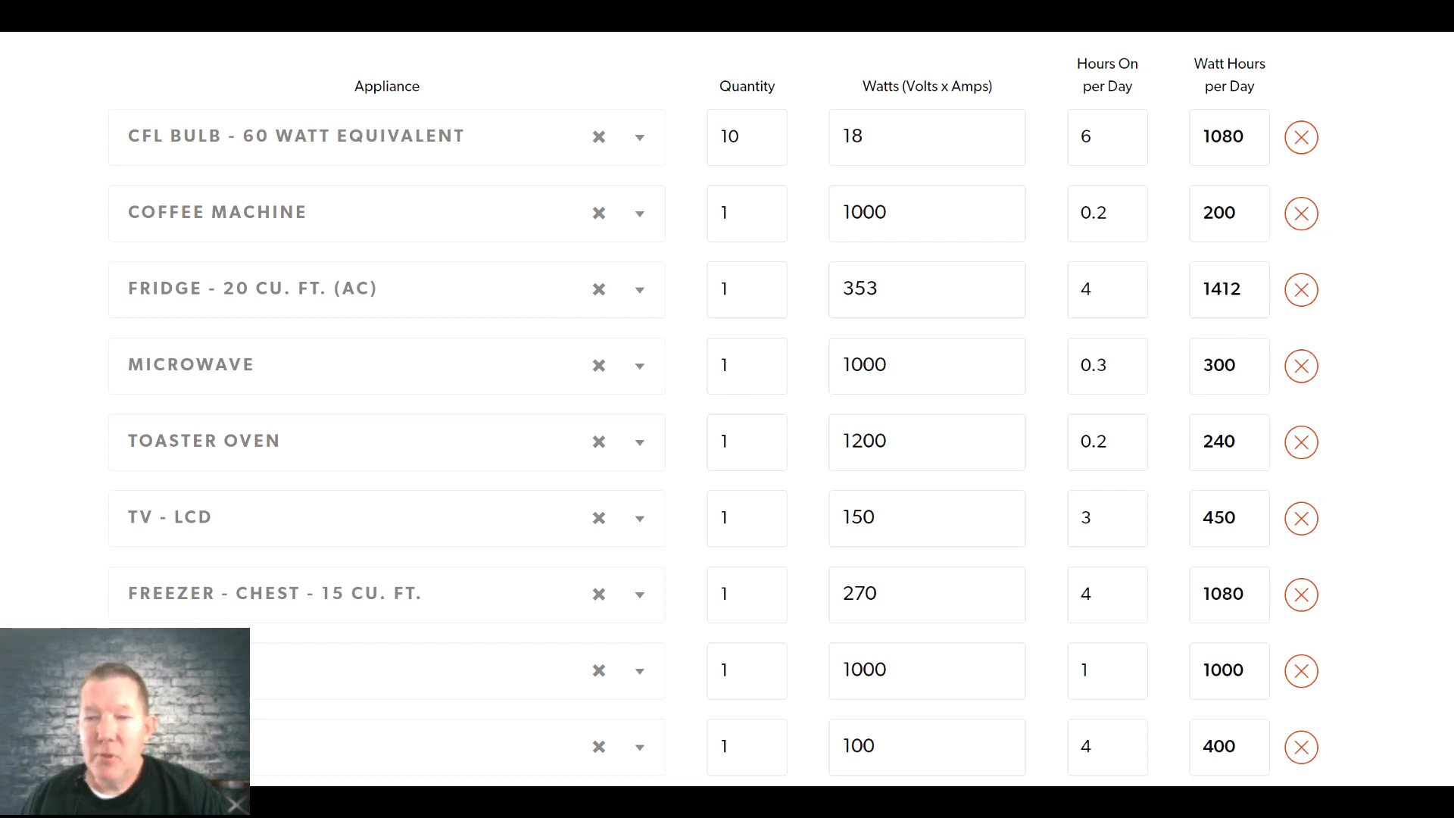
# - Clear all appliance fields, leaving every row blank, and return to the top of the table
pyautogui.scroll(-3)
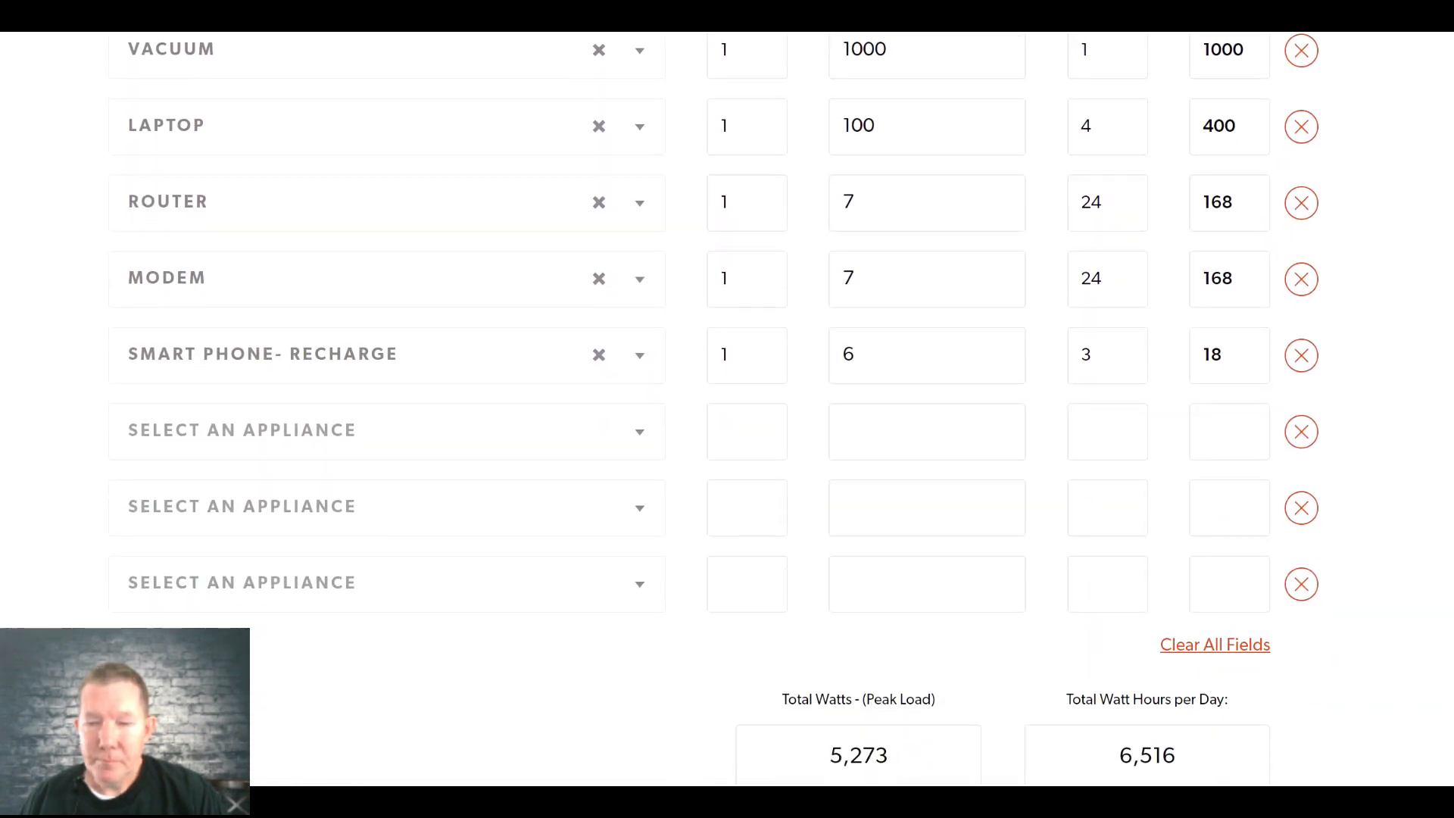
pyautogui.scroll(-3)
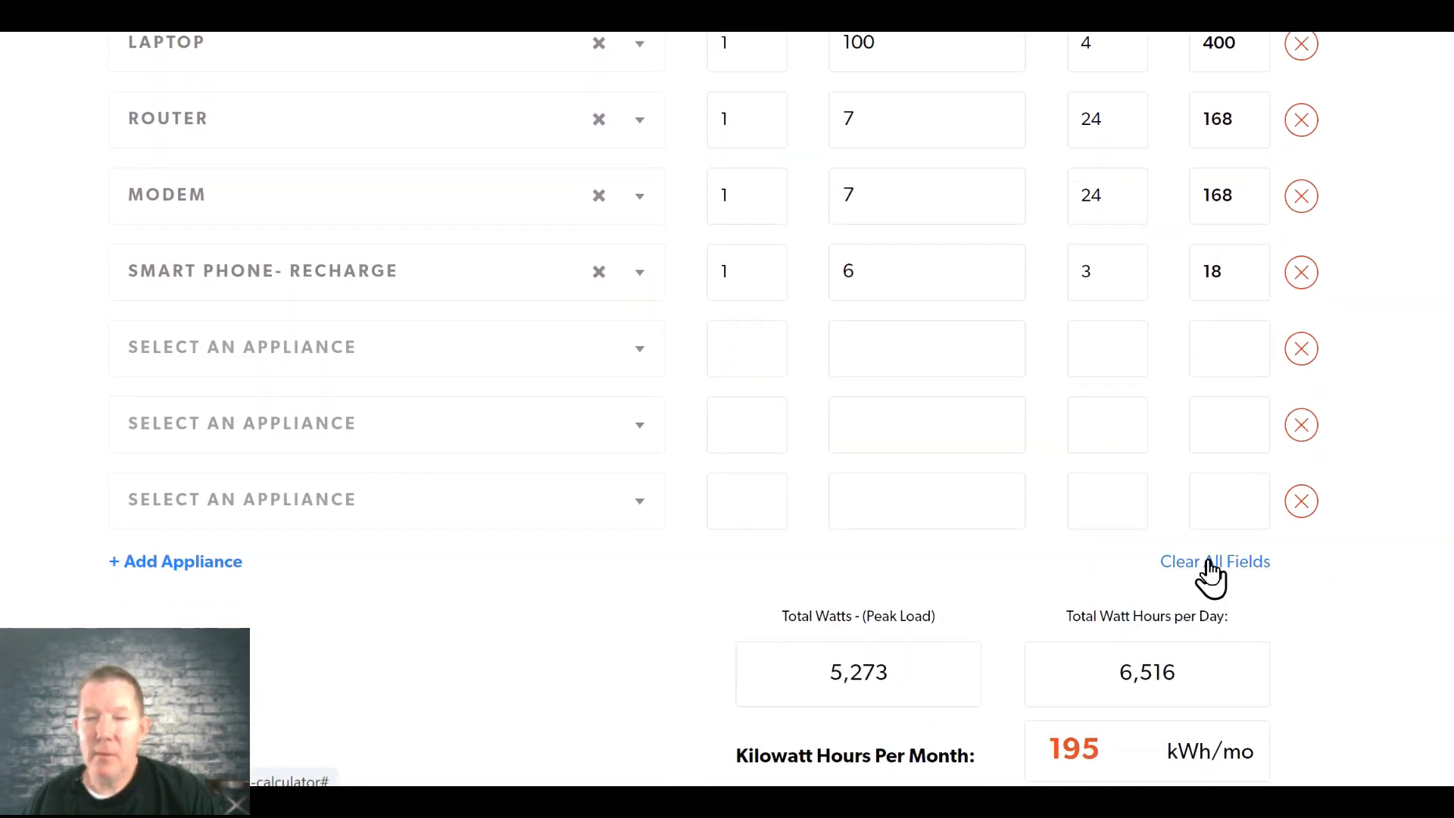
pyautogui.click(1214, 560)
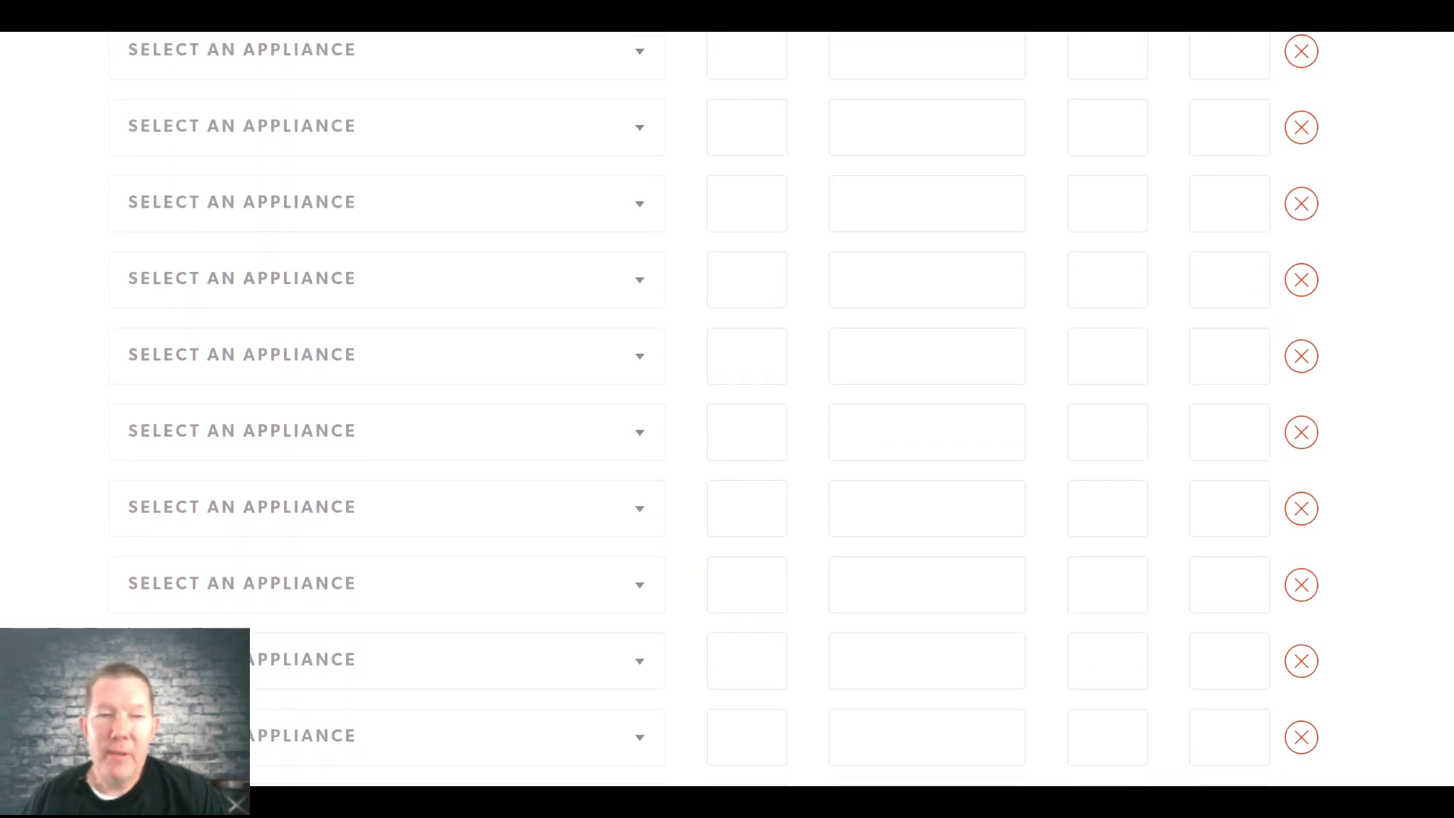
pyautogui.scroll(3)
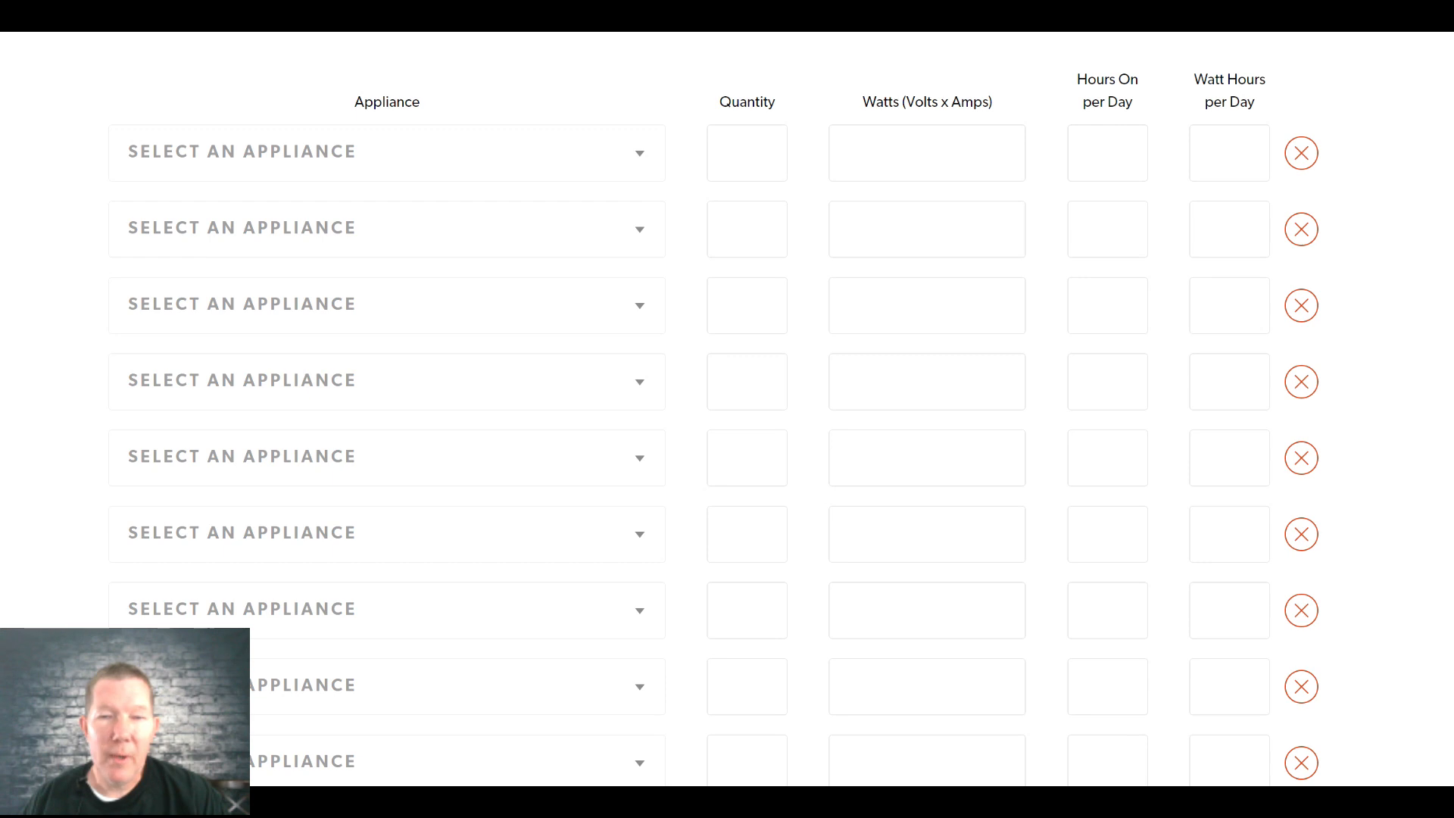
pyautogui.moveTo(608, 227)
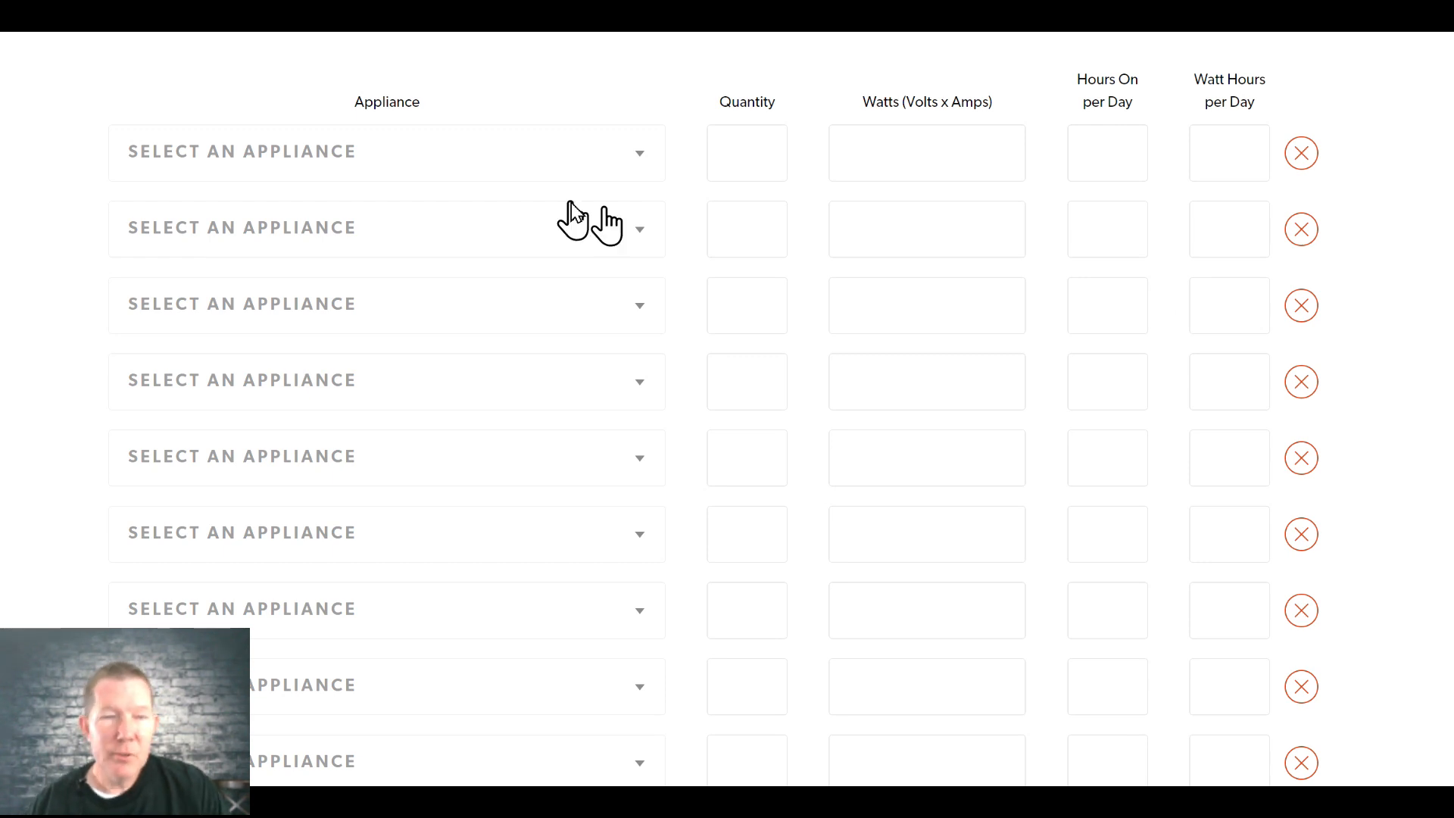
pyautogui.moveTo(362, 283)
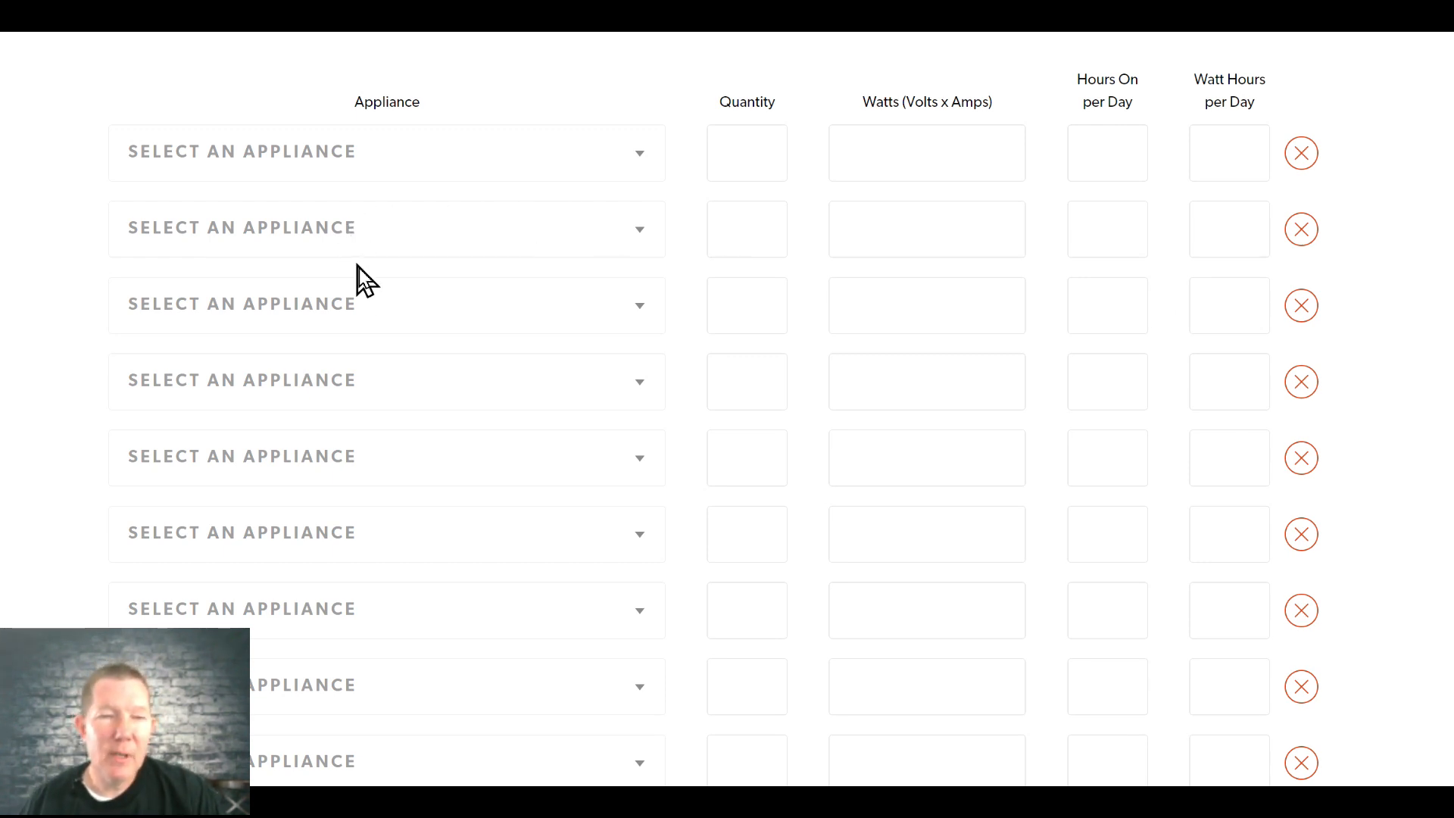
# - Add an upright 15 cu. ft. freezer (1240 Wh/day) and two 20 cu. ft. AC fridges (2824 Wh/day)
pyautogui.click(386, 151)
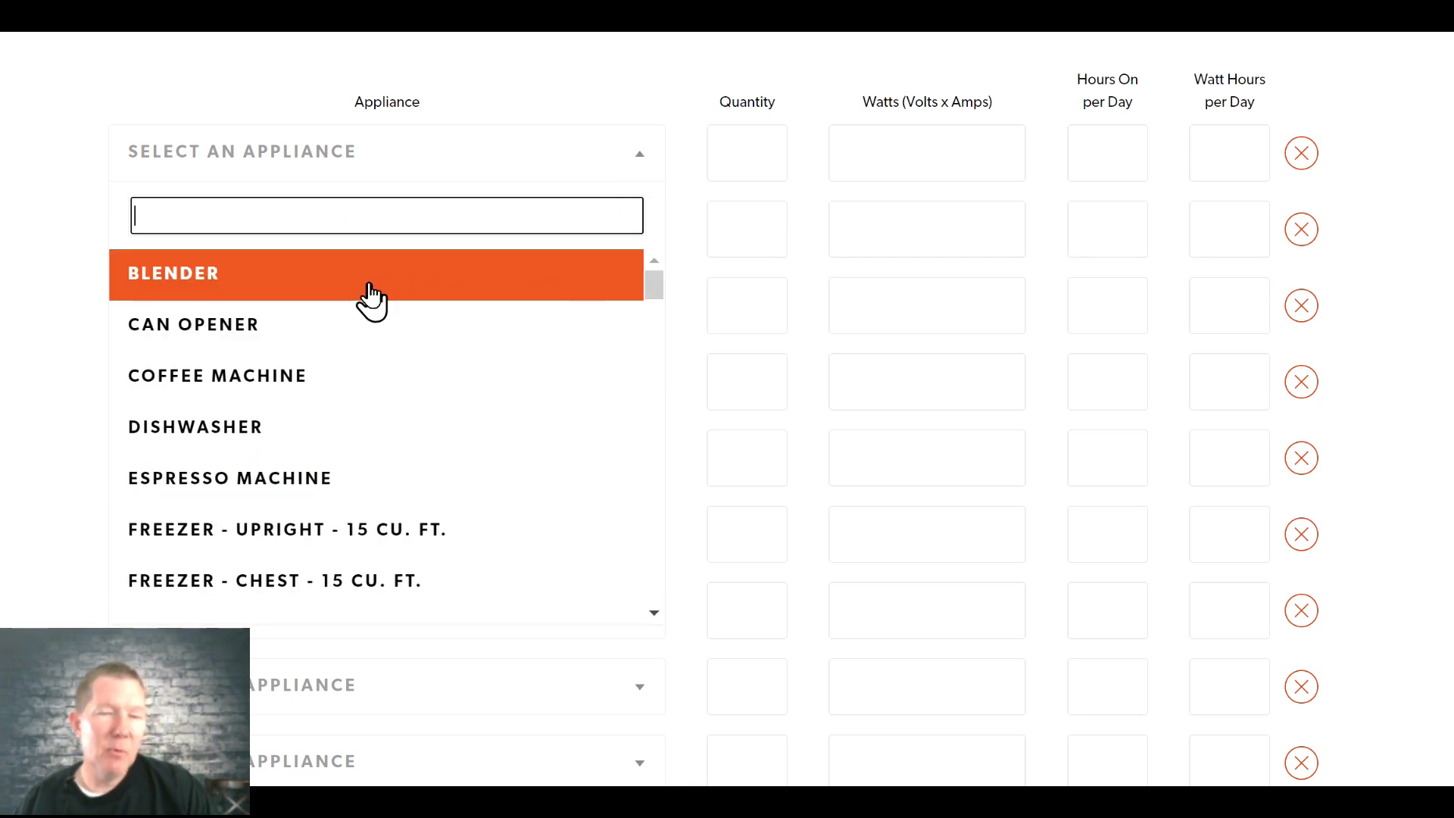
pyautogui.moveTo(314, 477)
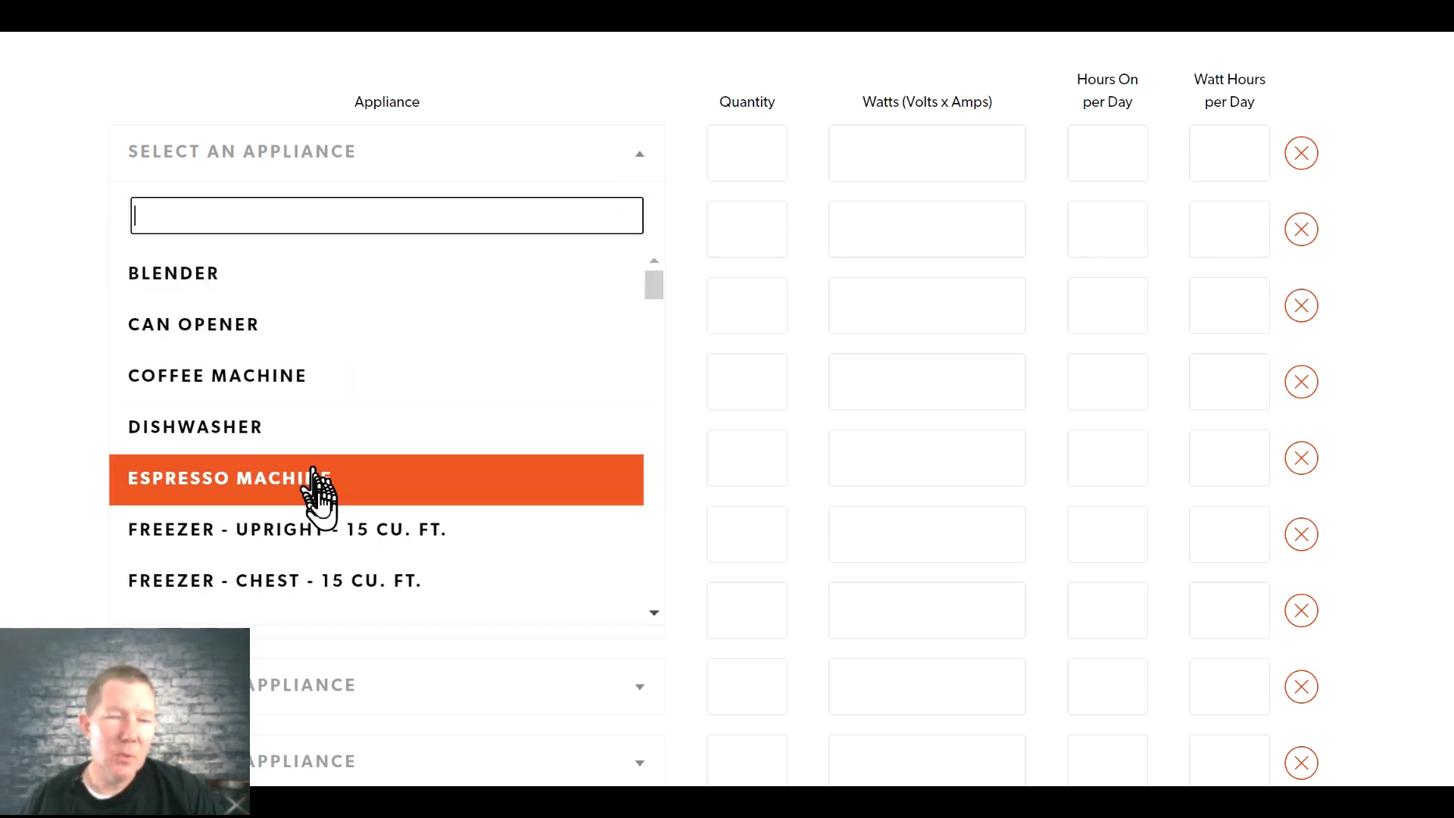
pyautogui.moveTo(350, 319)
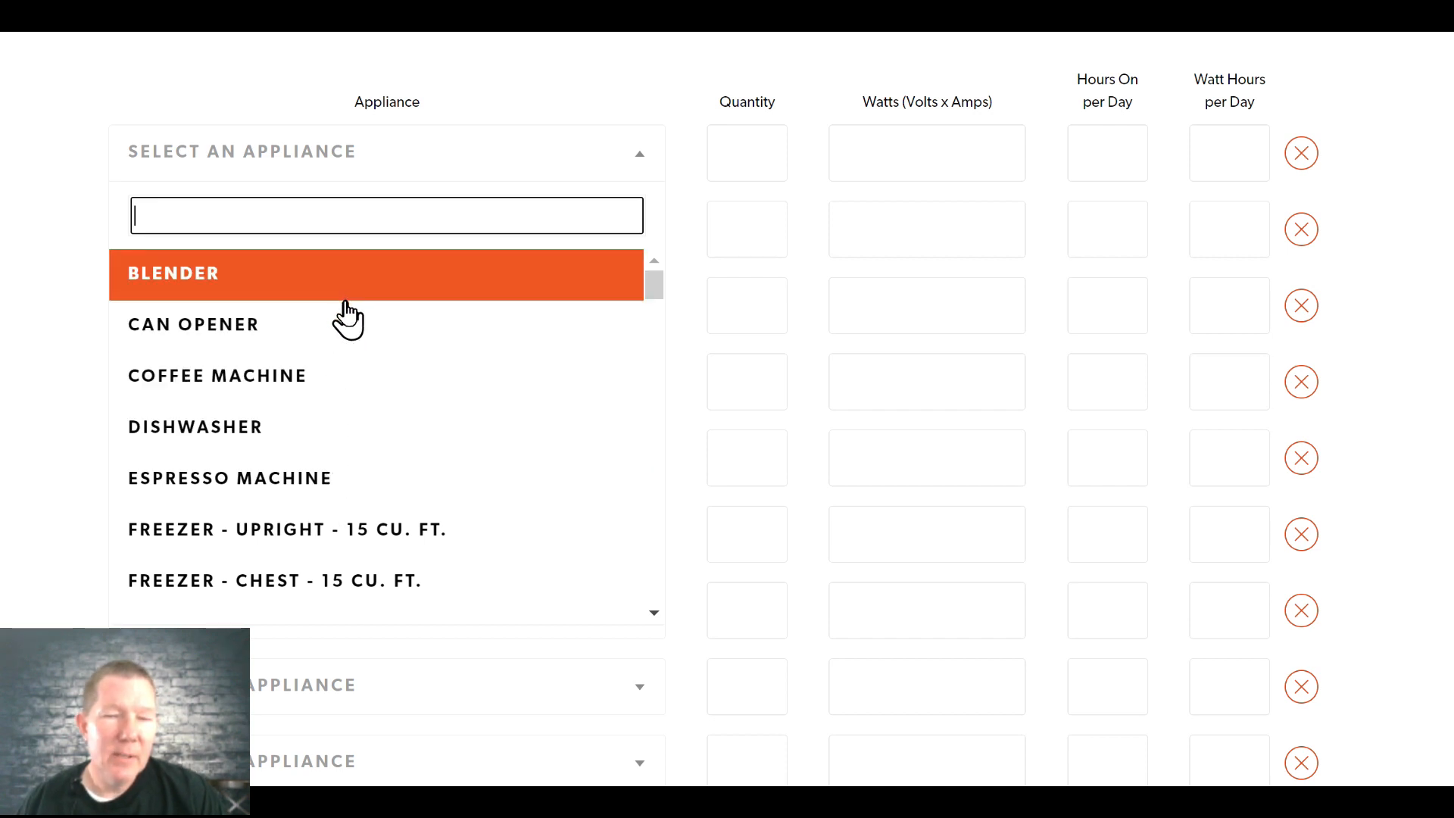
pyautogui.moveTo(333, 324)
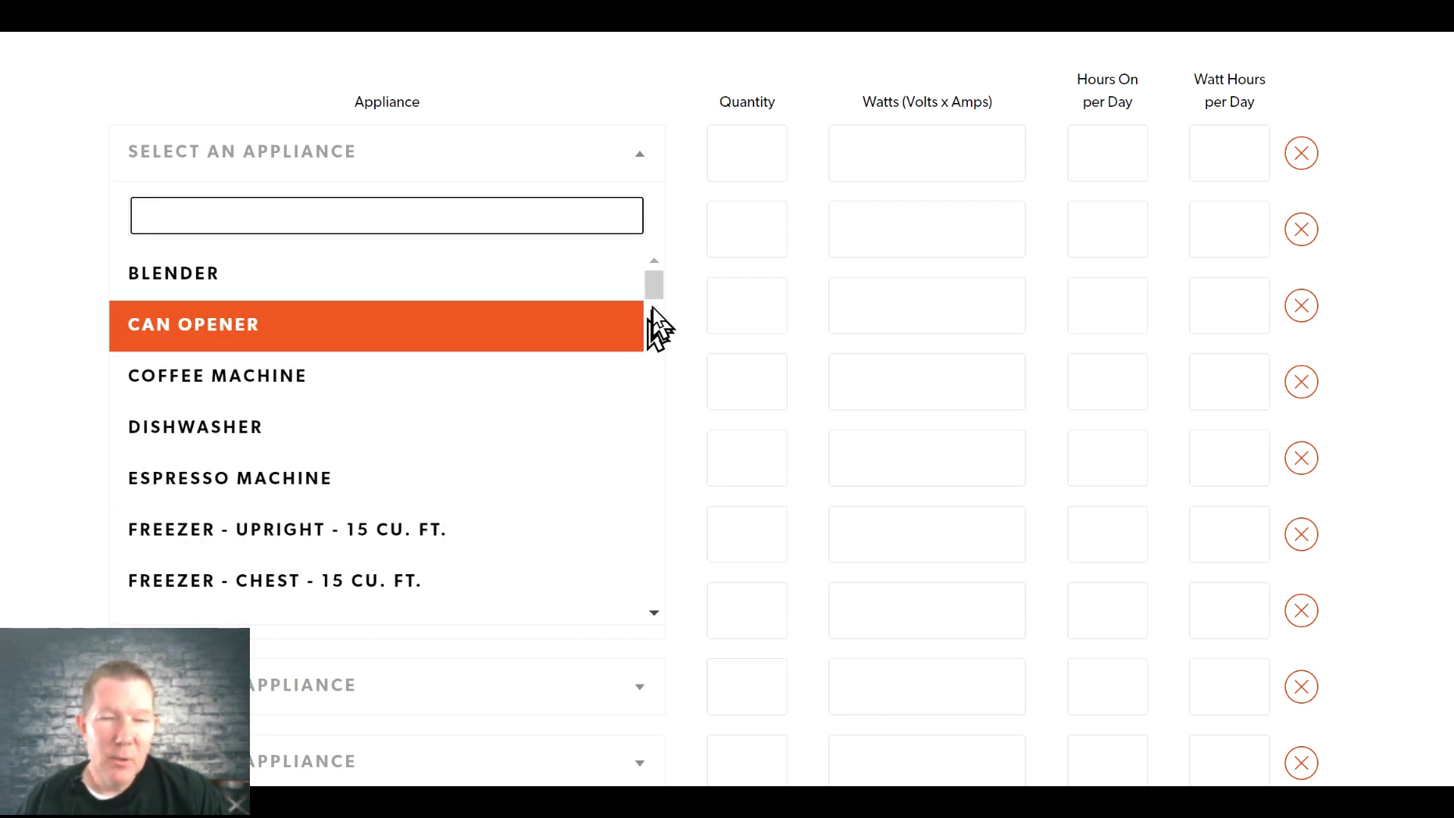
pyautogui.scroll(-3)
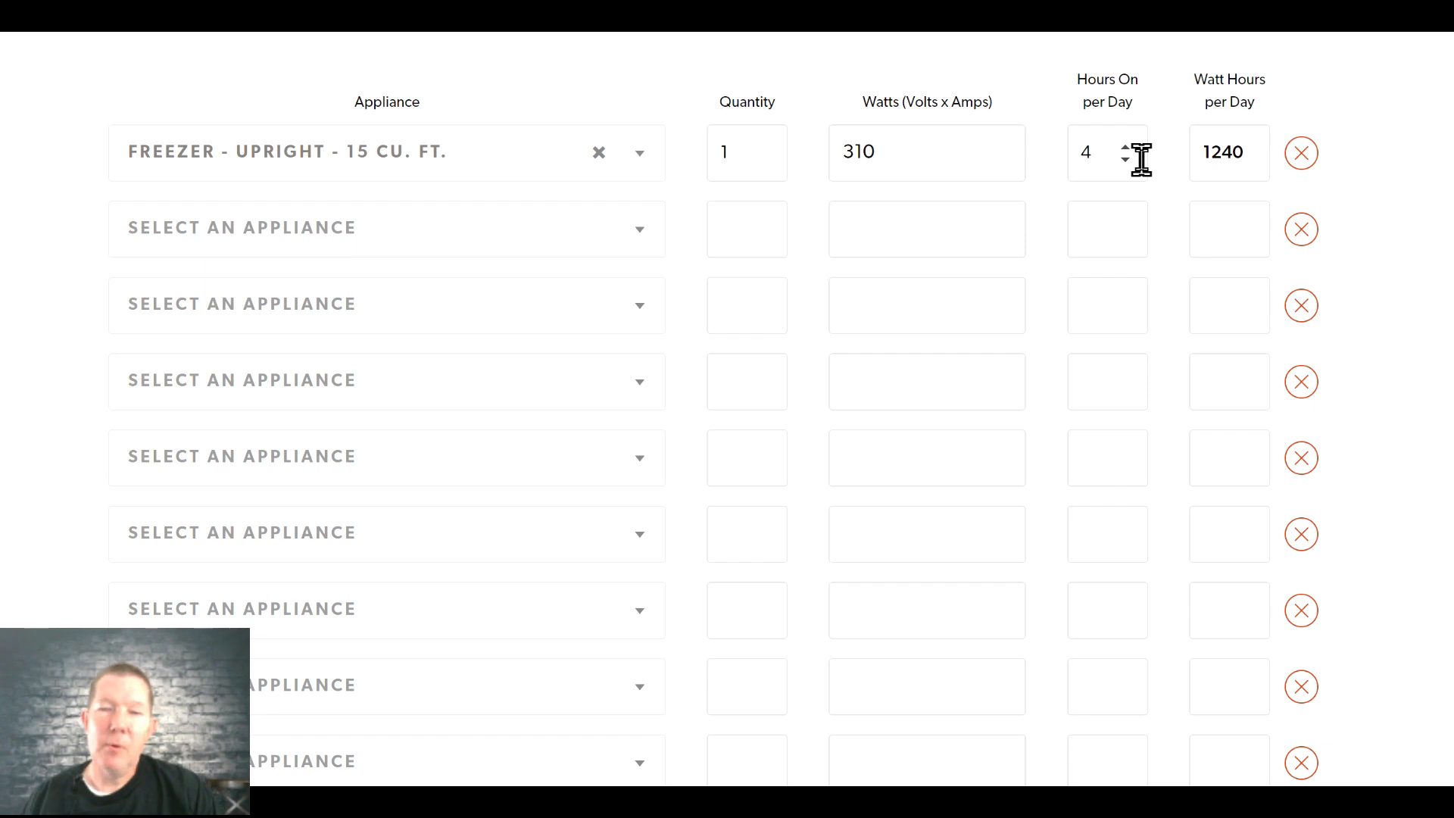
pyautogui.moveTo(1080, 110)
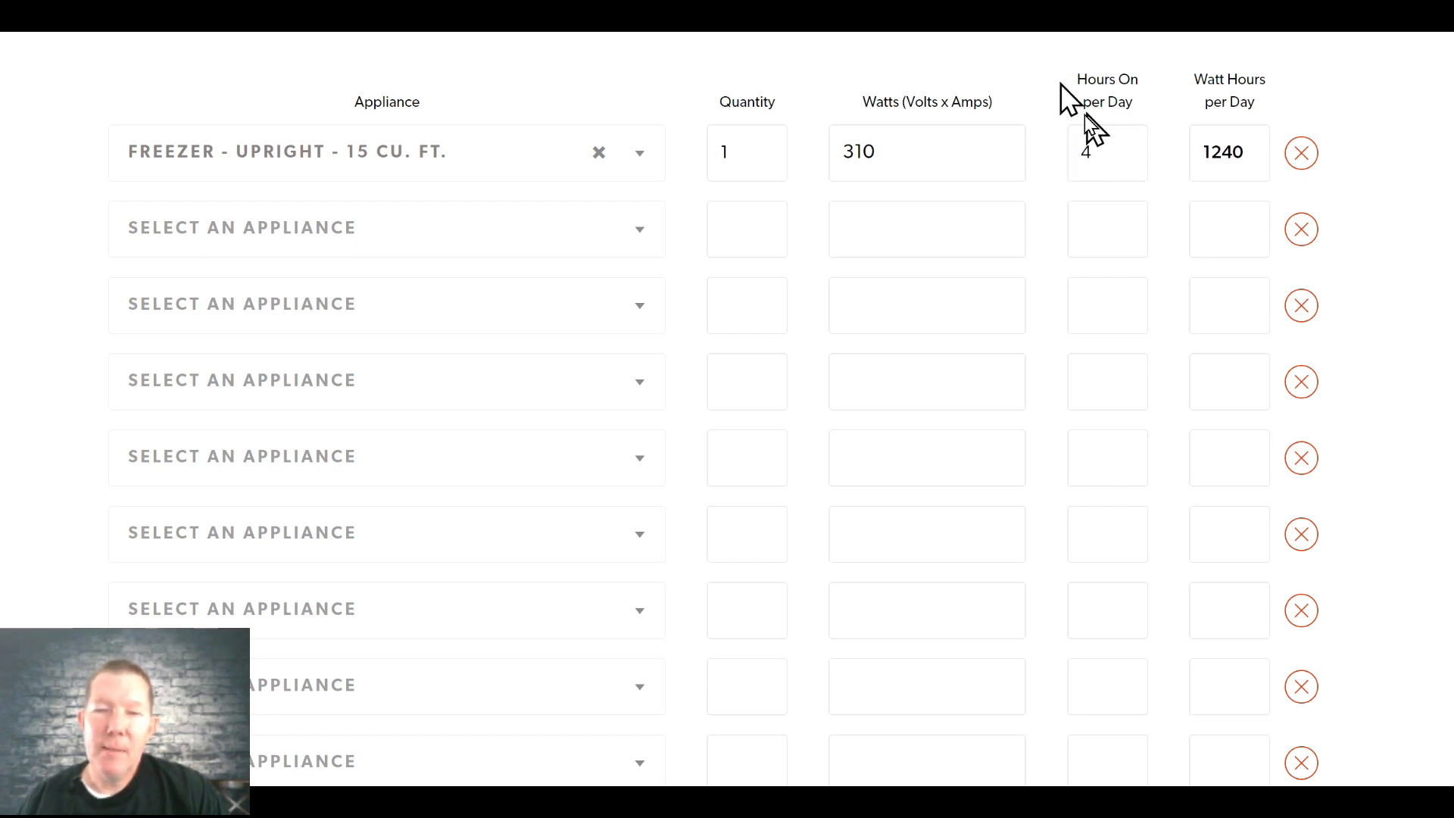
pyautogui.moveTo(1152, 144)
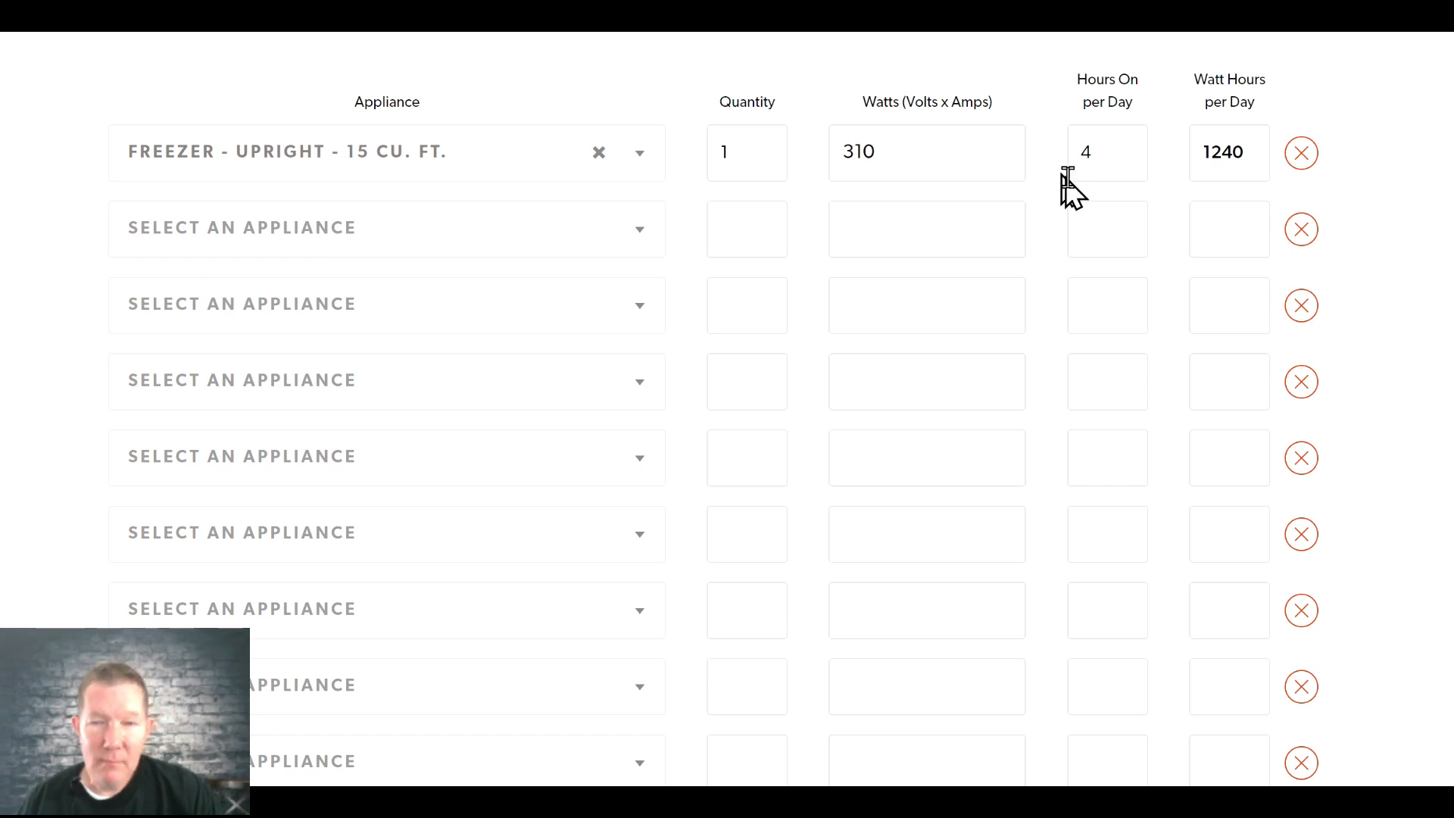
pyautogui.click(639, 227)
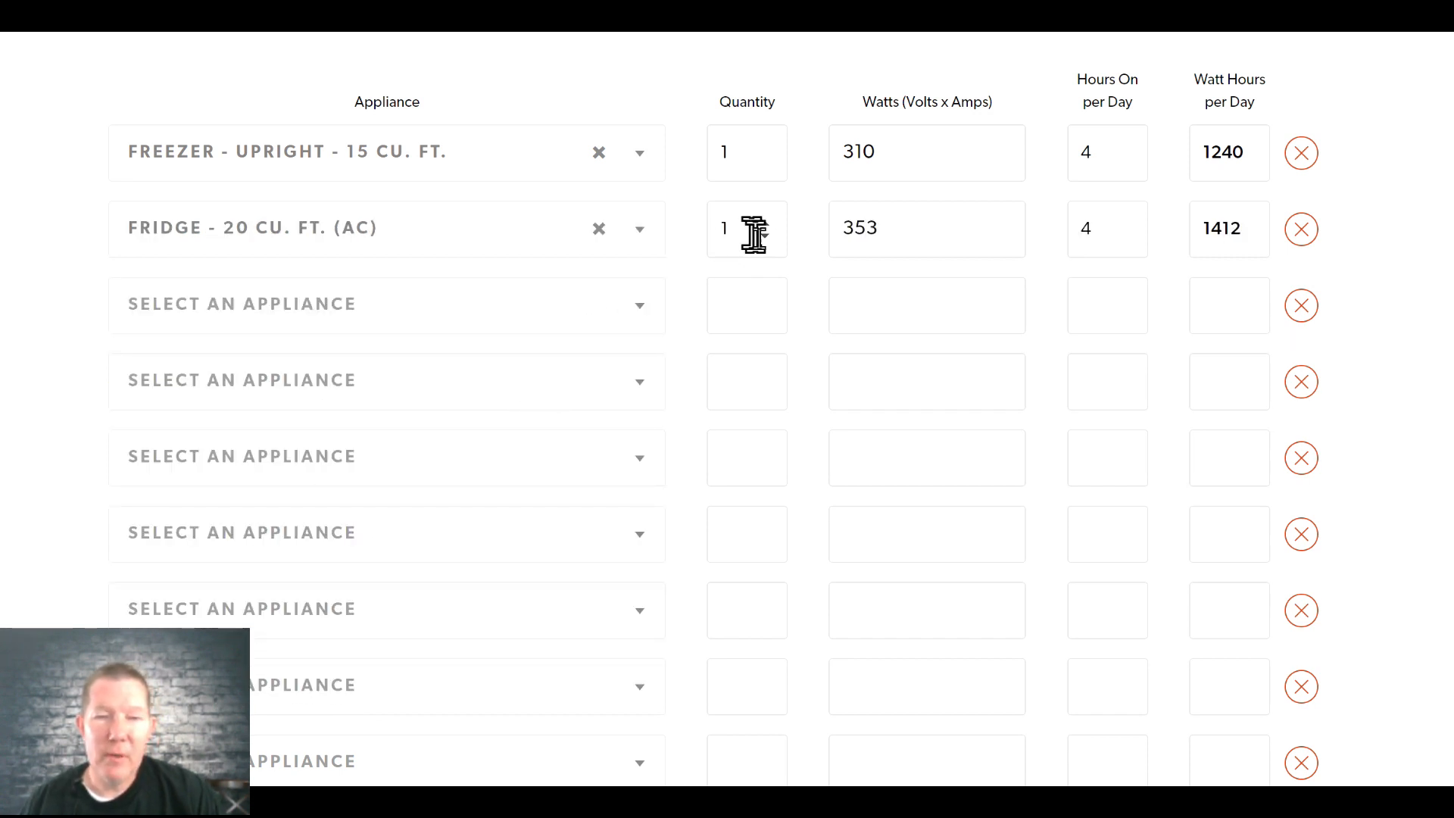
pyautogui.click(757, 221)
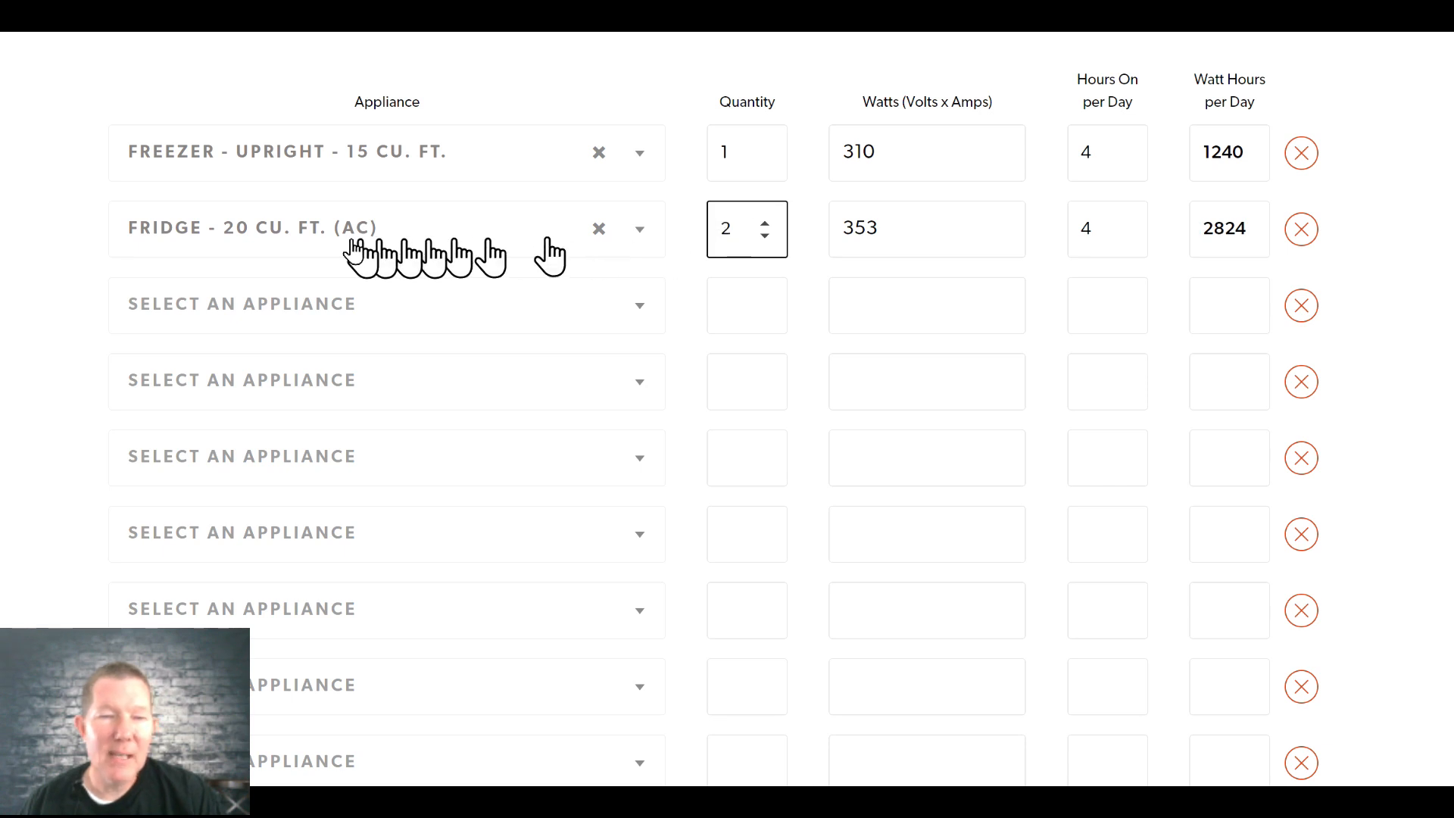
pyautogui.moveTo(344, 250)
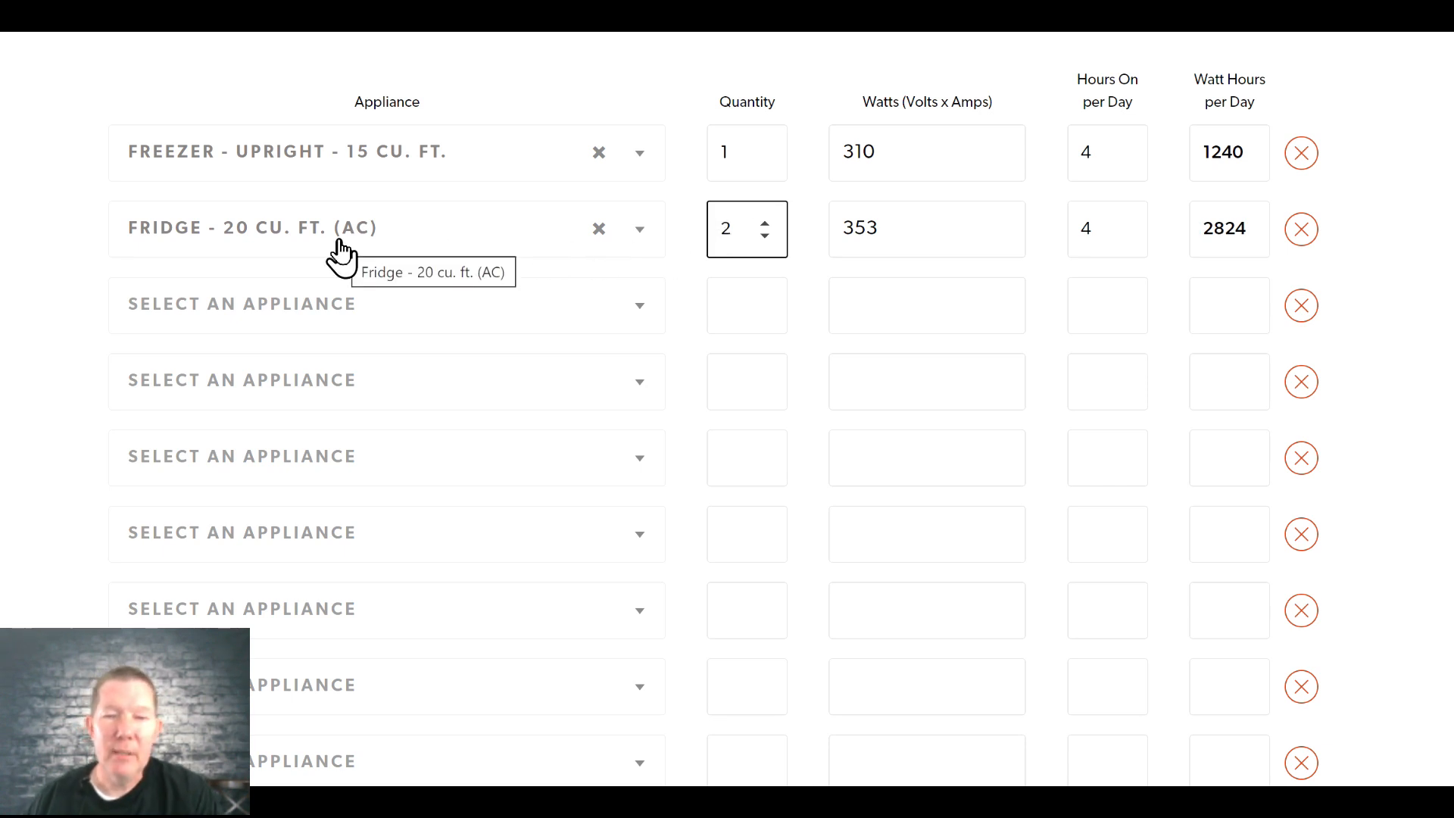
pyautogui.moveTo(1106, 229)
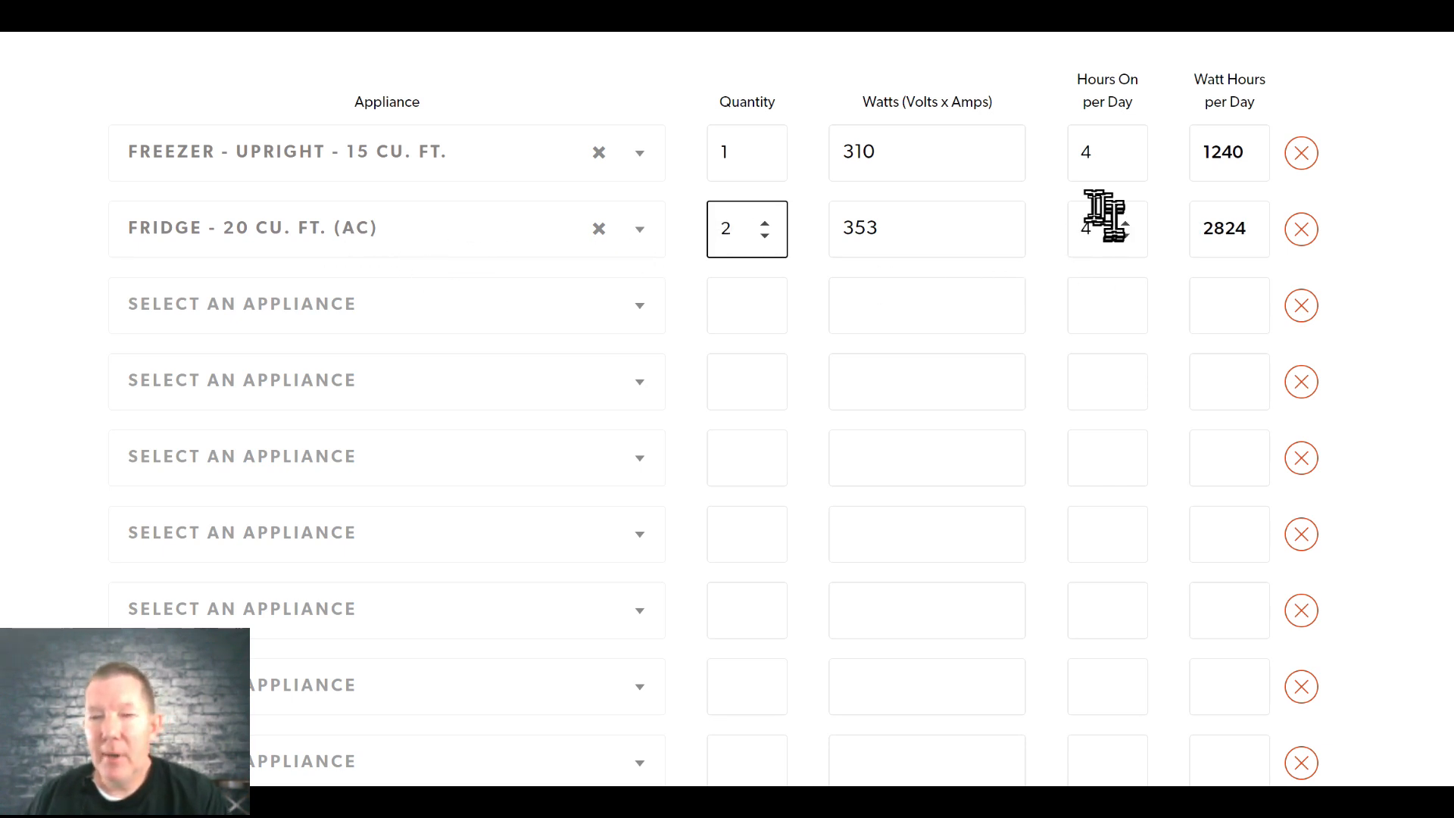
pyautogui.moveTo(1106, 236)
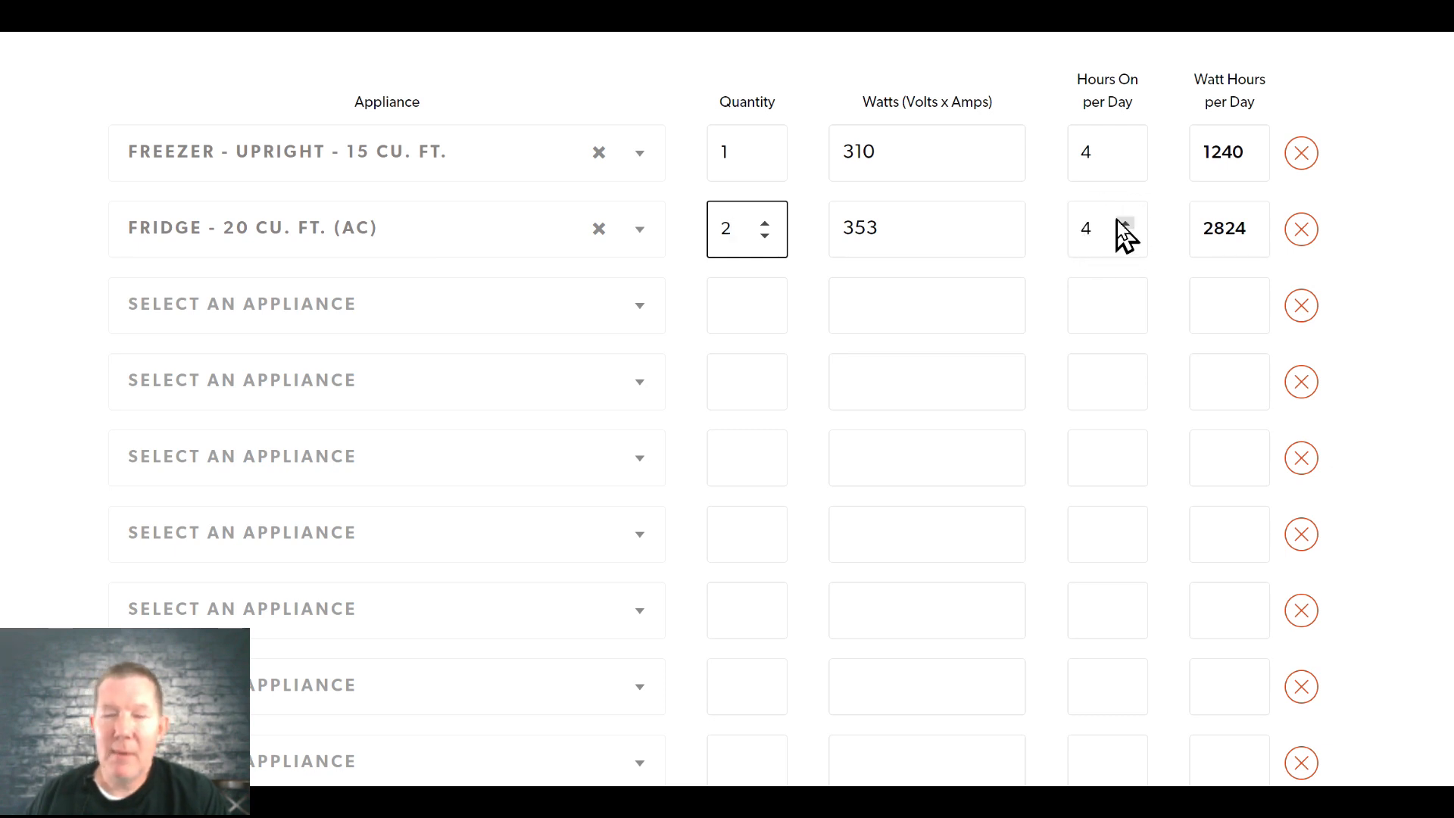
pyautogui.moveTo(1066, 200)
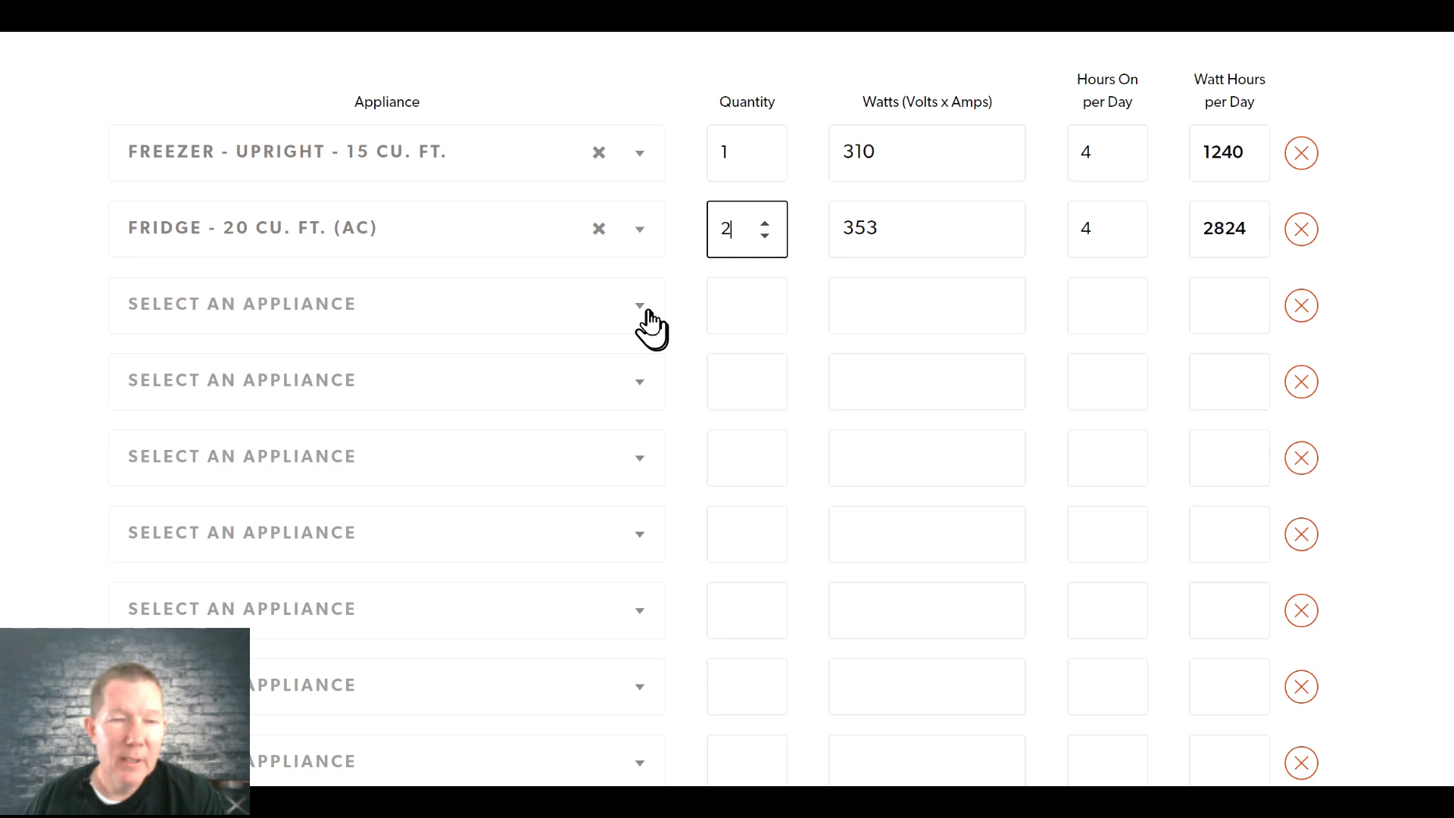
pyautogui.click(639, 303)
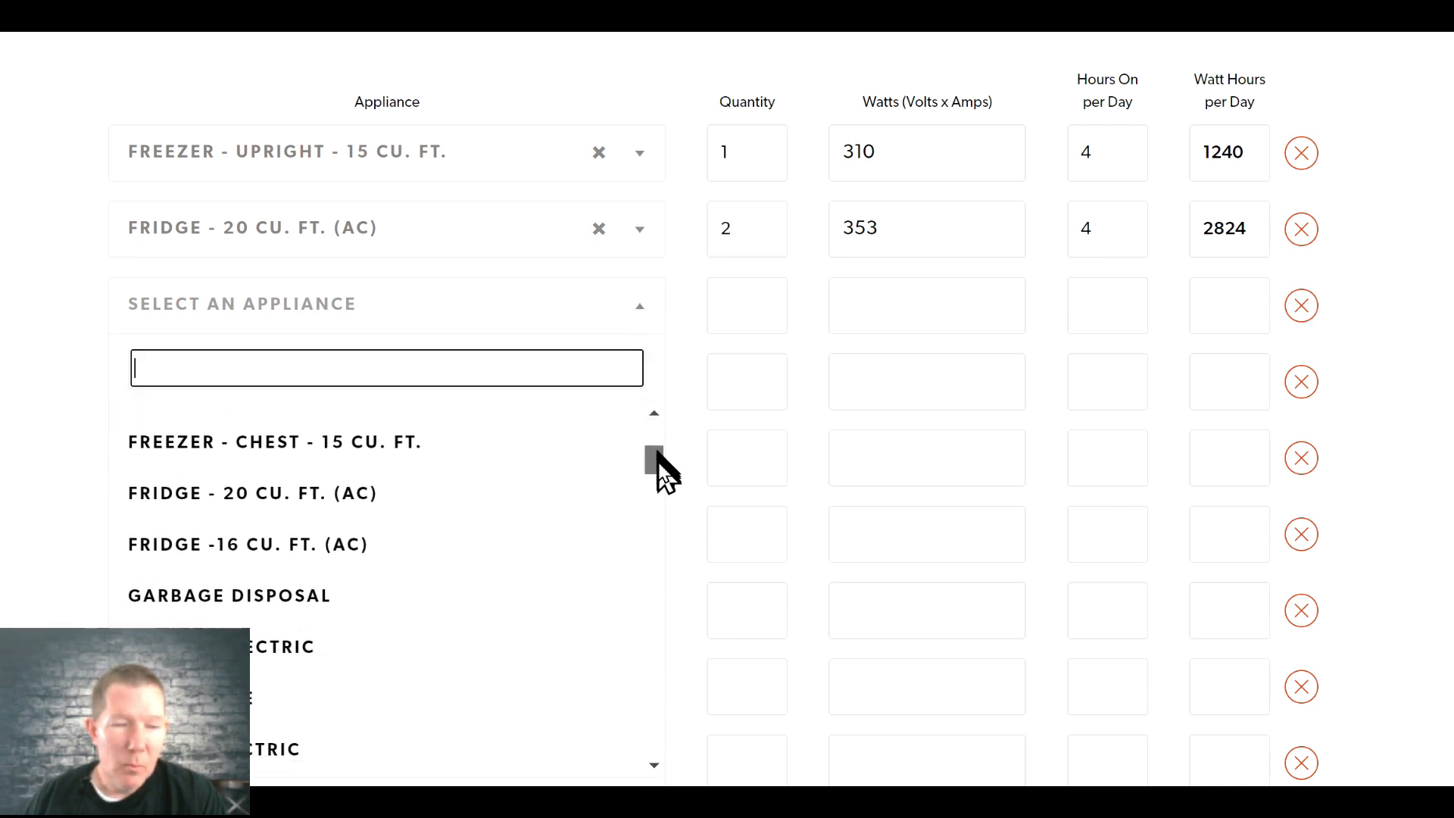
# - Add a microwave (300 Wh/day) and a toaster oven at 0.2 hours per day (240 Wh/day)
pyautogui.scroll(-3)
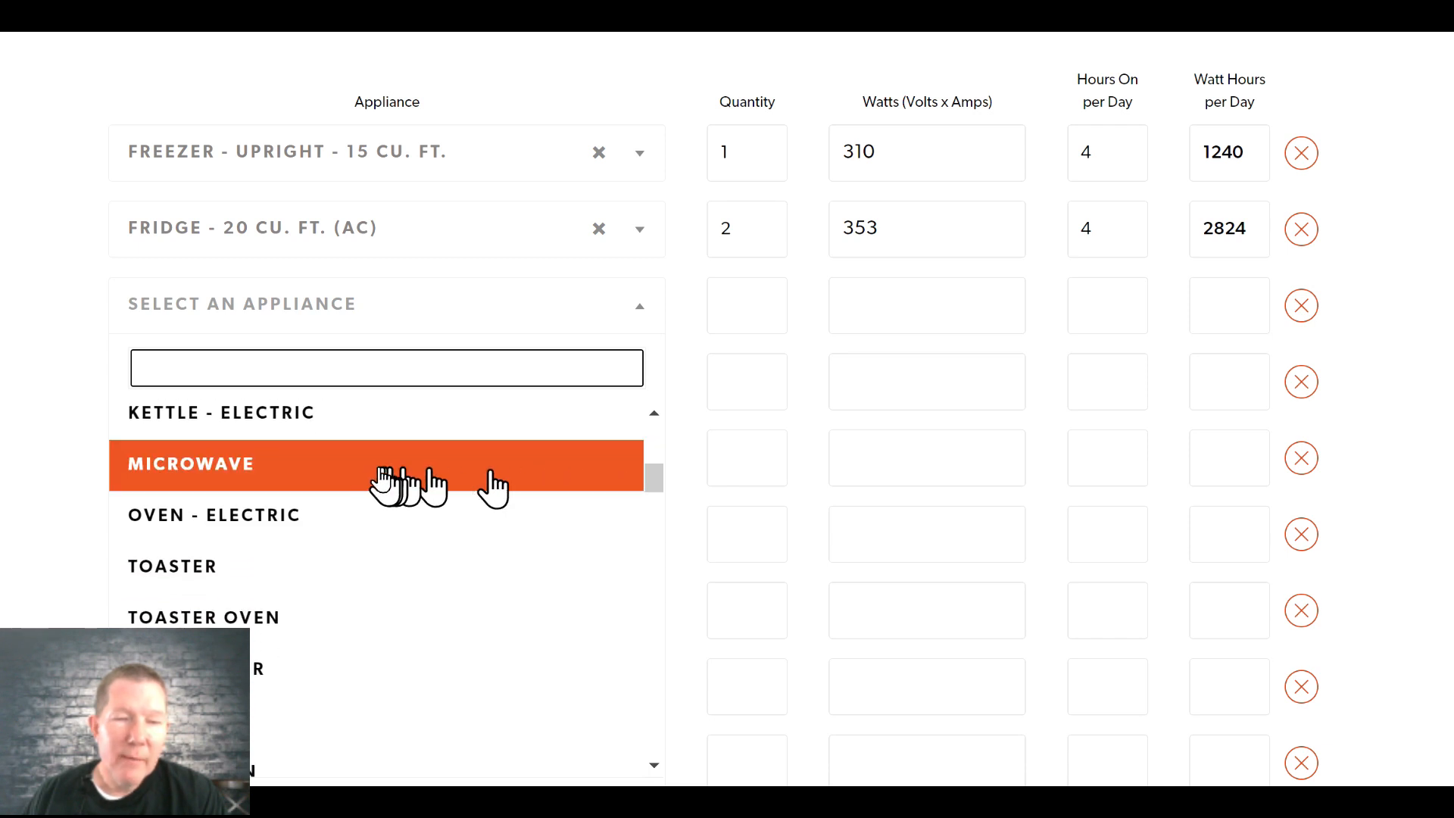
pyautogui.click(190, 463)
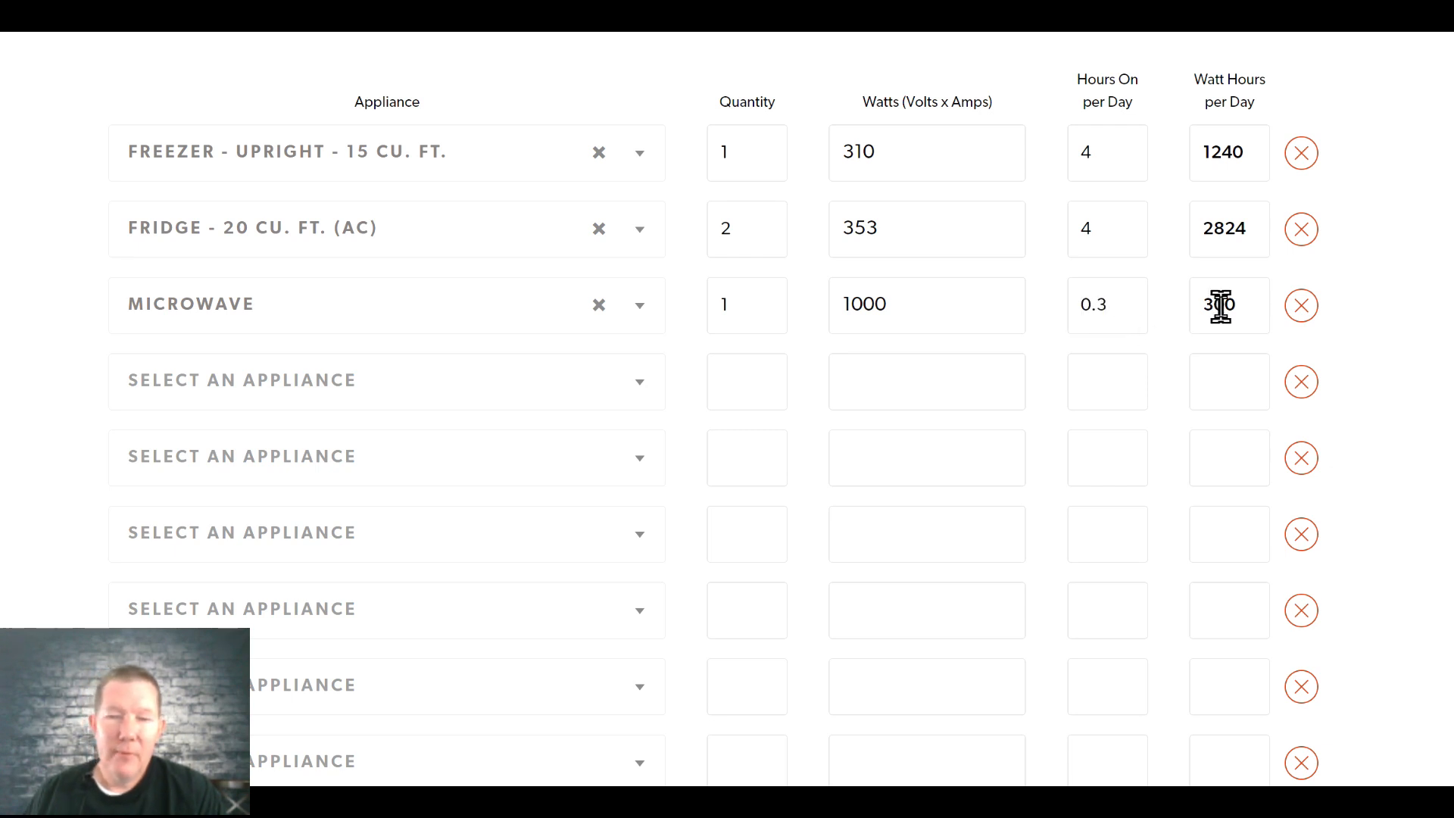
pyautogui.moveTo(630, 381)
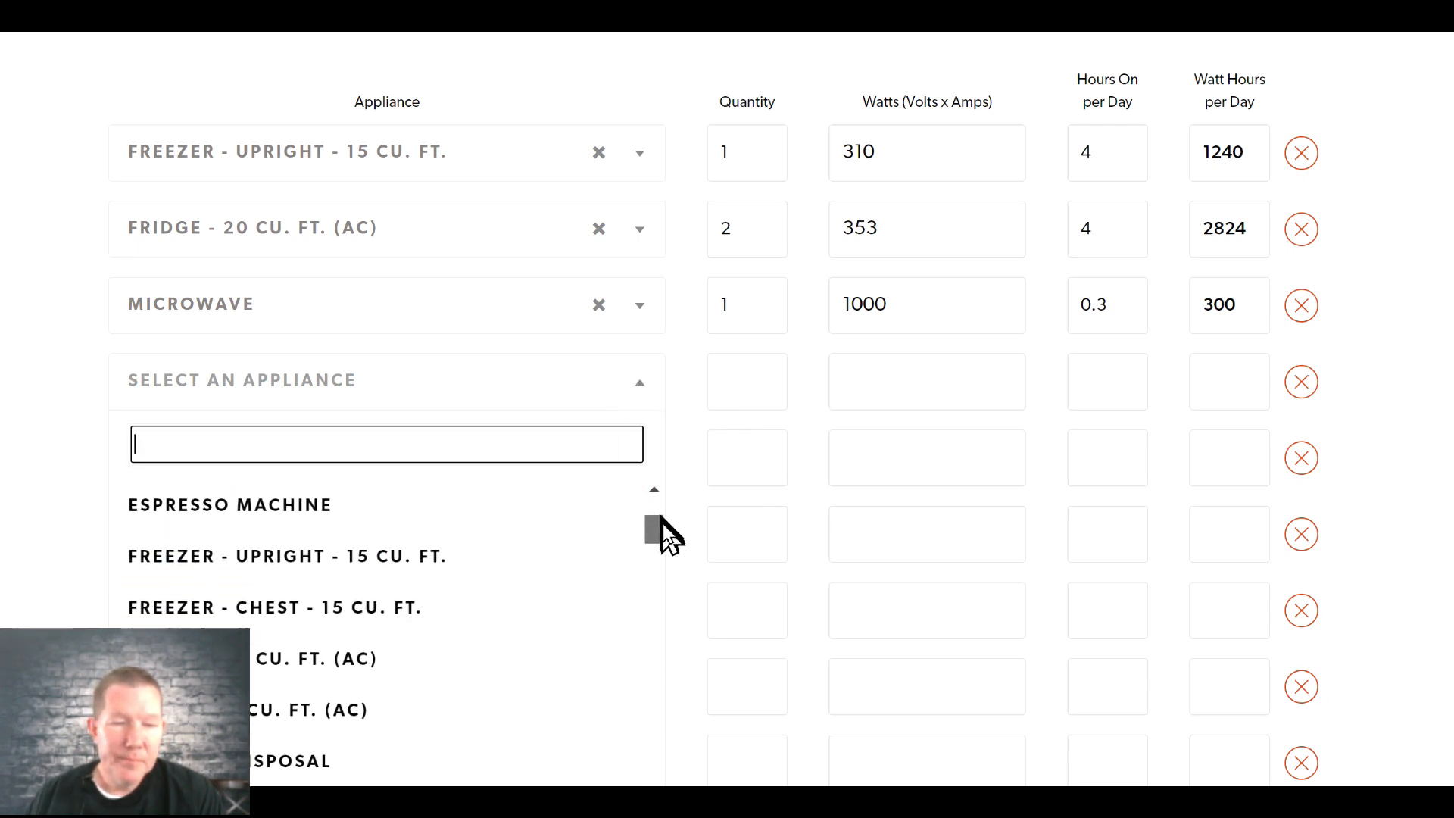
pyautogui.scroll(-3)
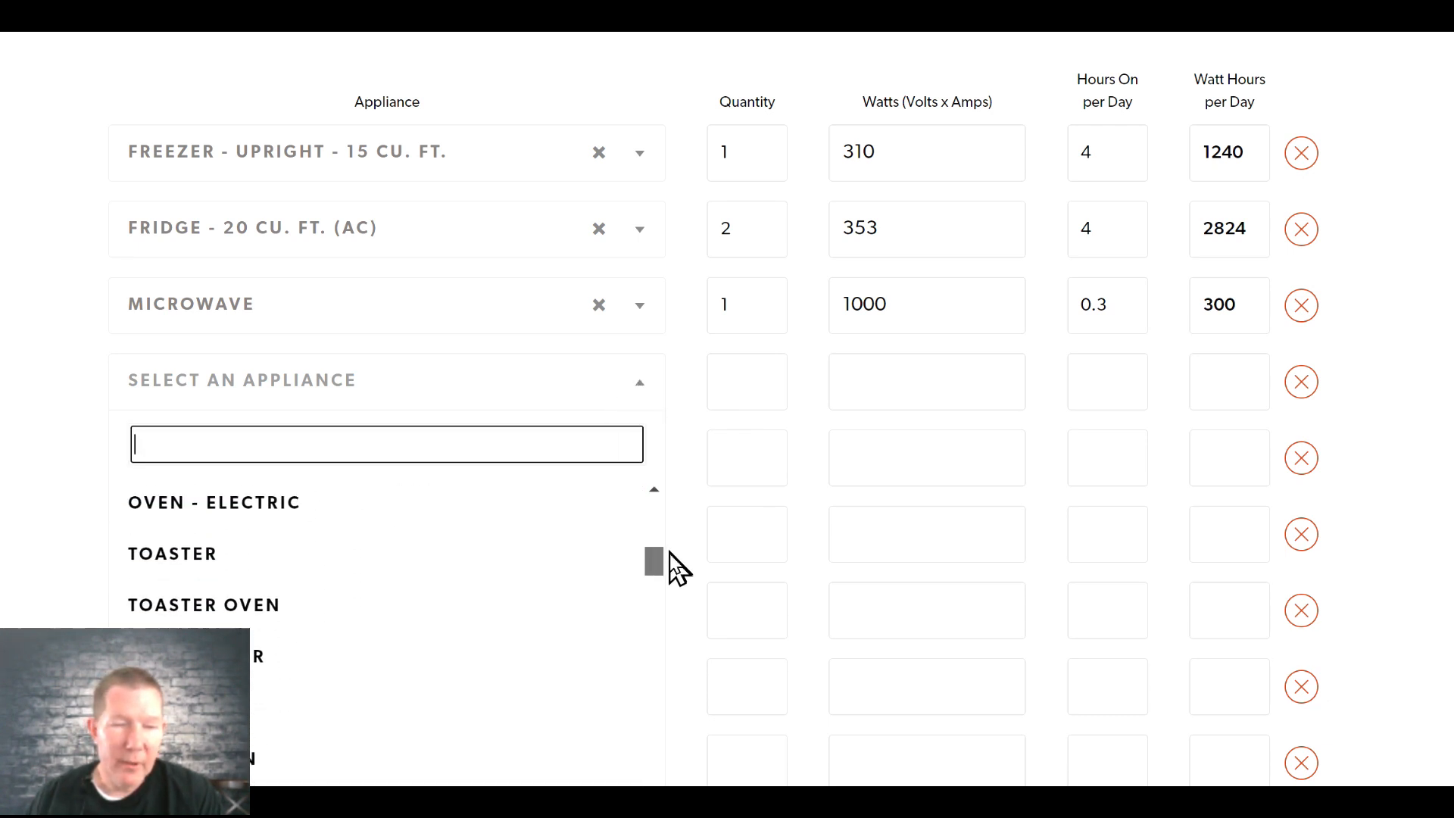
pyautogui.scroll(3)
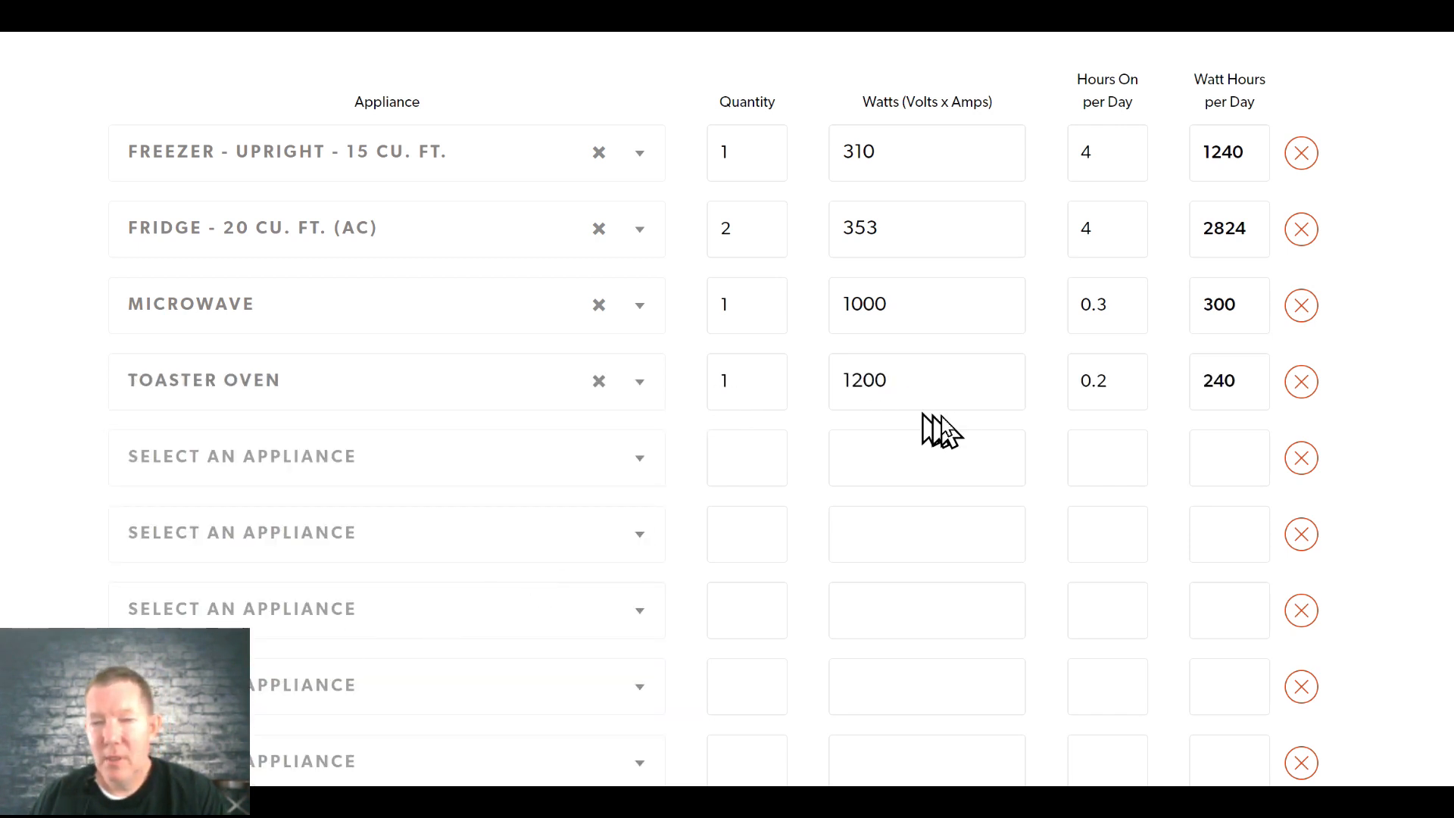
pyautogui.moveTo(769, 501)
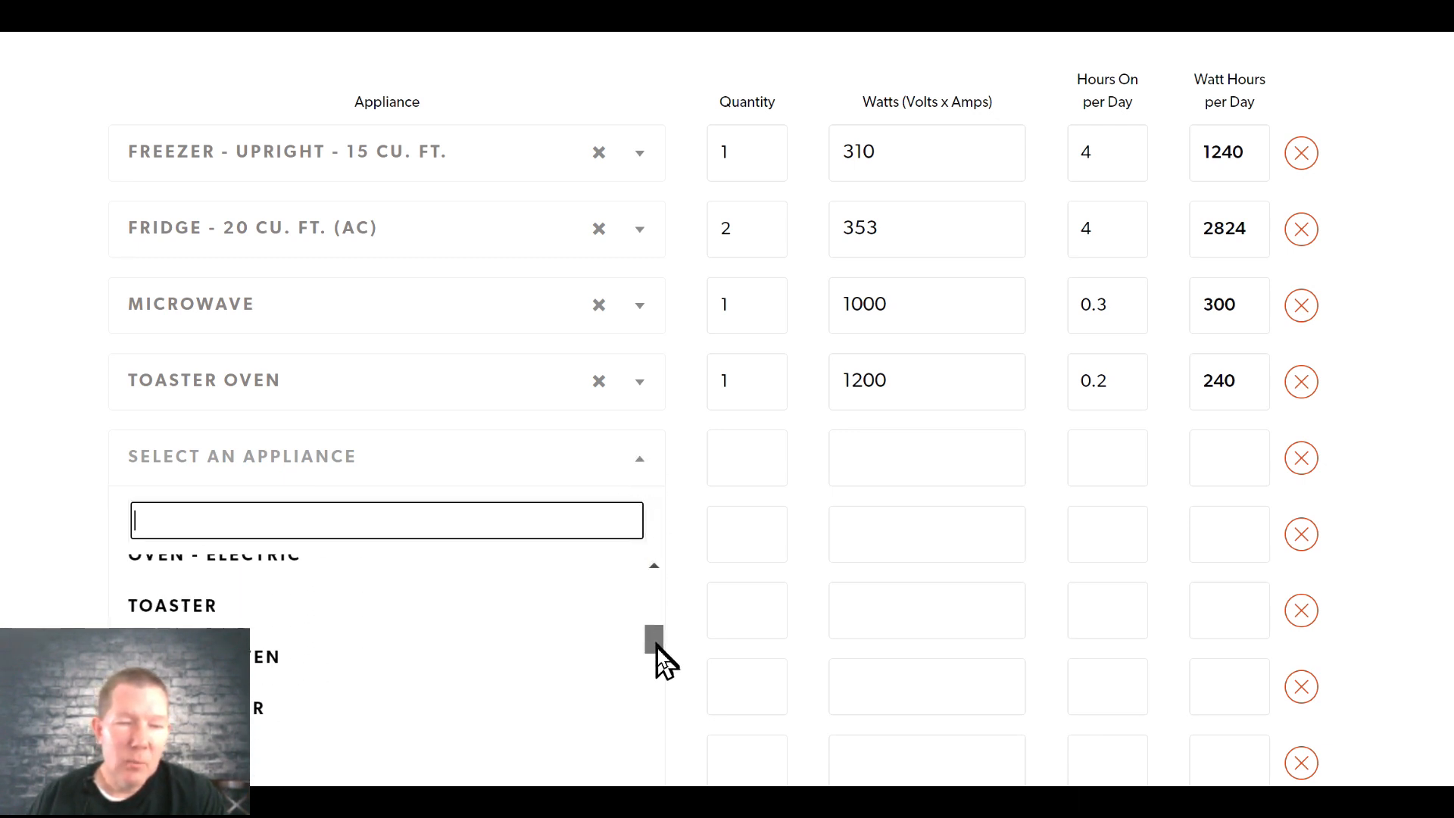
# - Add three box fans at 200 W for 4 hours per day, totaling 2400 Wh/day
pyautogui.scroll(-3)
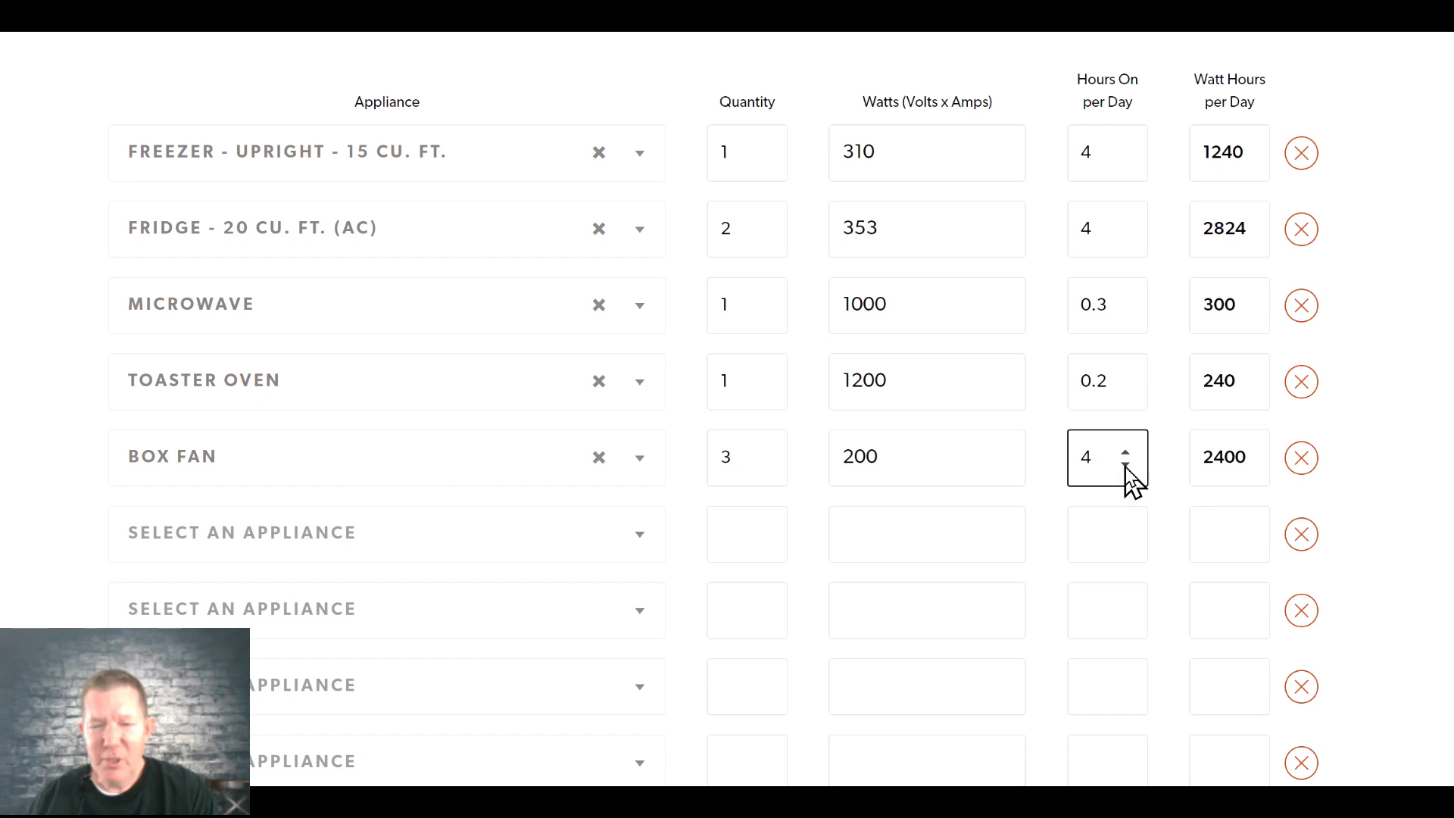
pyautogui.moveTo(576, 527)
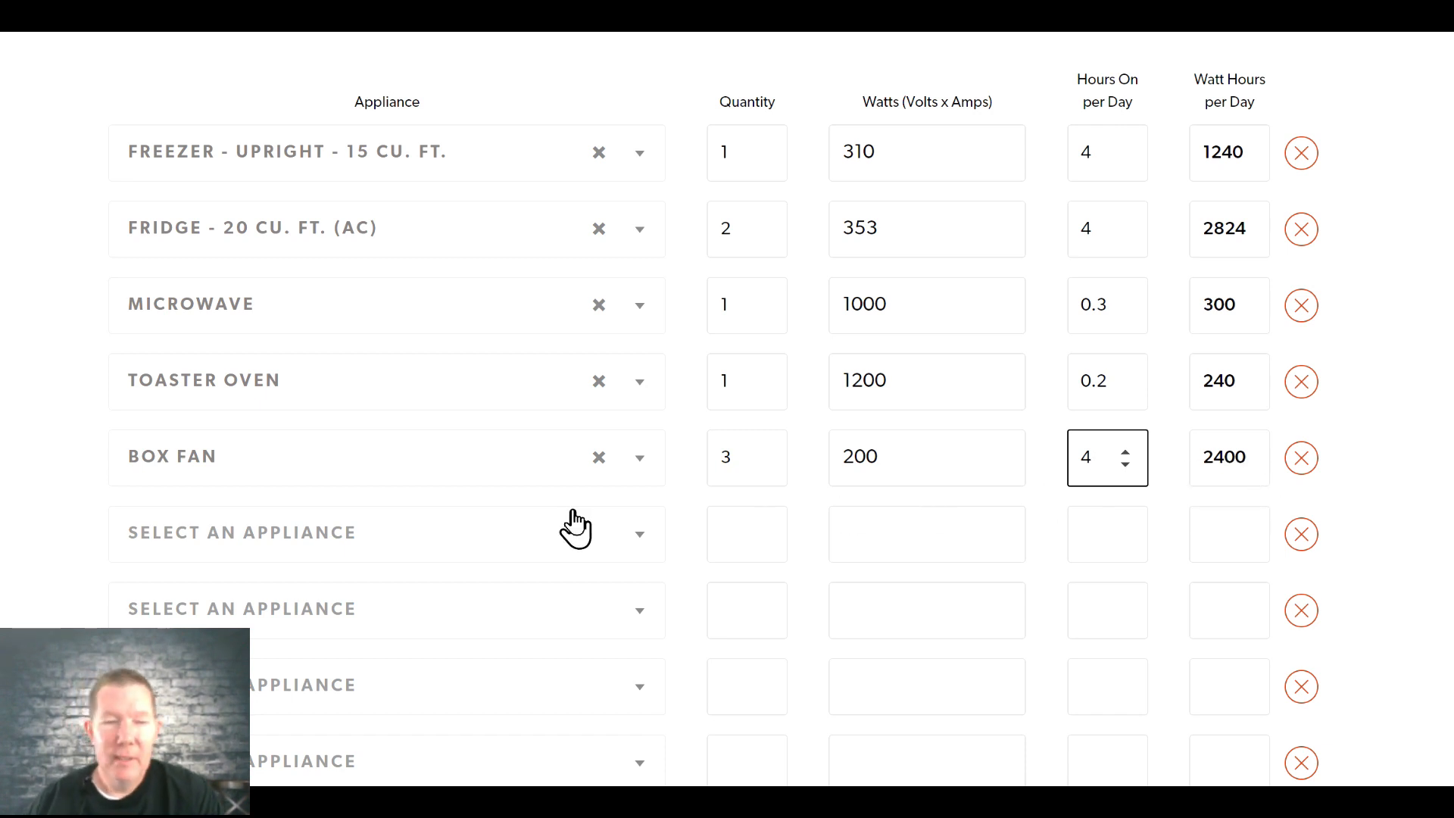
pyautogui.moveTo(1205, 422)
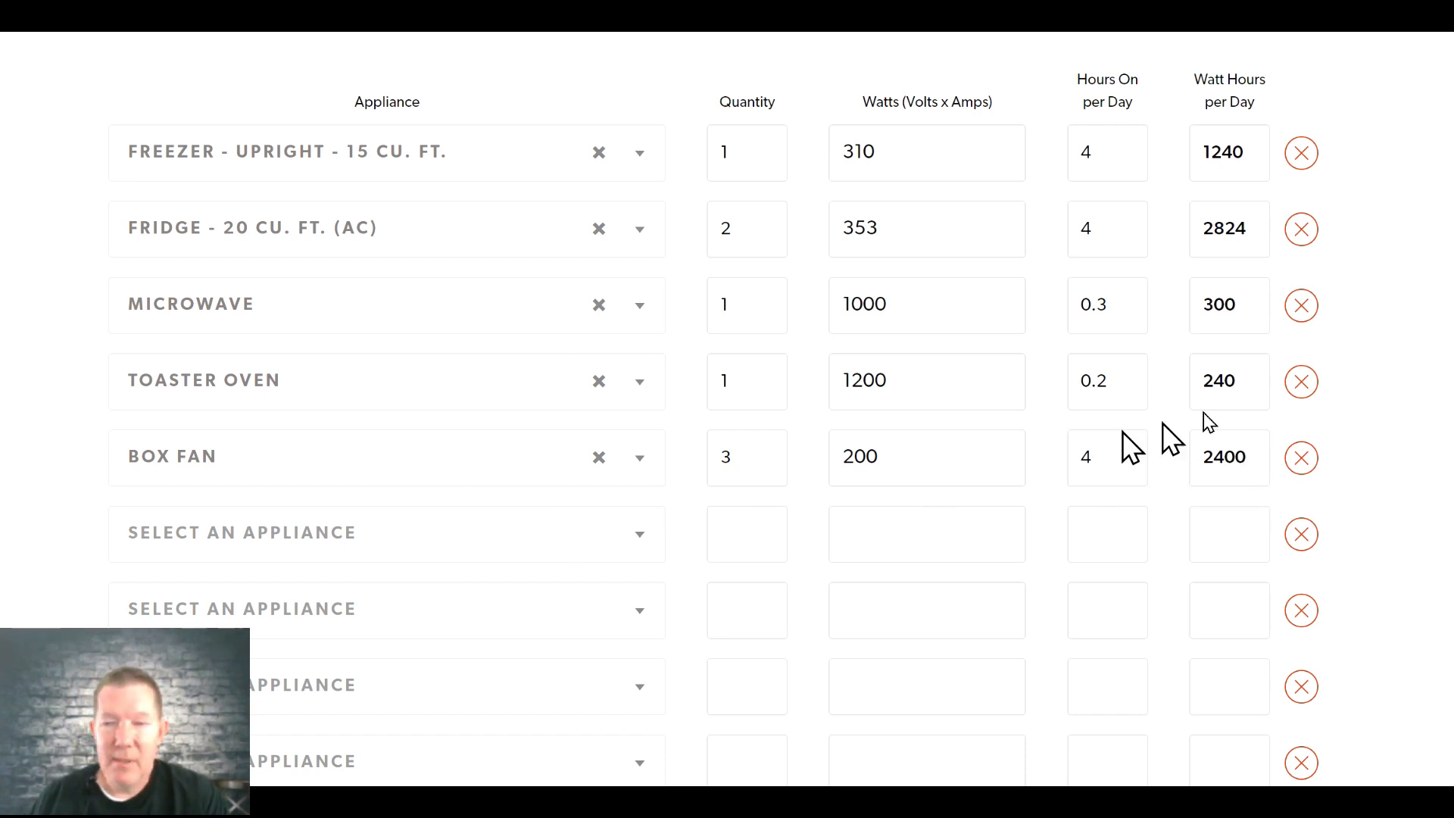
pyautogui.scroll(-3)
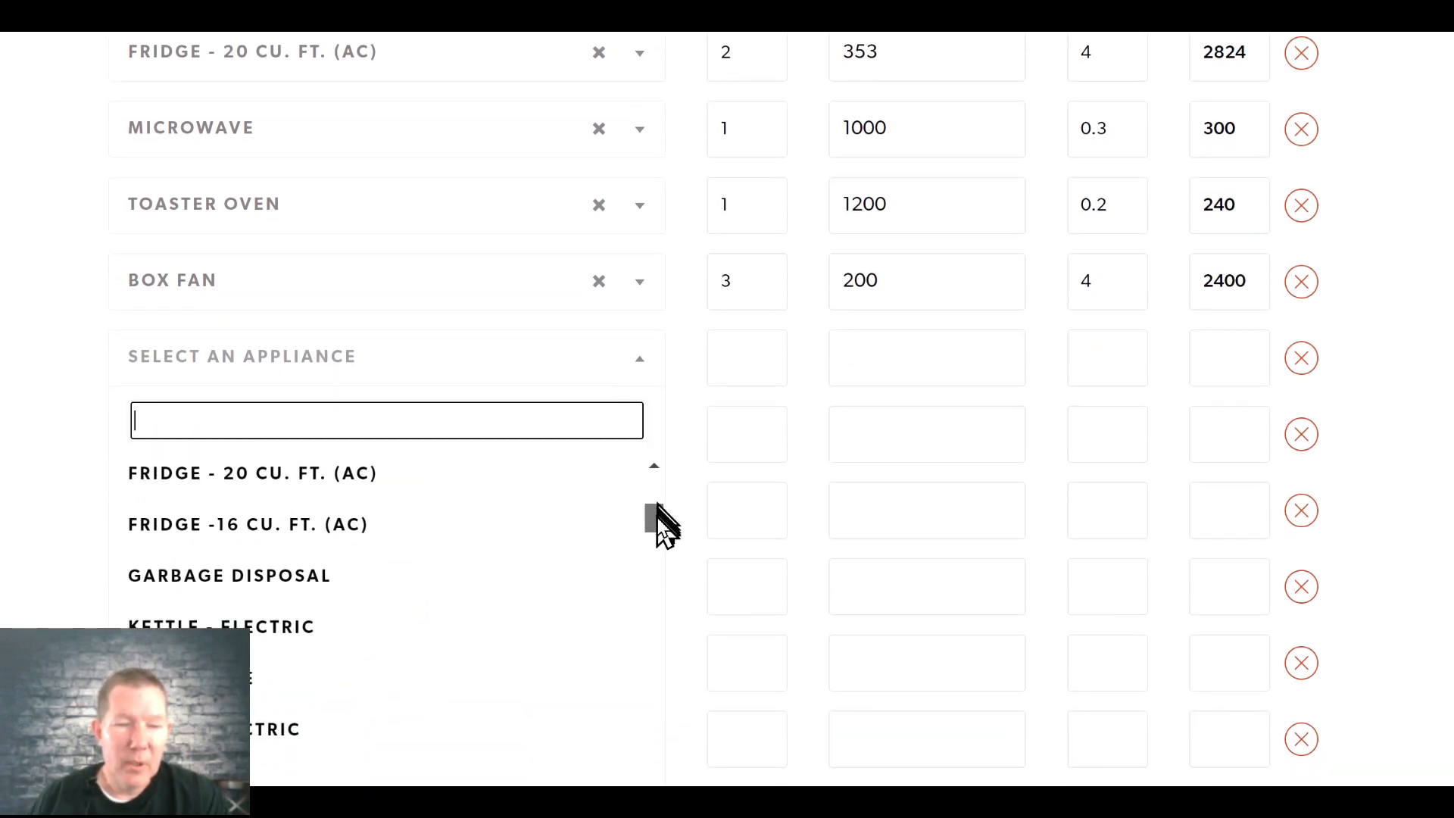
# - Add two laptops at 100 W for 4 hours per day, totaling 800 Wh/day
pyautogui.scroll(-3)
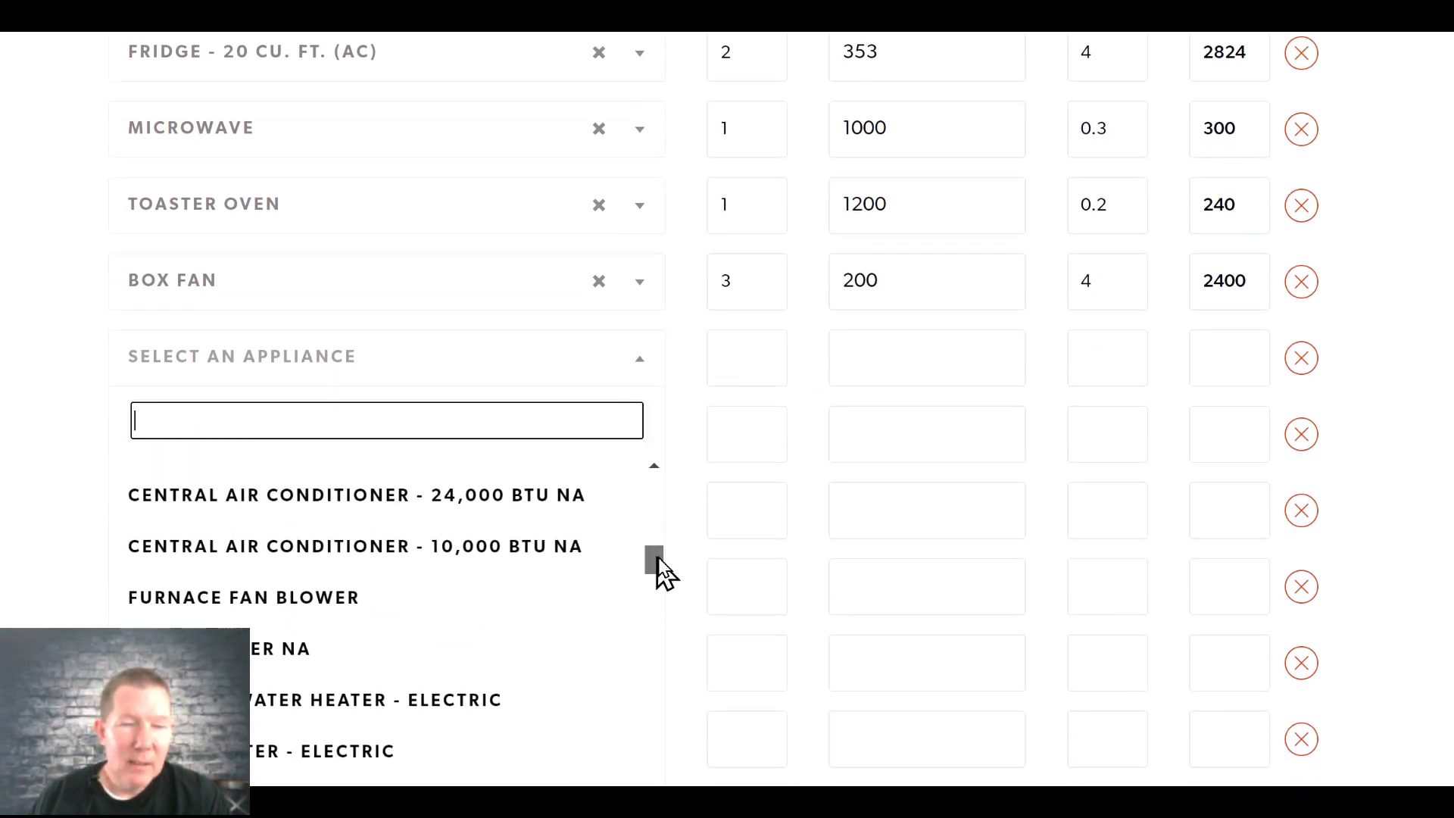
pyautogui.scroll(-3)
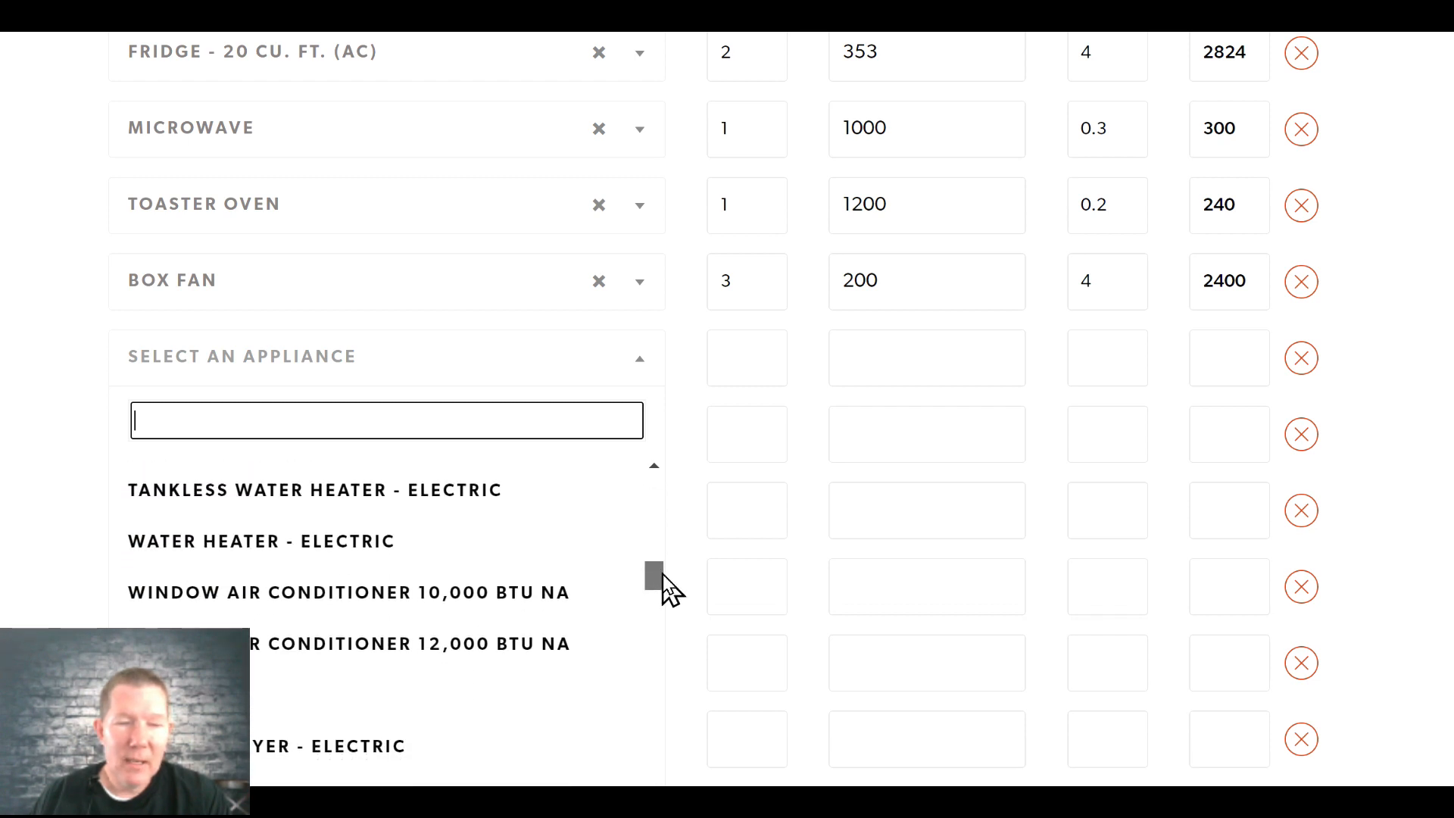
pyautogui.scroll(-3)
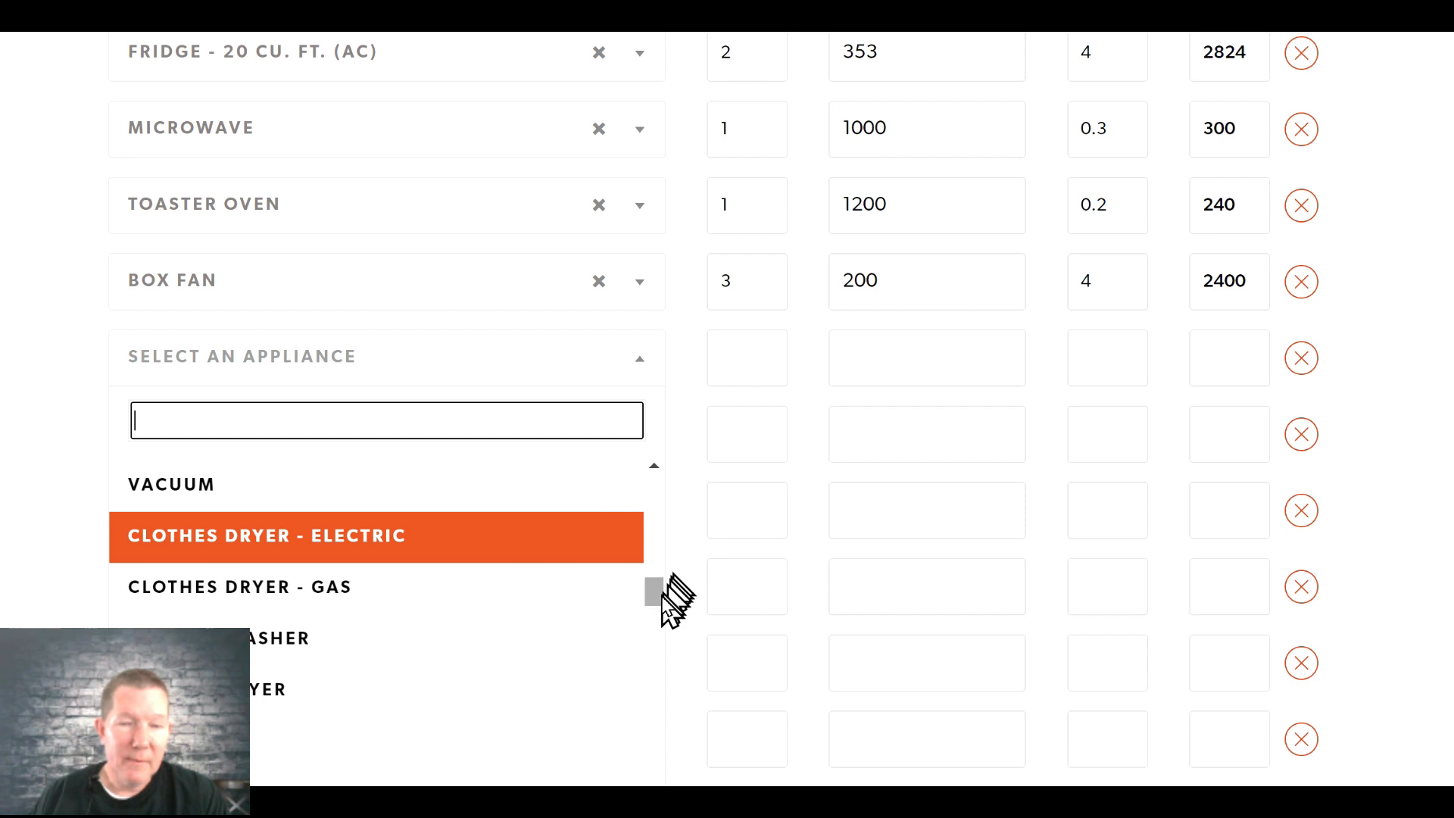
pyautogui.scroll(-3)
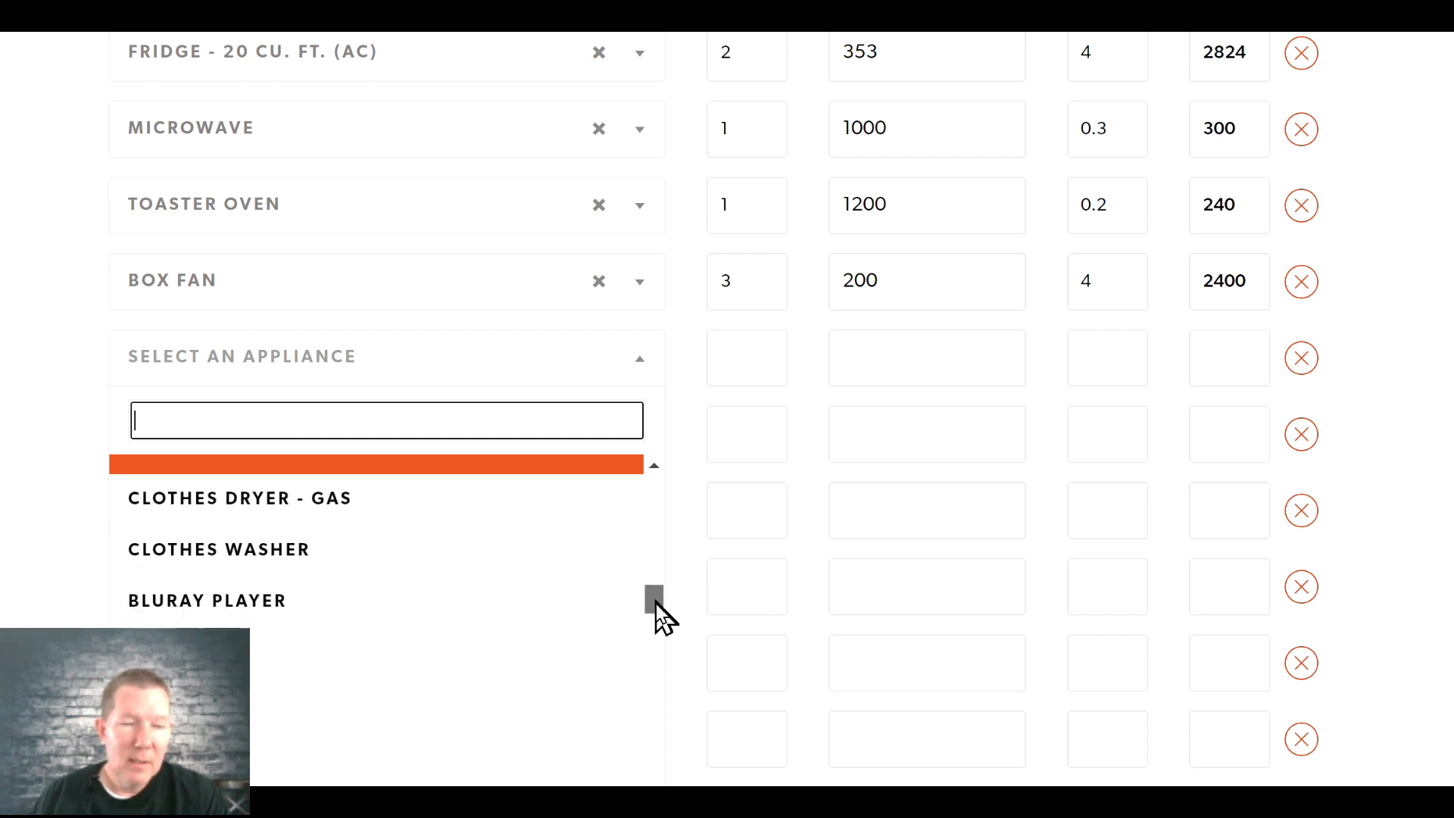
pyautogui.scroll(-3)
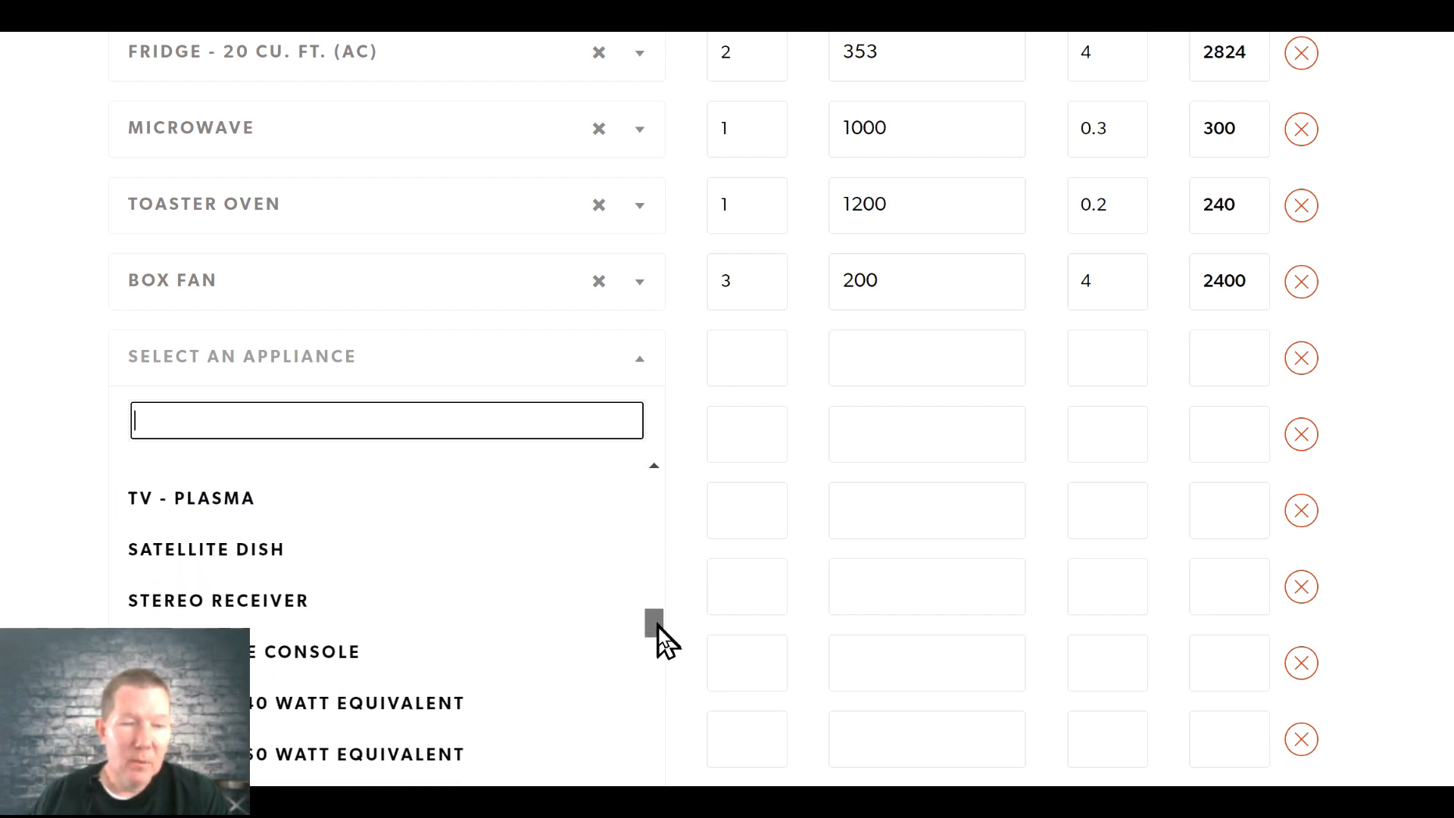
pyautogui.scroll(-3)
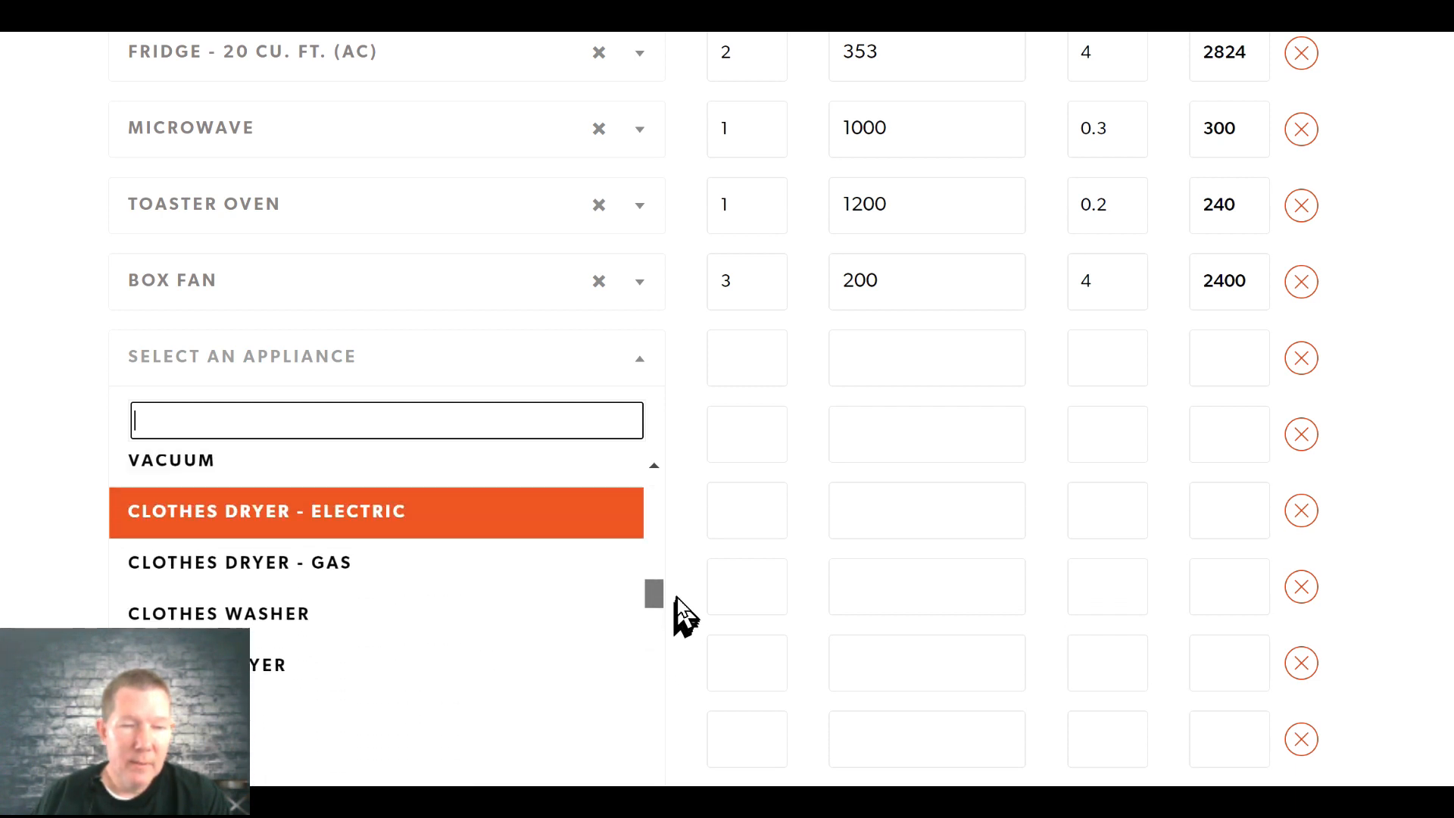
pyautogui.scroll(-3)
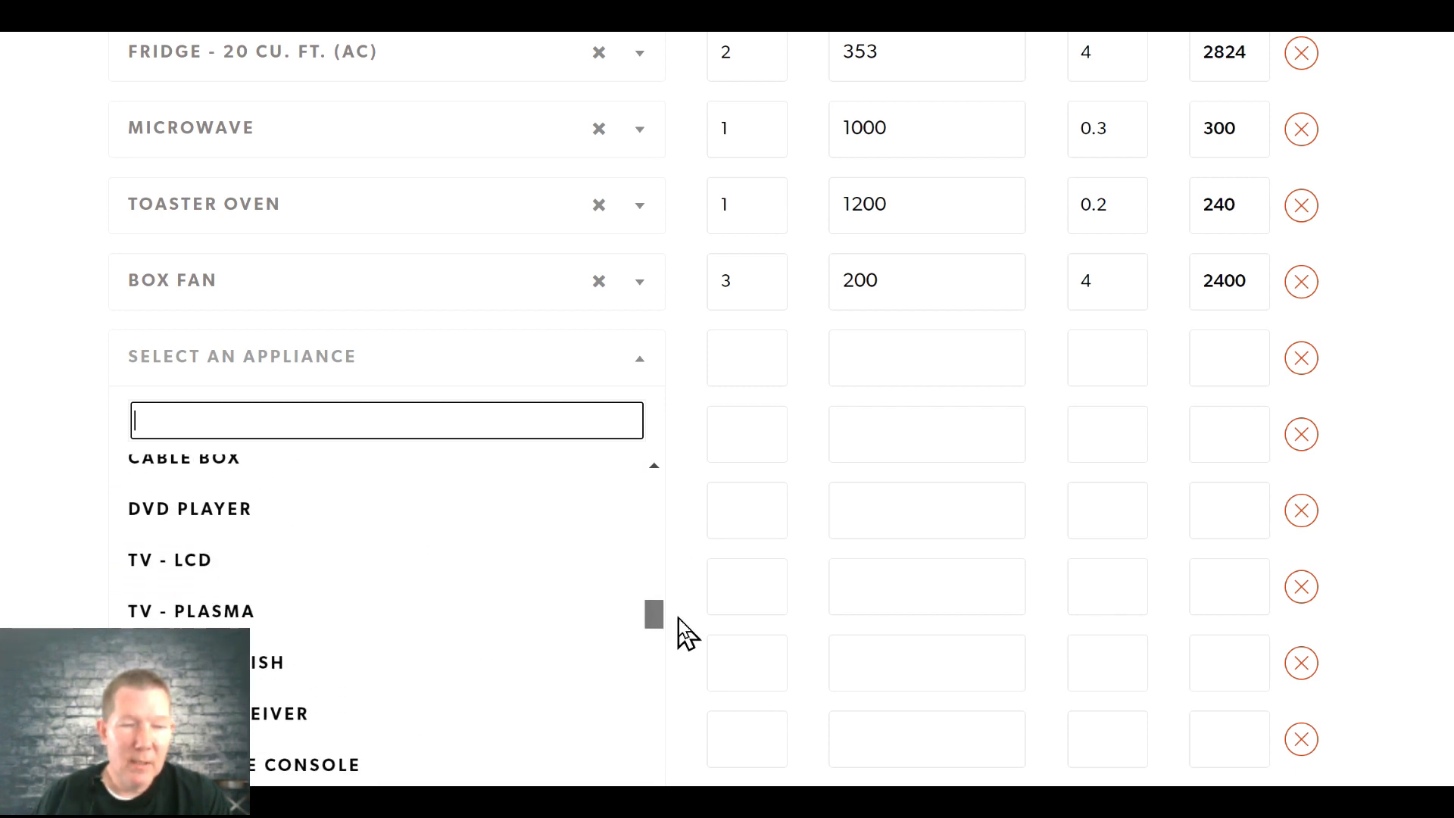
pyautogui.scroll(-3)
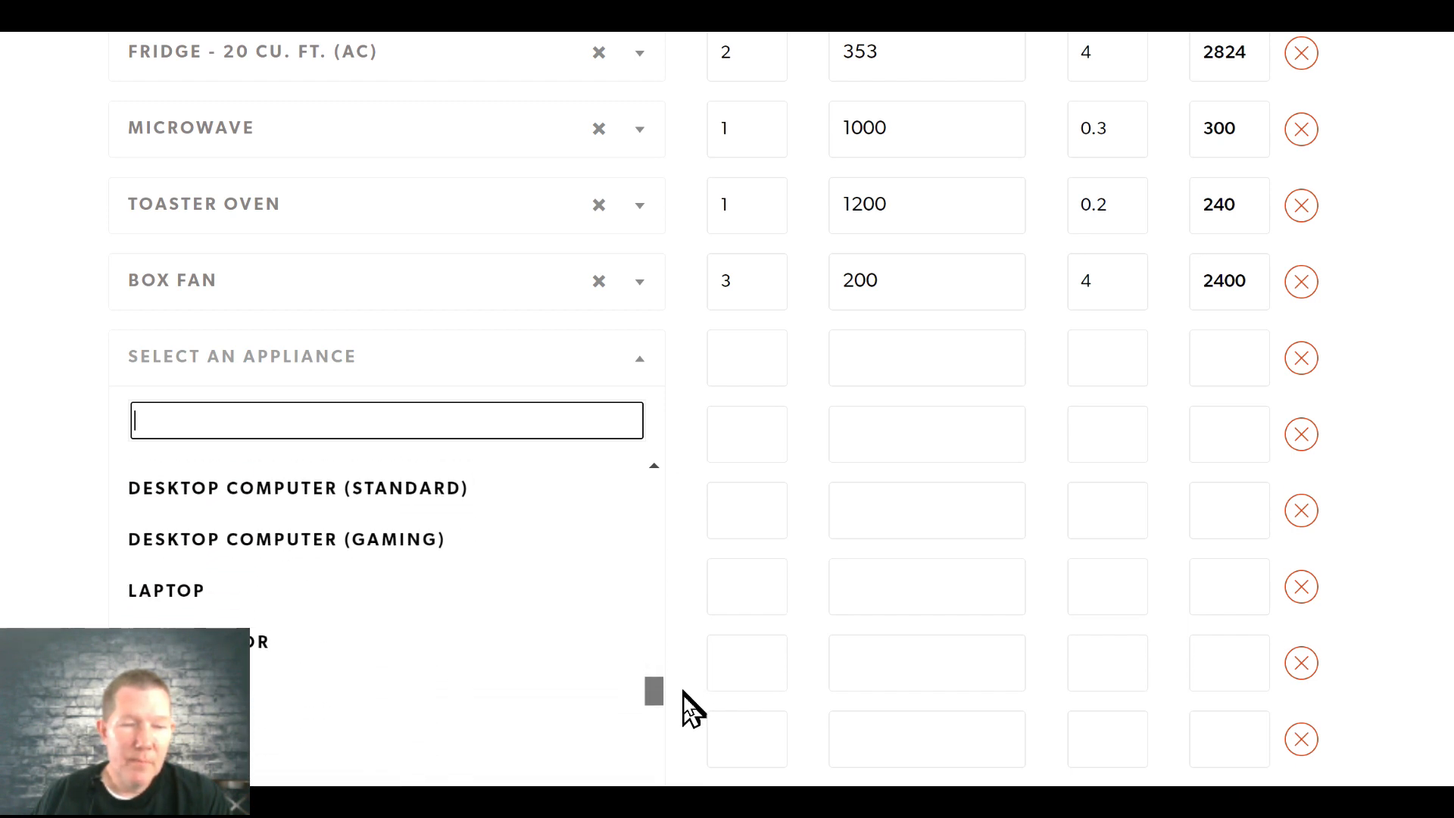
pyautogui.click(167, 589)
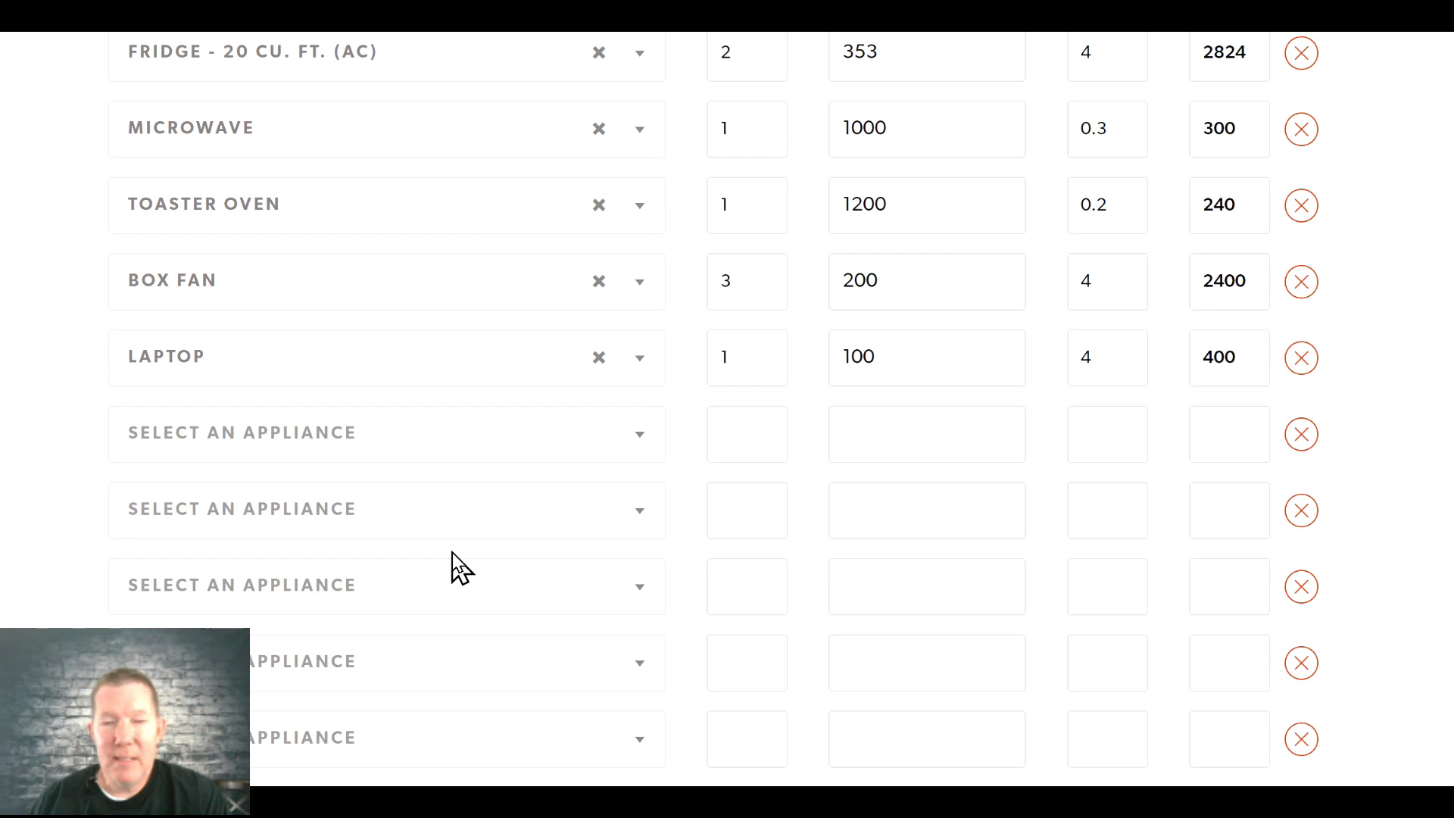
pyautogui.click(763, 348)
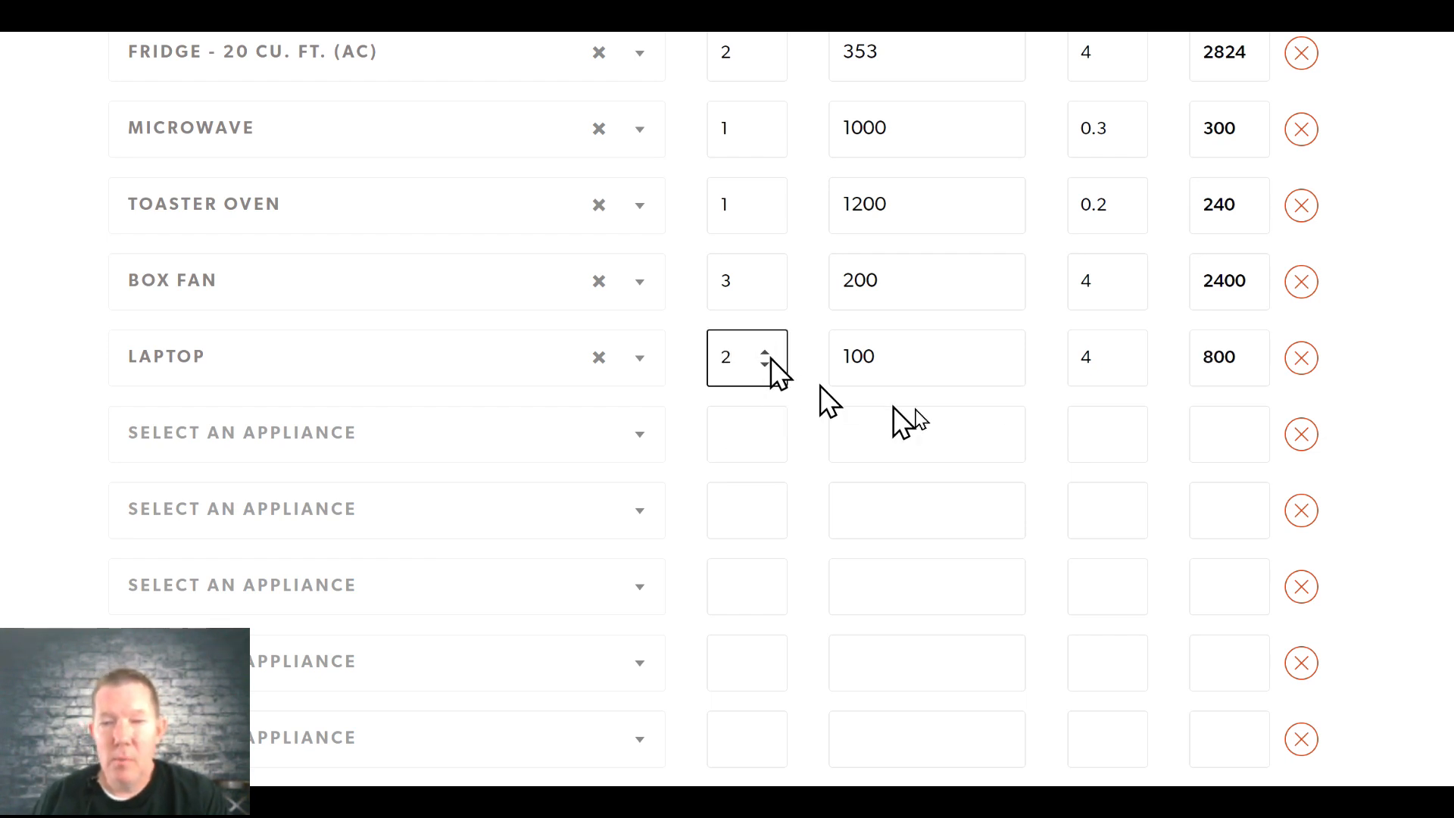
pyautogui.moveTo(1107, 358)
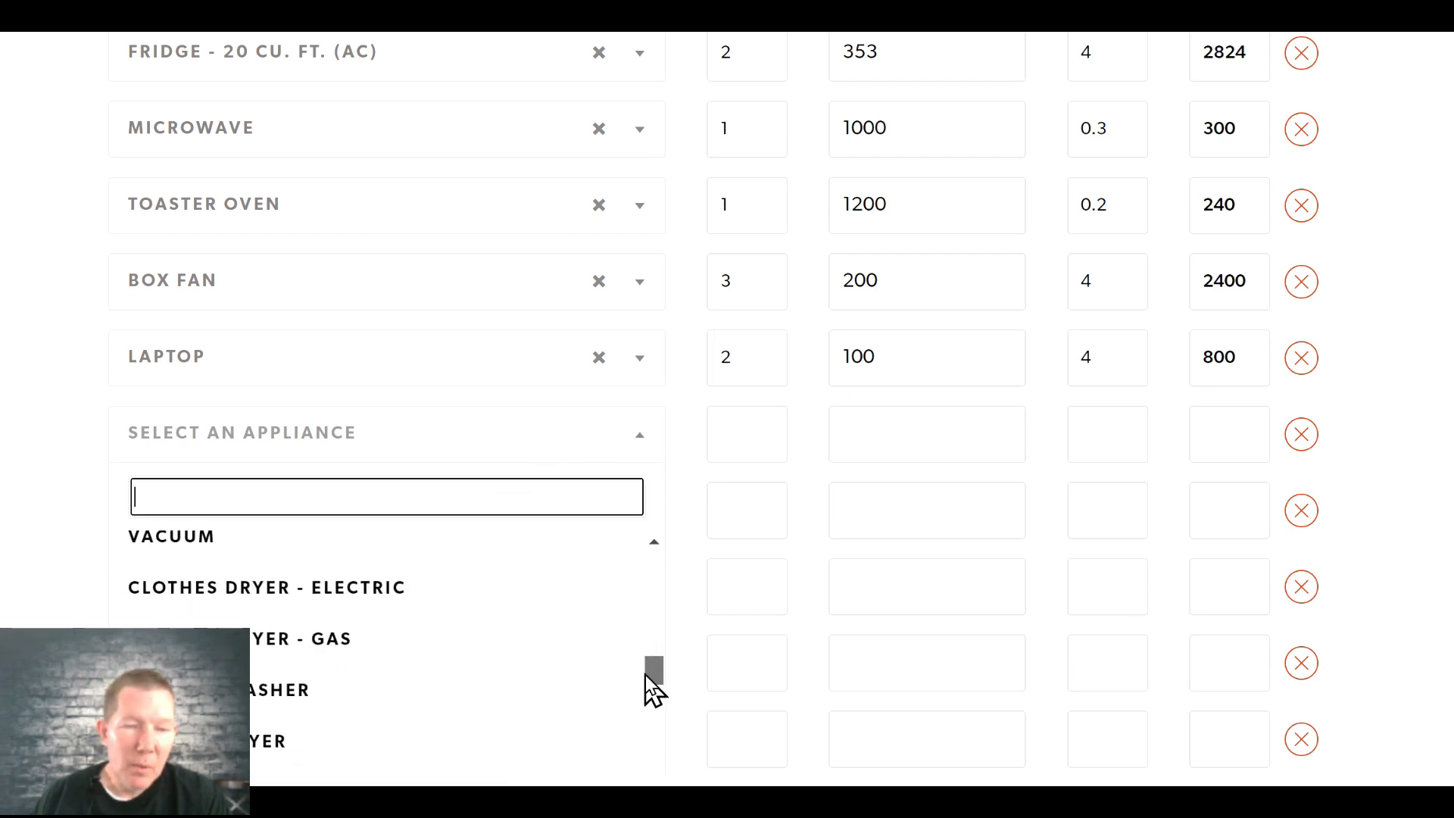
# - Add a modem and a router, each 1 unit at 7 W for 24 hours (168 Wh/day)
pyautogui.scroll(-3)
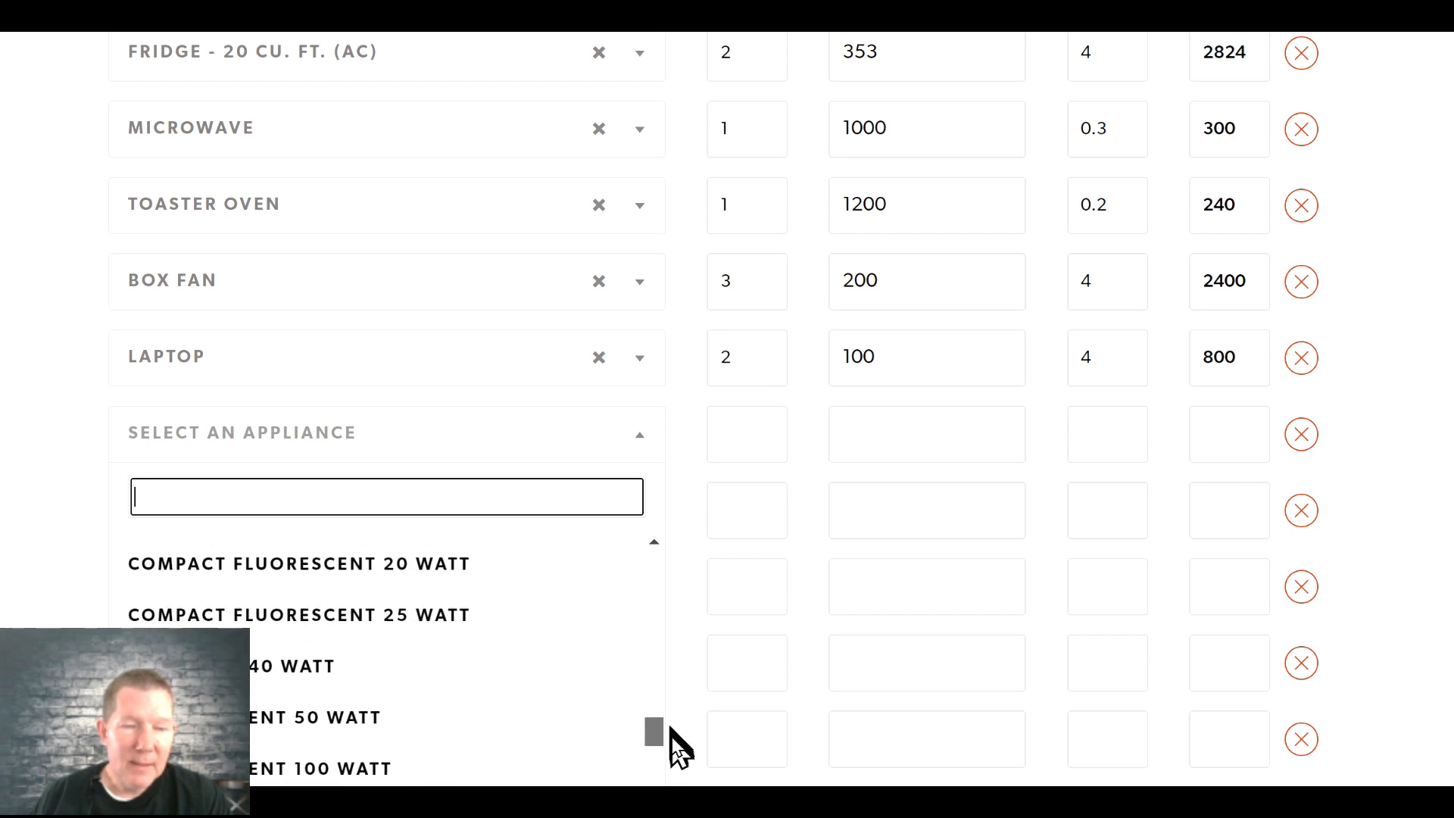
pyautogui.scroll(-3)
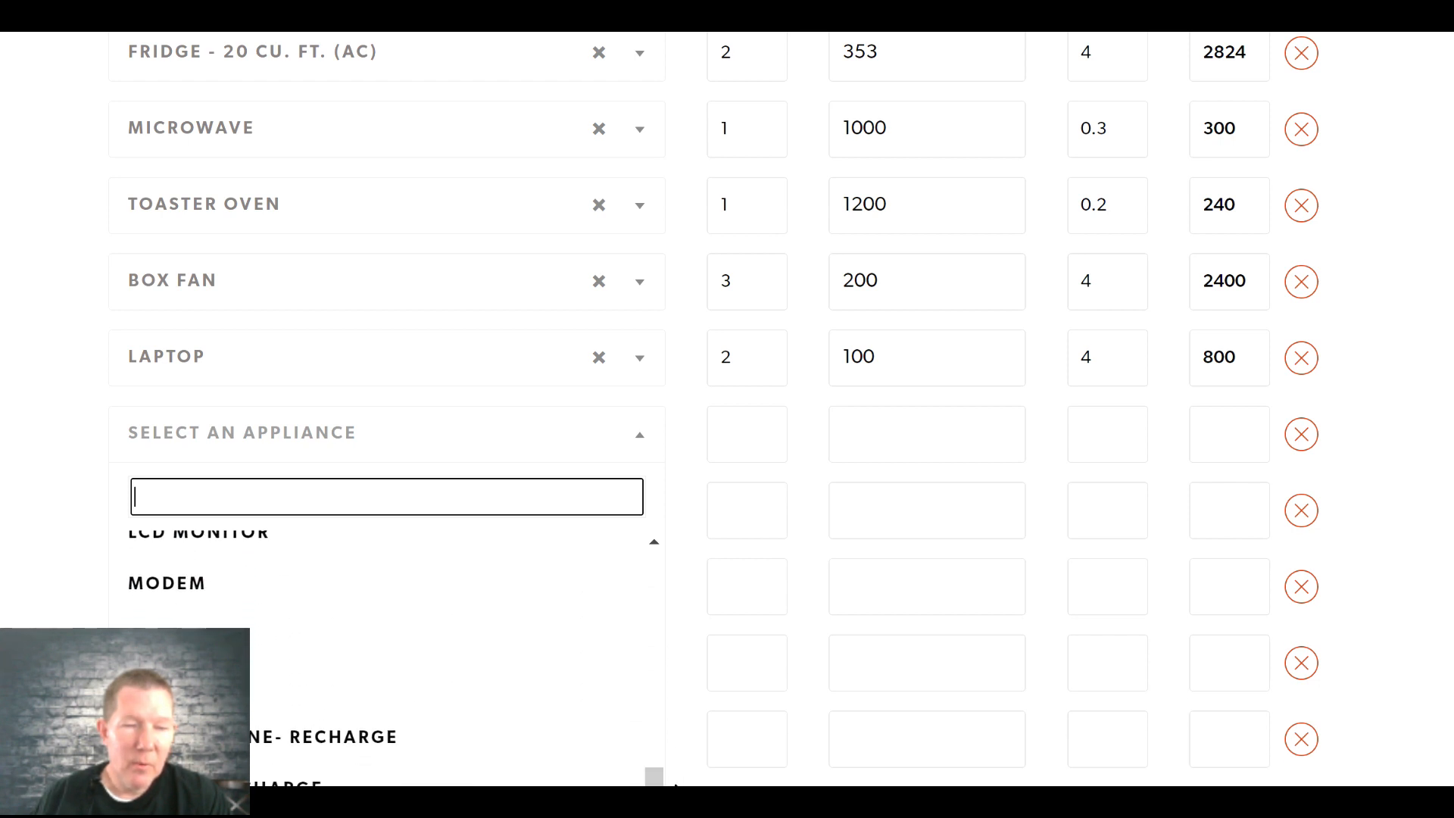
pyautogui.click(166, 582)
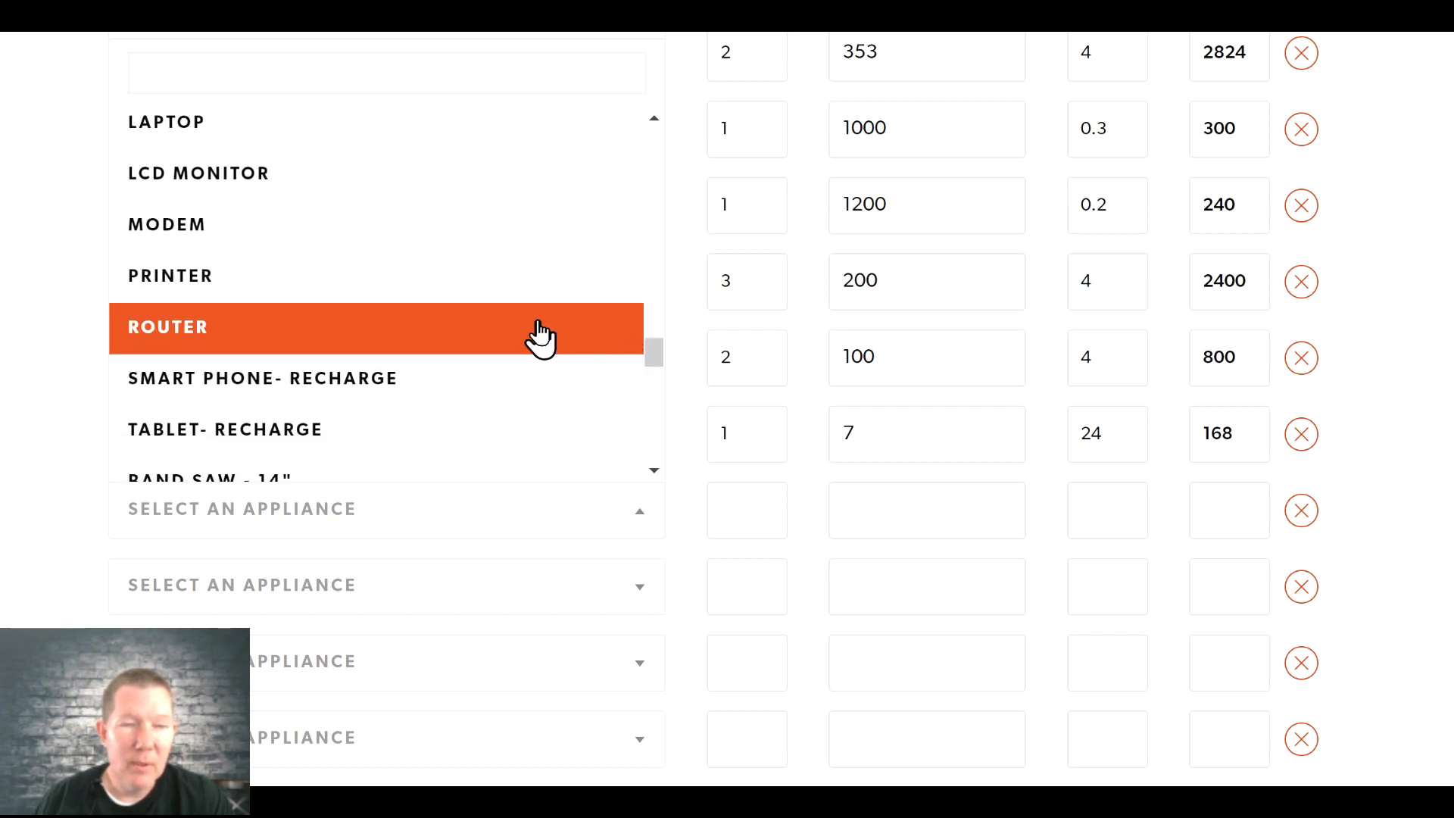
pyautogui.click(278, 327)
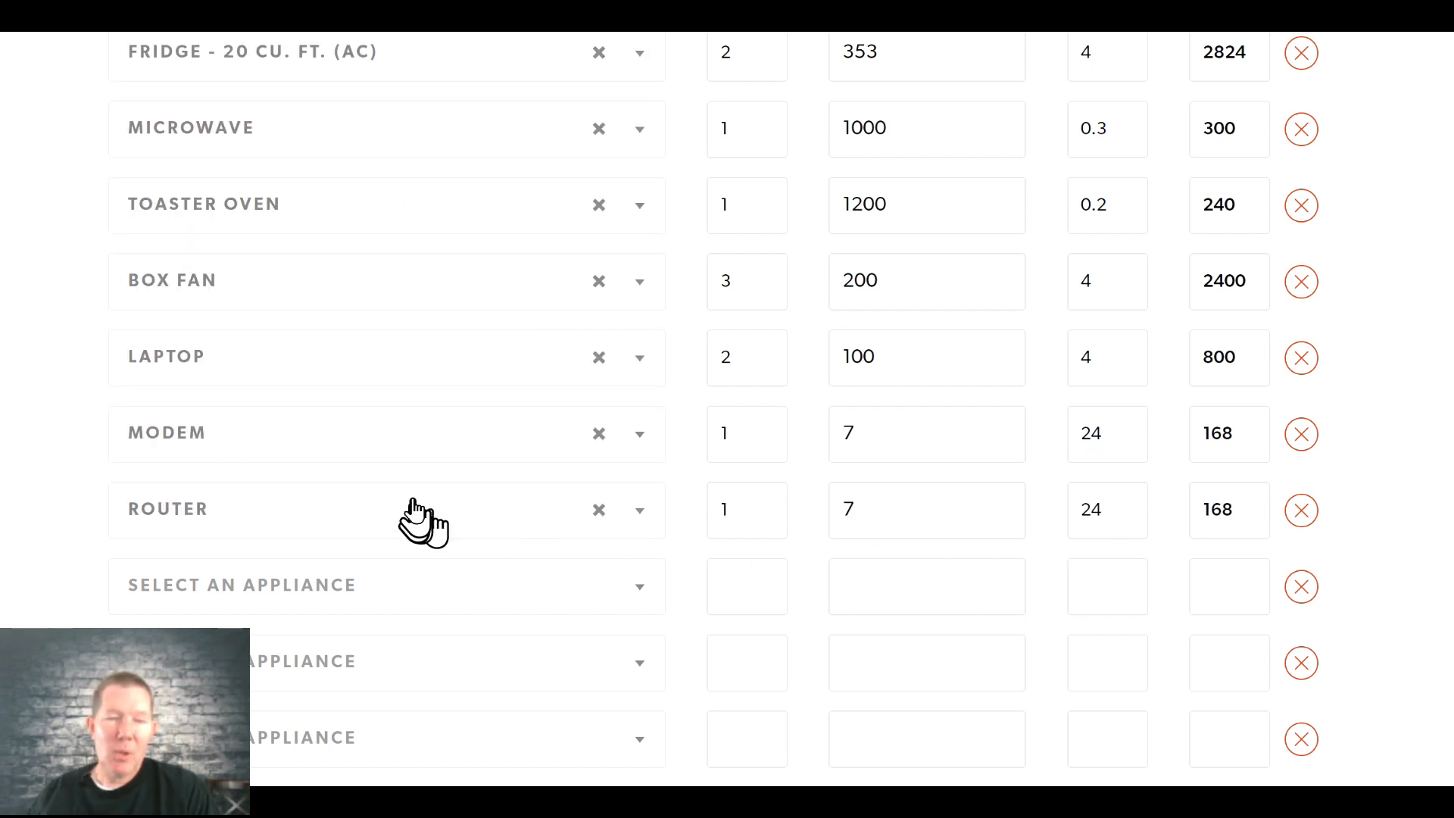
pyautogui.moveTo(448, 616)
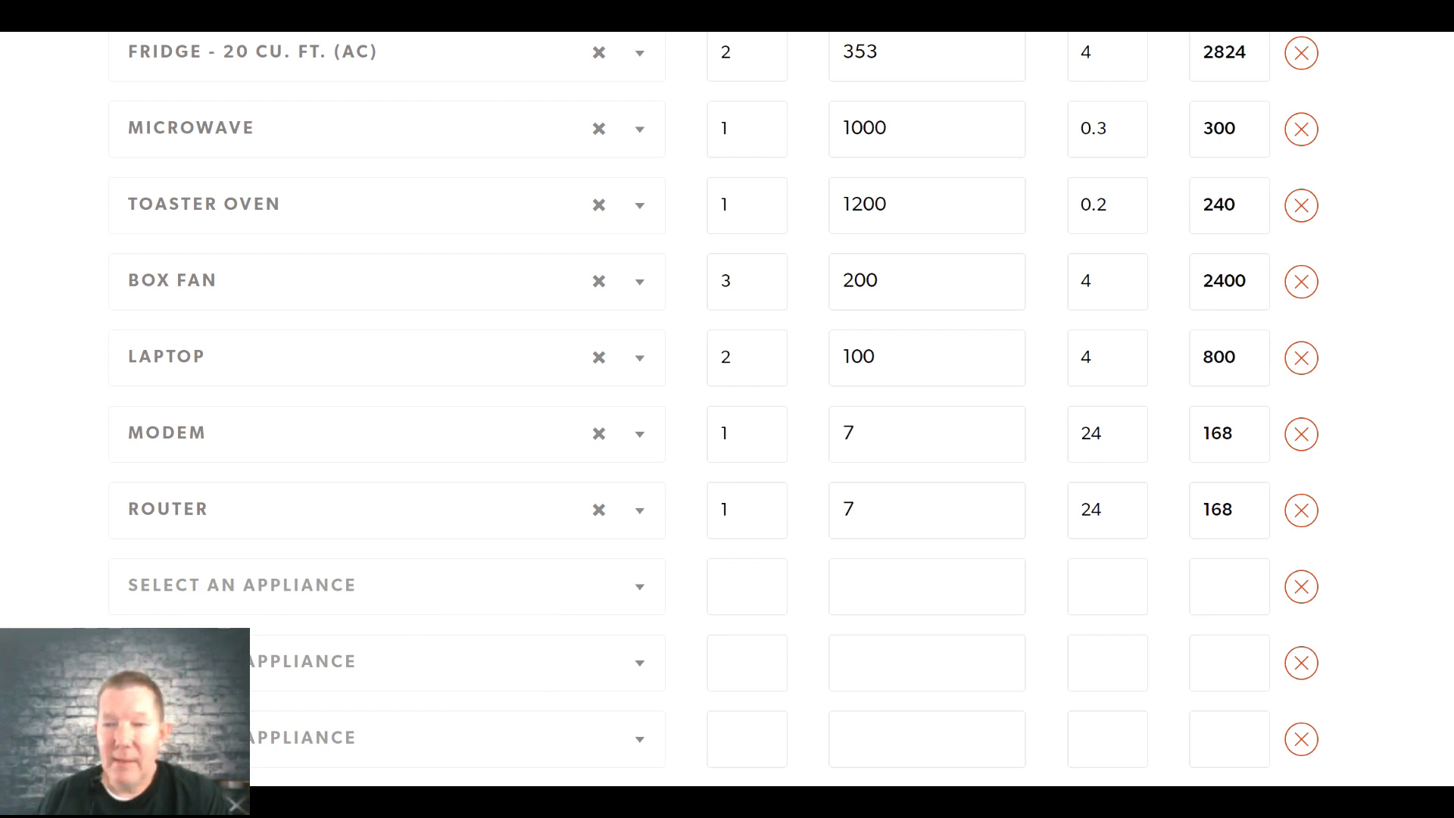
# - Review the completed appliance rows from box fans down through modem and router
pyautogui.scroll(-3)
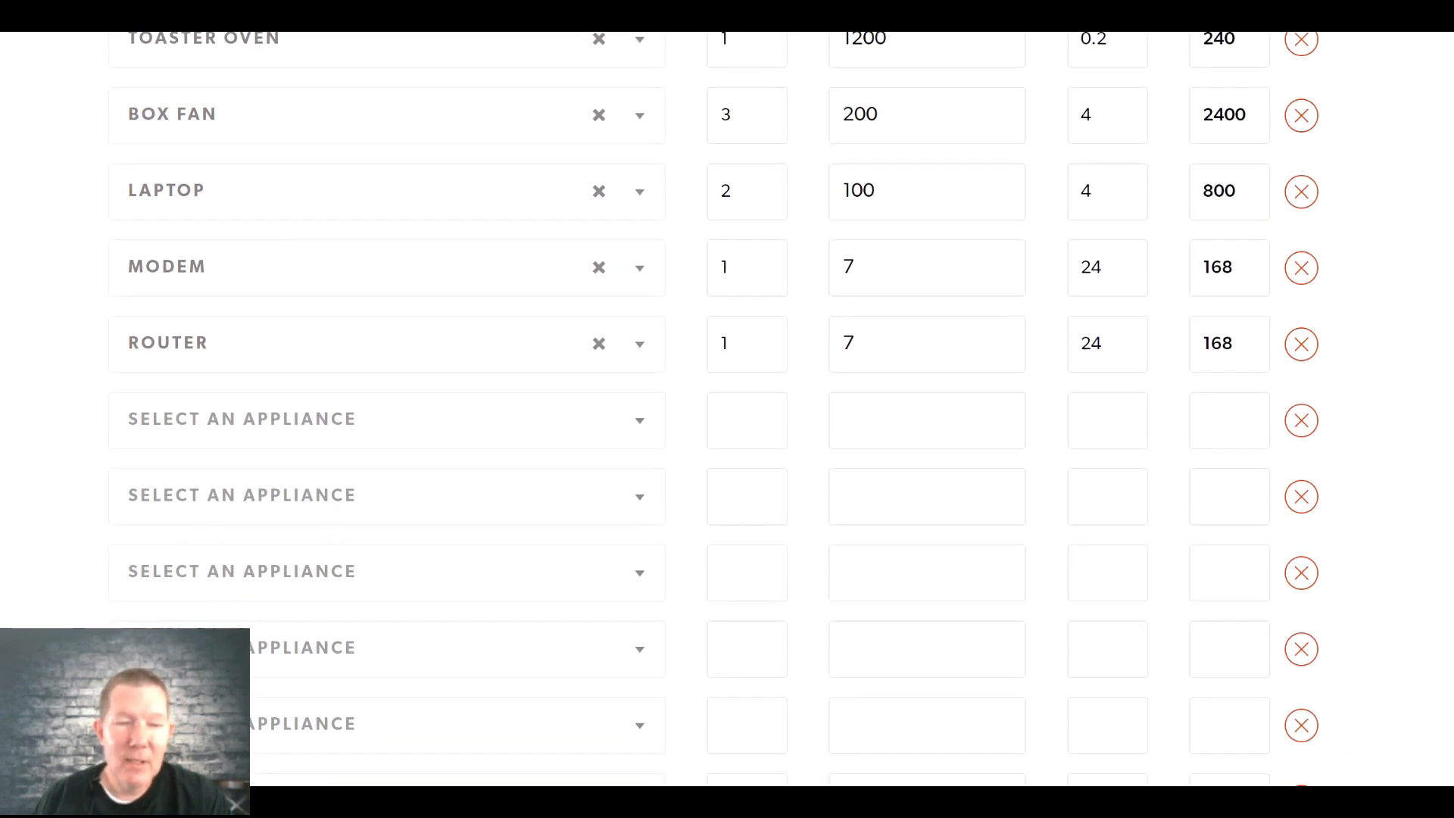
pyautogui.scroll(-3)
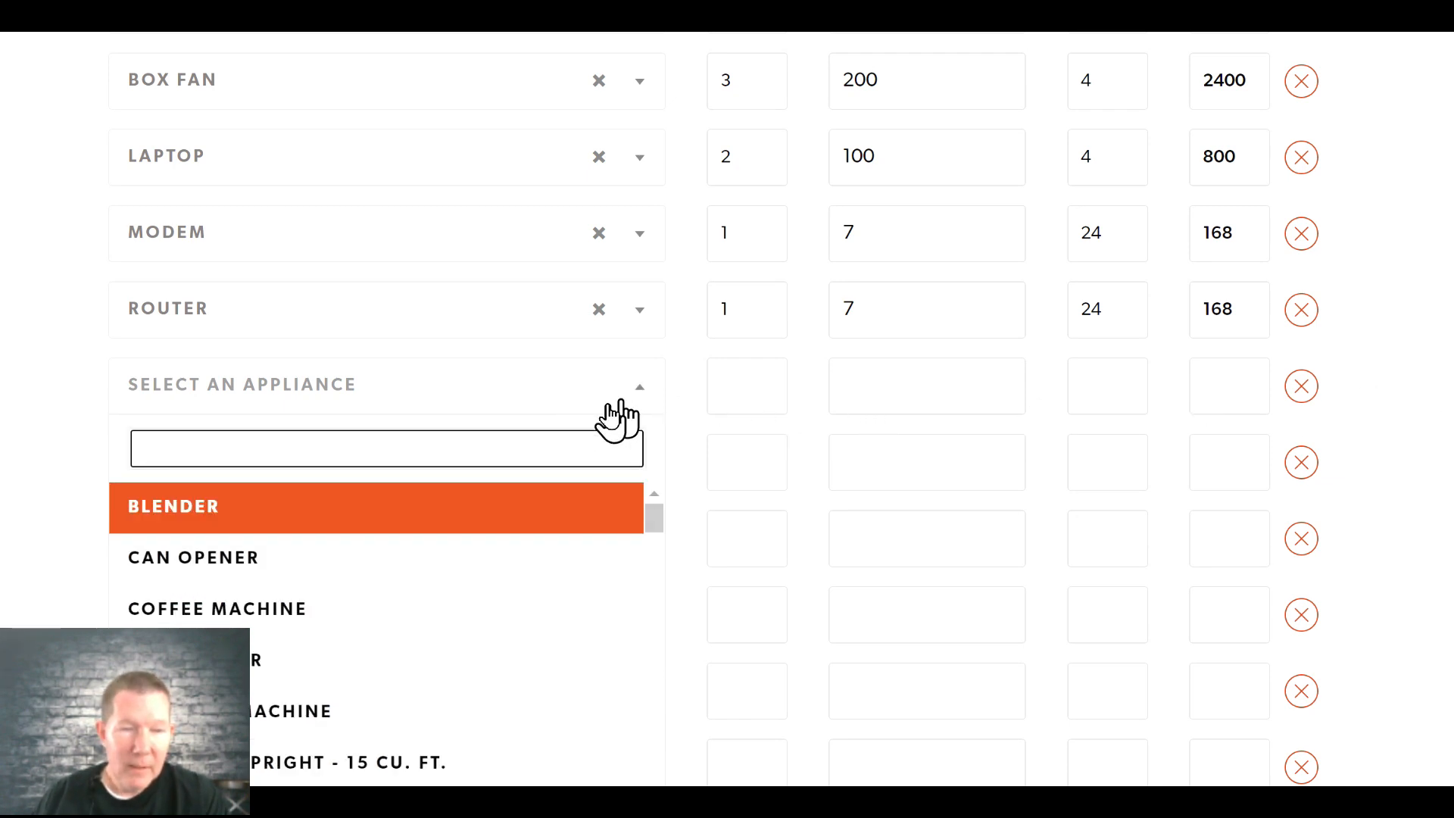
pyautogui.moveTo(694, 423)
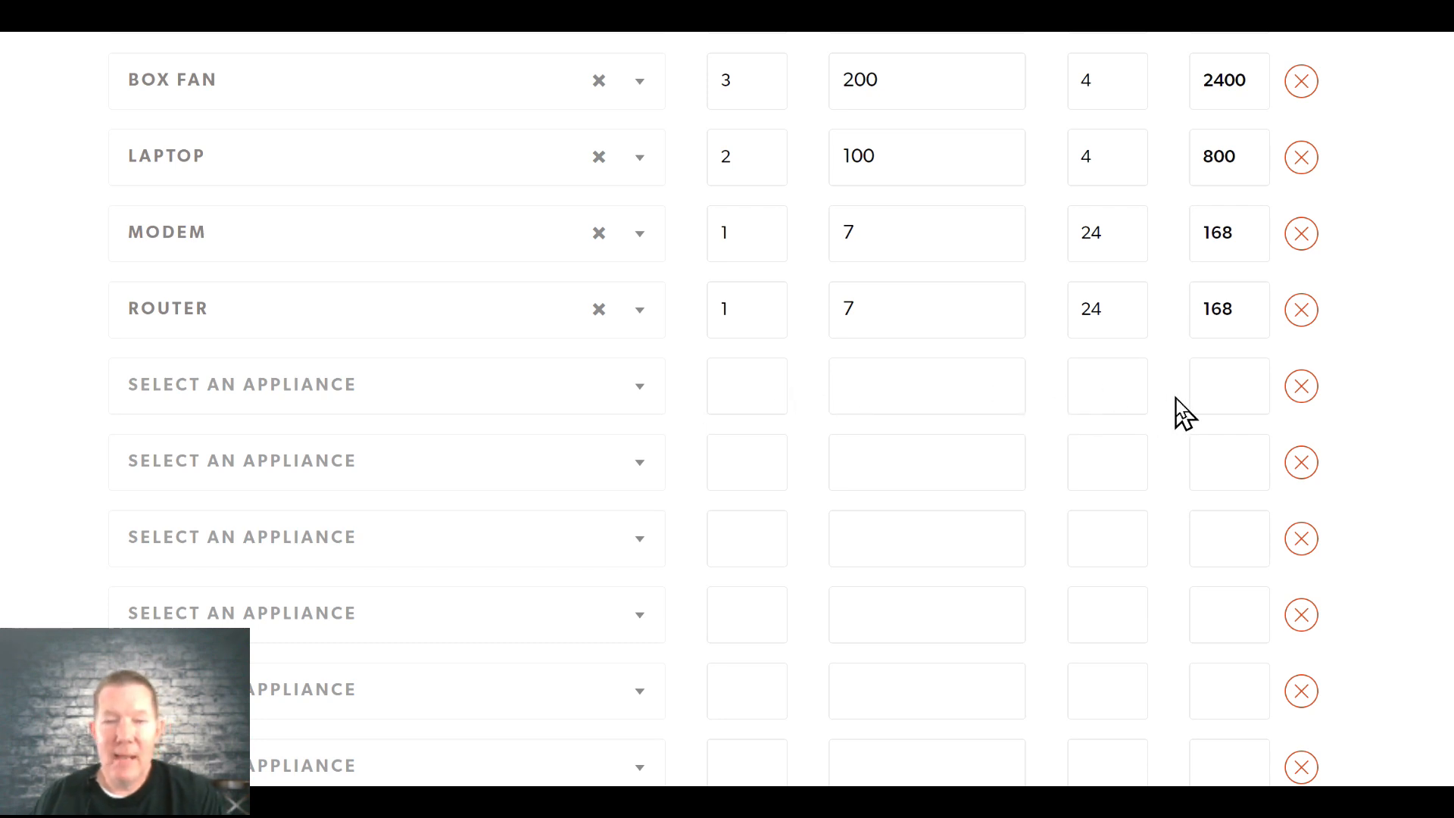
pyautogui.scroll(-3)
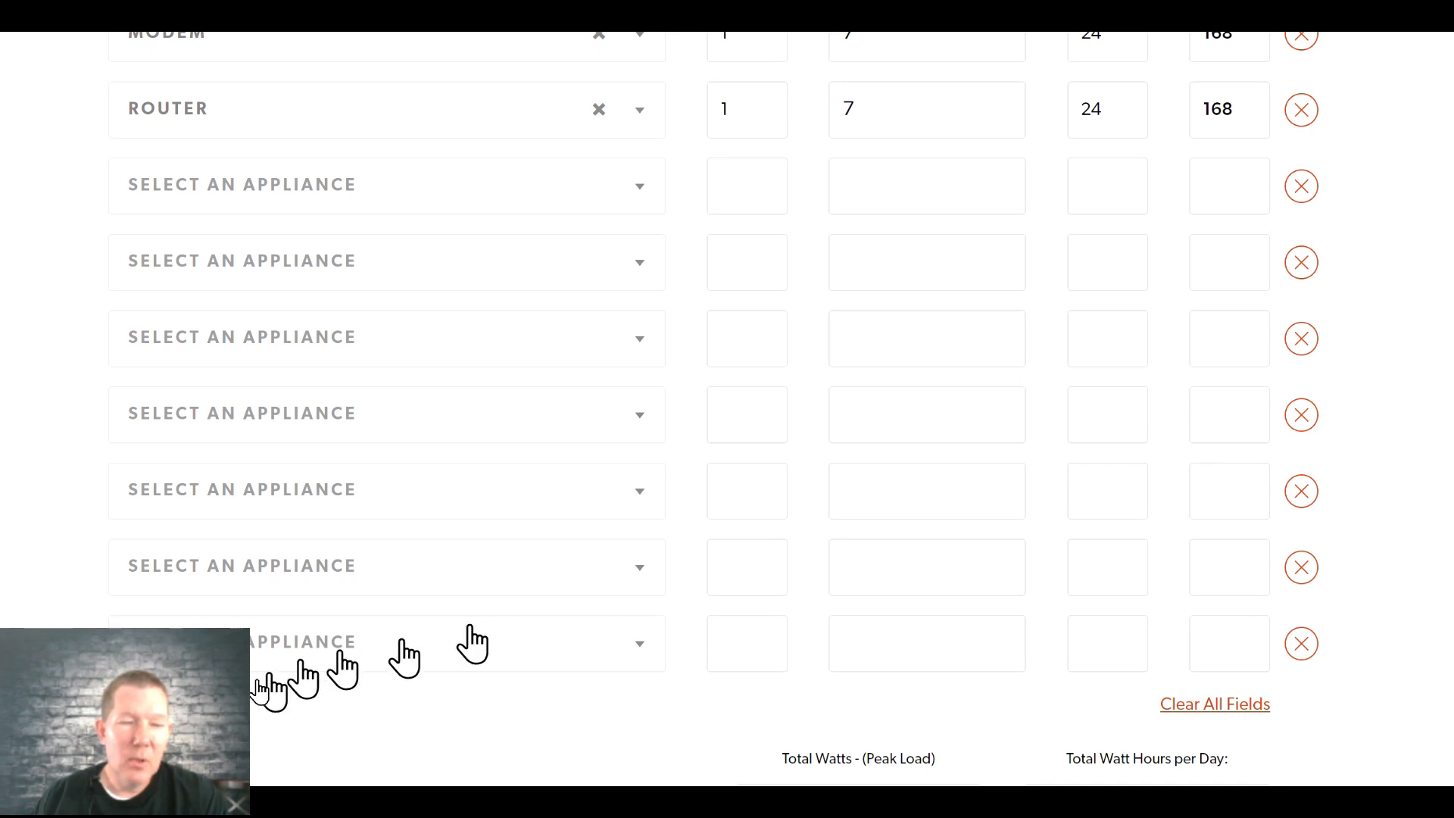
pyautogui.moveTo(472, 642)
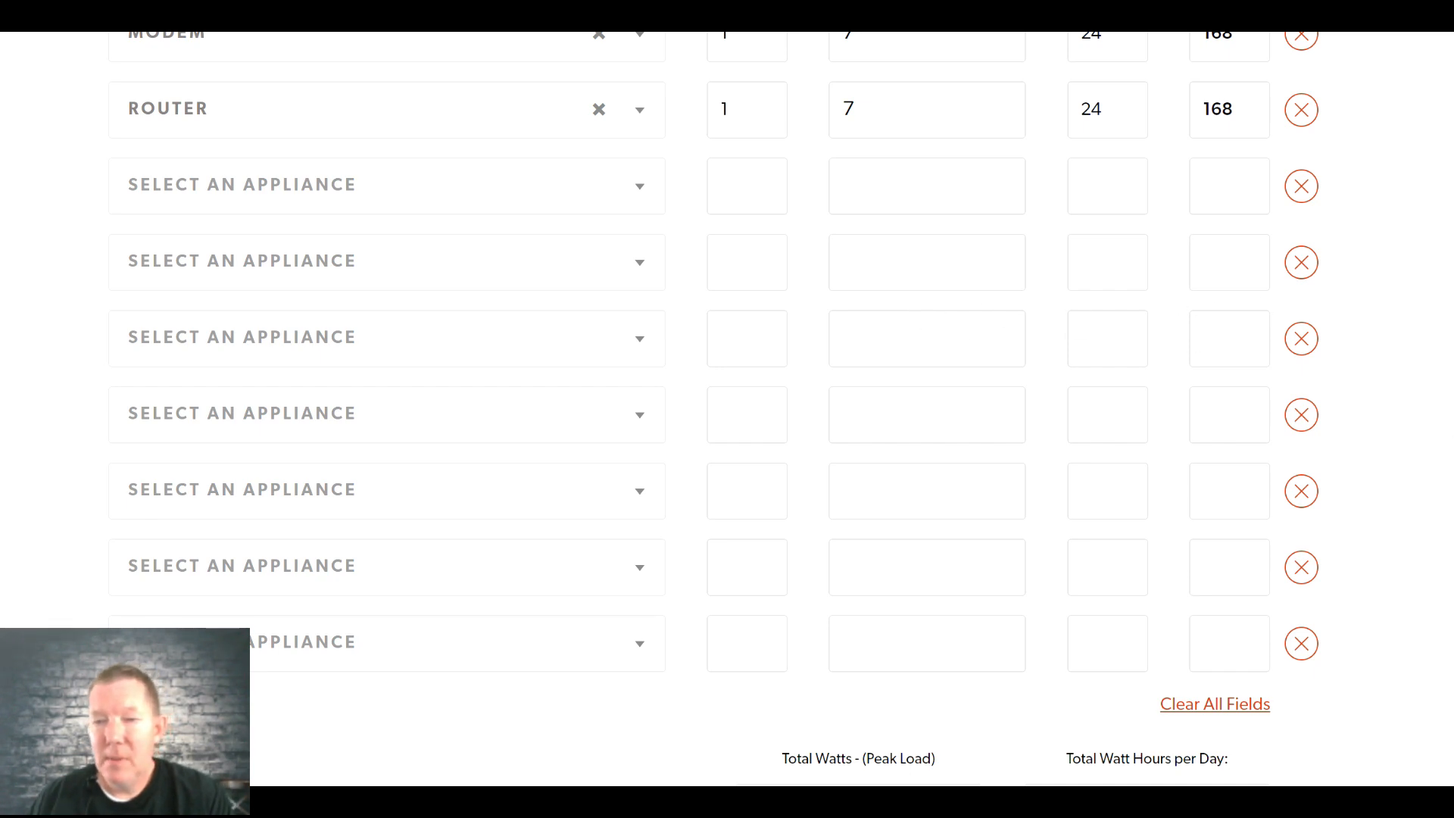
pyautogui.scroll(3)
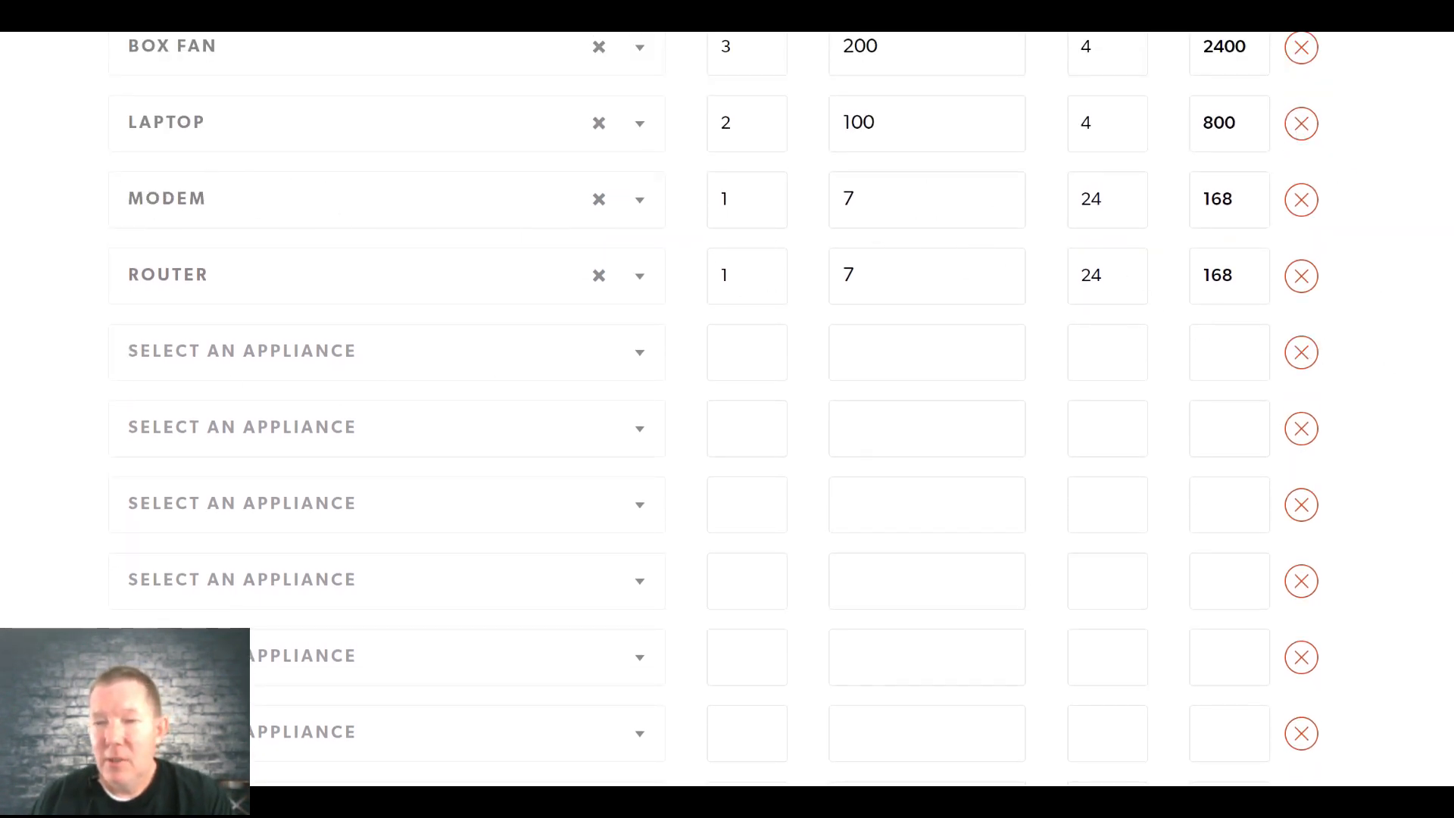
pyautogui.scroll(-3)
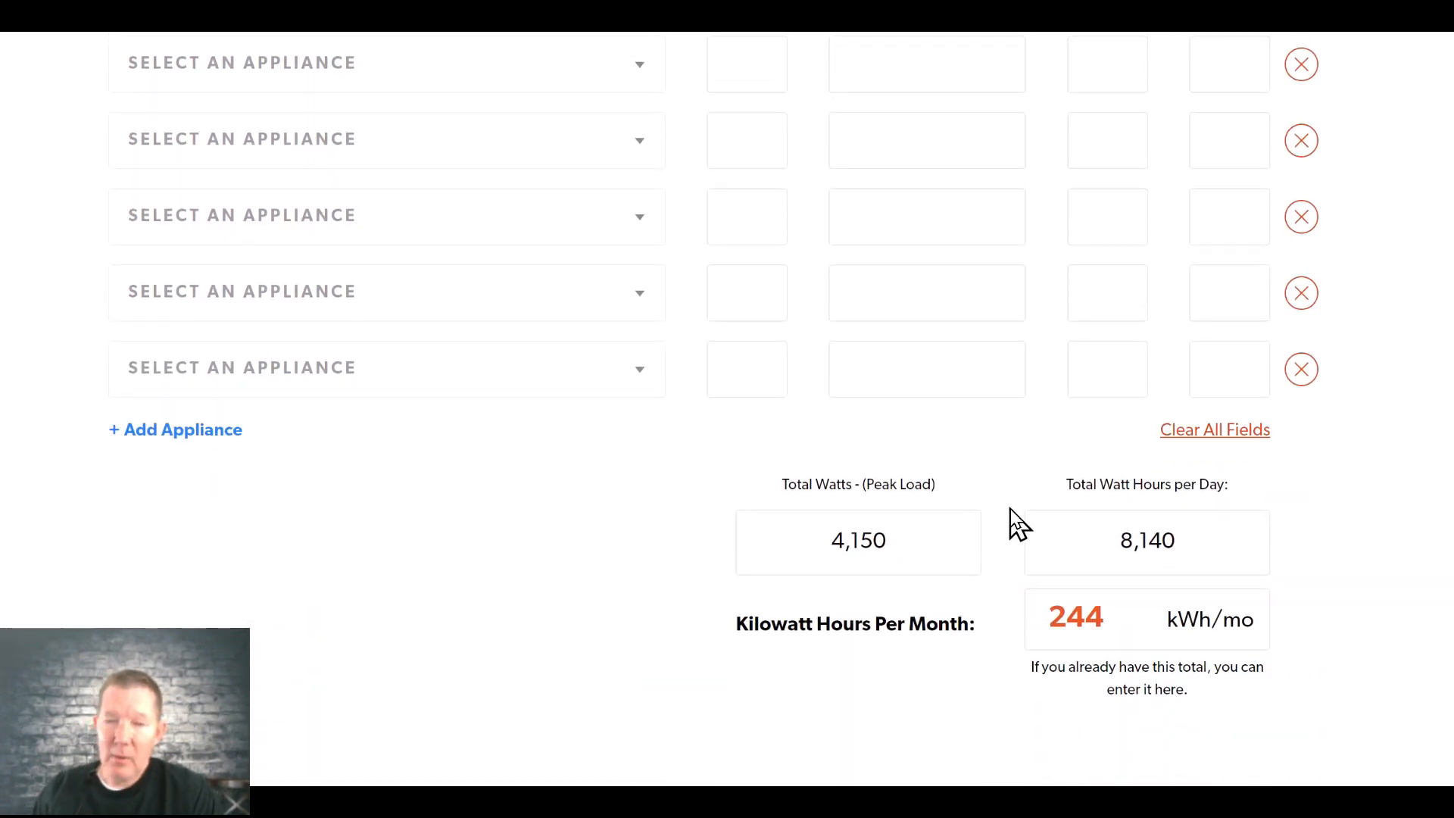
pyautogui.moveTo(1093, 550)
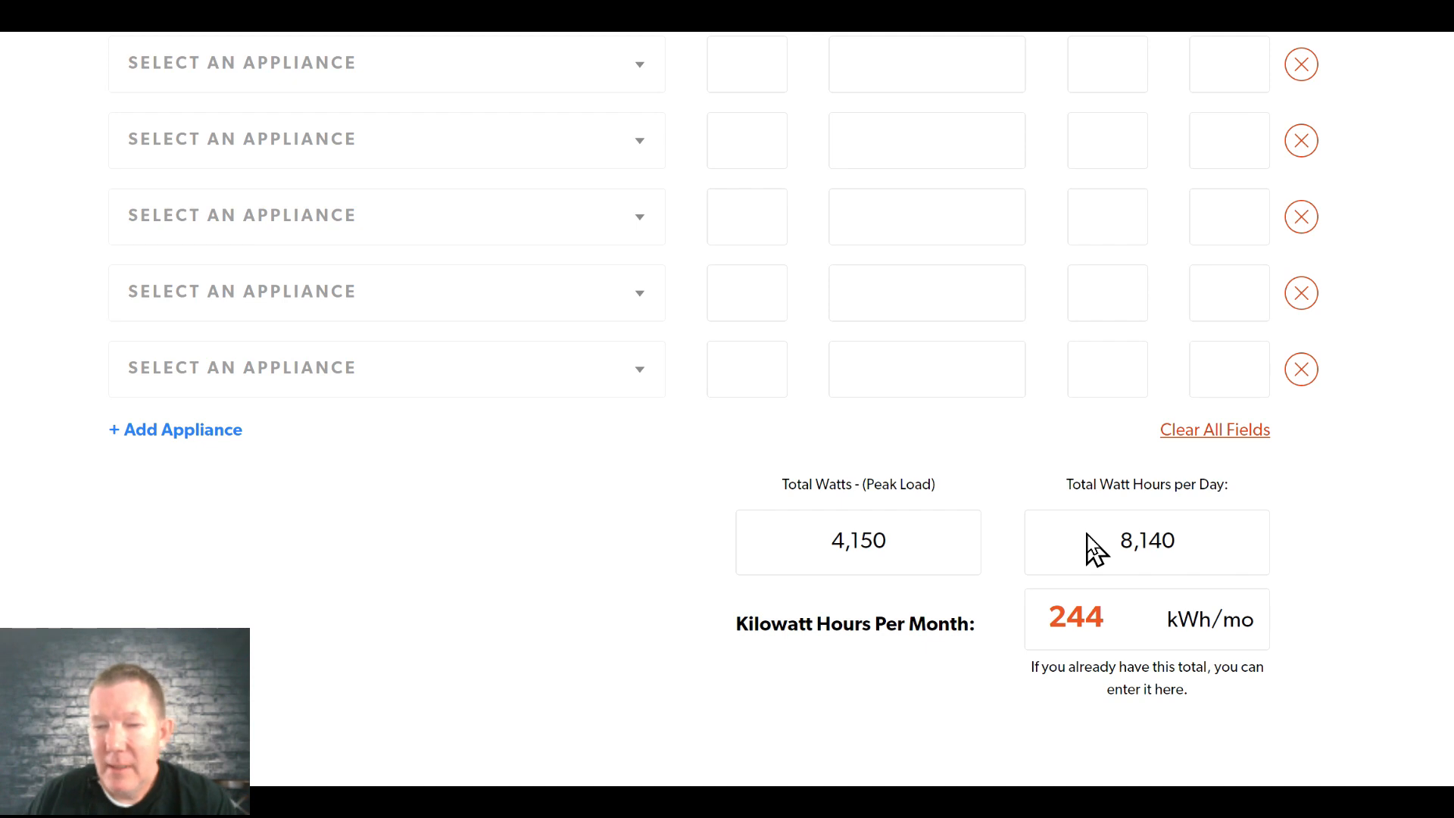
pyautogui.moveTo(1124, 568)
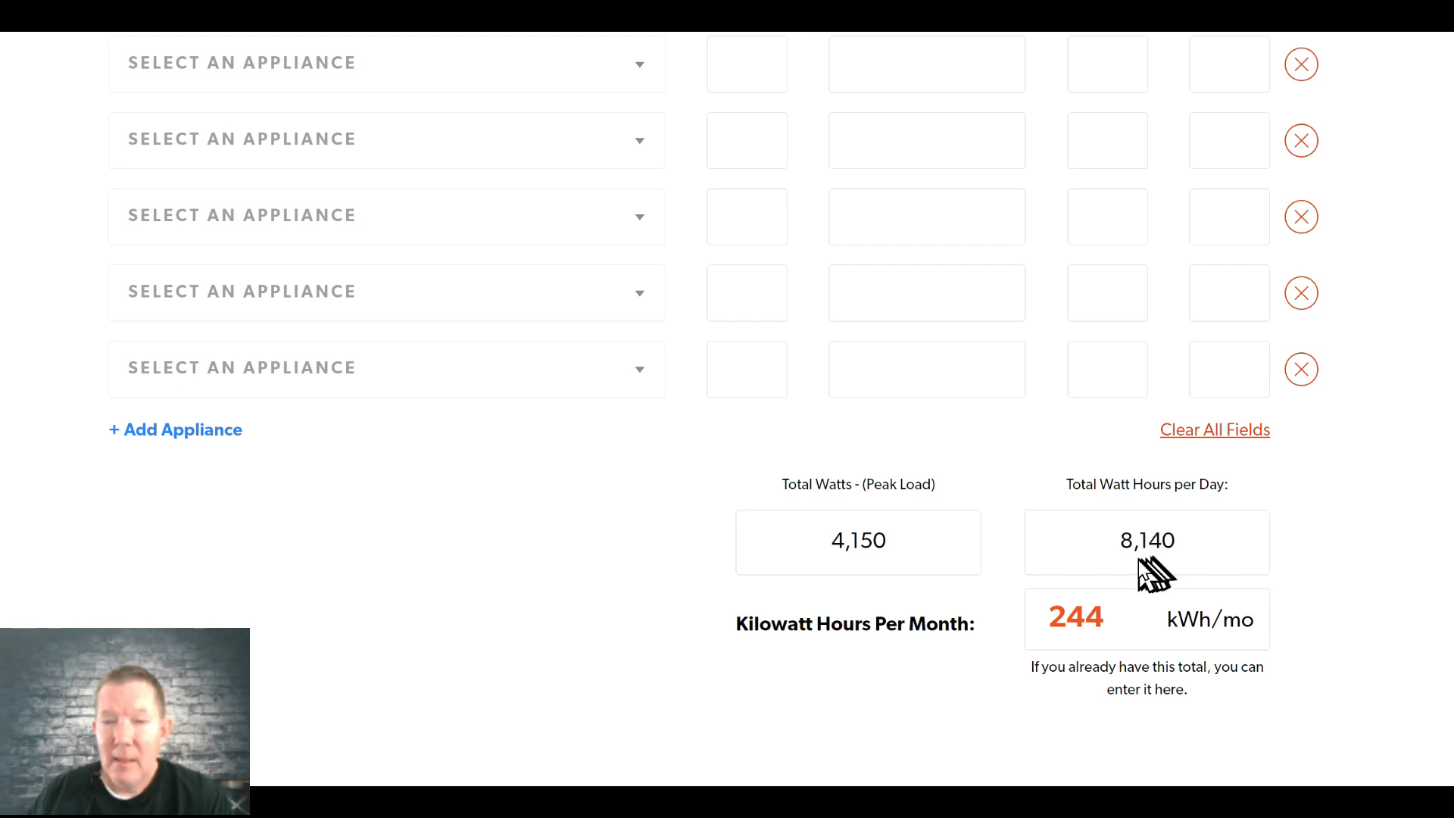
pyautogui.moveTo(768, 510)
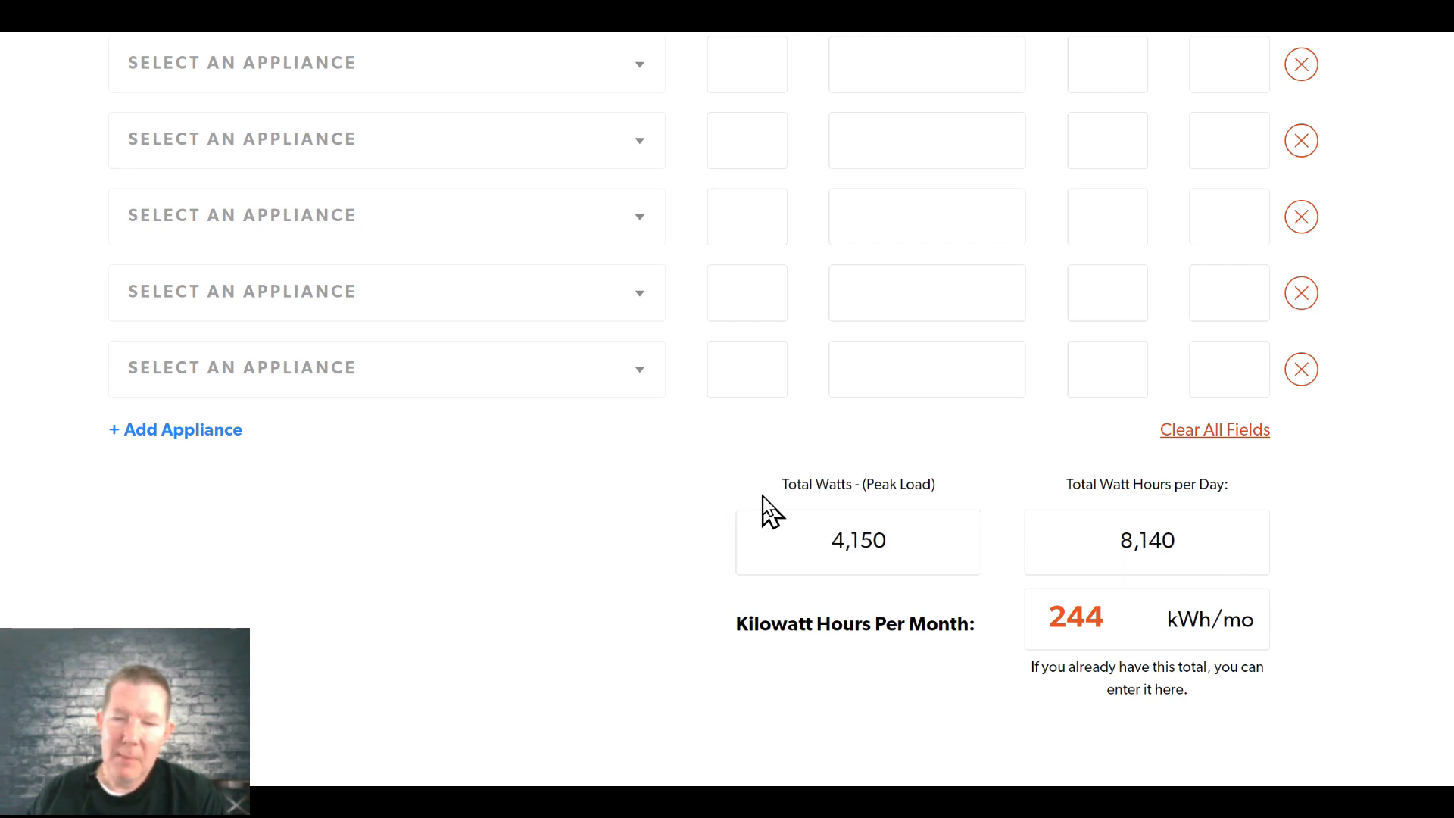
pyautogui.moveTo(792, 559)
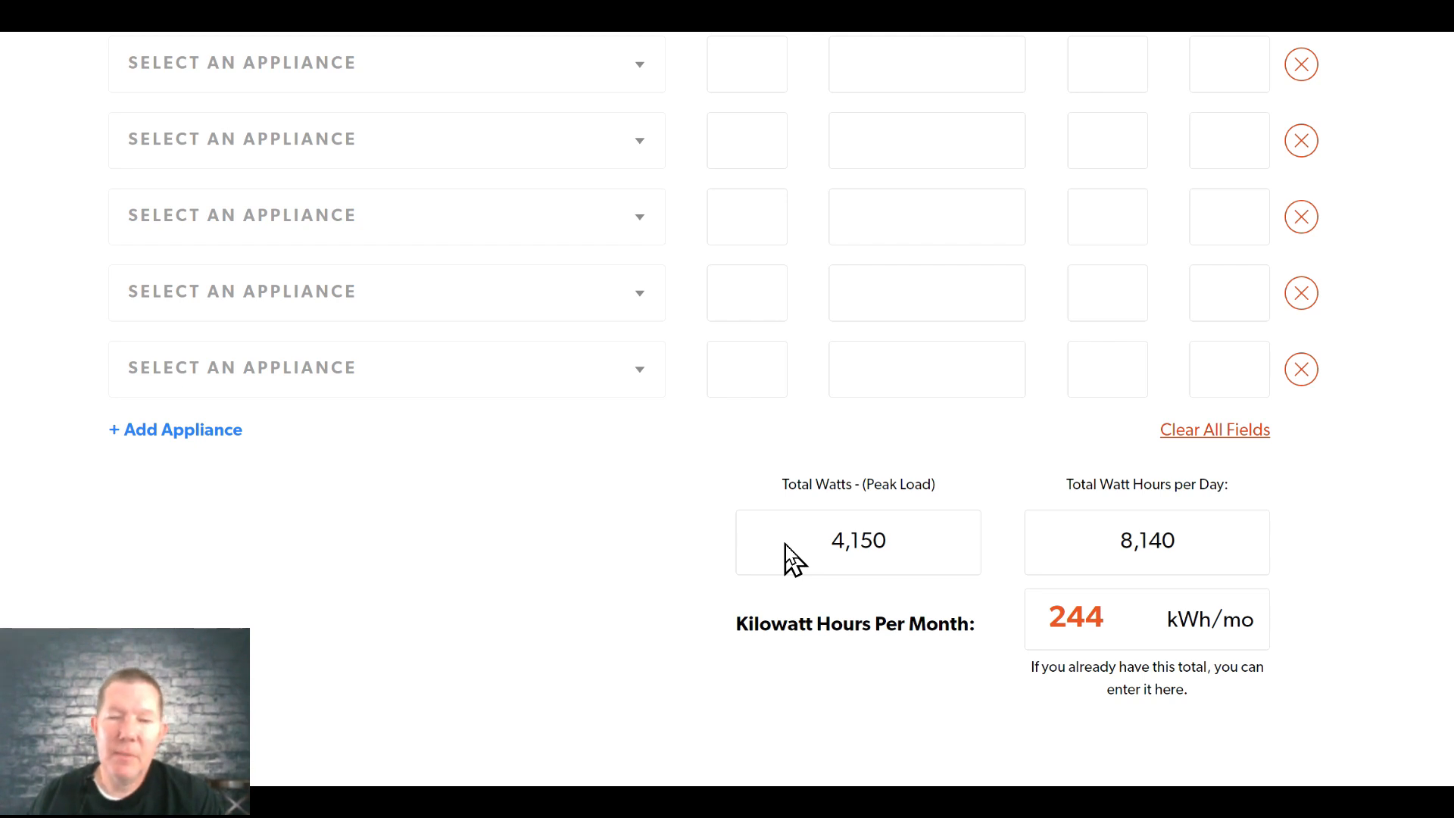
pyautogui.moveTo(833, 563)
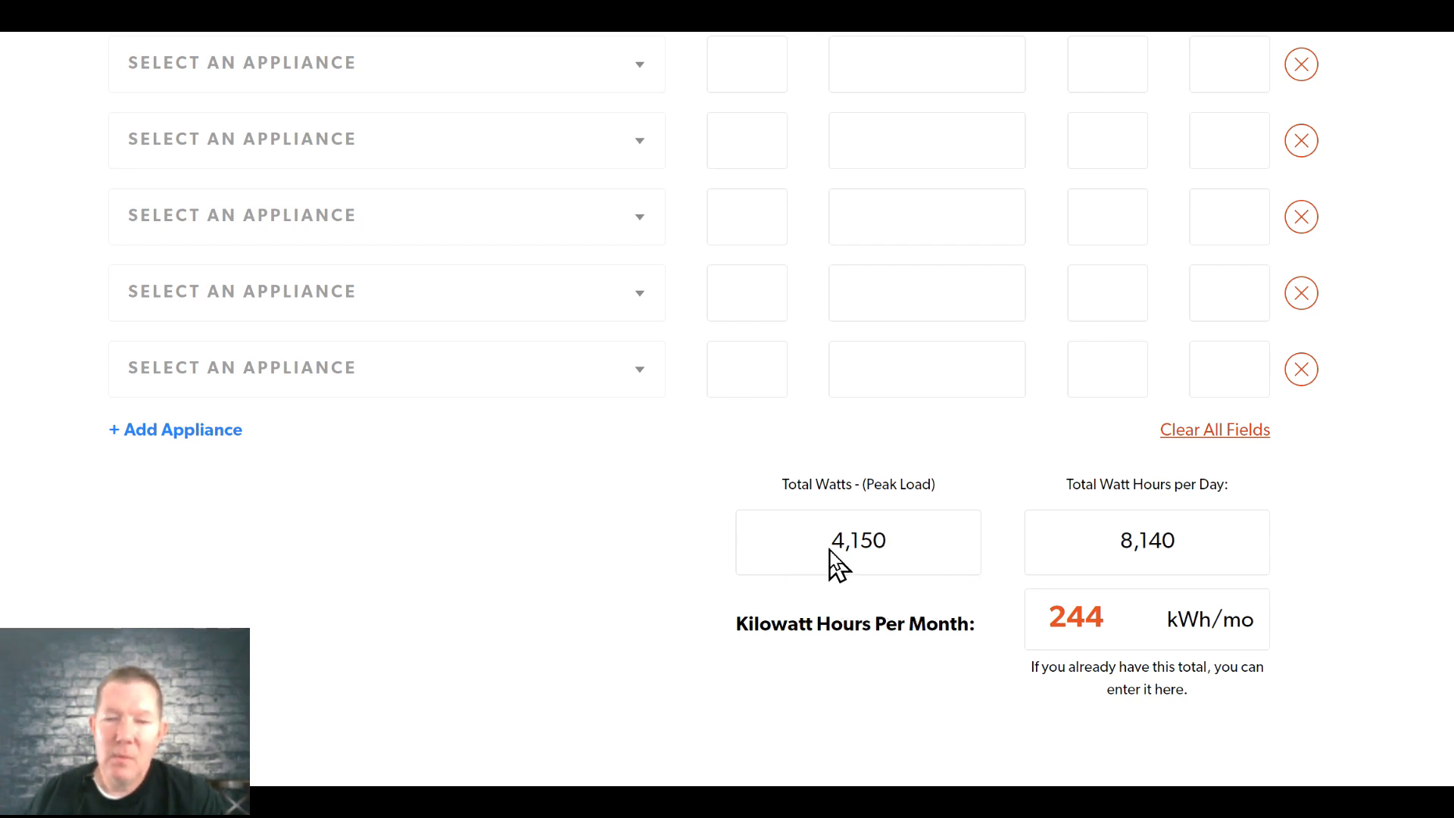
pyautogui.moveTo(840, 573)
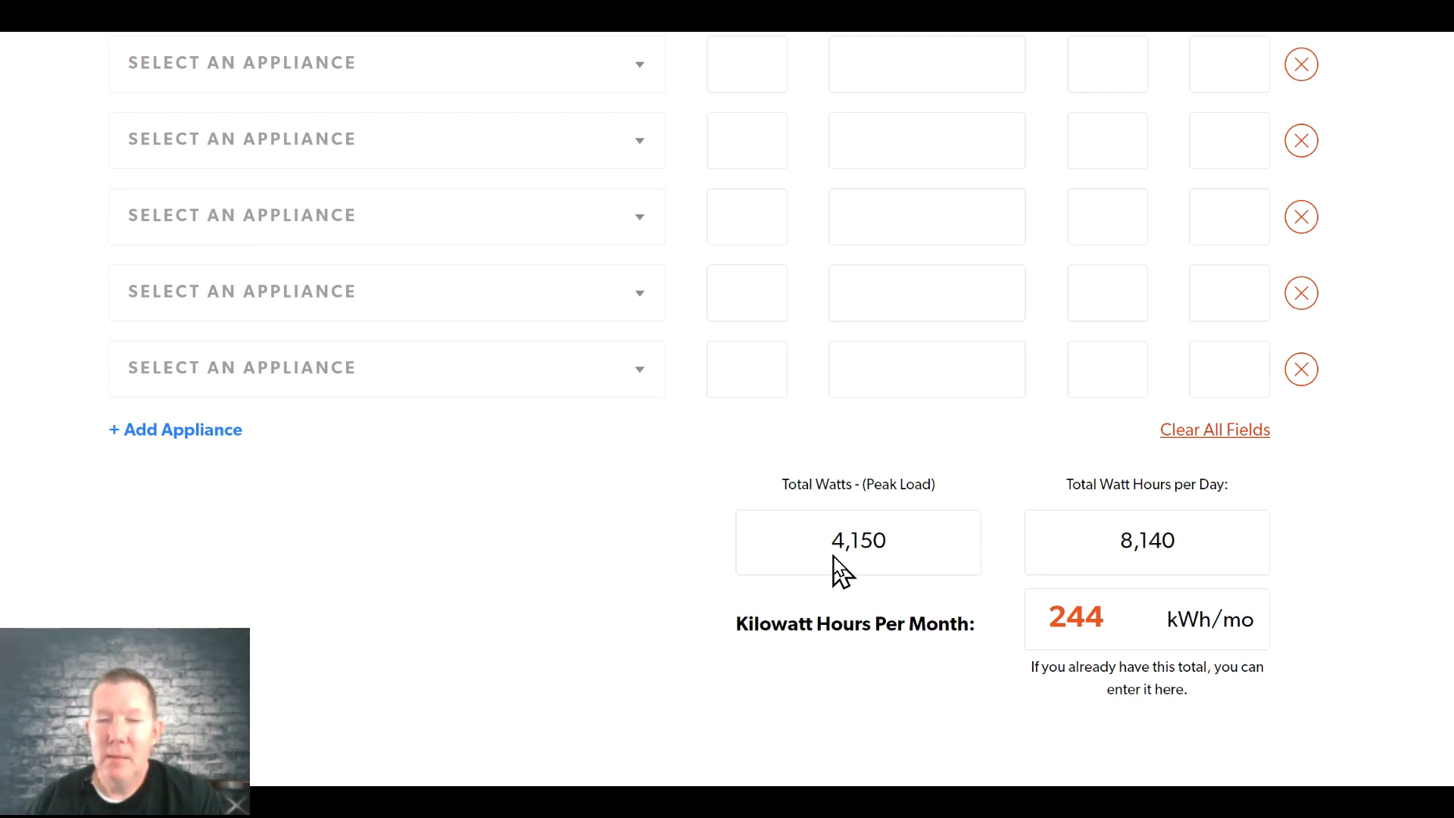
pyautogui.moveTo(864, 598)
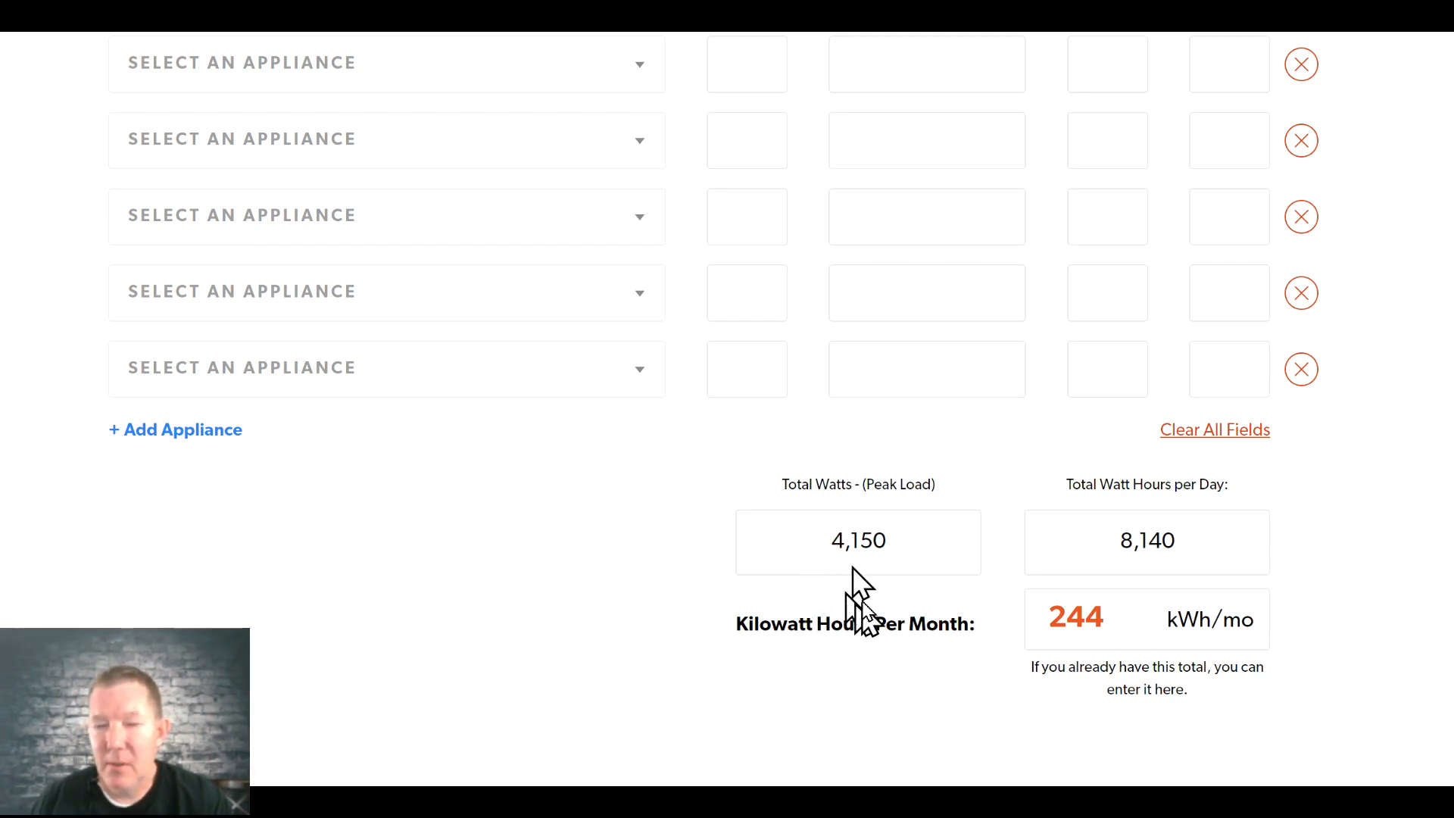
pyautogui.moveTo(904, 546)
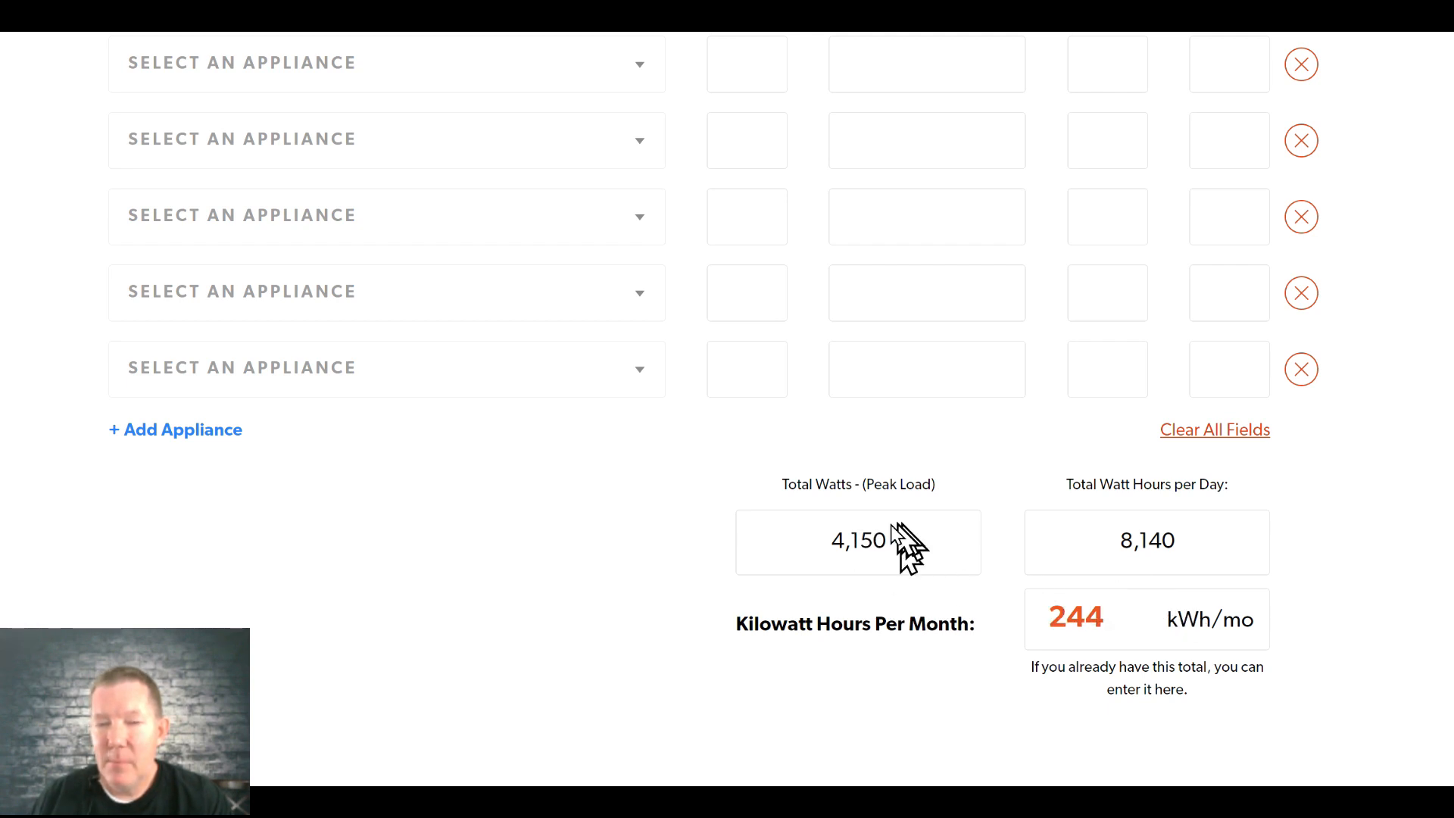
pyautogui.moveTo(1048, 529)
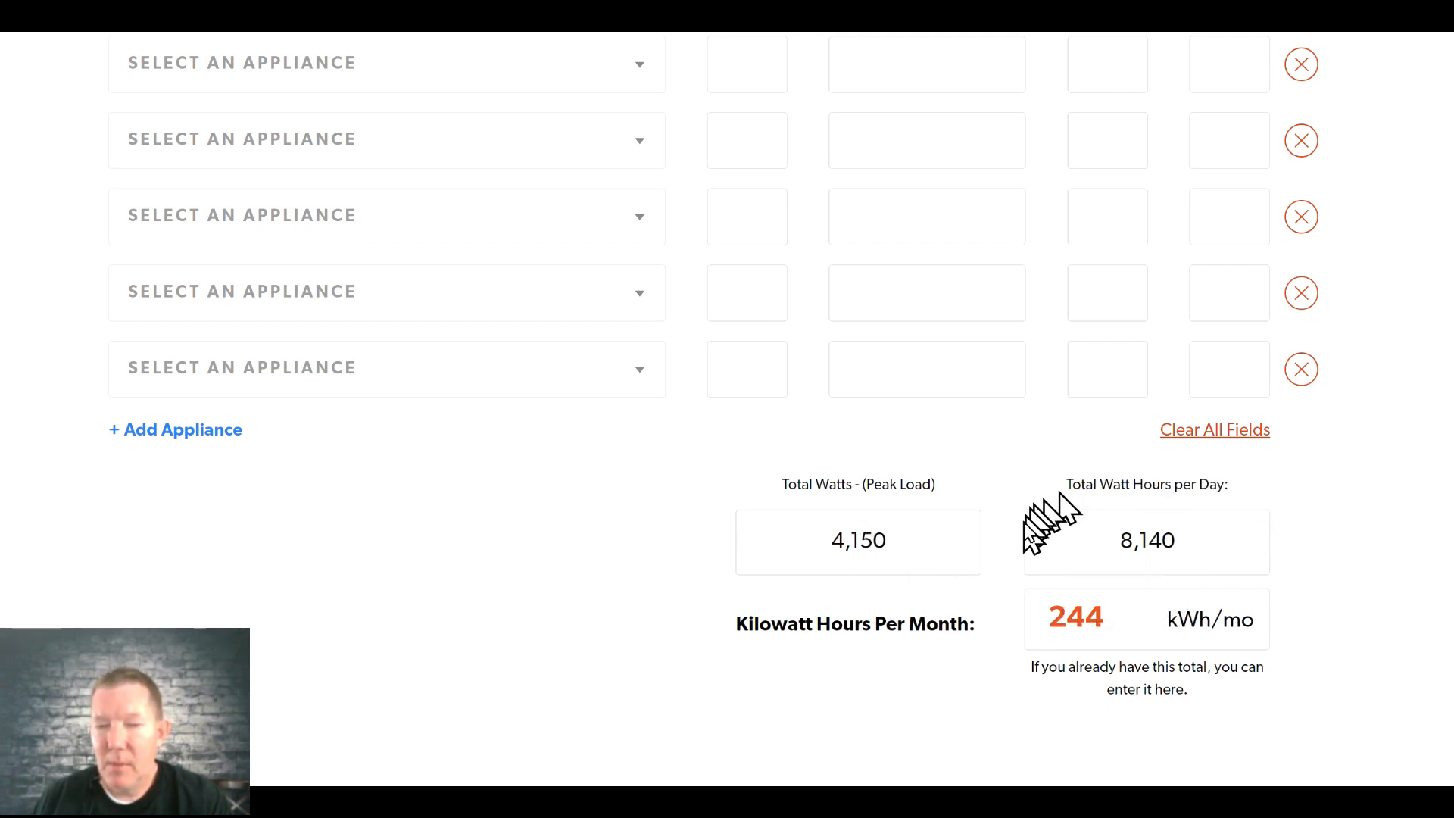
pyautogui.moveTo(1141, 603)
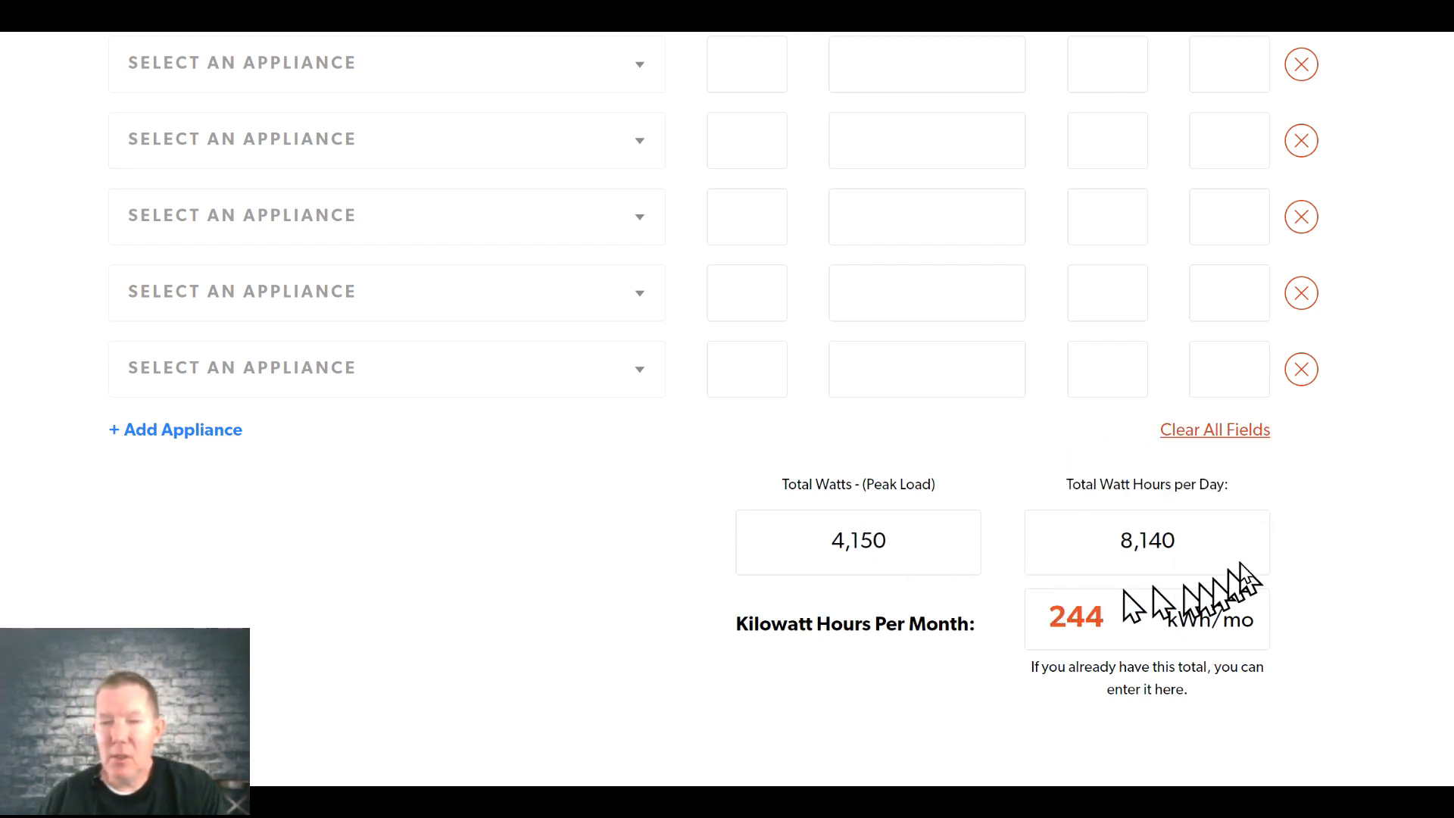
pyautogui.moveTo(1113, 482)
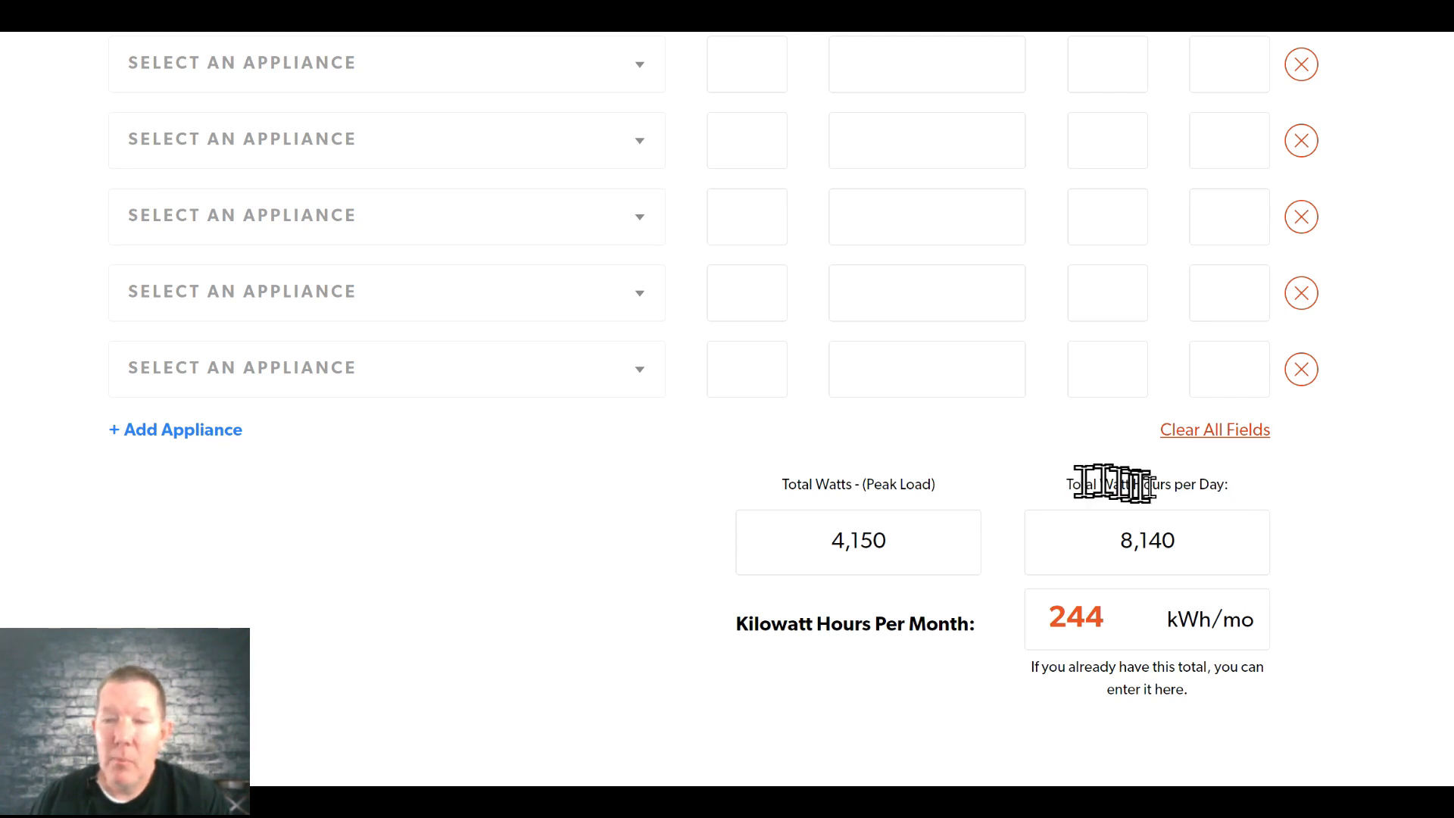
pyautogui.moveTo(1265, 472)
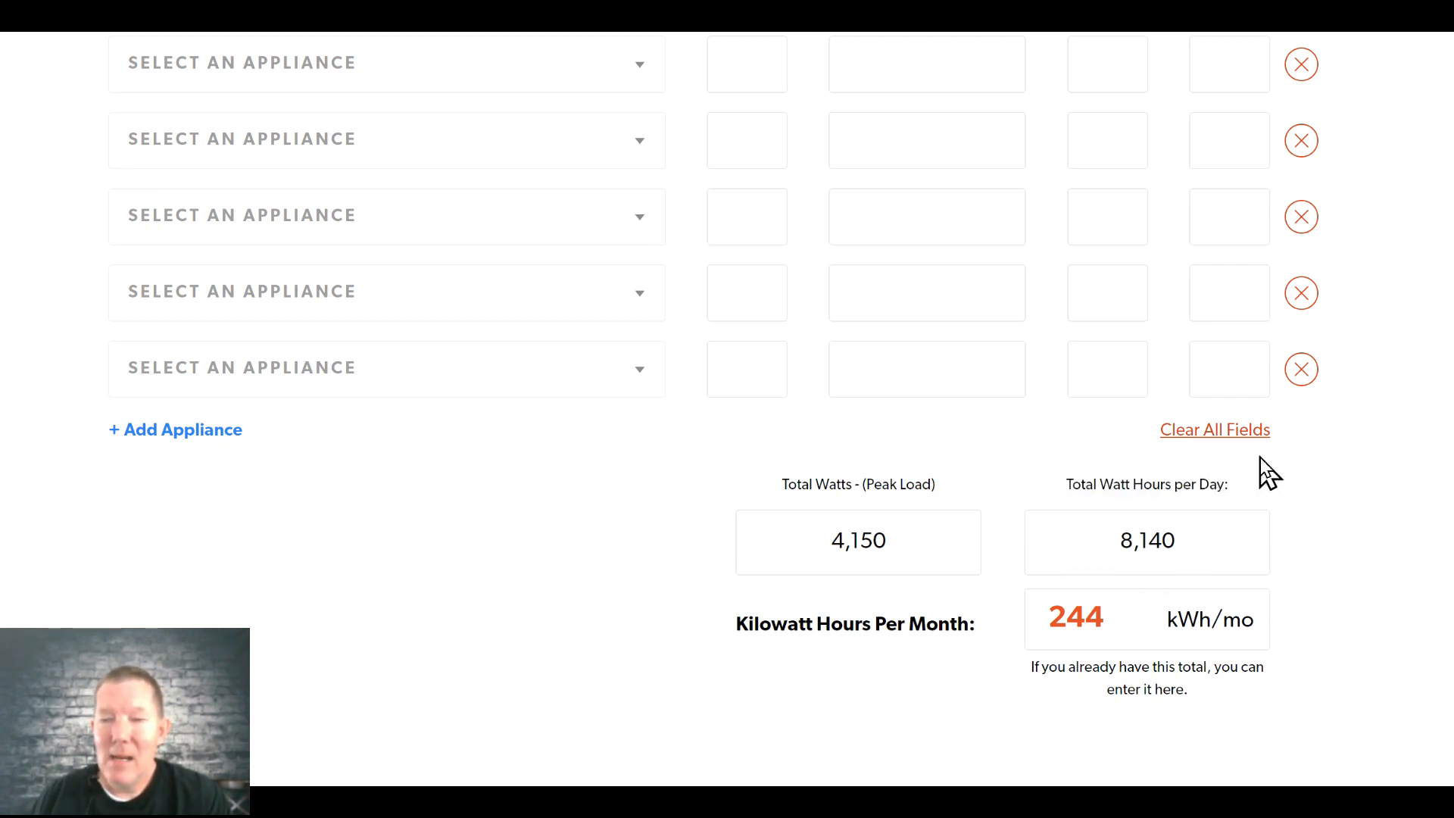
pyautogui.scroll(3)
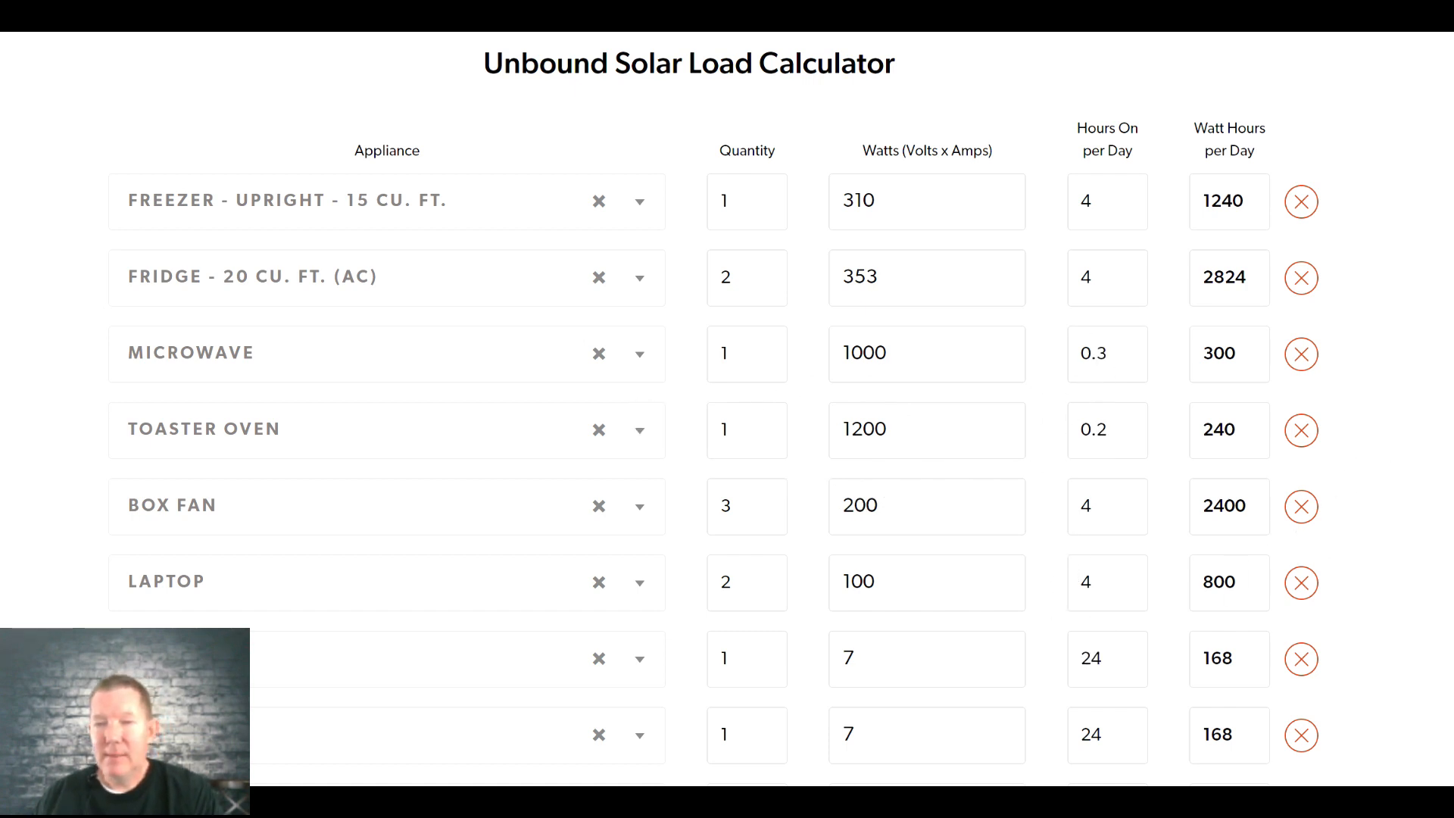
pyautogui.scroll(-3)
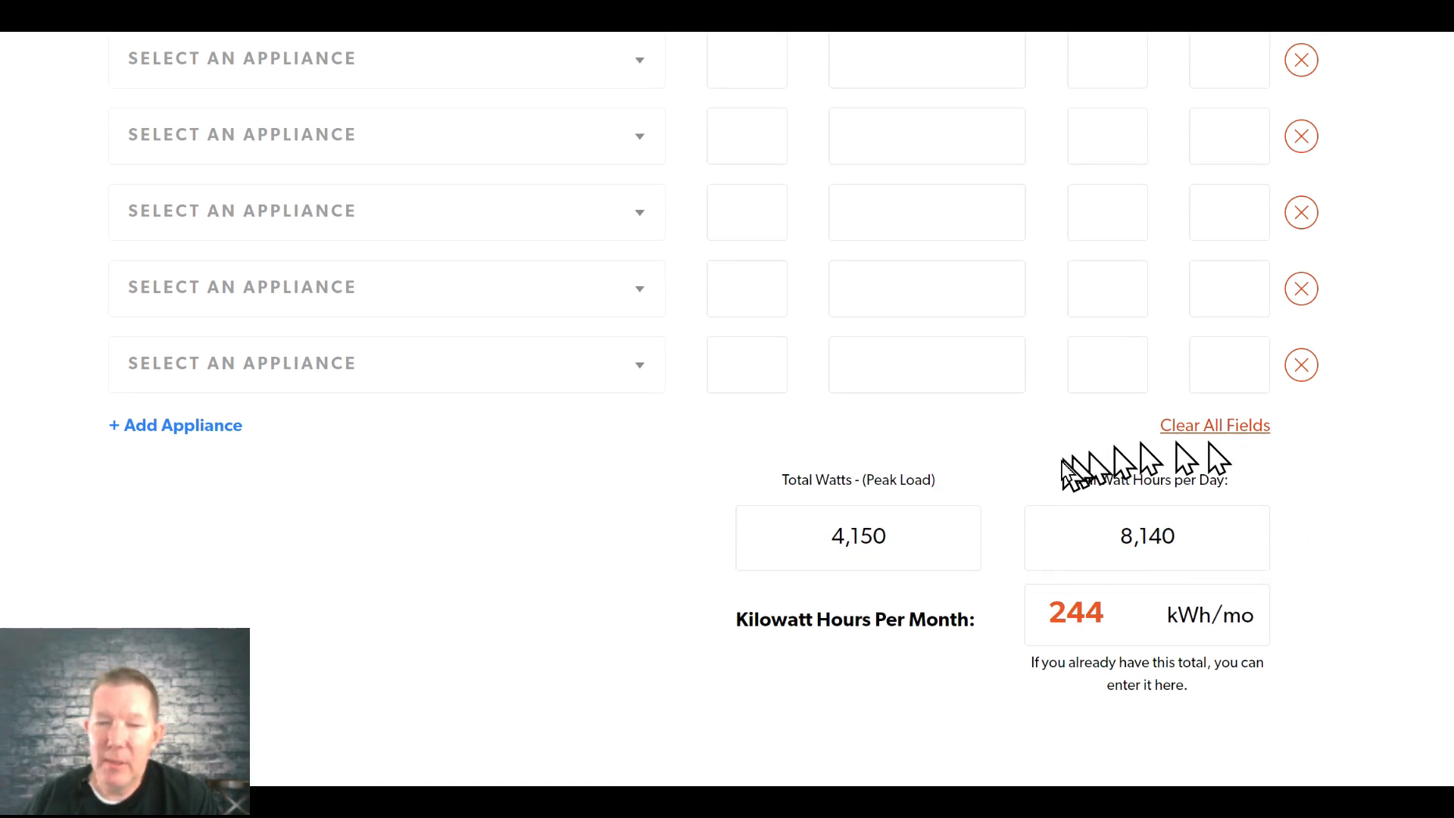
pyautogui.moveTo(1219, 546)
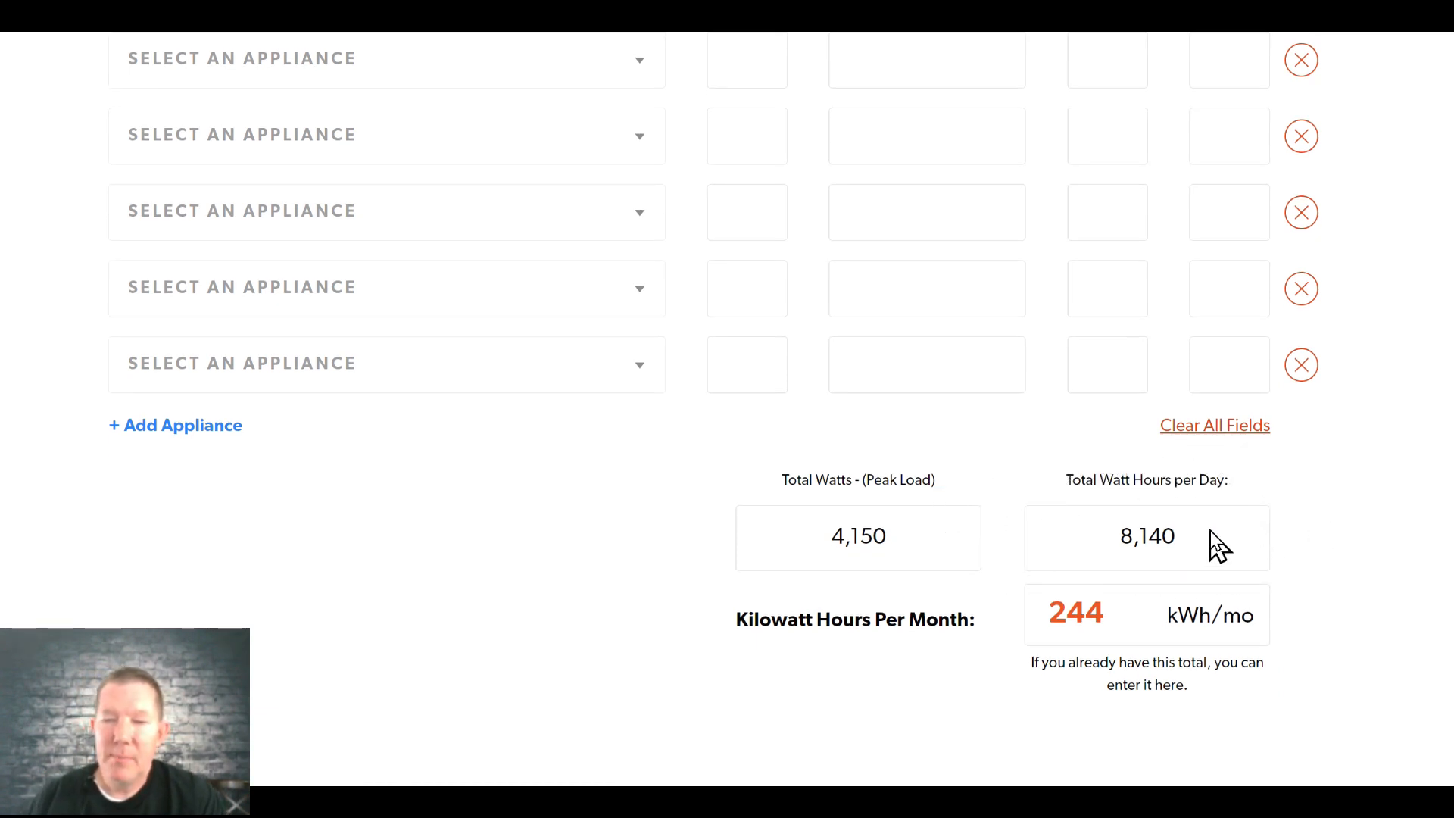
pyautogui.moveTo(1266, 567)
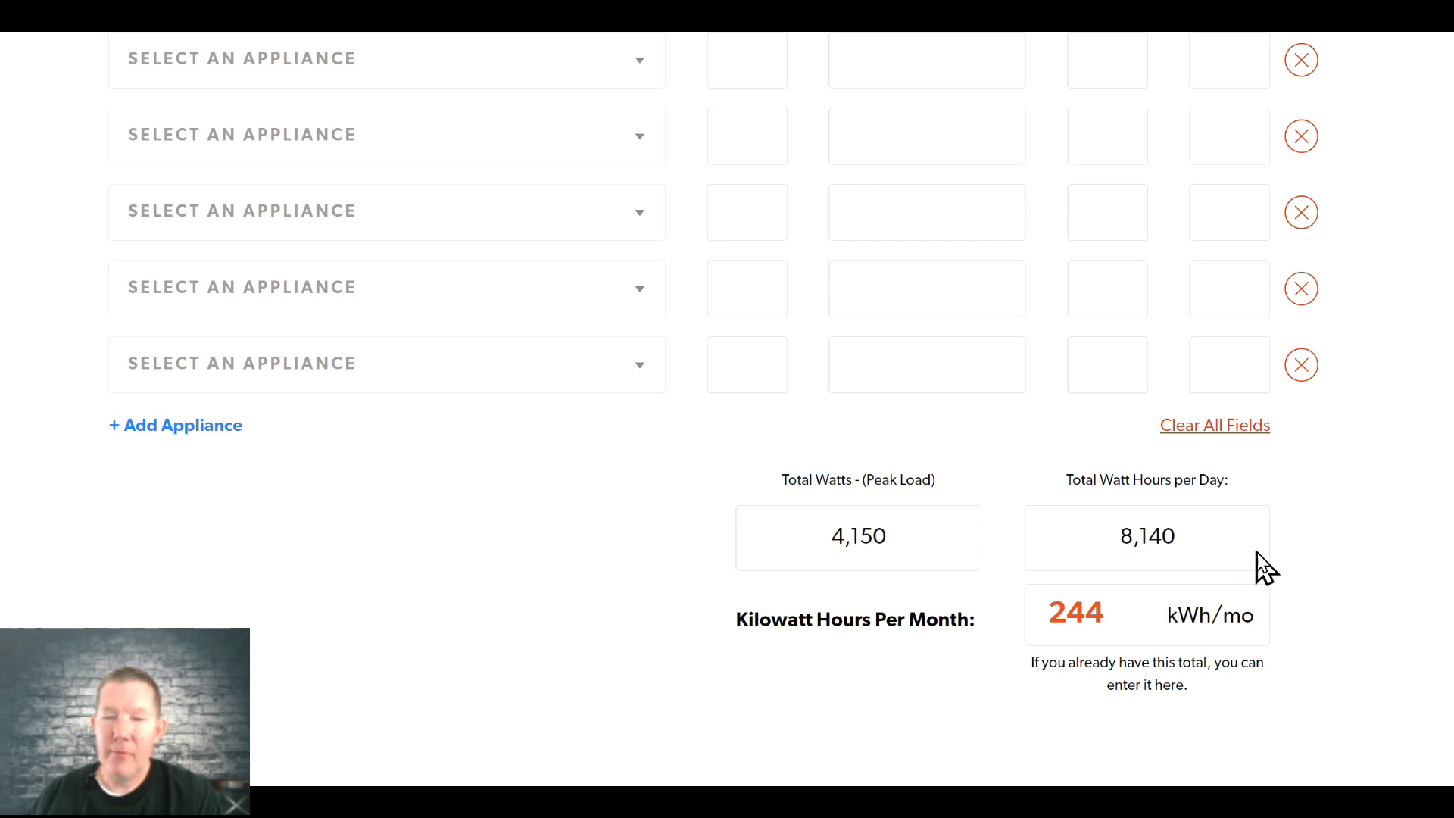
pyautogui.moveTo(607, 305)
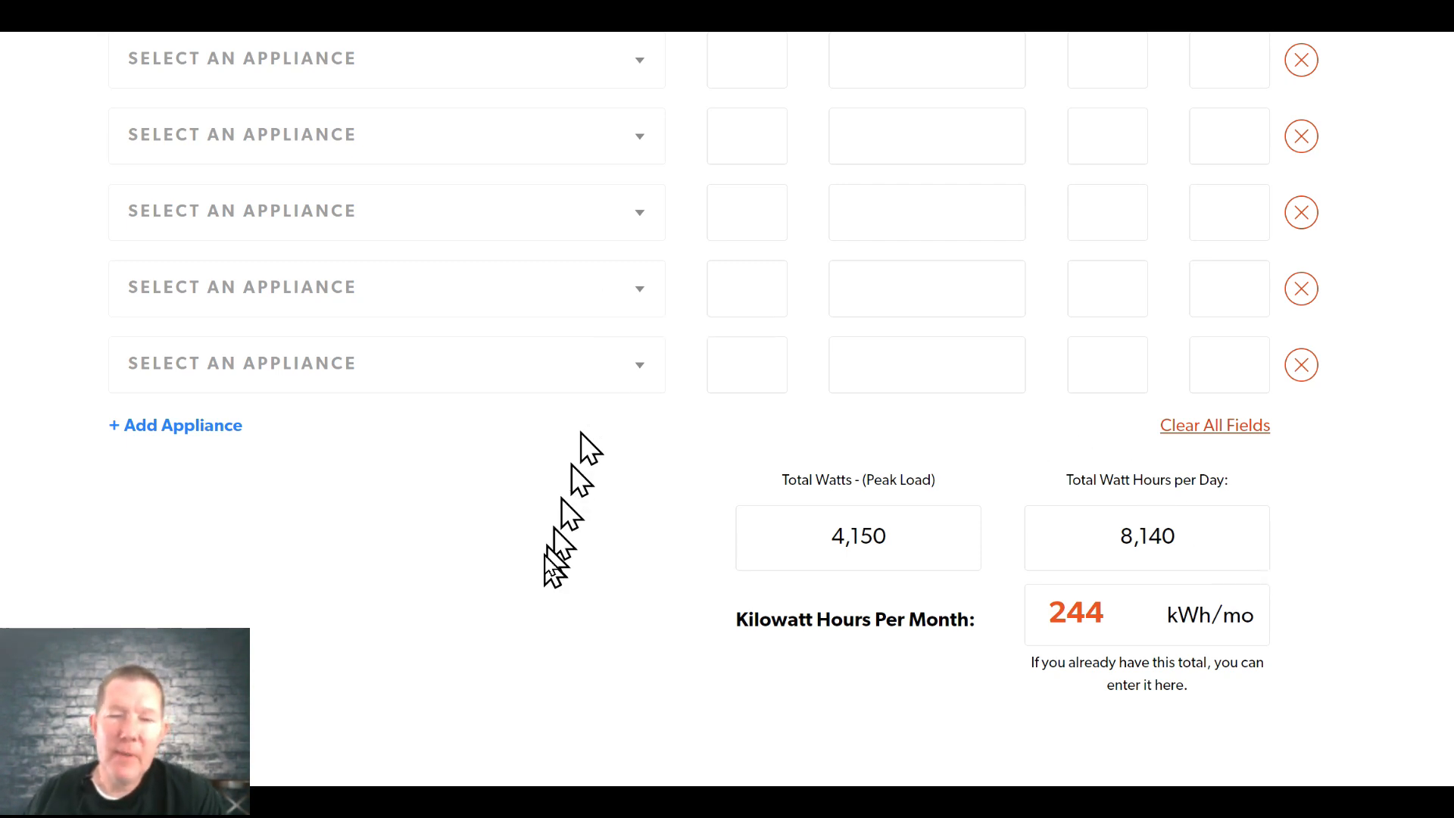
pyautogui.moveTo(554, 570)
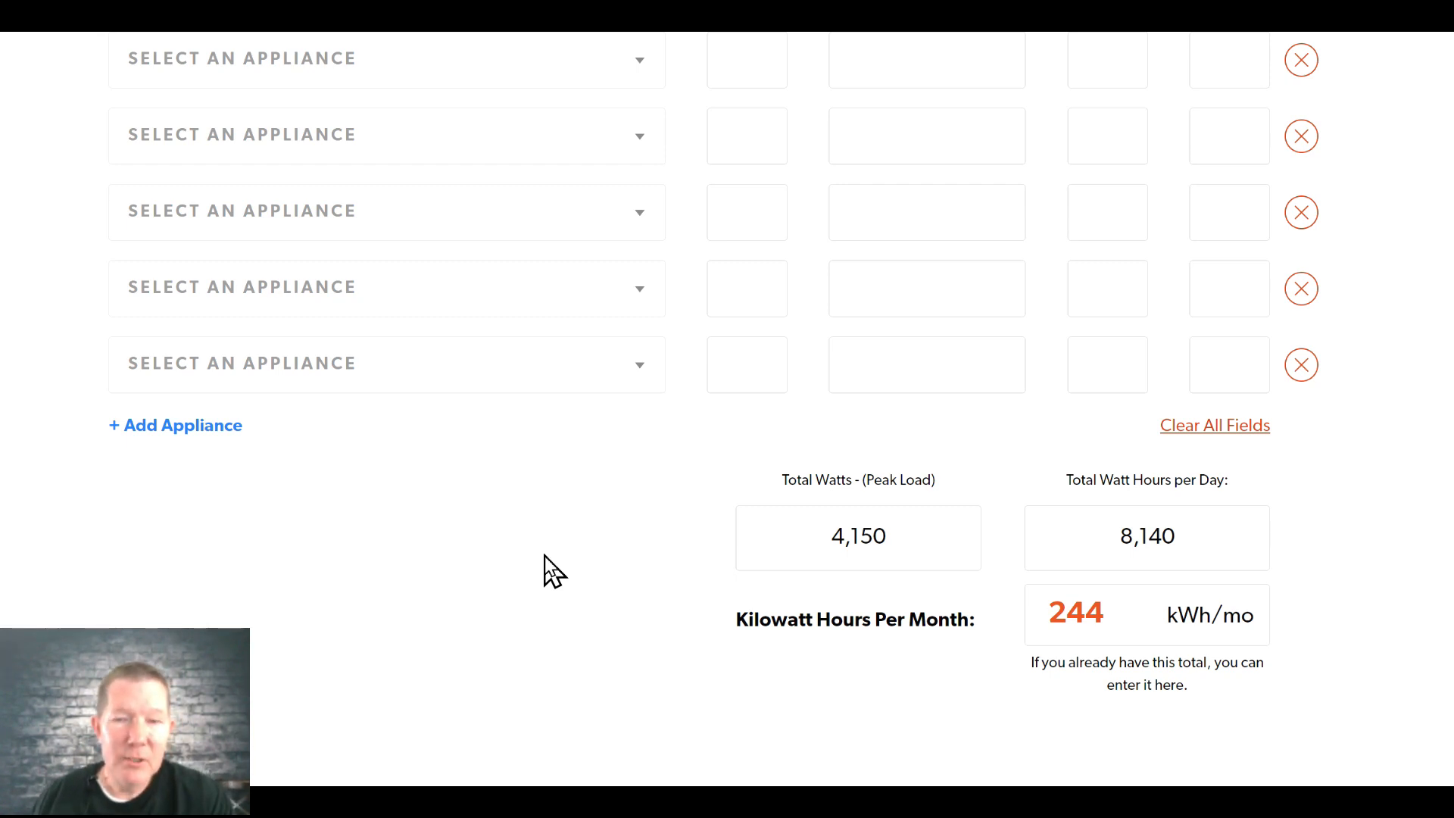
pyautogui.moveTo(1279, 663)
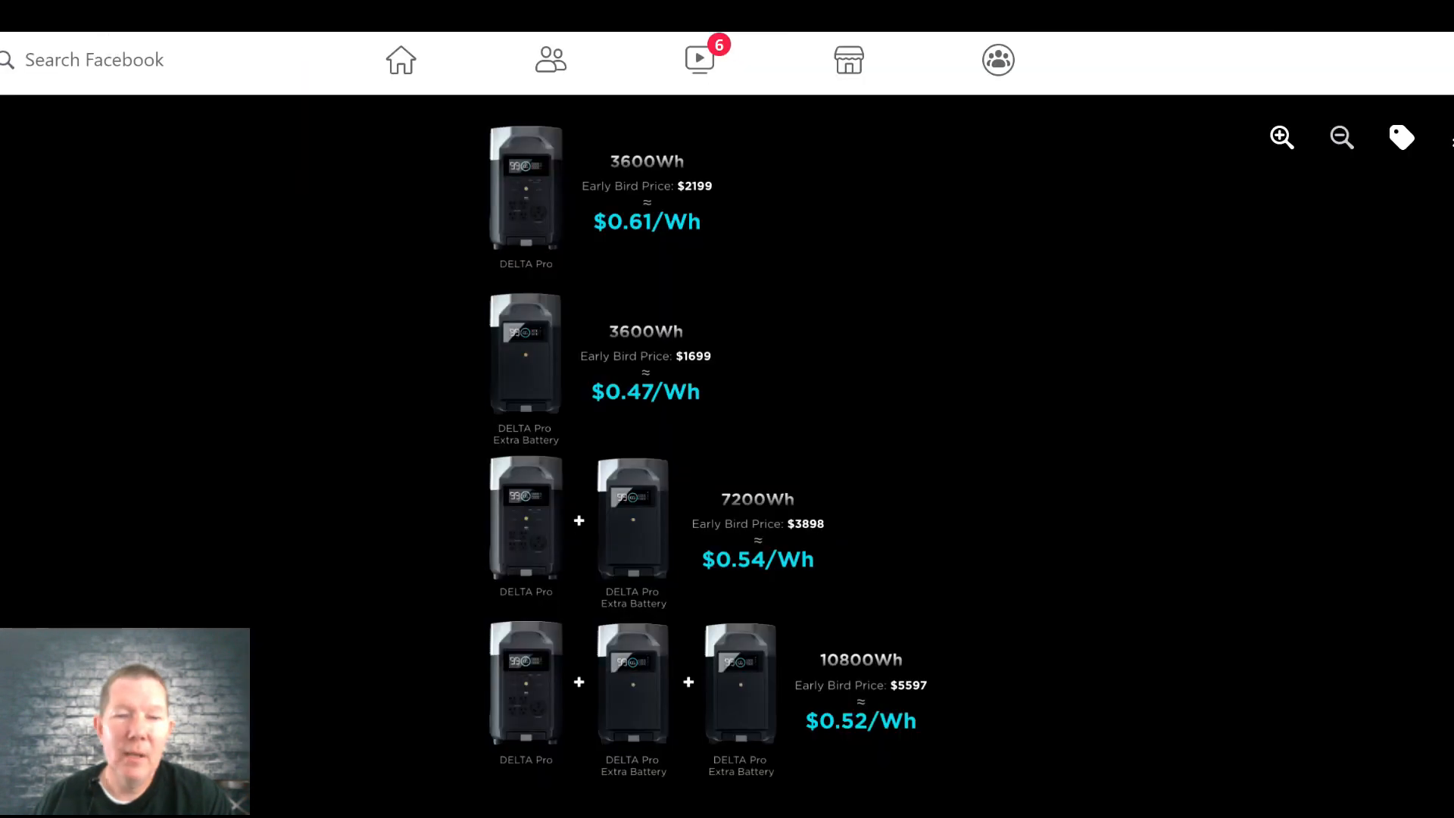
pyautogui.moveTo(468, 283)
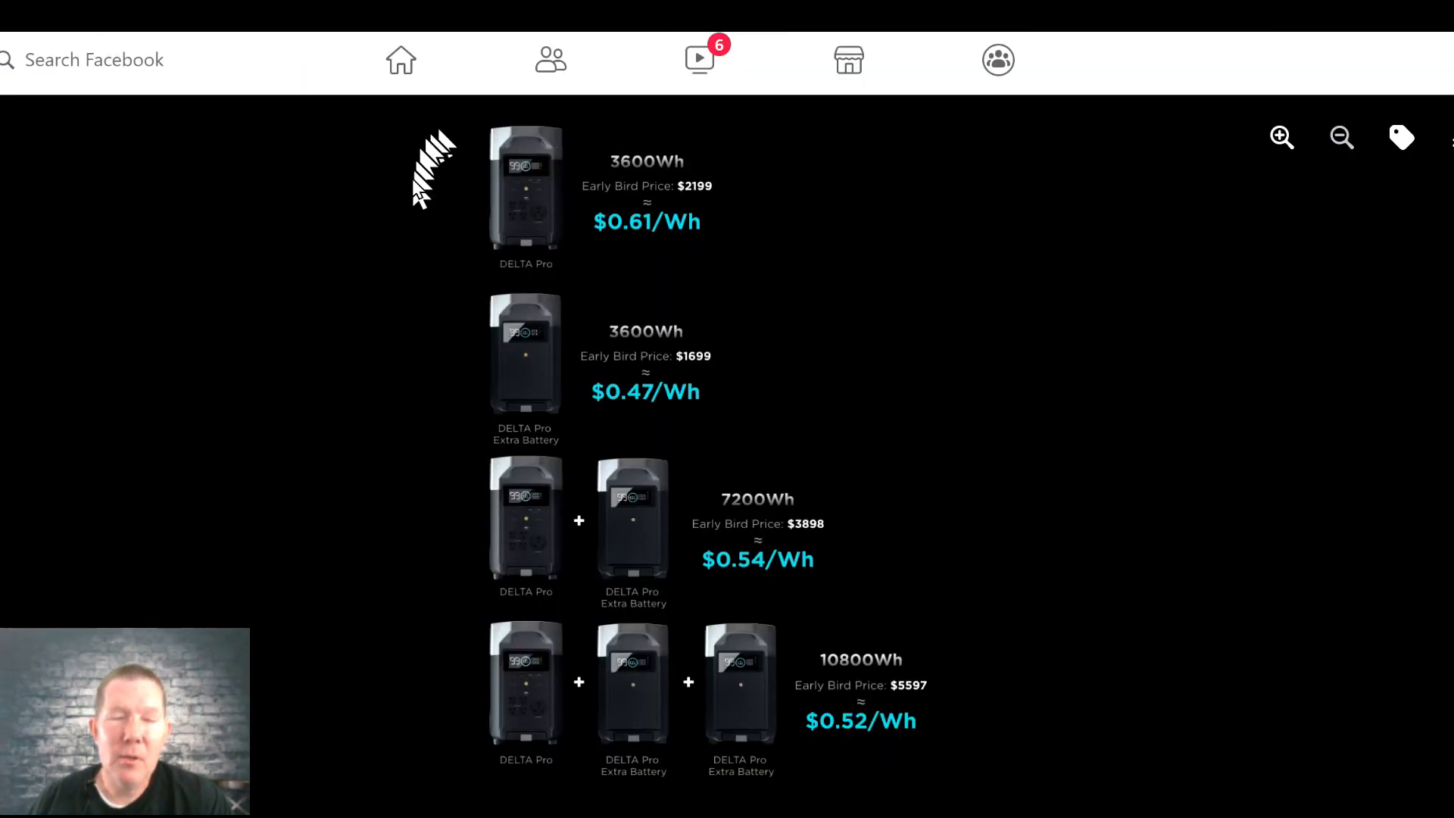
pyautogui.moveTo(463, 212)
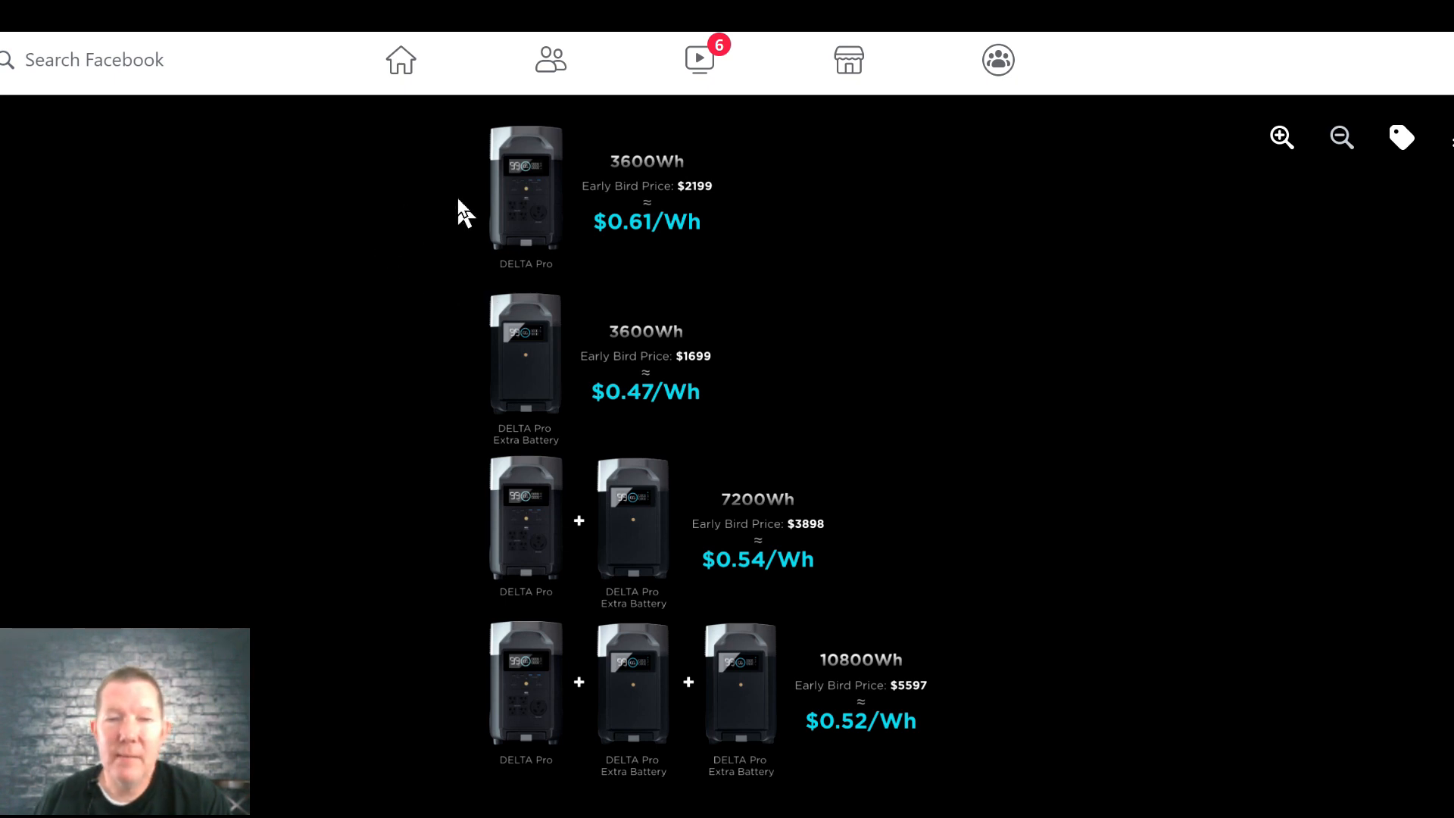
pyautogui.moveTo(503, 204)
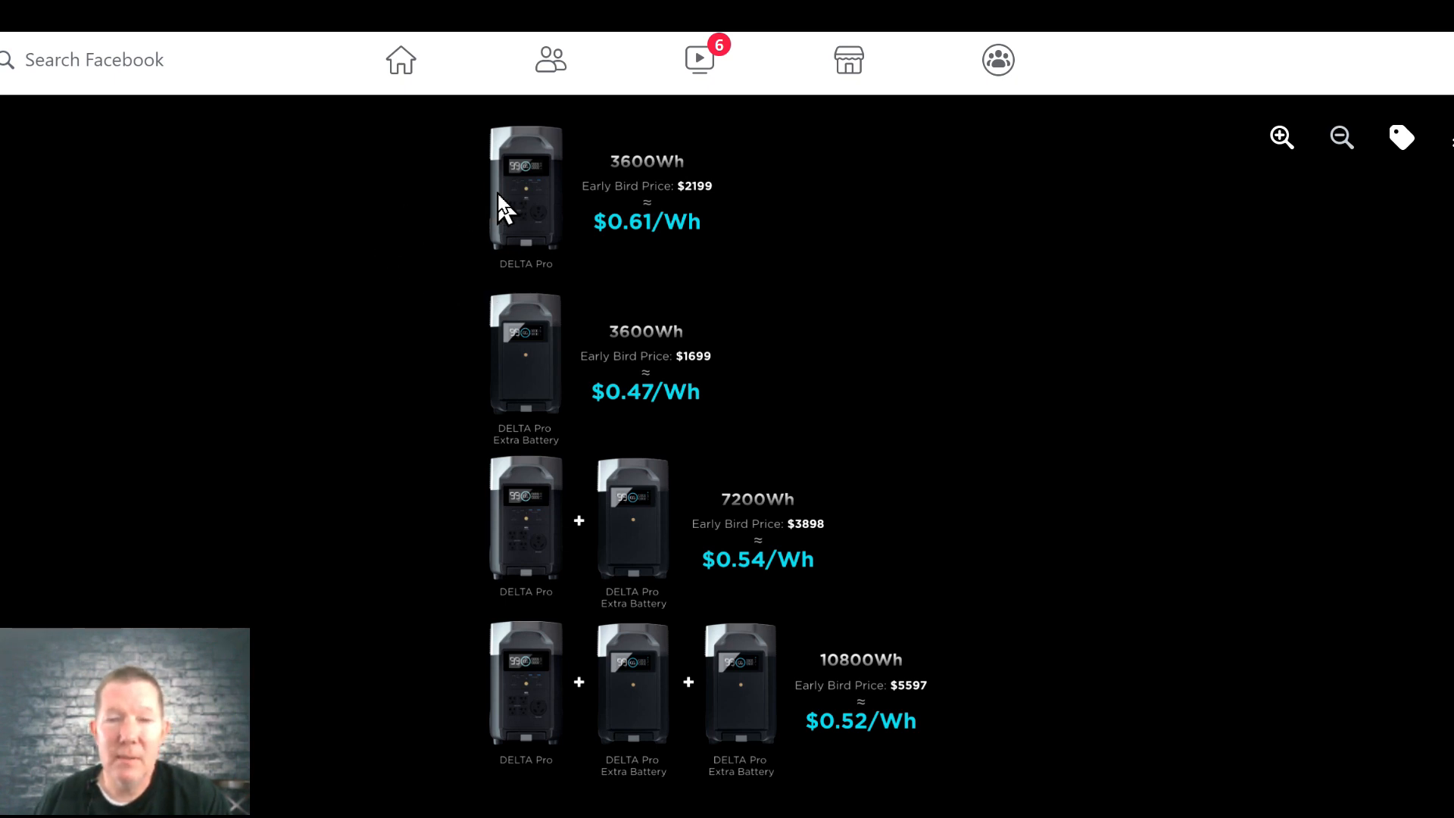
pyautogui.moveTo(650, 236)
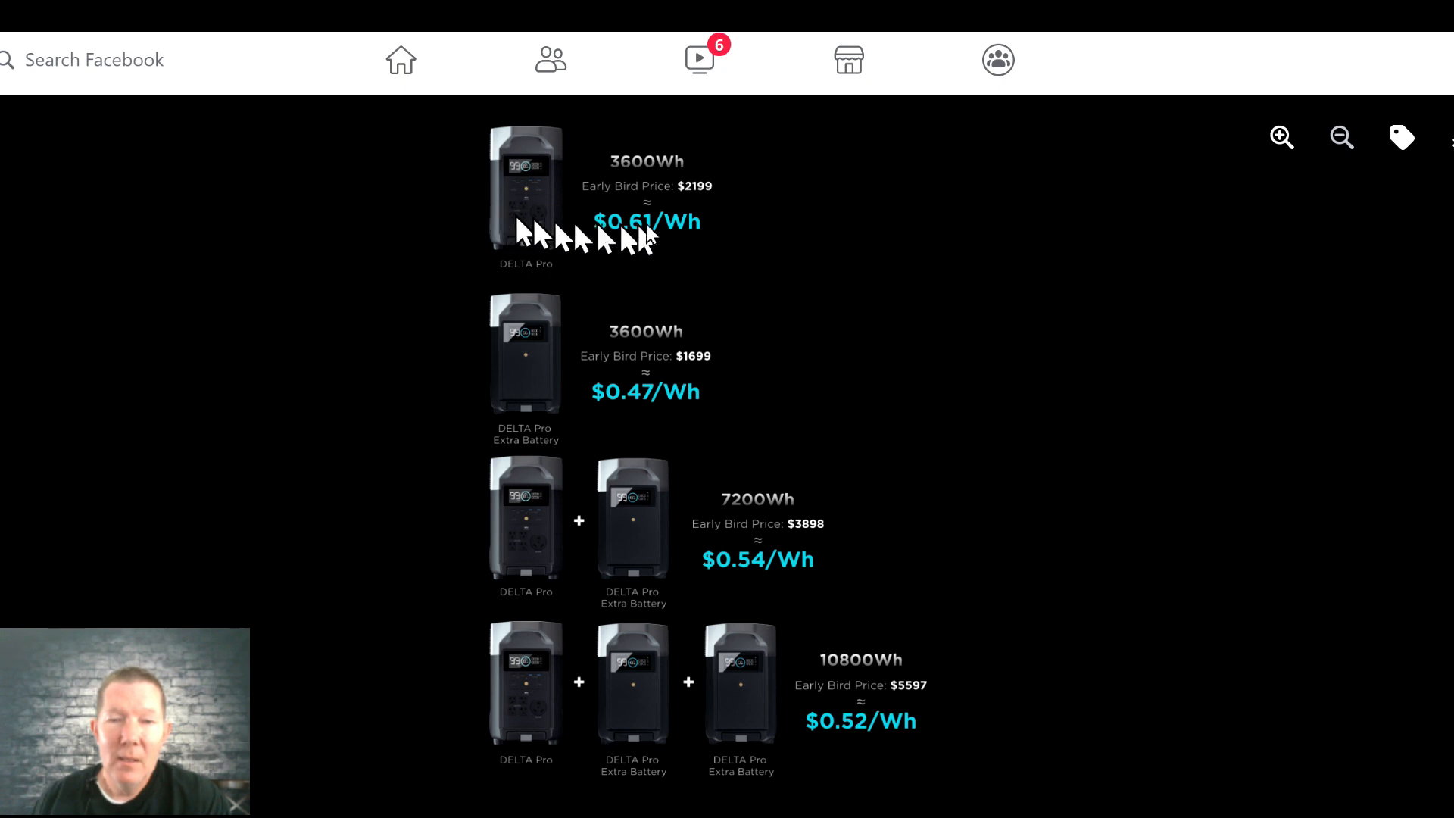
pyautogui.moveTo(601, 180)
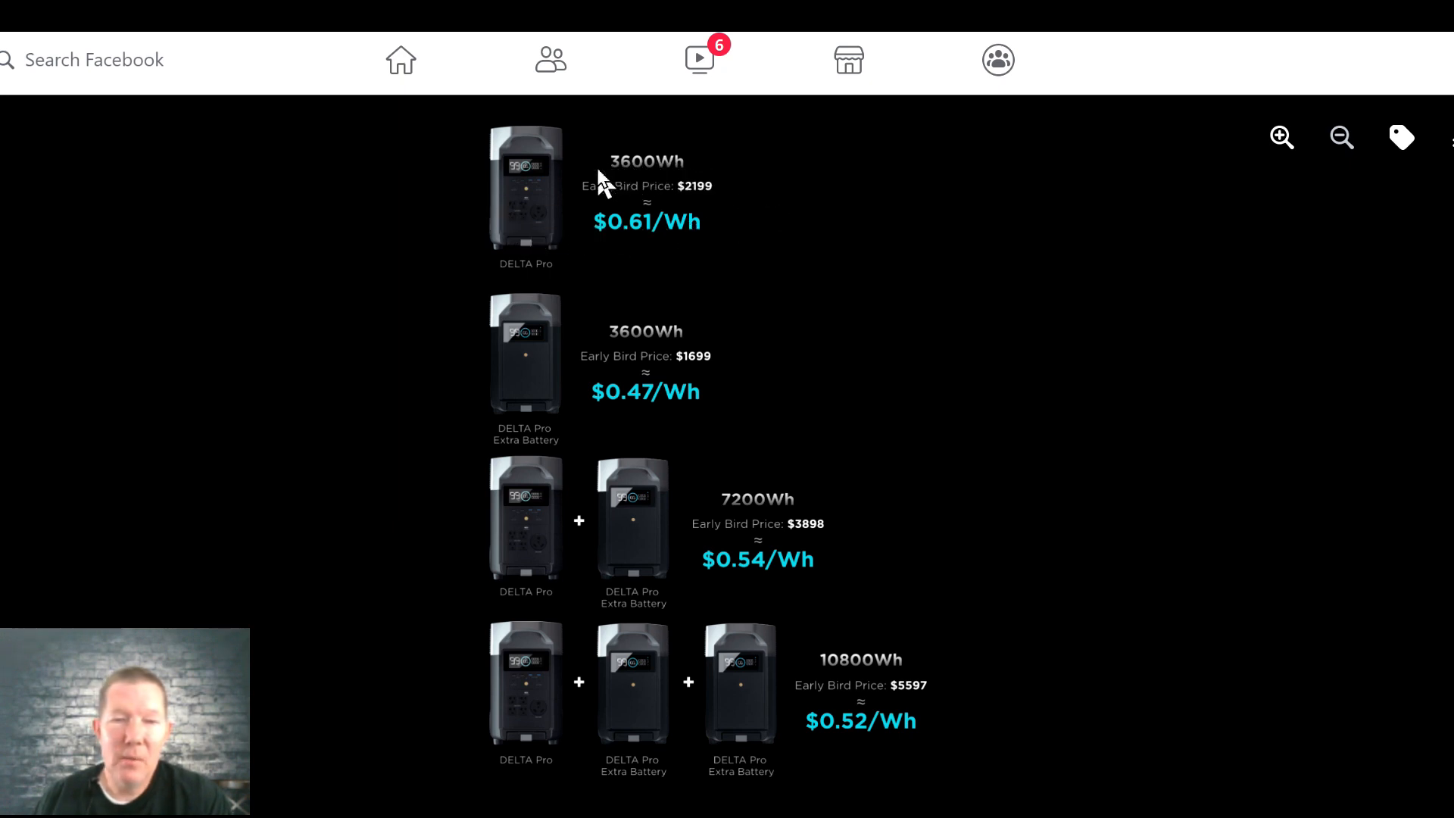
pyautogui.moveTo(738, 200)
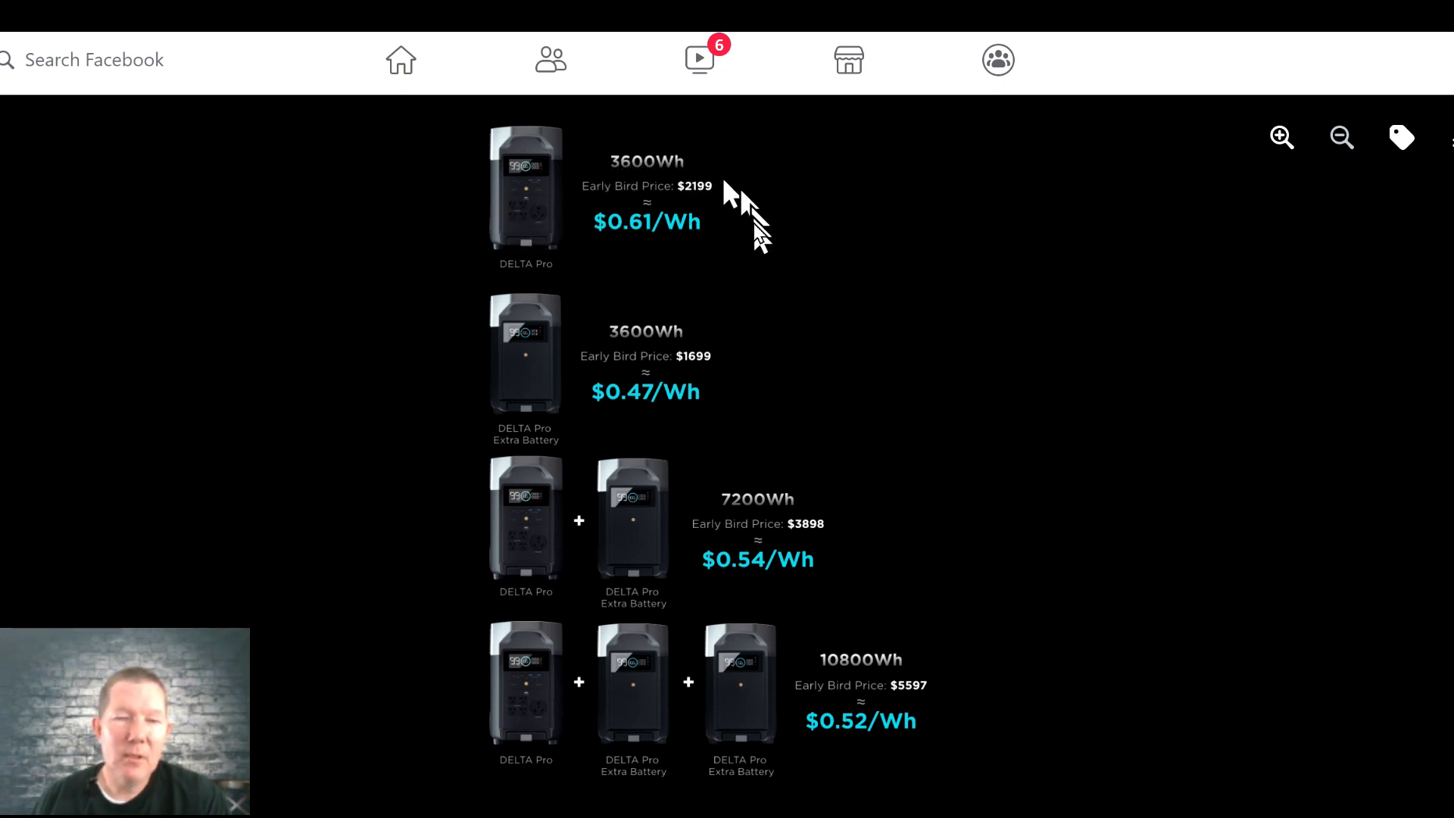
pyautogui.moveTo(556, 565)
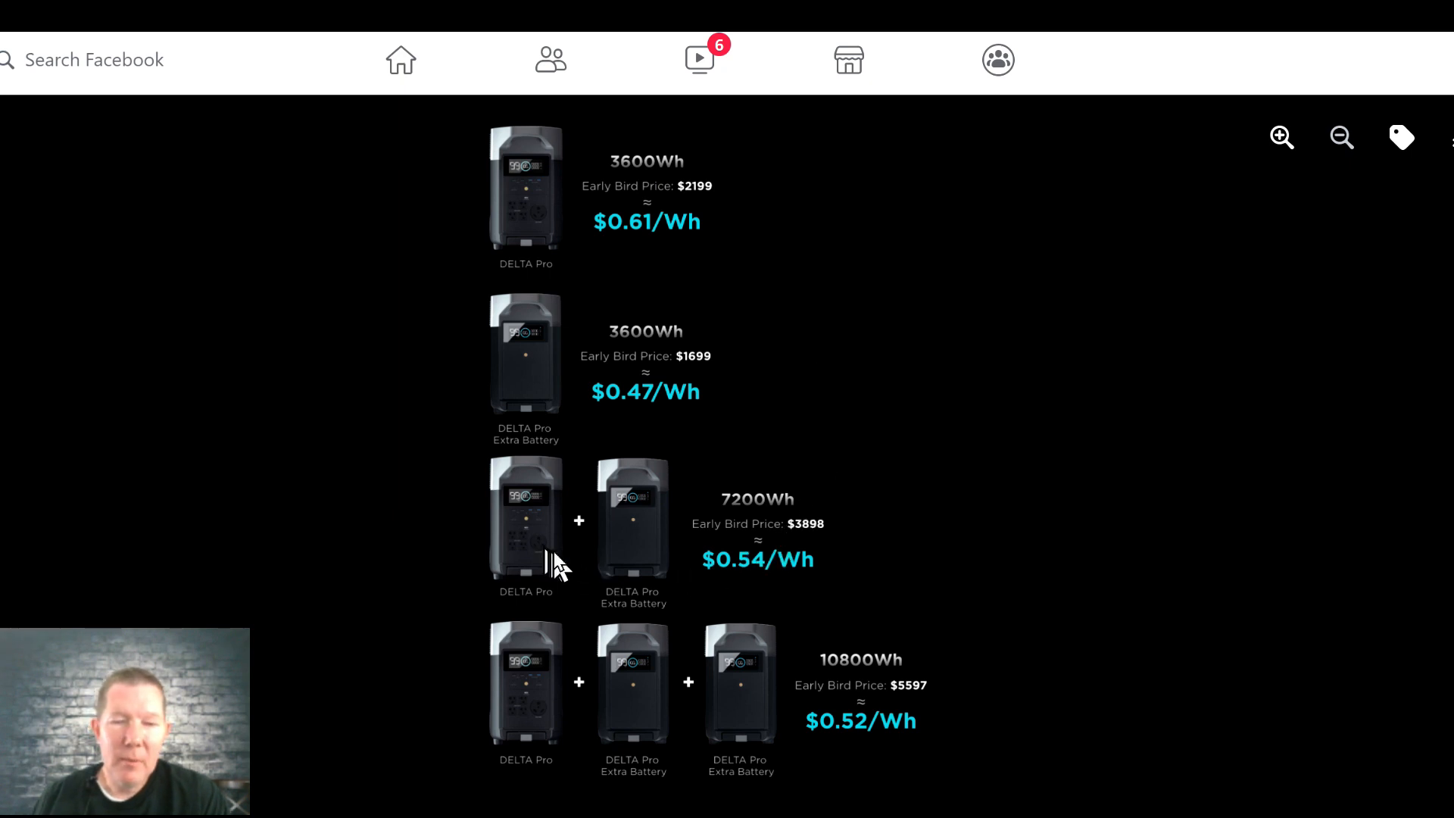
pyautogui.moveTo(634, 560)
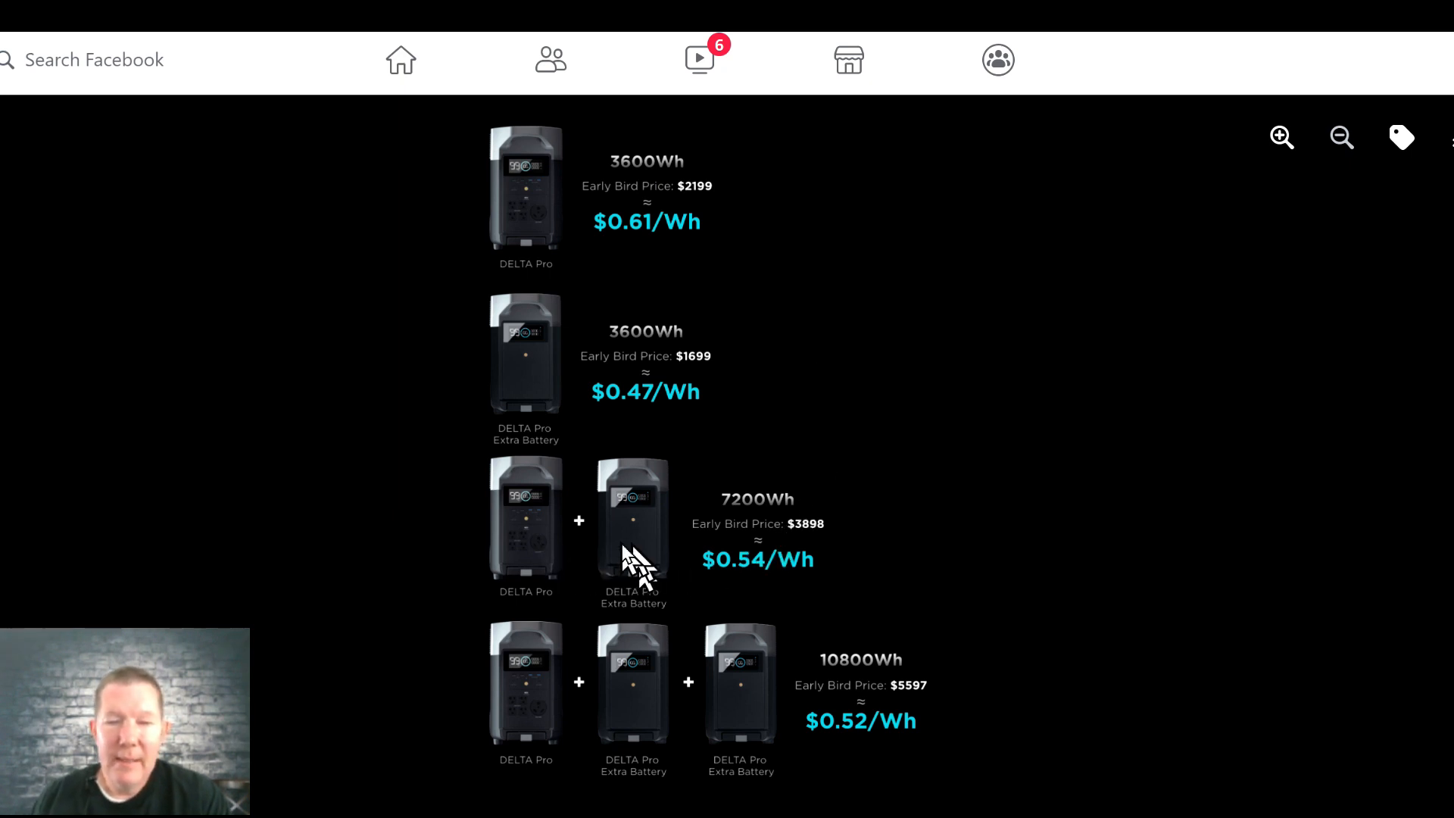
pyautogui.moveTo(765, 514)
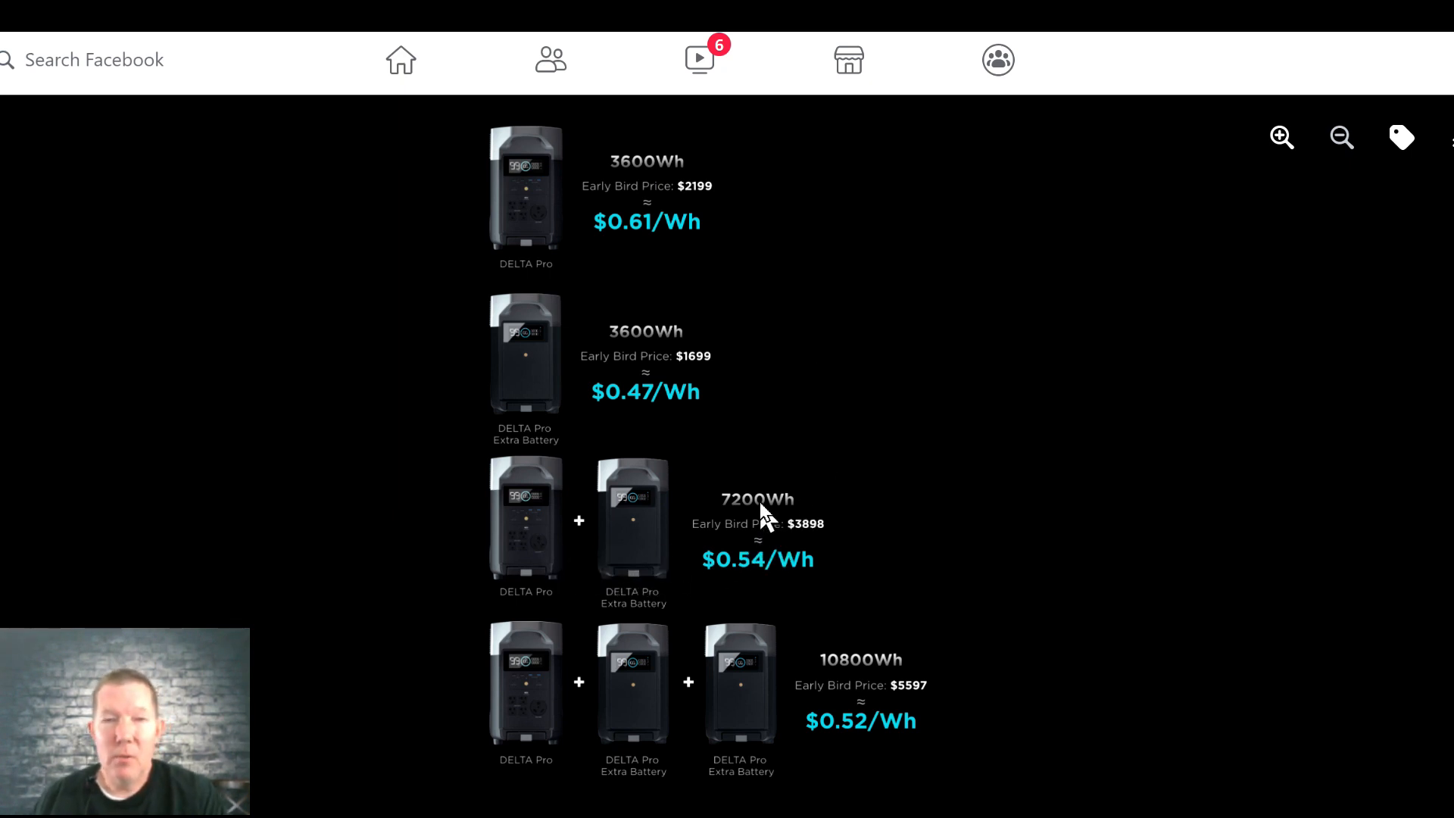
pyautogui.moveTo(829, 601)
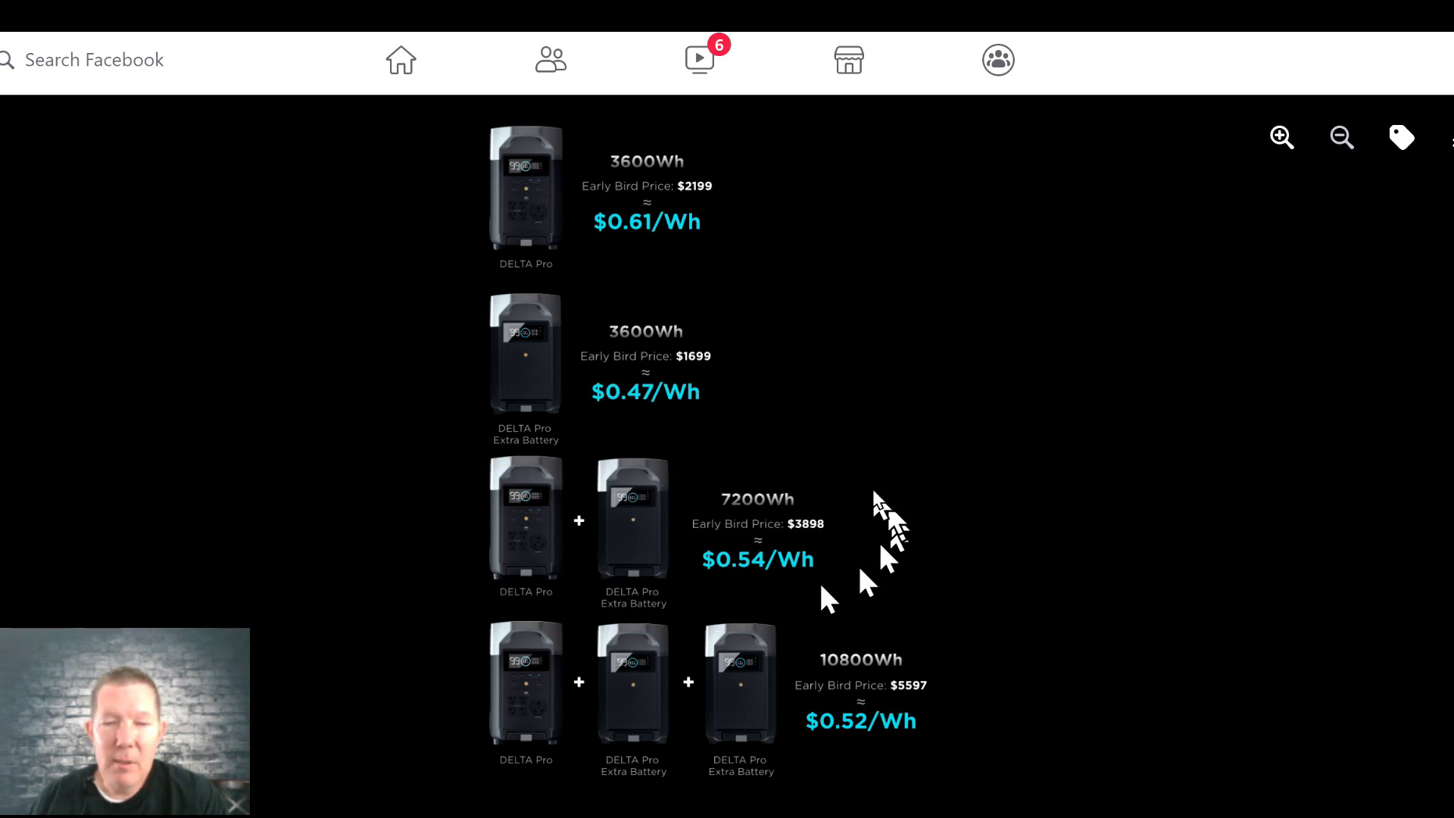
pyautogui.moveTo(535, 571)
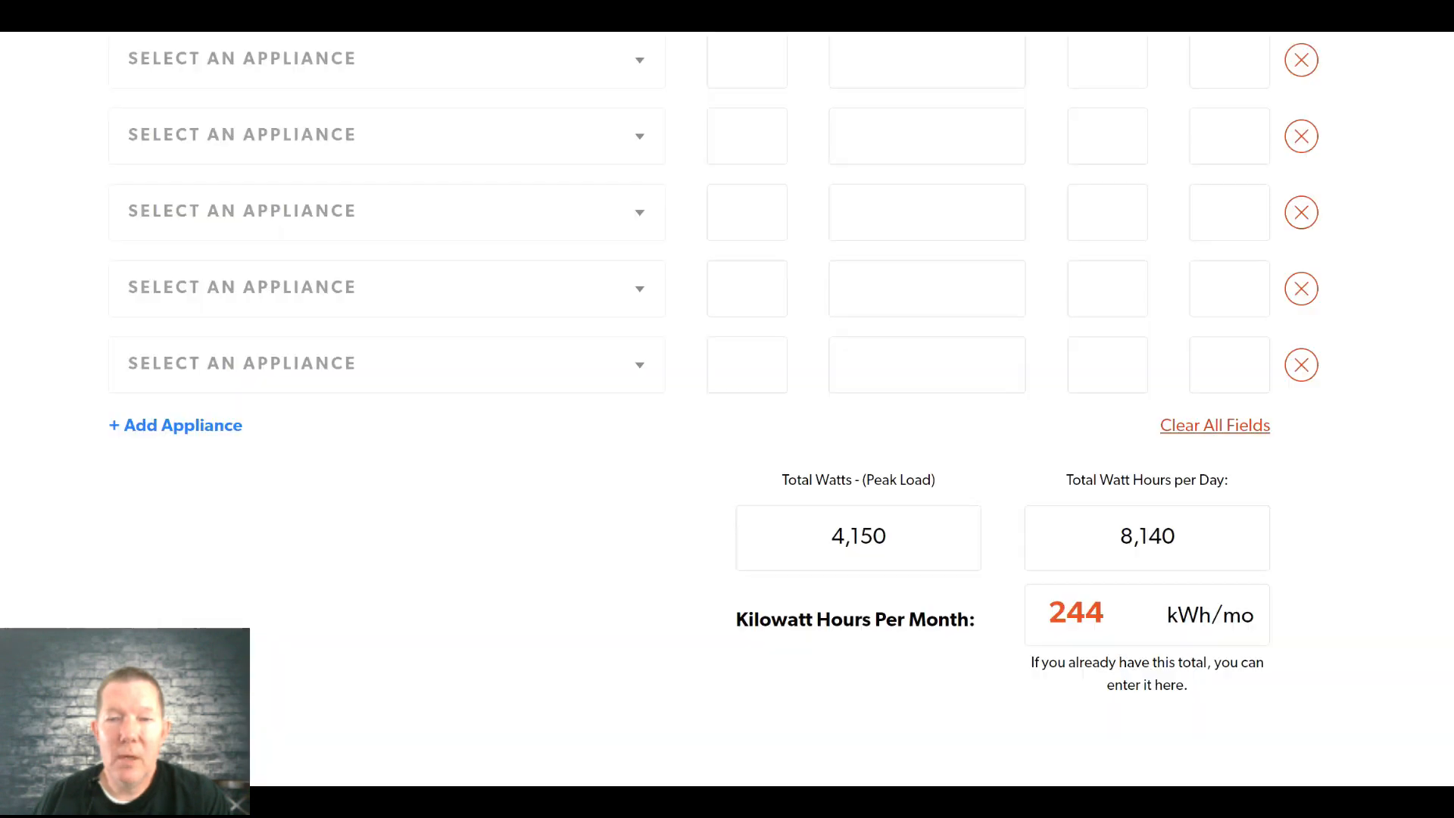
pyautogui.moveTo(1246, 501)
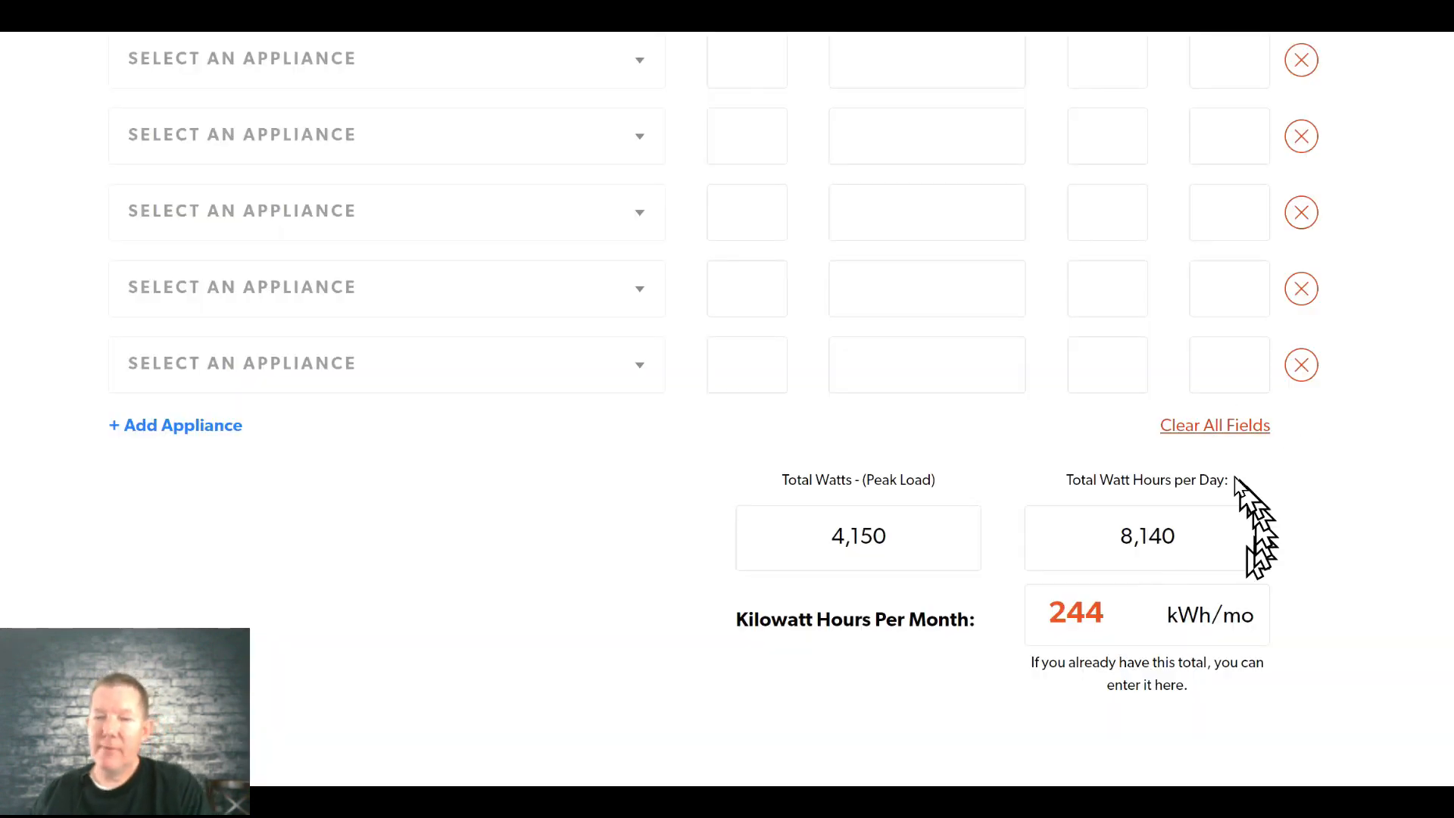
pyautogui.moveTo(1048, 519)
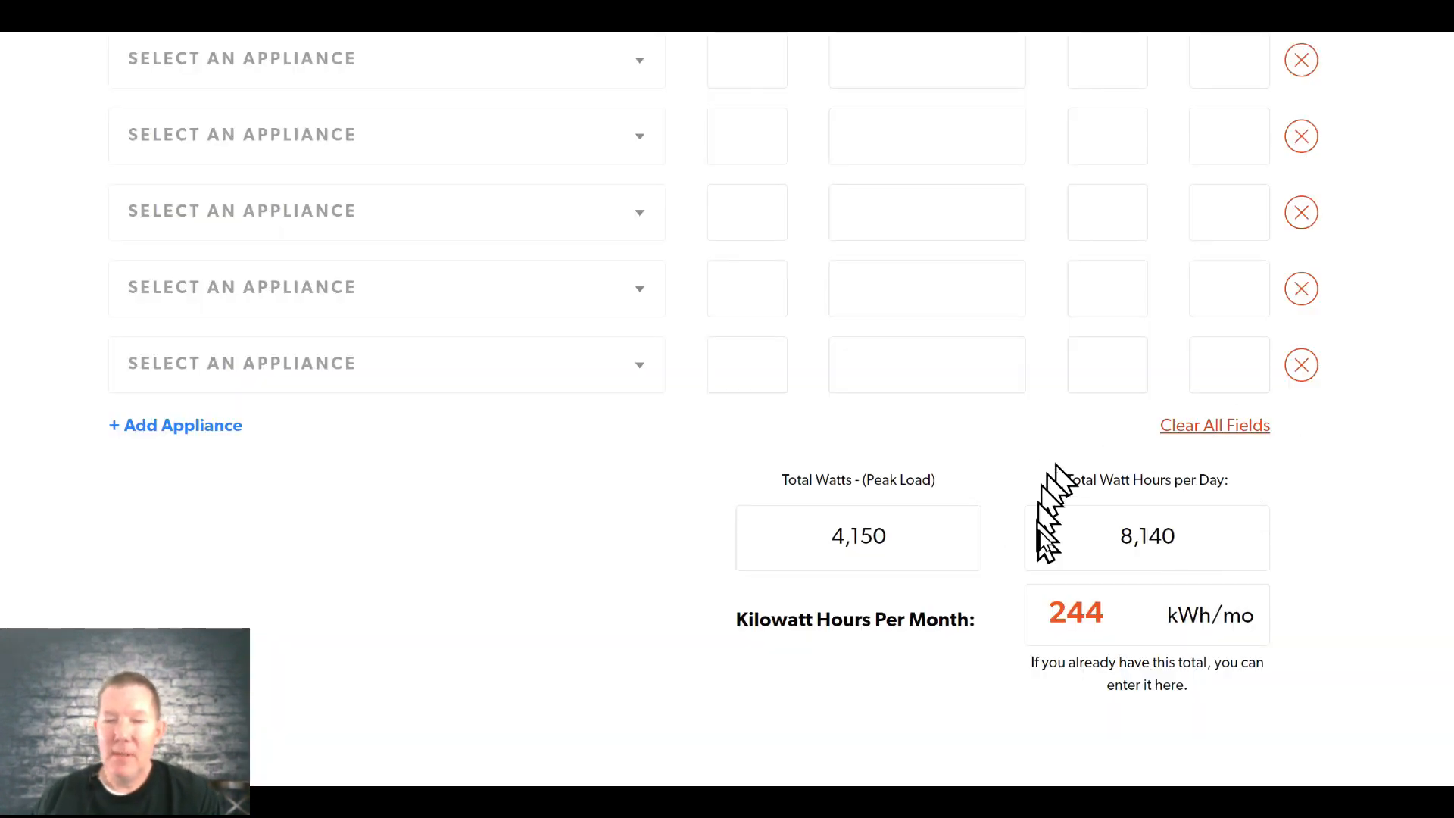
pyautogui.moveTo(1288, 547)
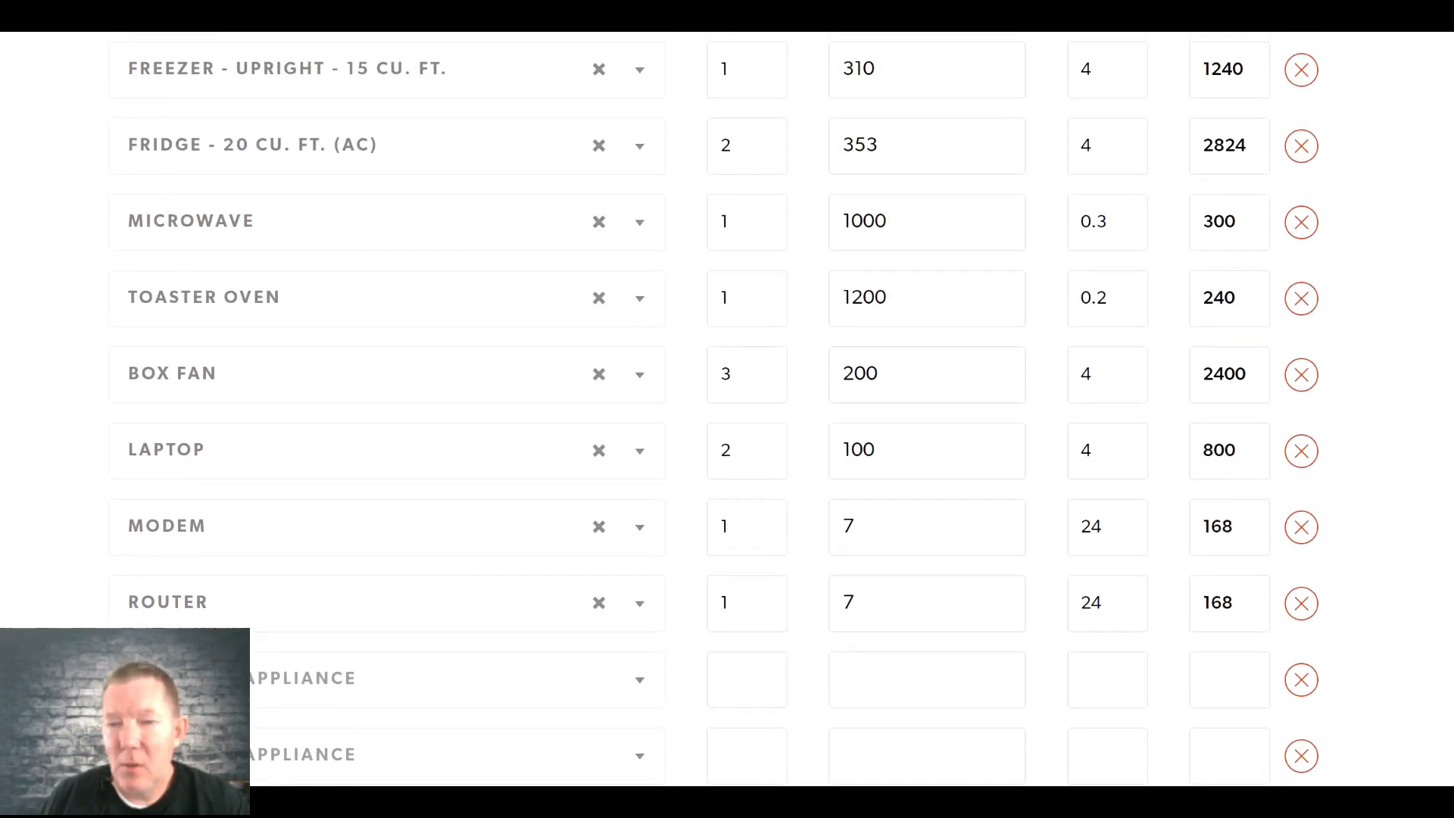
pyautogui.scroll(-3)
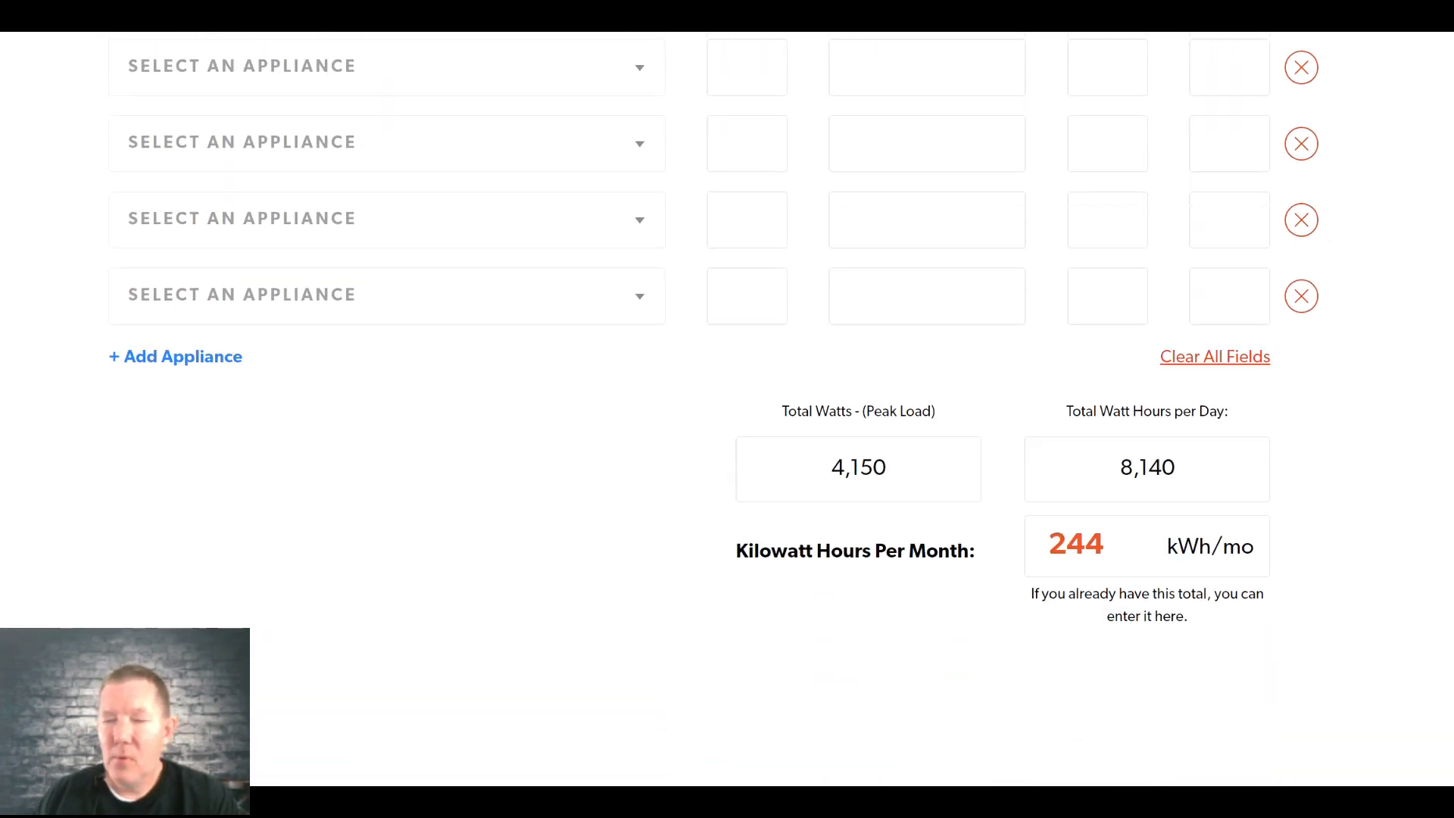
pyautogui.moveTo(1214, 356)
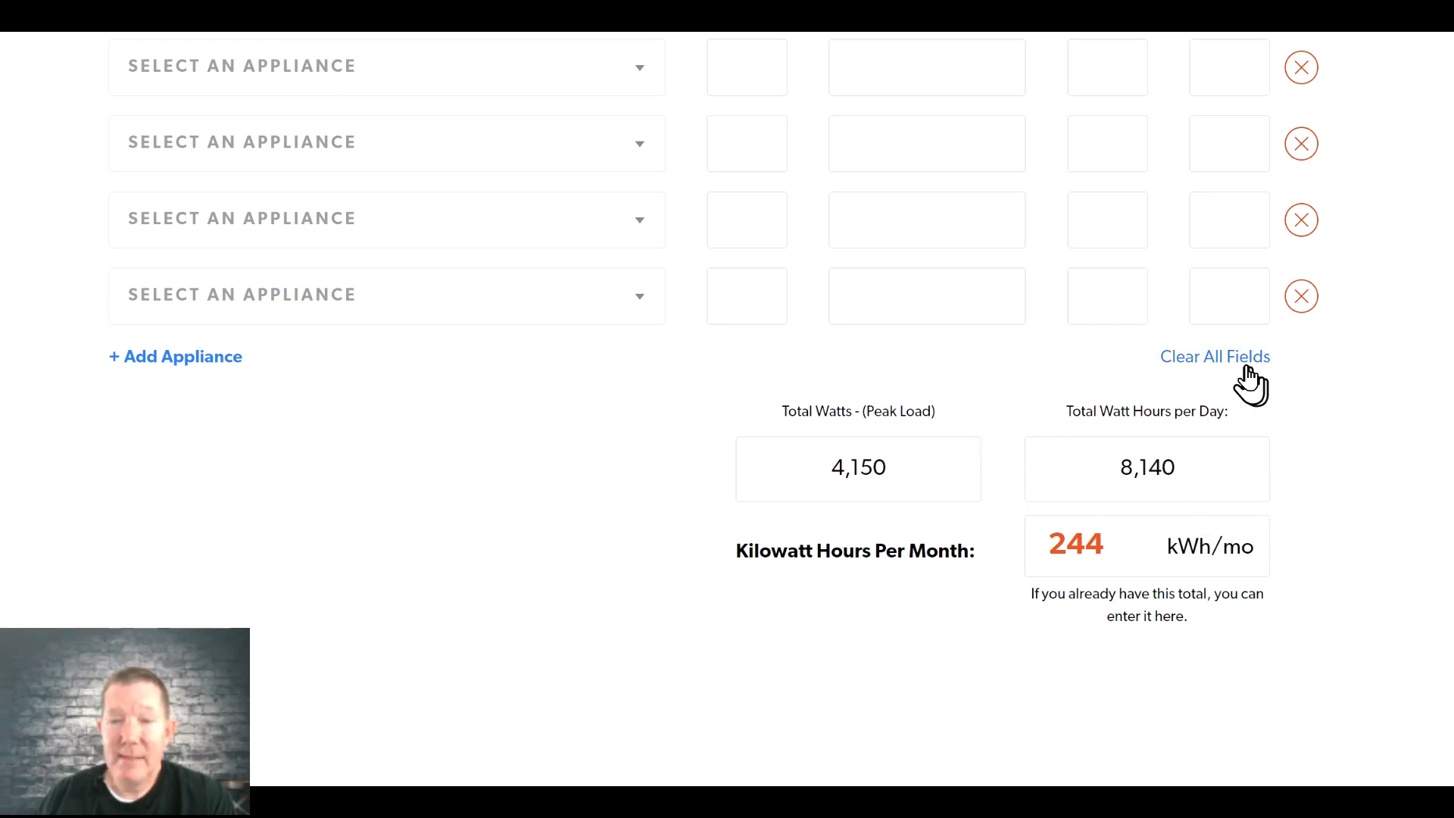
pyautogui.moveTo(1293, 496)
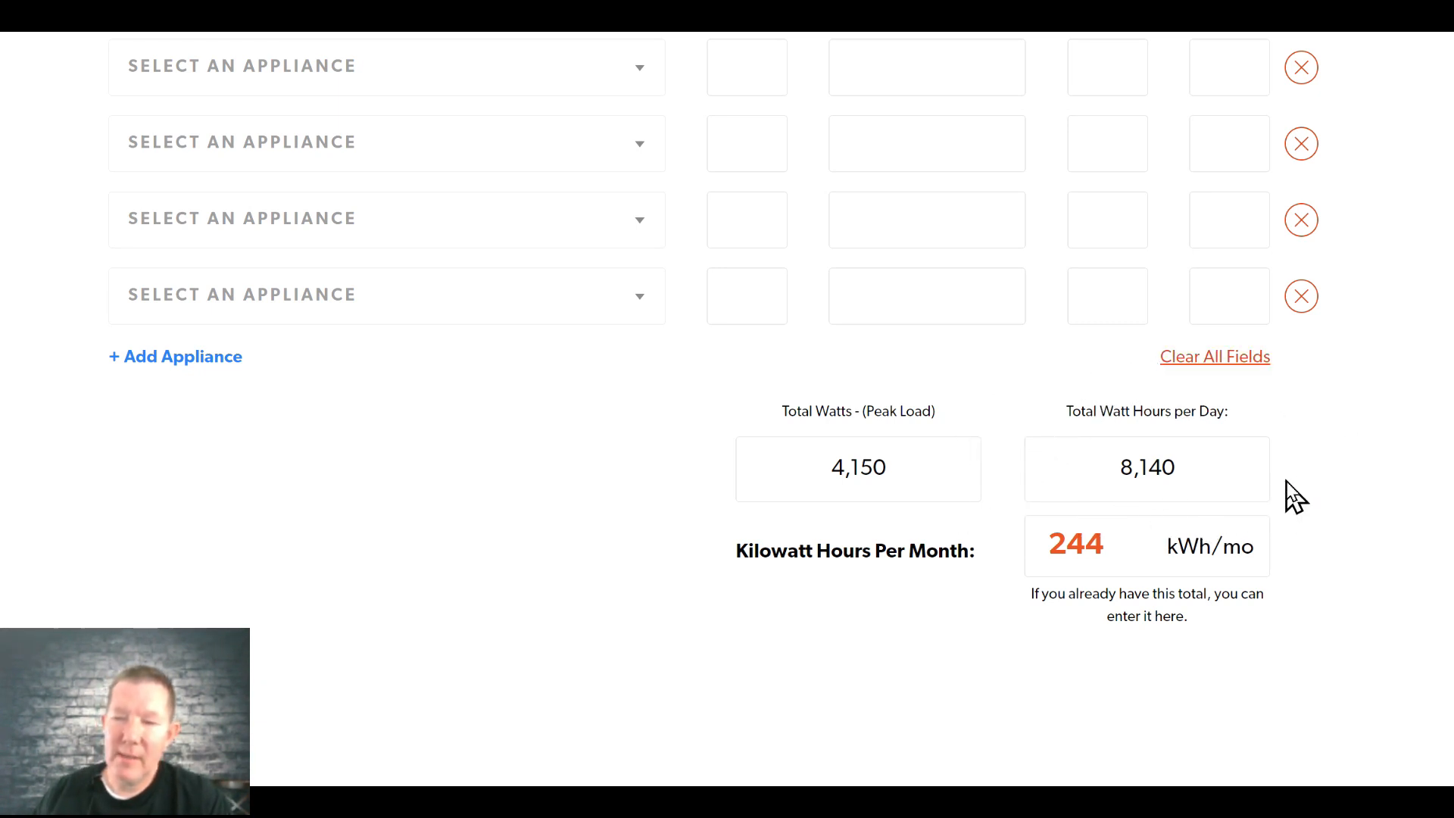
pyautogui.moveTo(1291, 468)
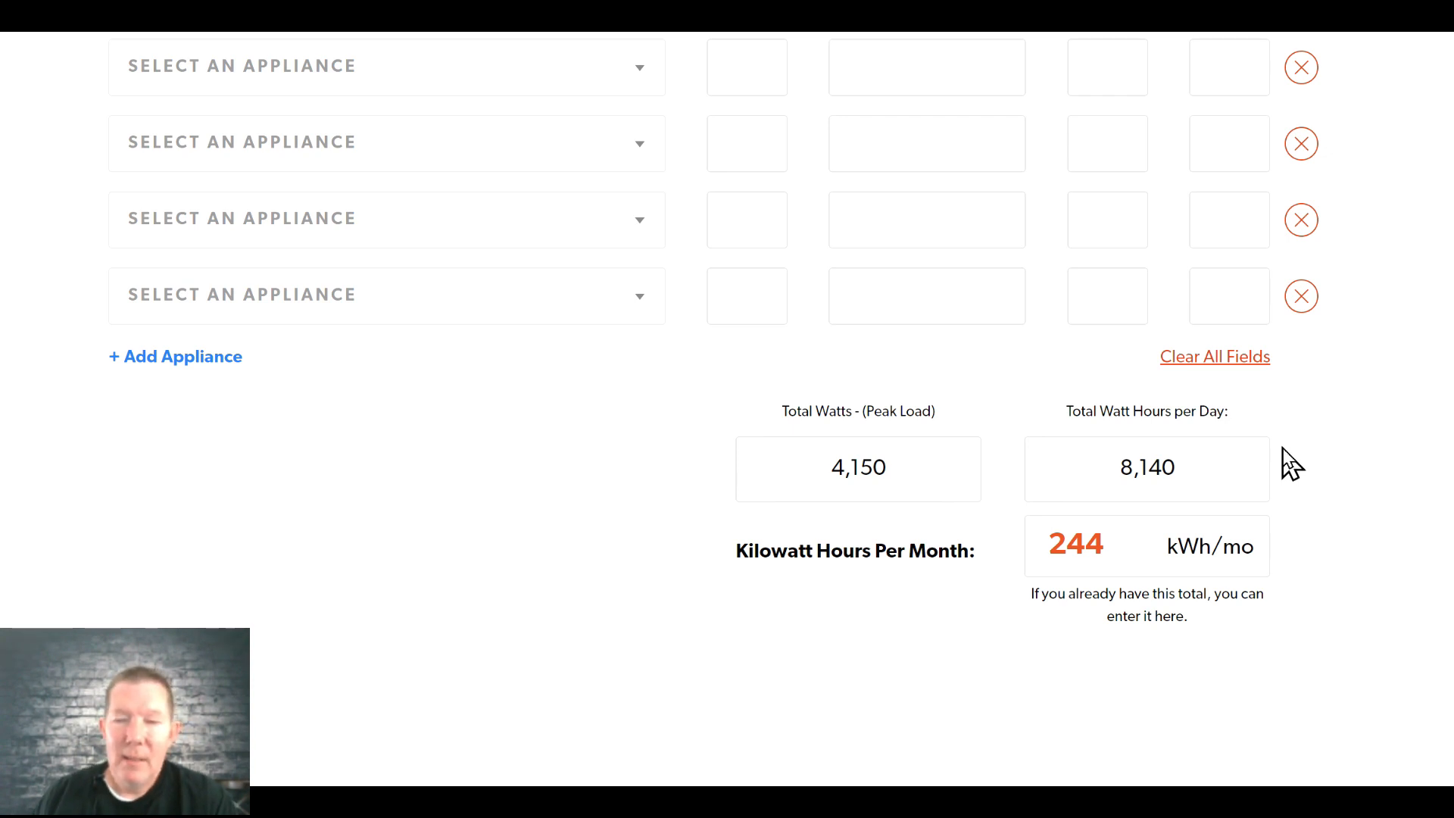
pyautogui.moveTo(651, 508)
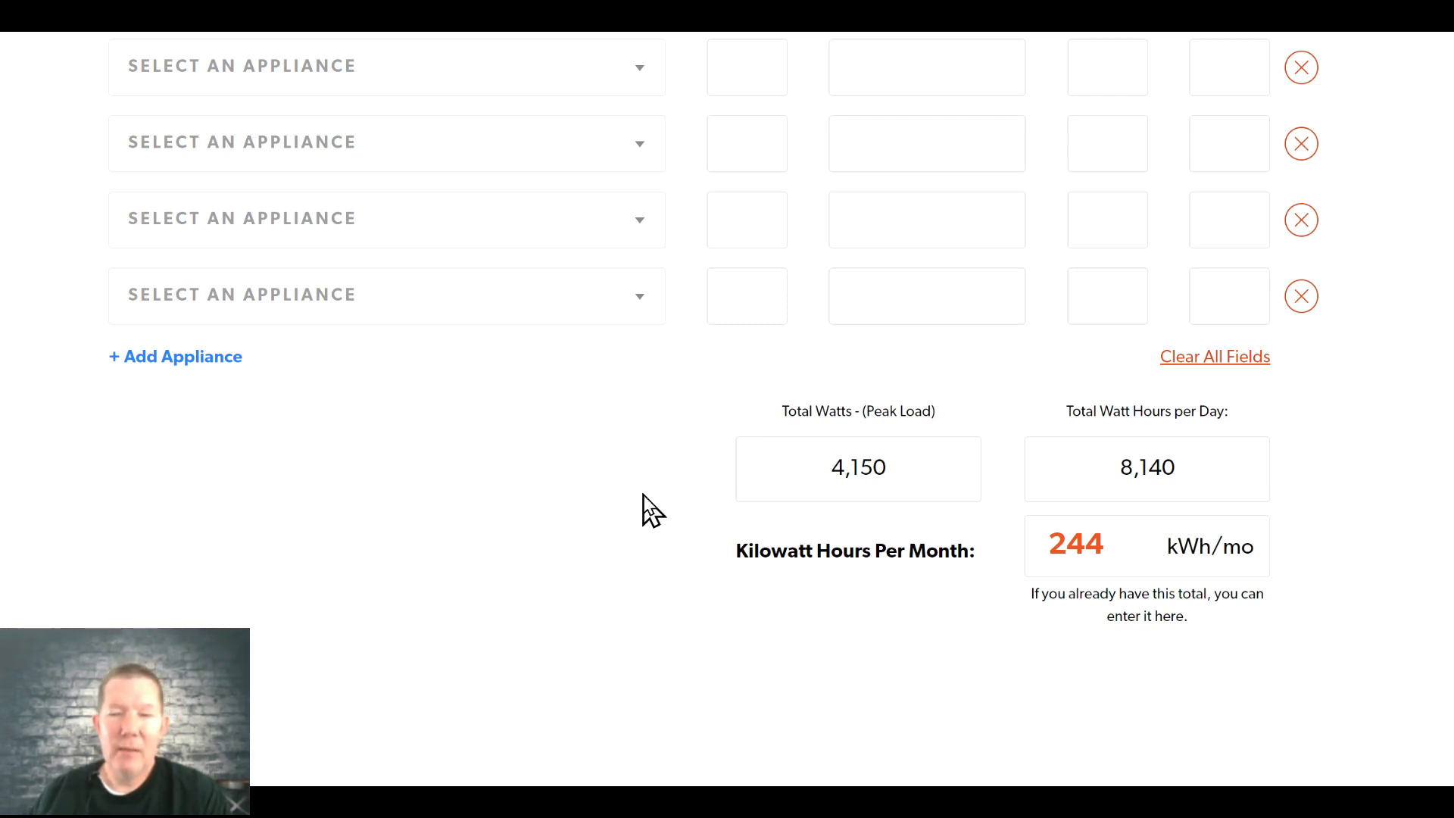
pyautogui.moveTo(1149, 519)
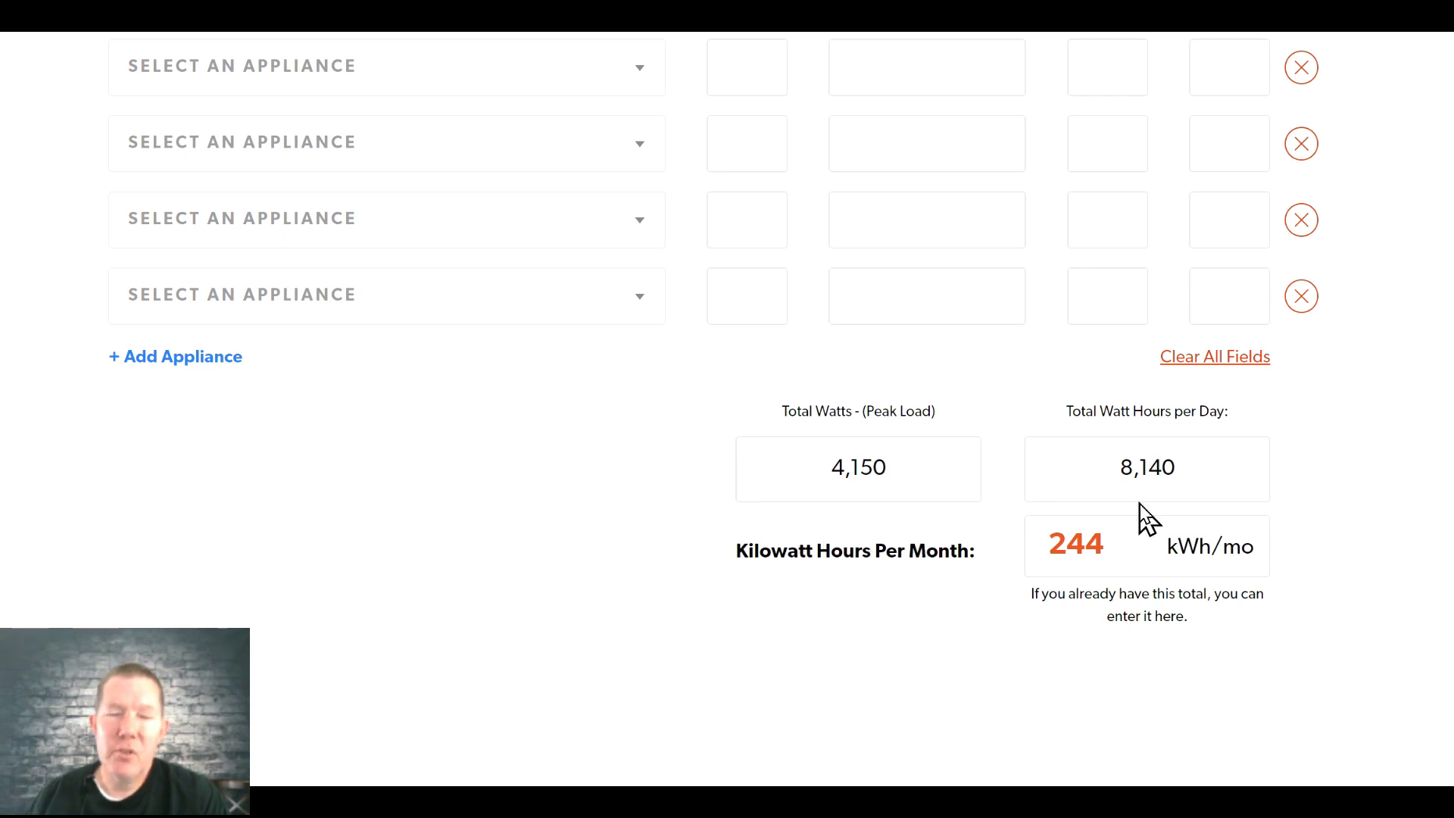
pyautogui.moveTo(602, 523)
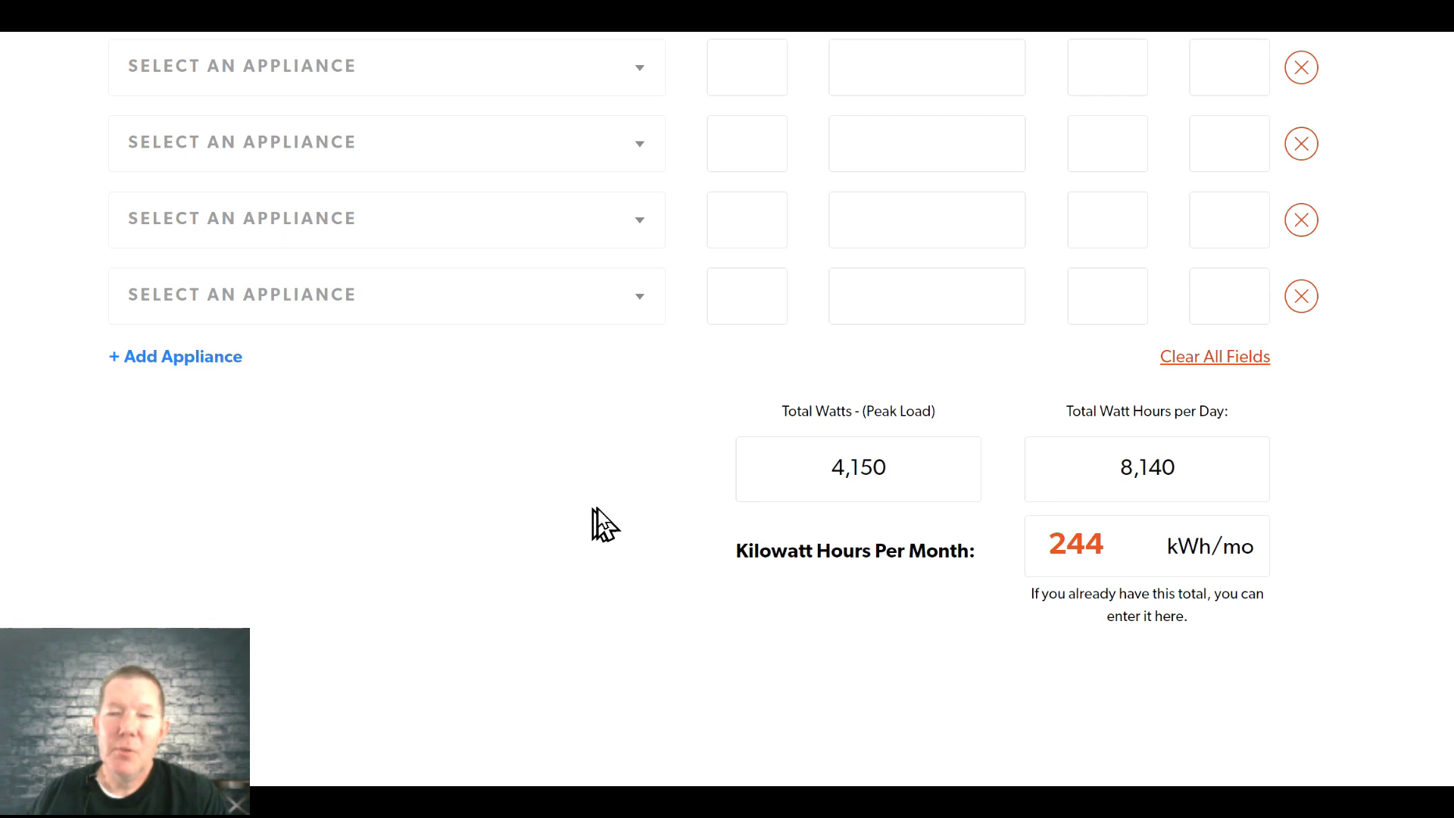
pyautogui.moveTo(605, 516)
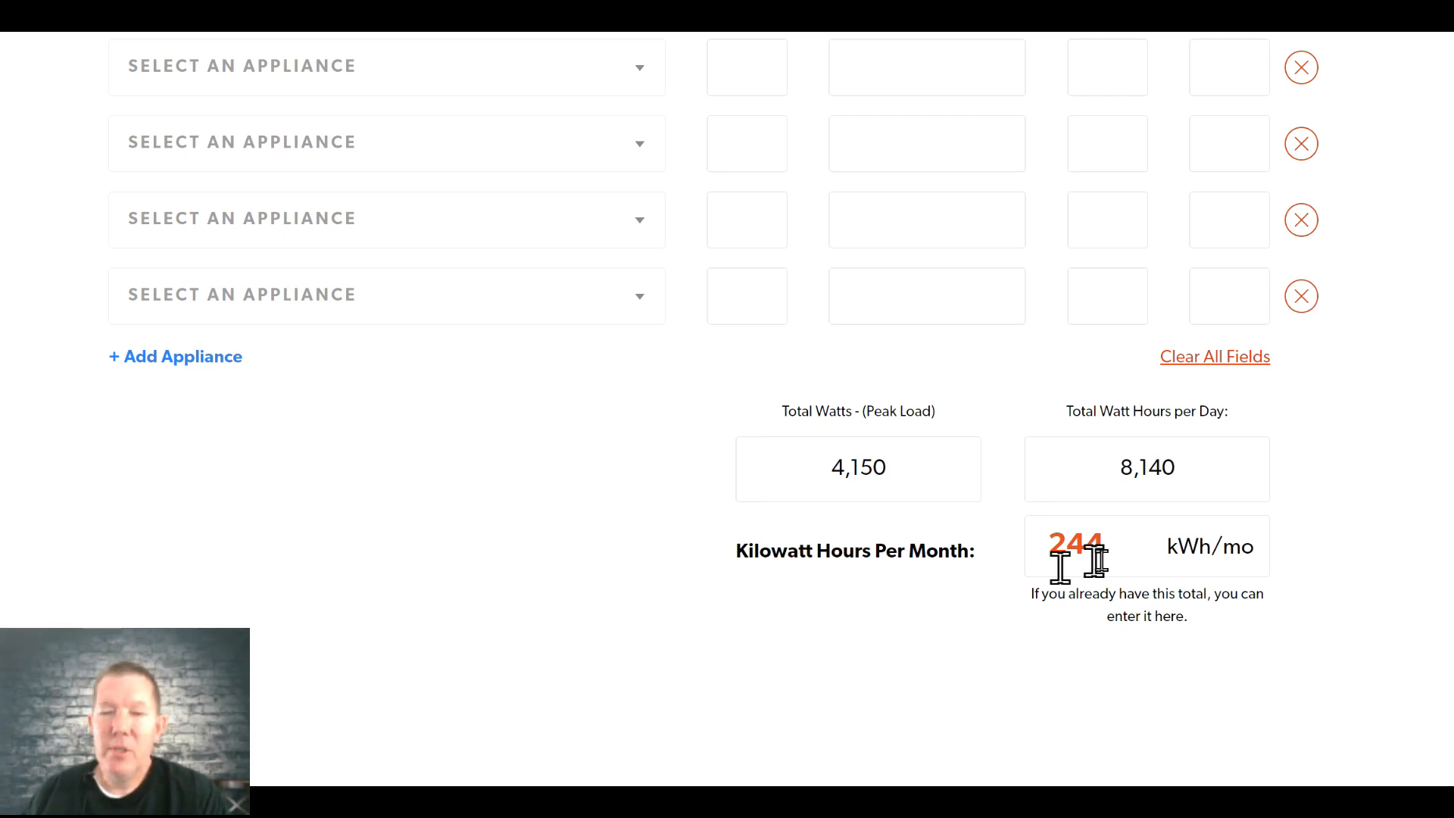
pyautogui.moveTo(1048, 418)
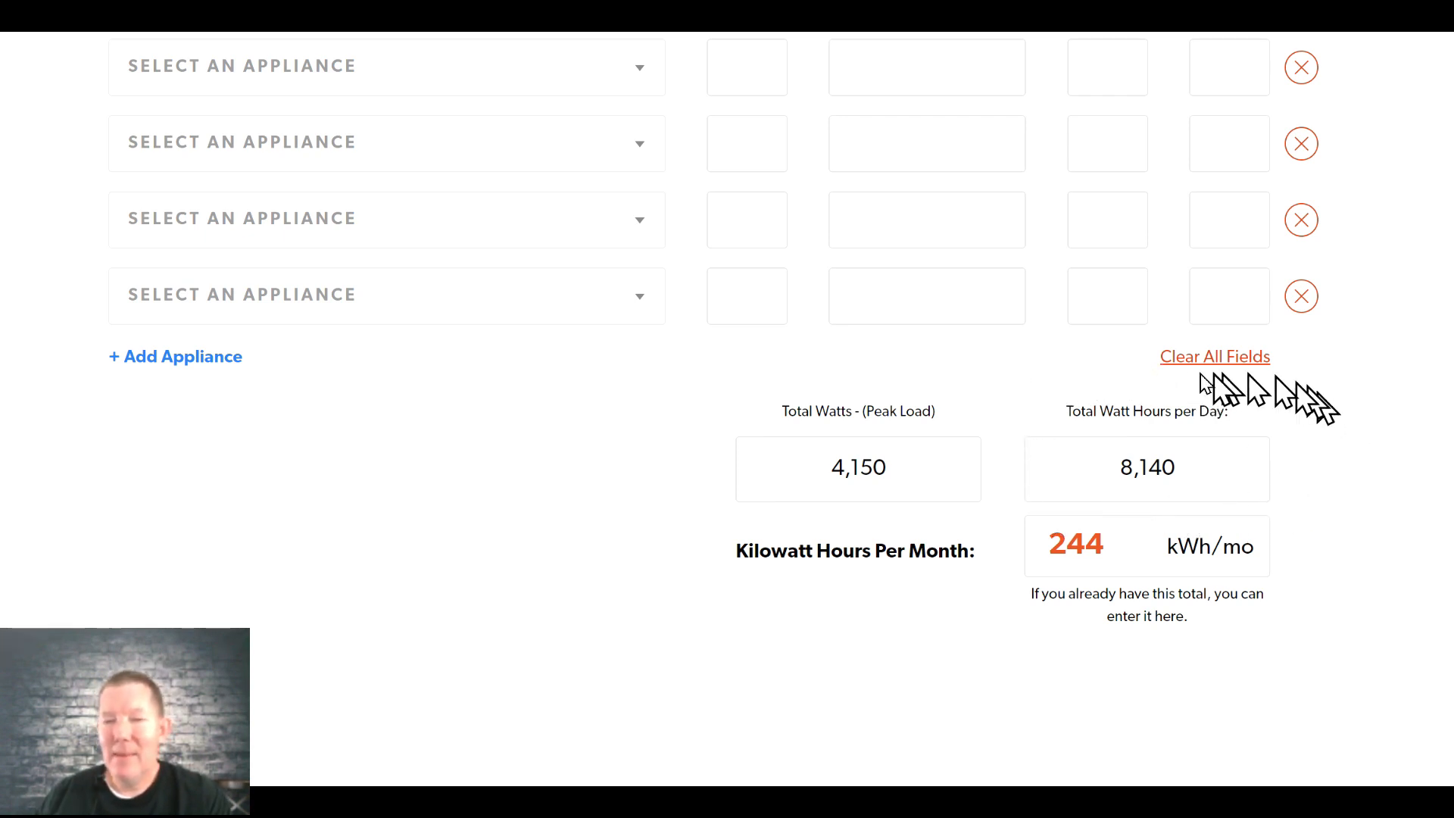
pyautogui.moveTo(1066, 498)
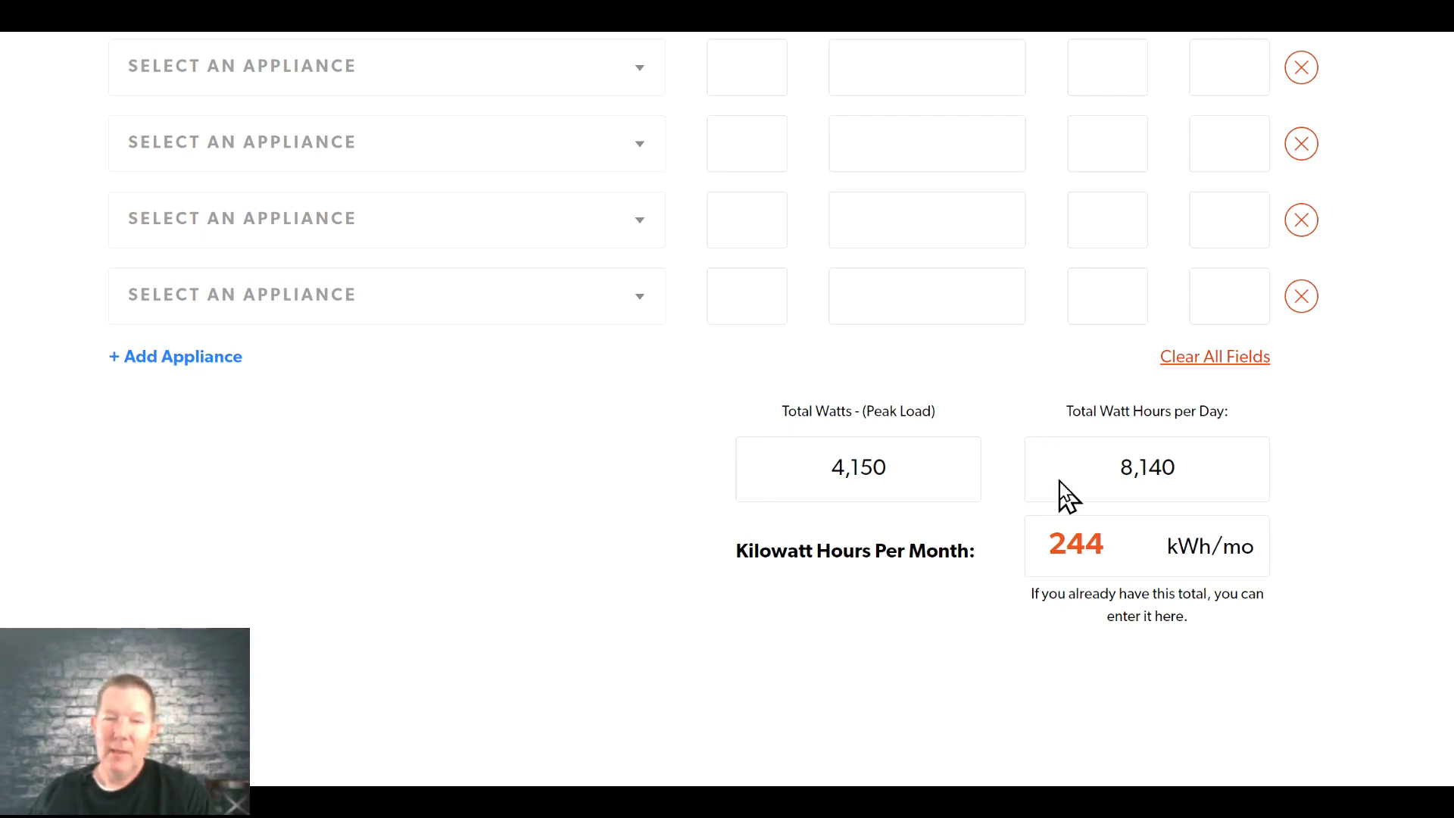
pyautogui.moveTo(1205, 362)
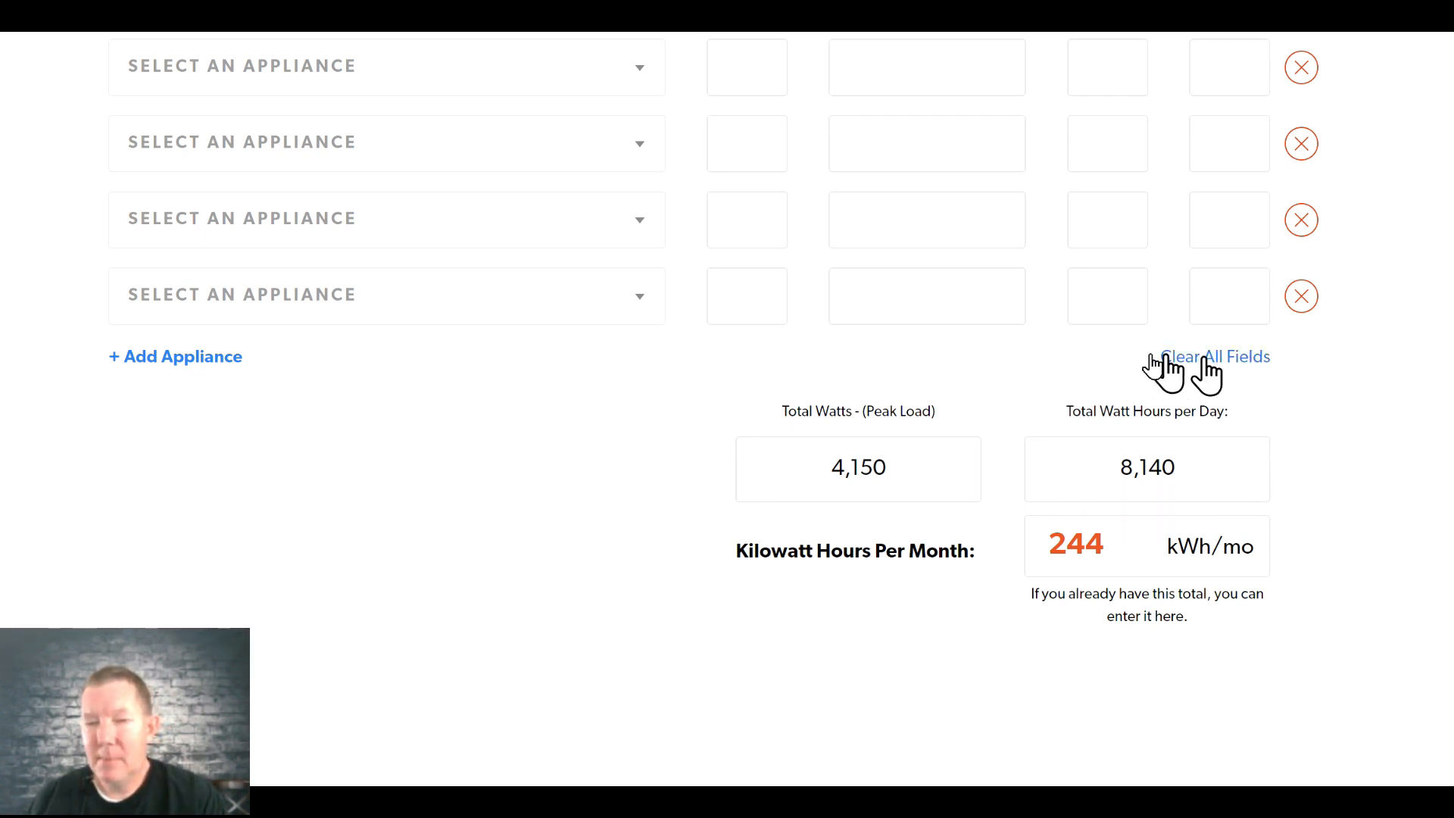
pyautogui.moveTo(1349, 441)
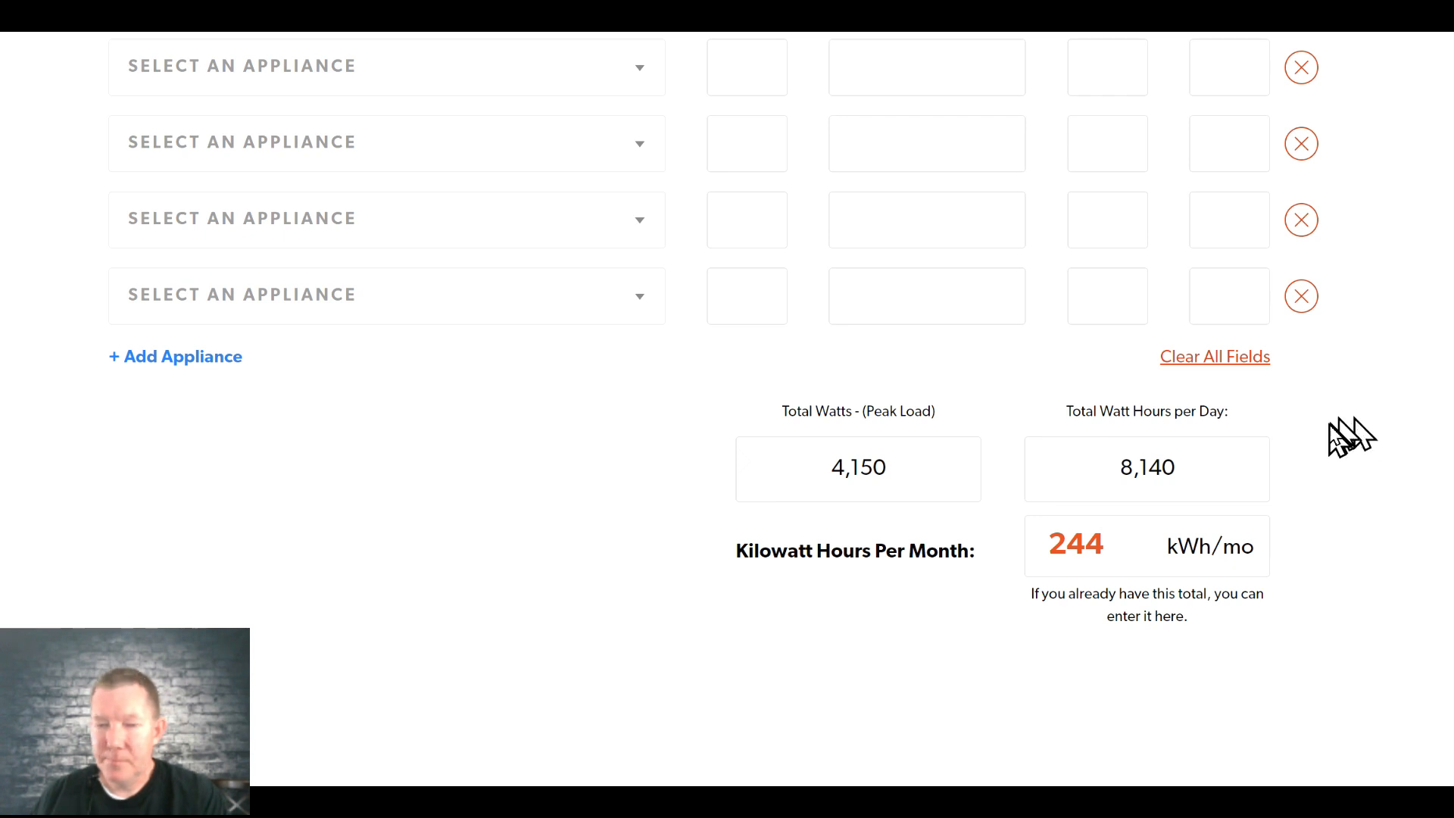
pyautogui.moveTo(945, 415)
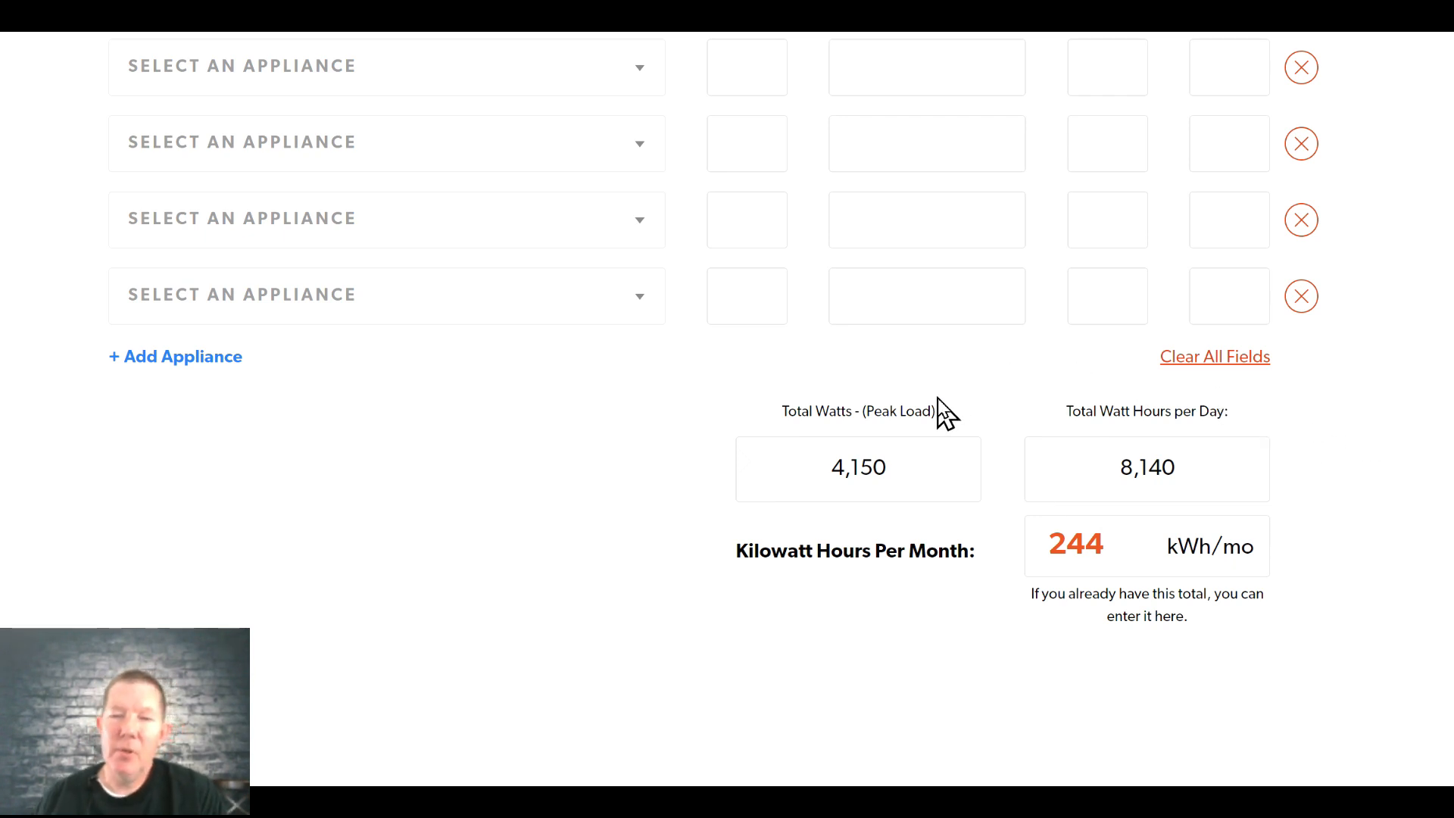
pyautogui.moveTo(1129, 507)
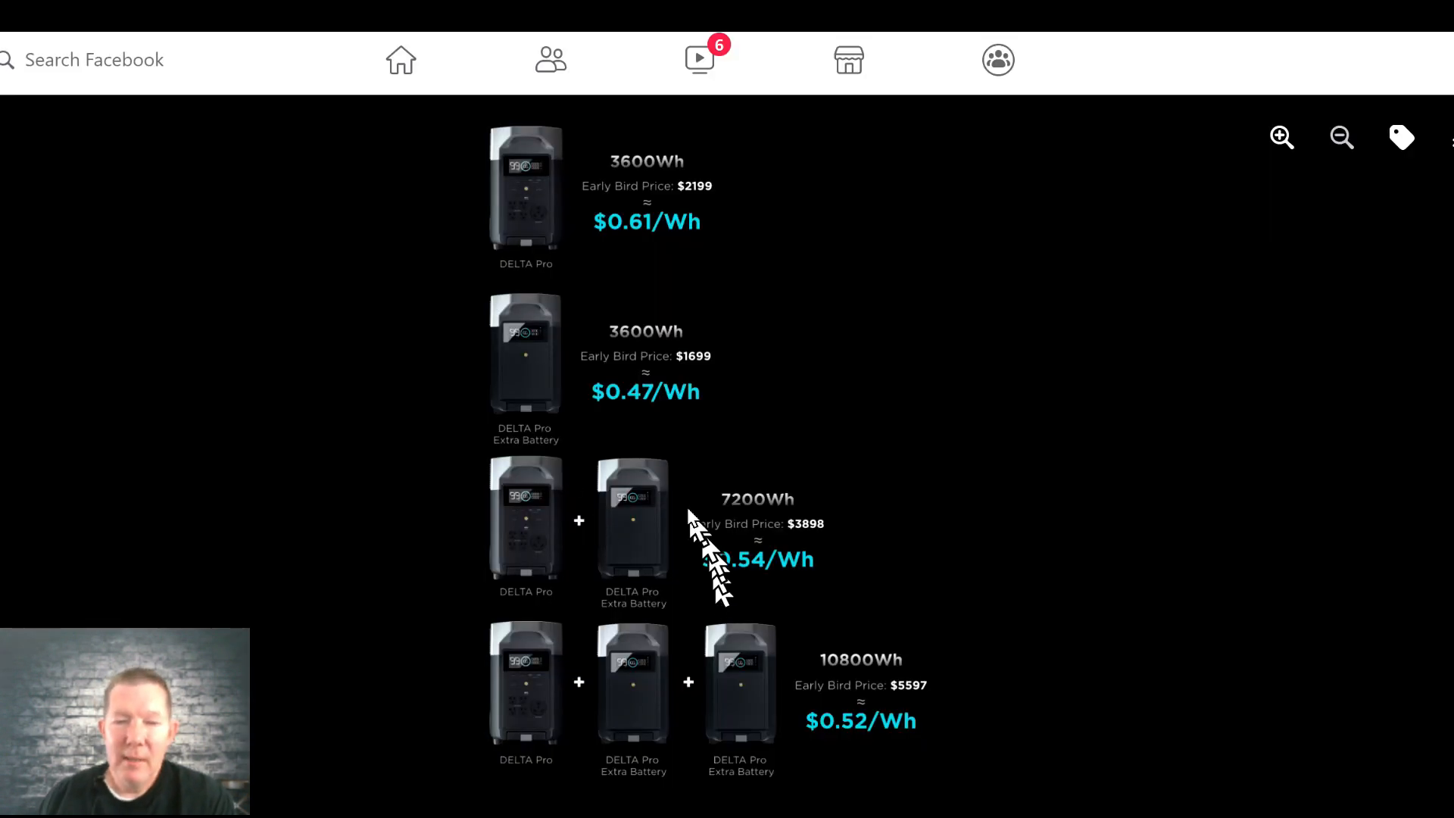
pyautogui.moveTo(625, 506)
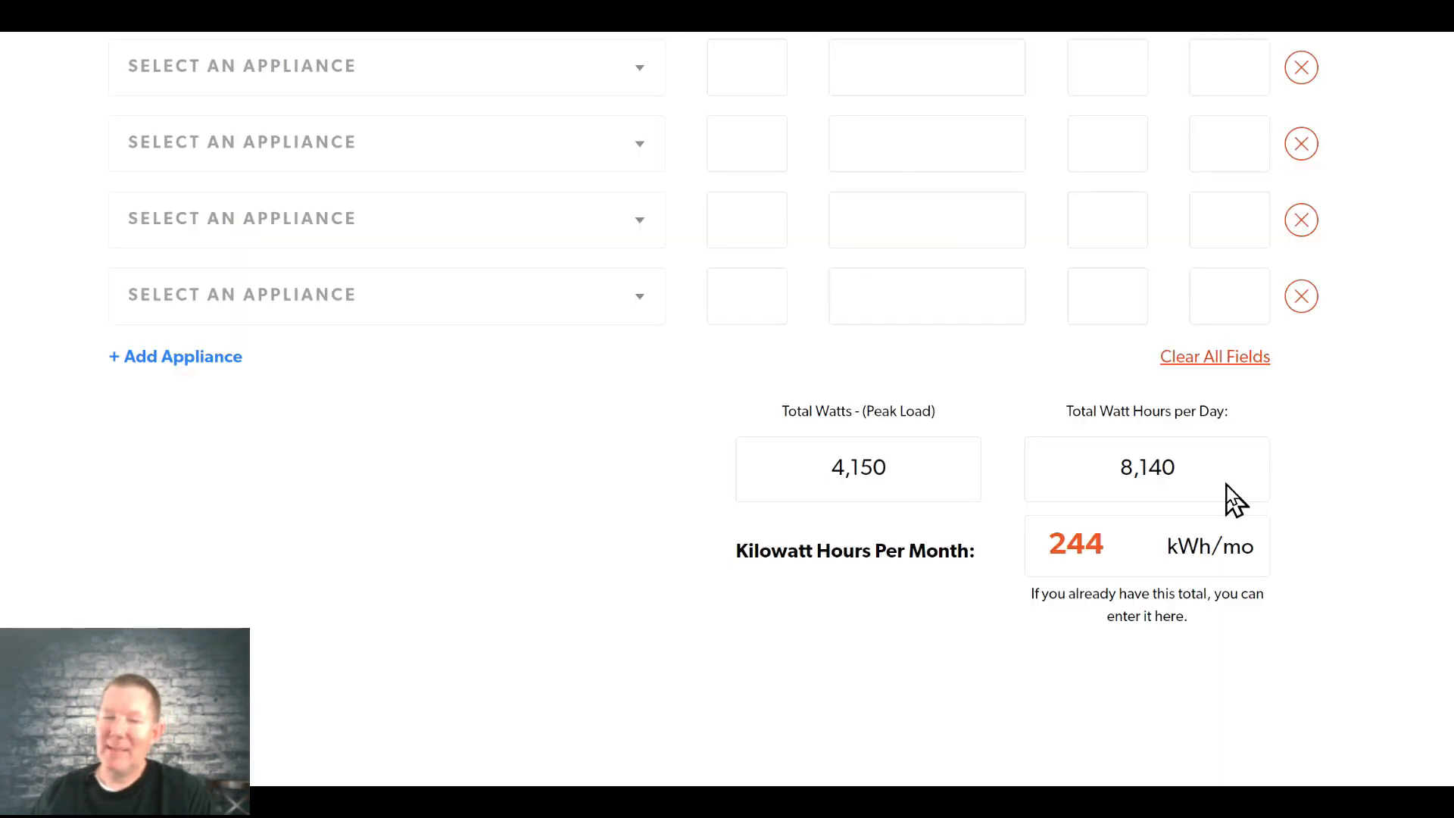
pyautogui.moveTo(1048, 472)
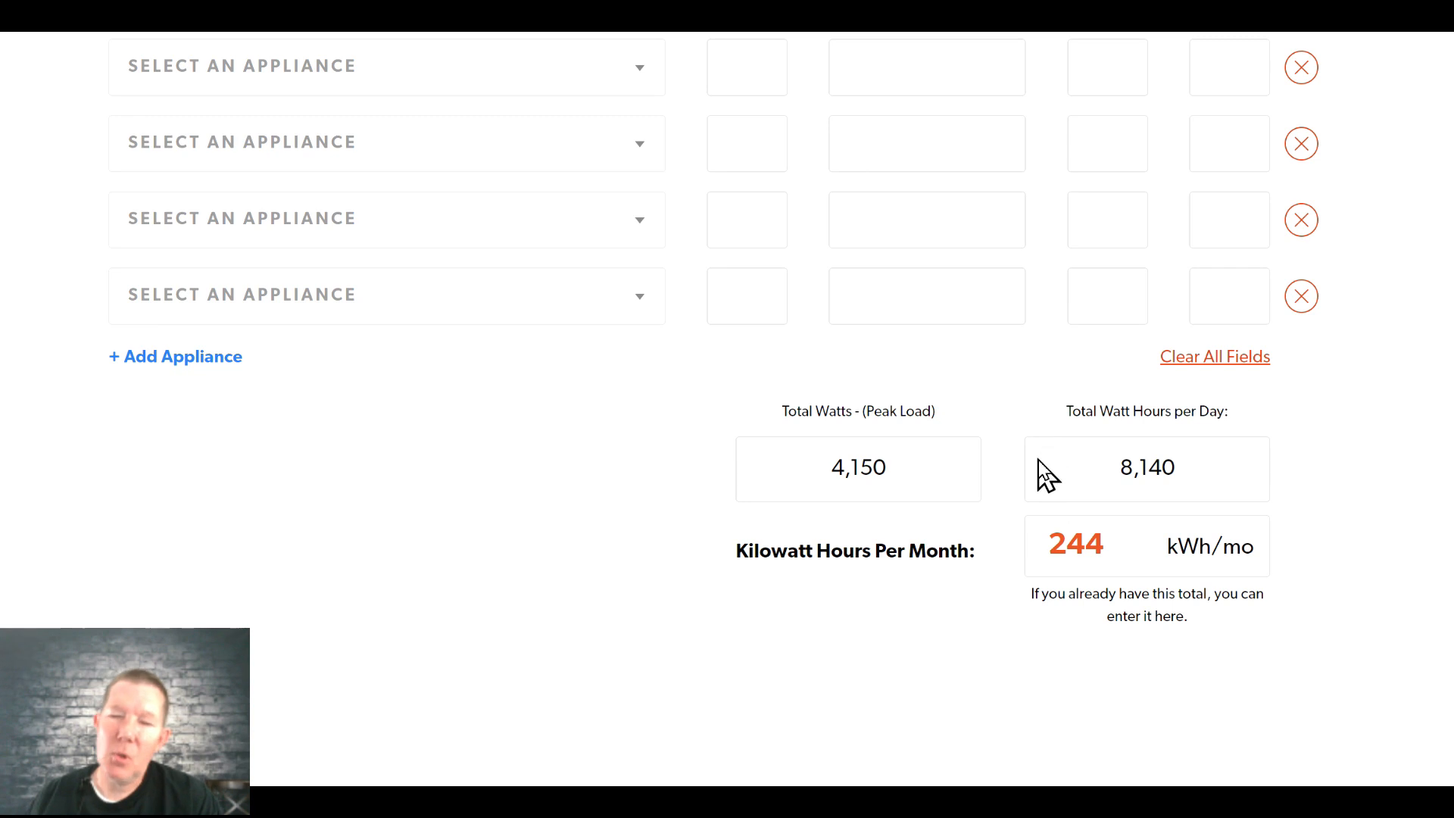
pyautogui.moveTo(1140, 502)
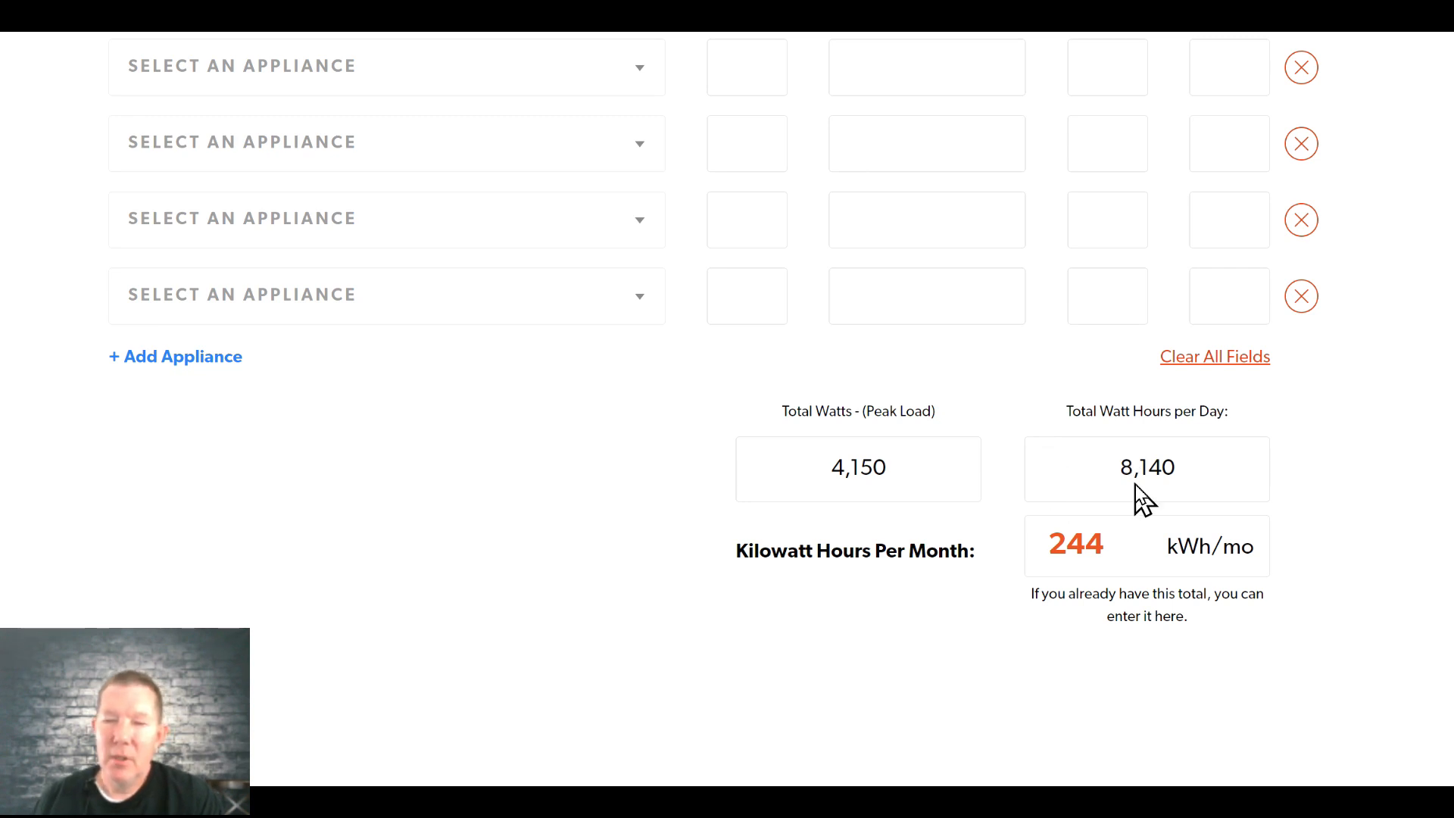
pyautogui.moveTo(1187, 515)
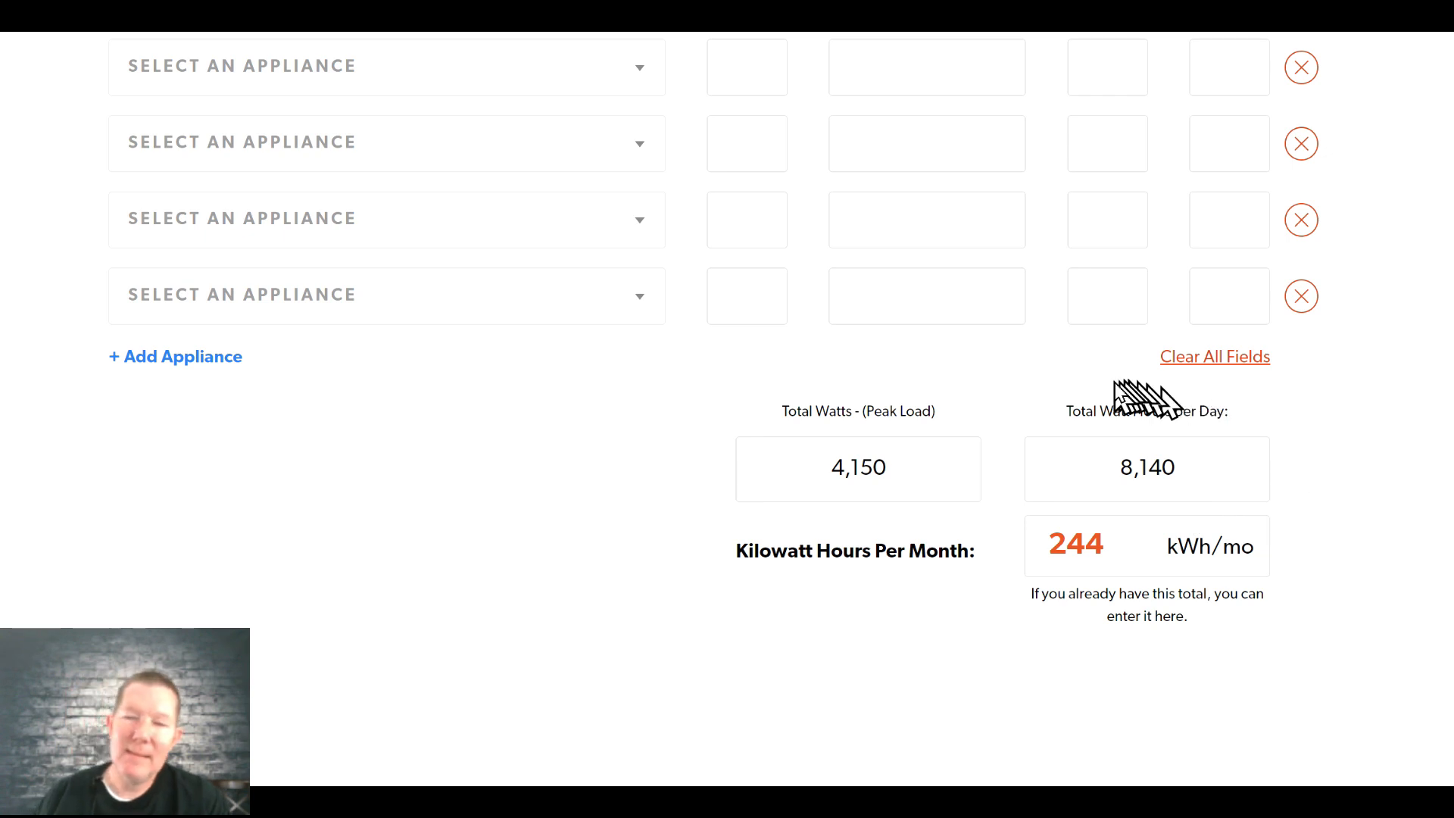
pyautogui.moveTo(1122, 394)
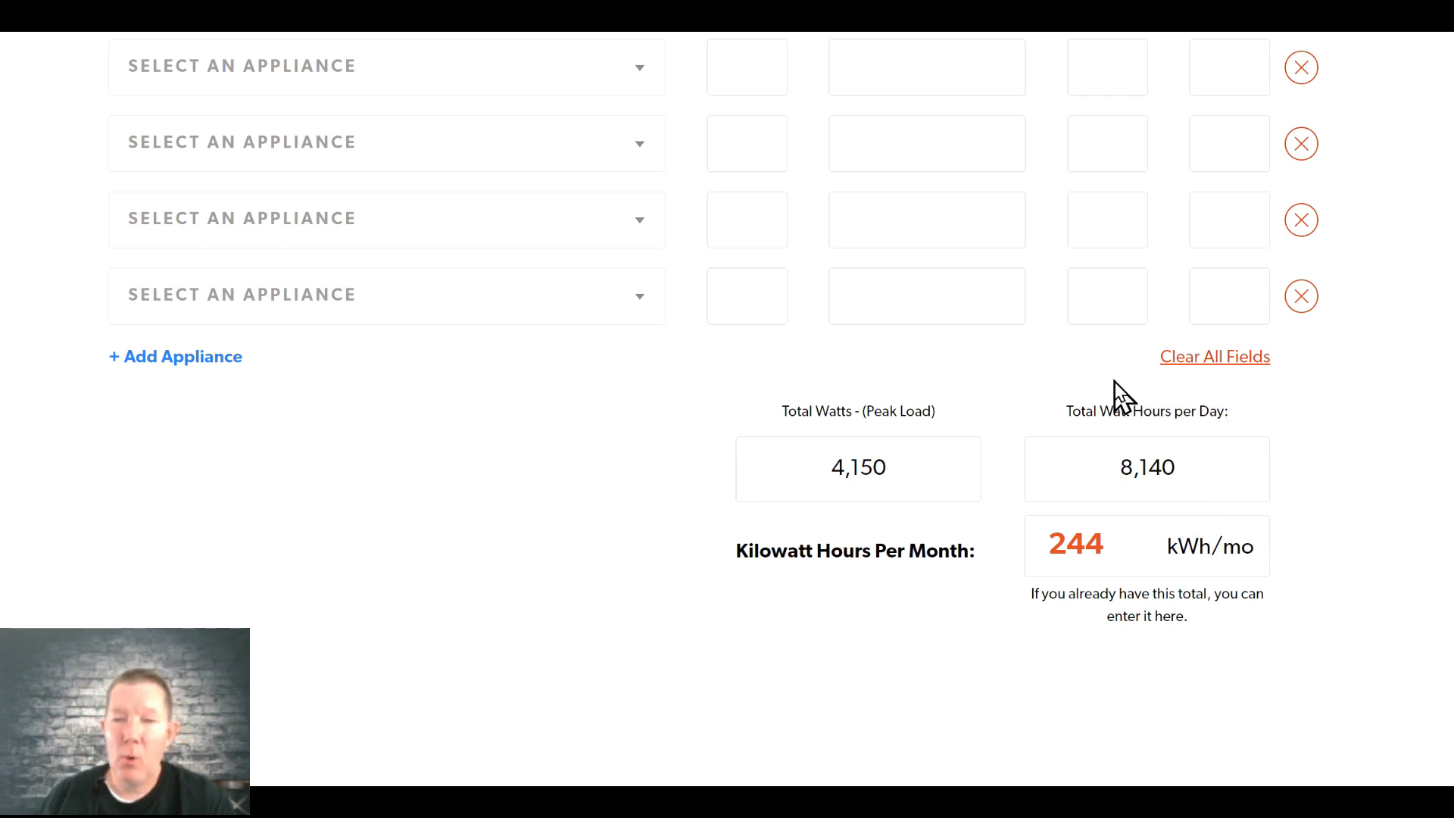
pyautogui.moveTo(1113, 412)
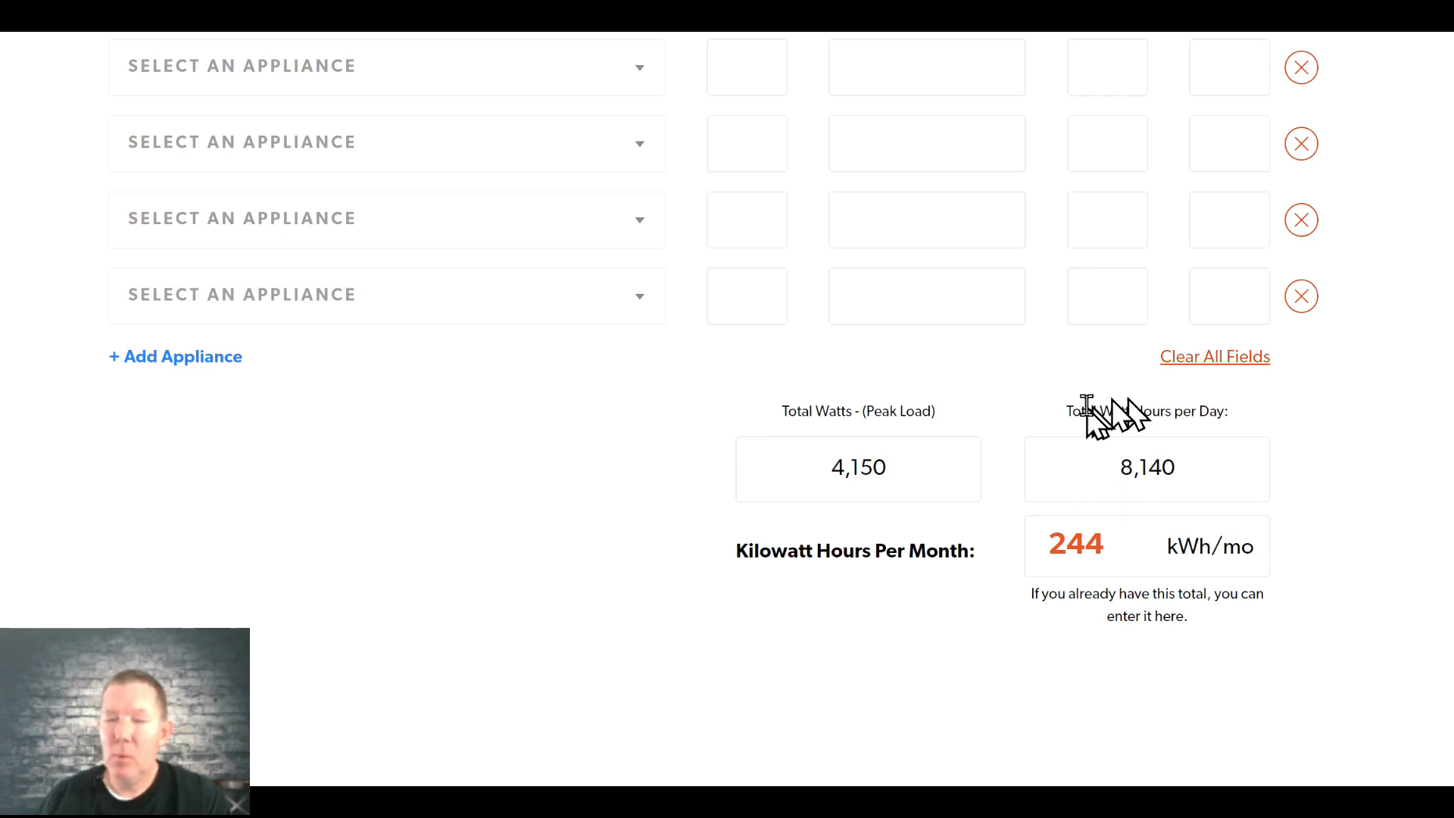
pyautogui.moveTo(1039, 398)
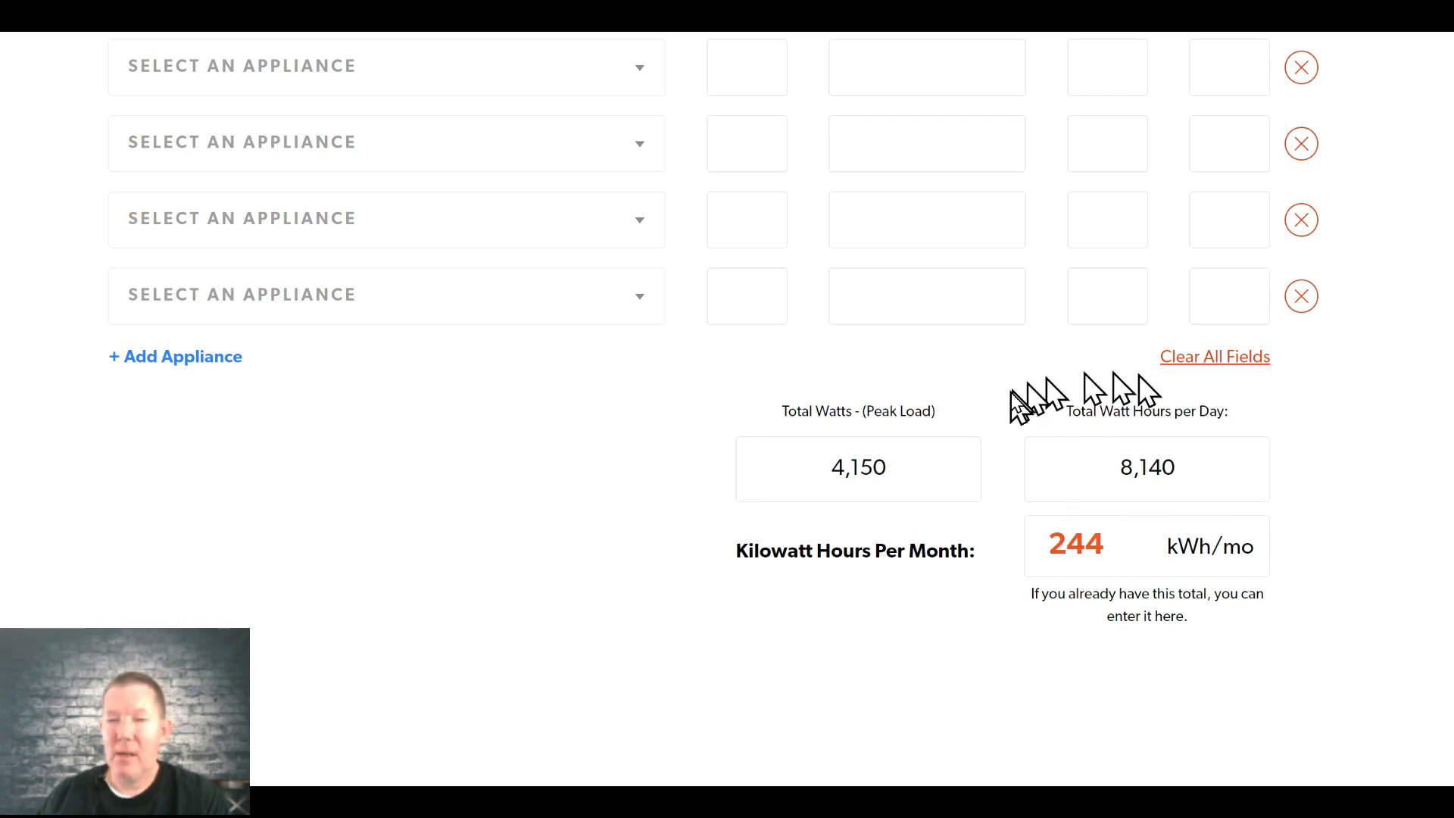
pyautogui.moveTo(1039, 459)
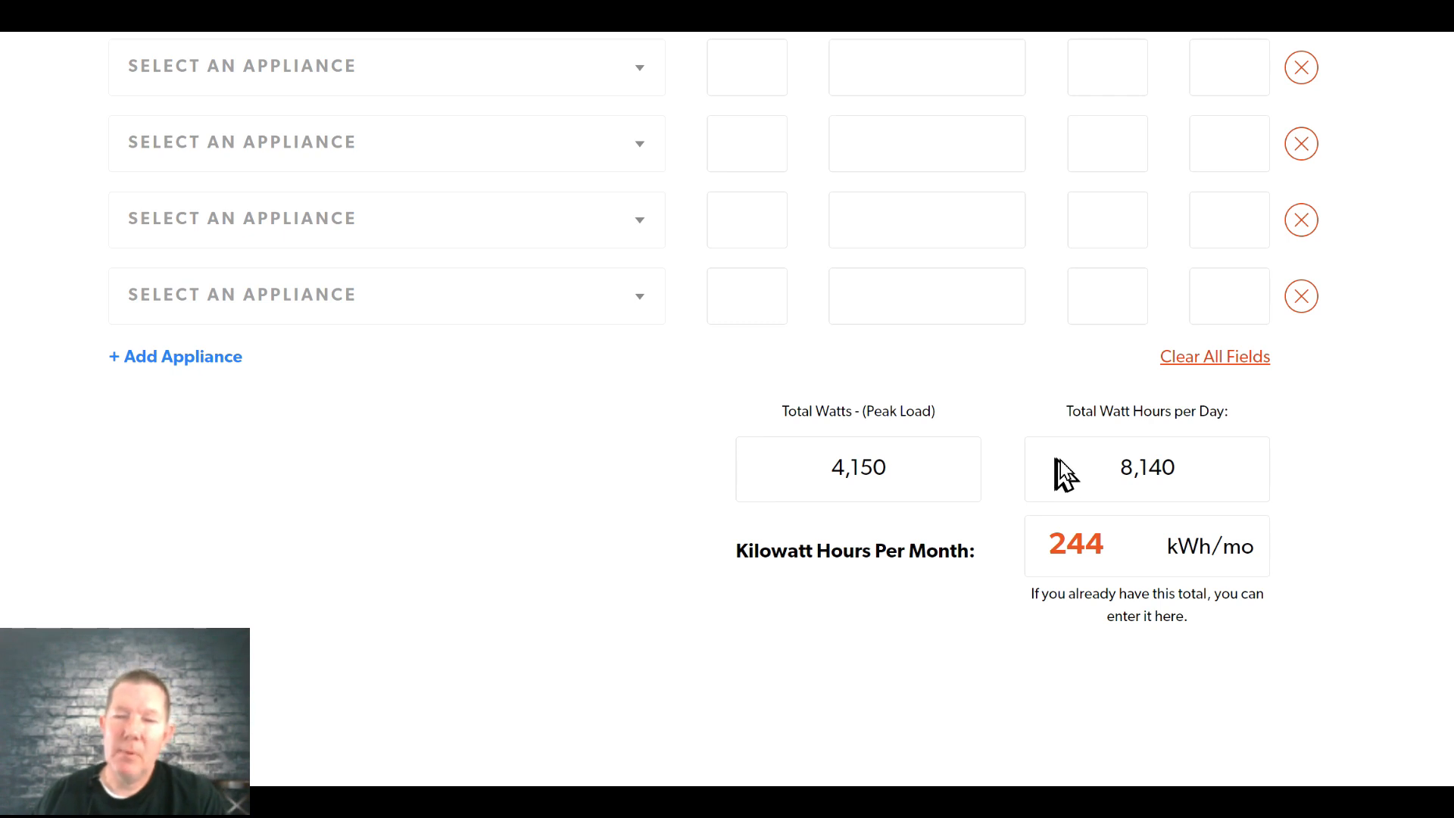
pyautogui.moveTo(1106, 481)
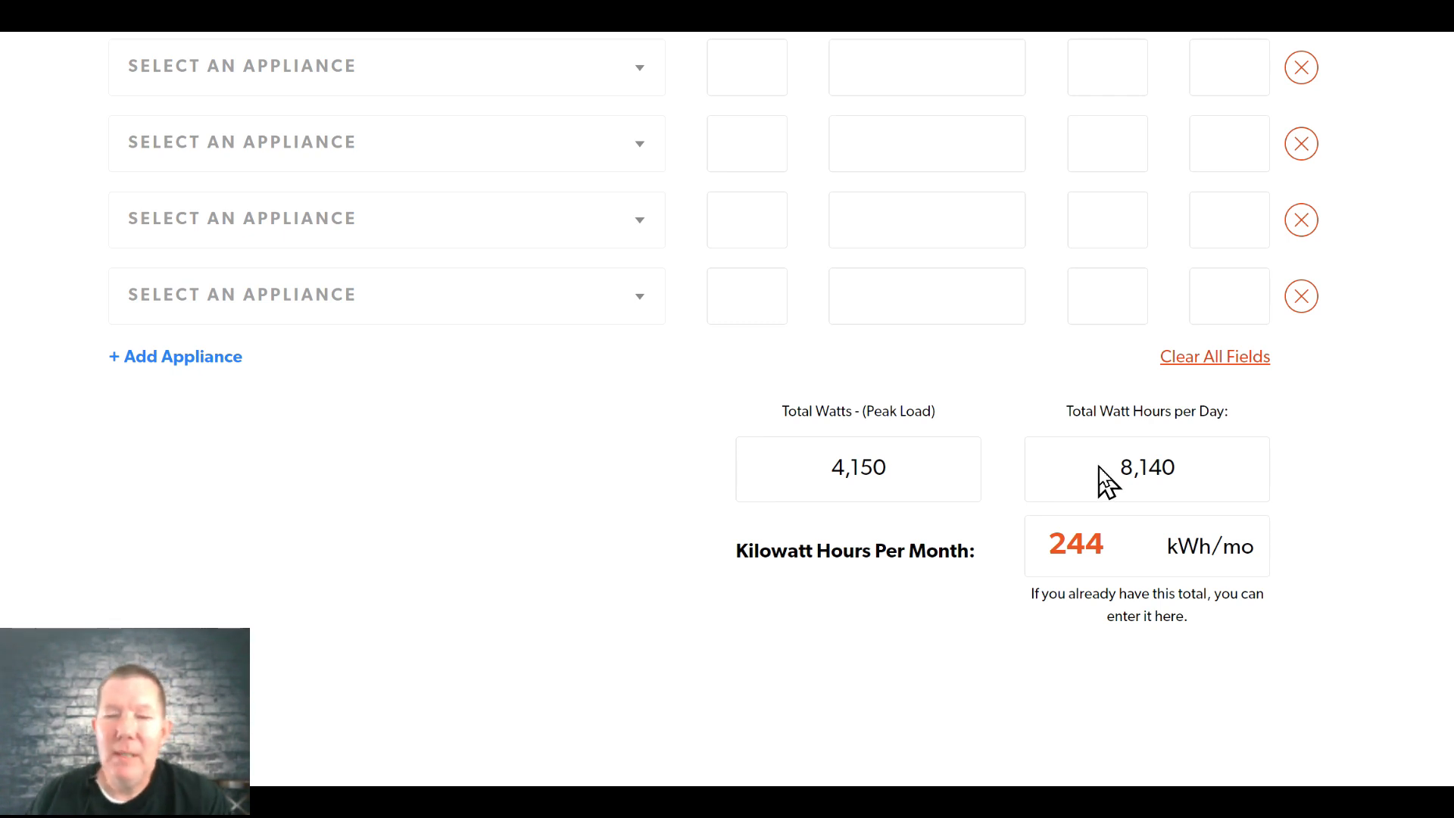
pyautogui.moveTo(1110, 481)
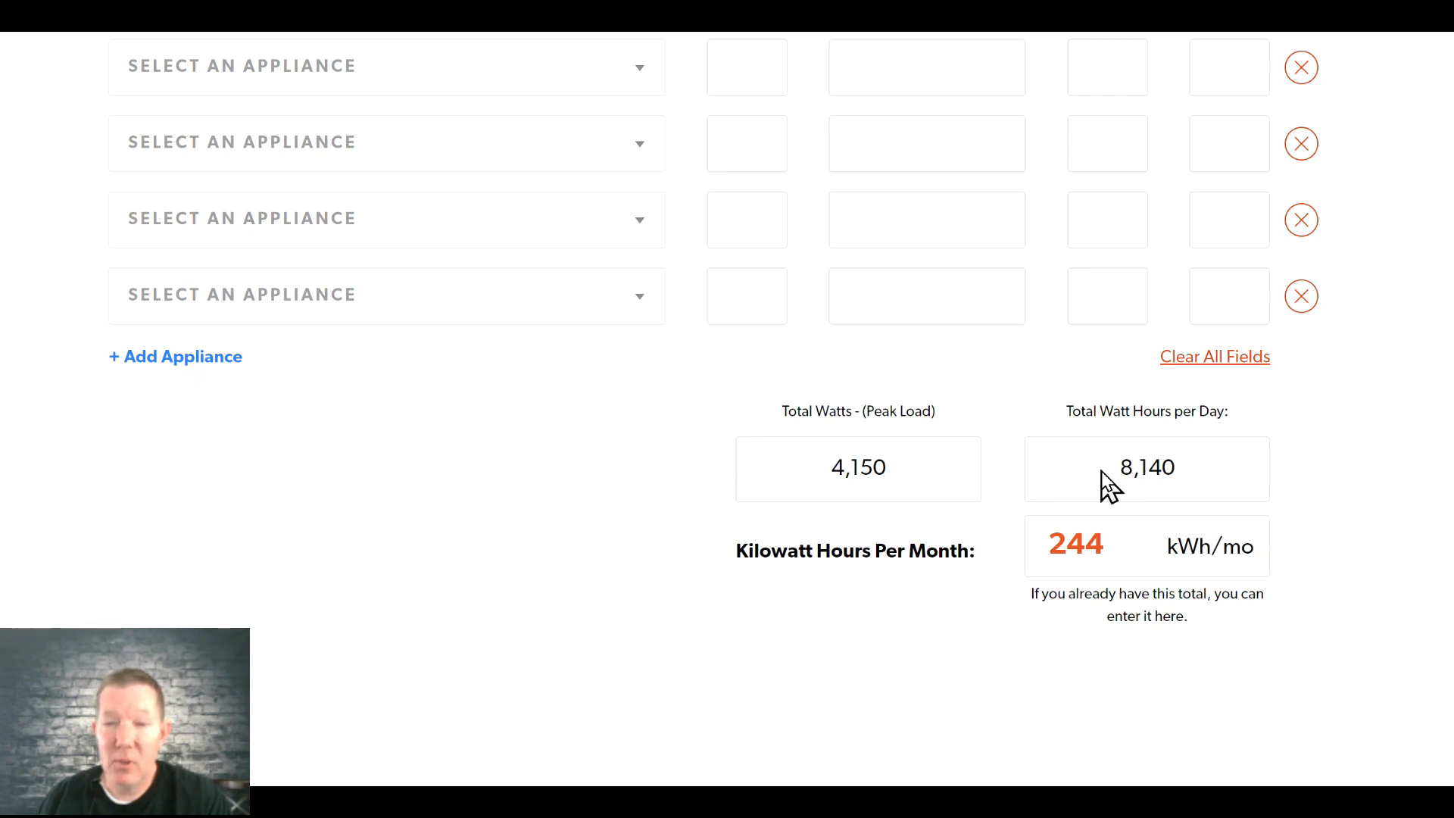
pyautogui.moveTo(1093, 418)
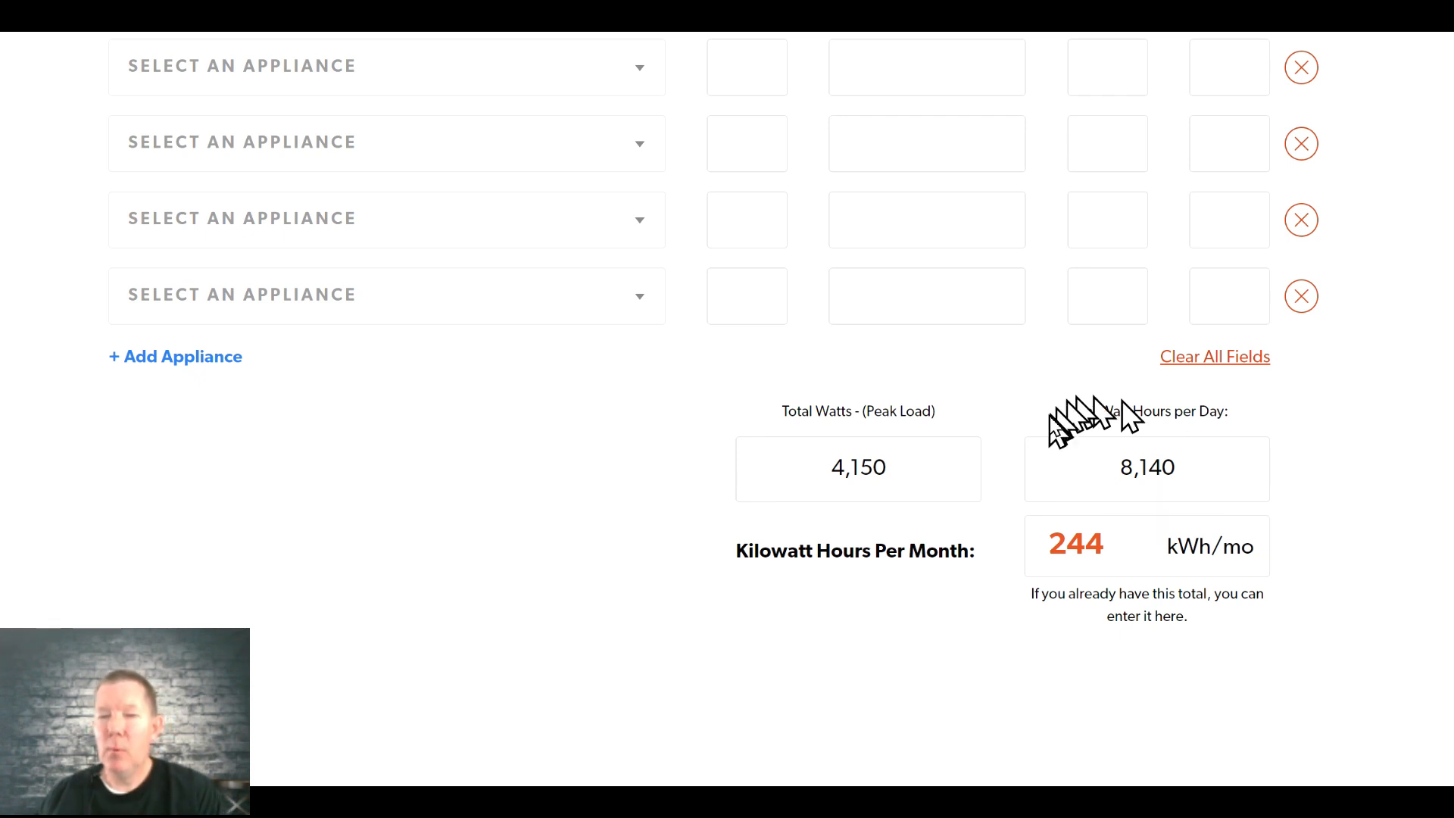
pyautogui.moveTo(1053, 450)
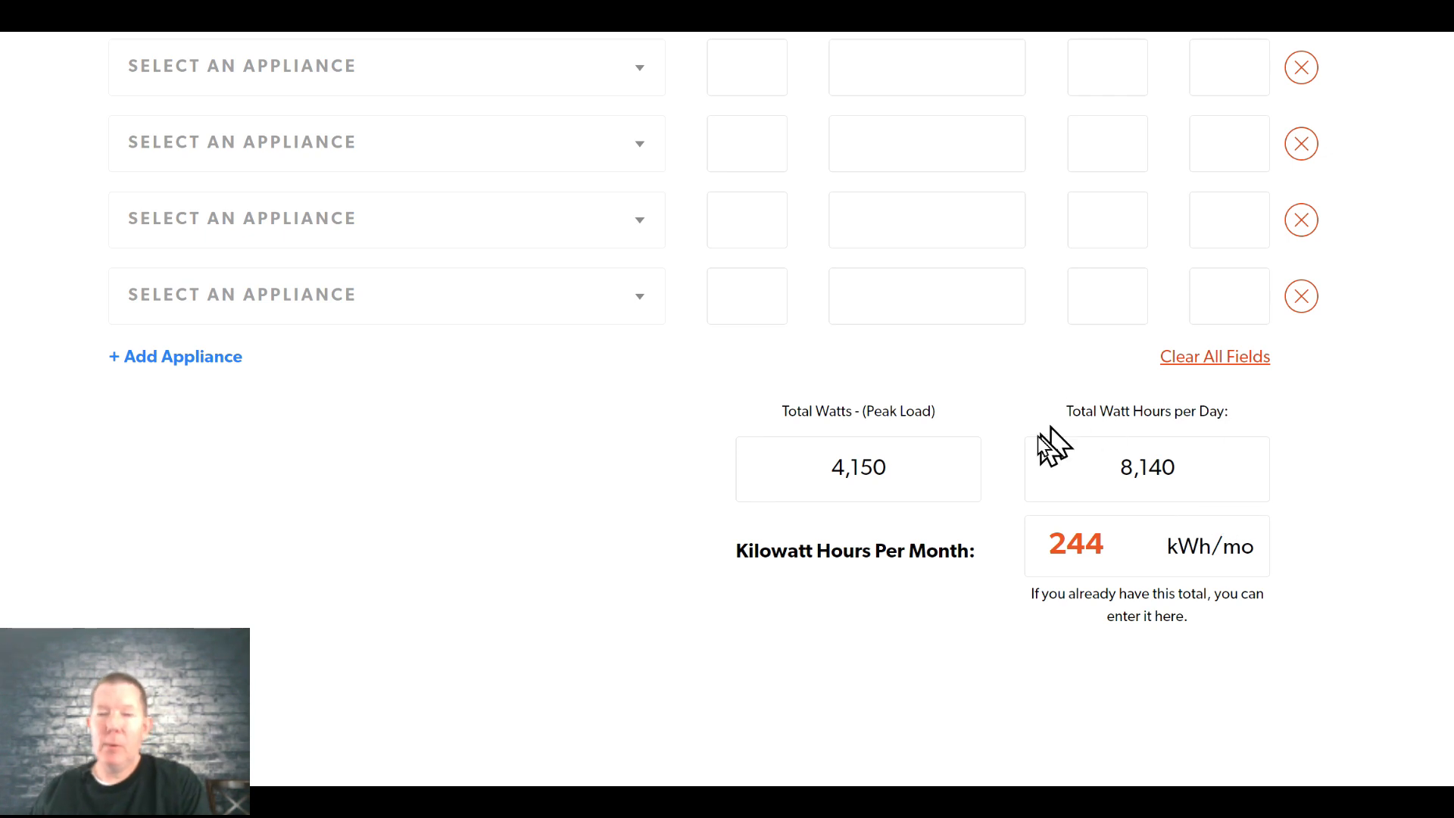
pyautogui.moveTo(1280, 441)
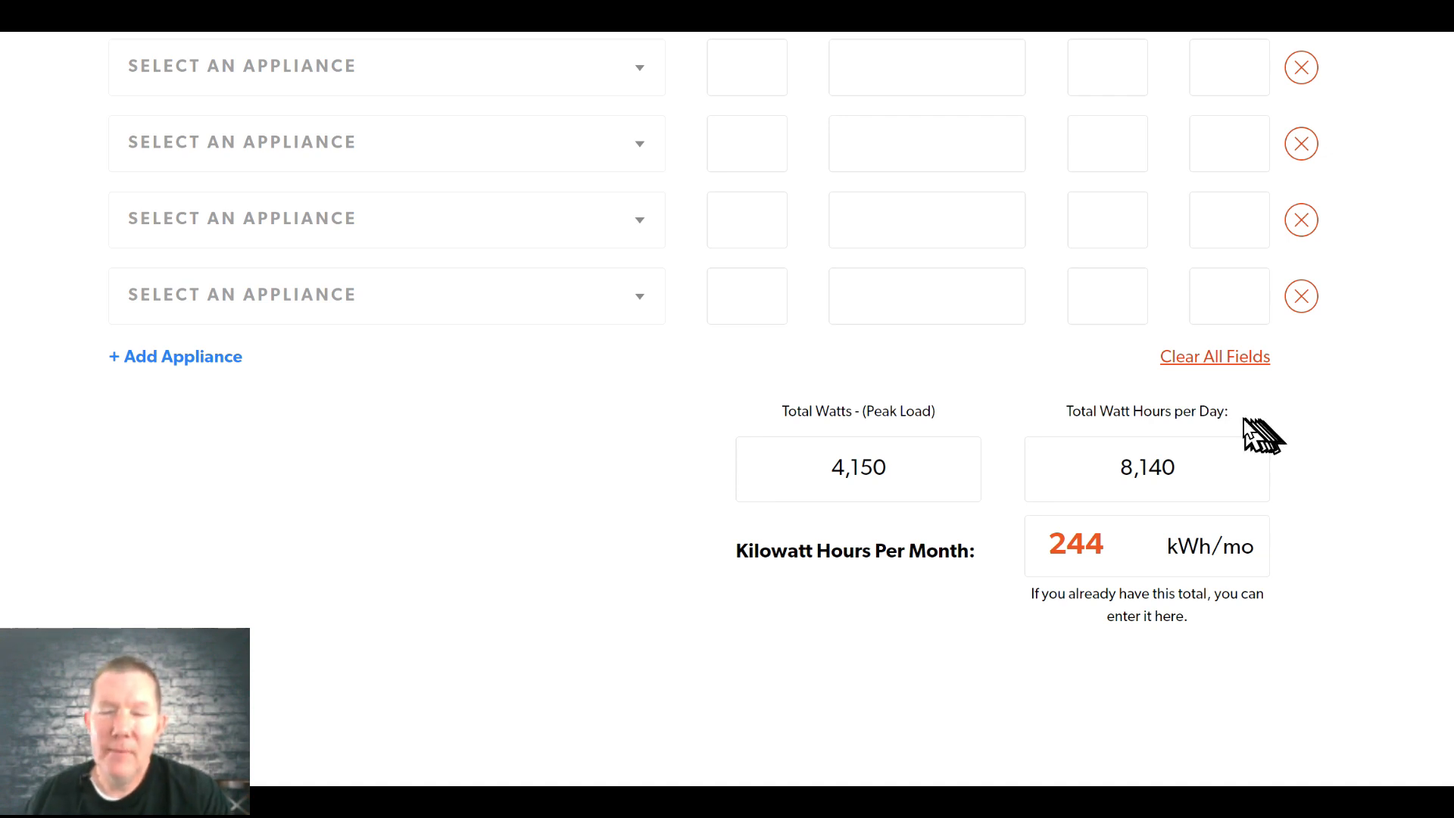
pyautogui.moveTo(1205, 542)
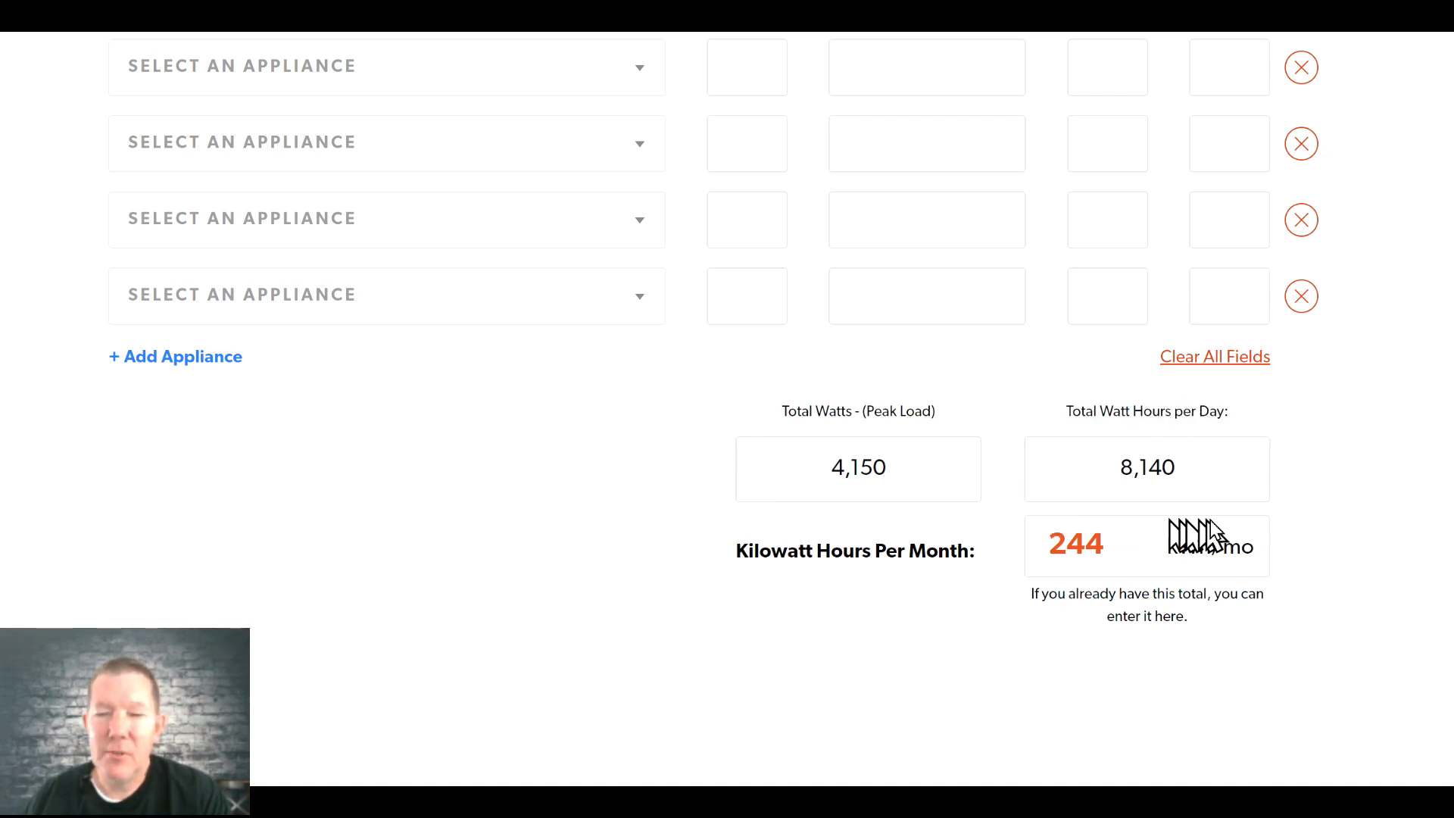
pyautogui.moveTo(1019, 472)
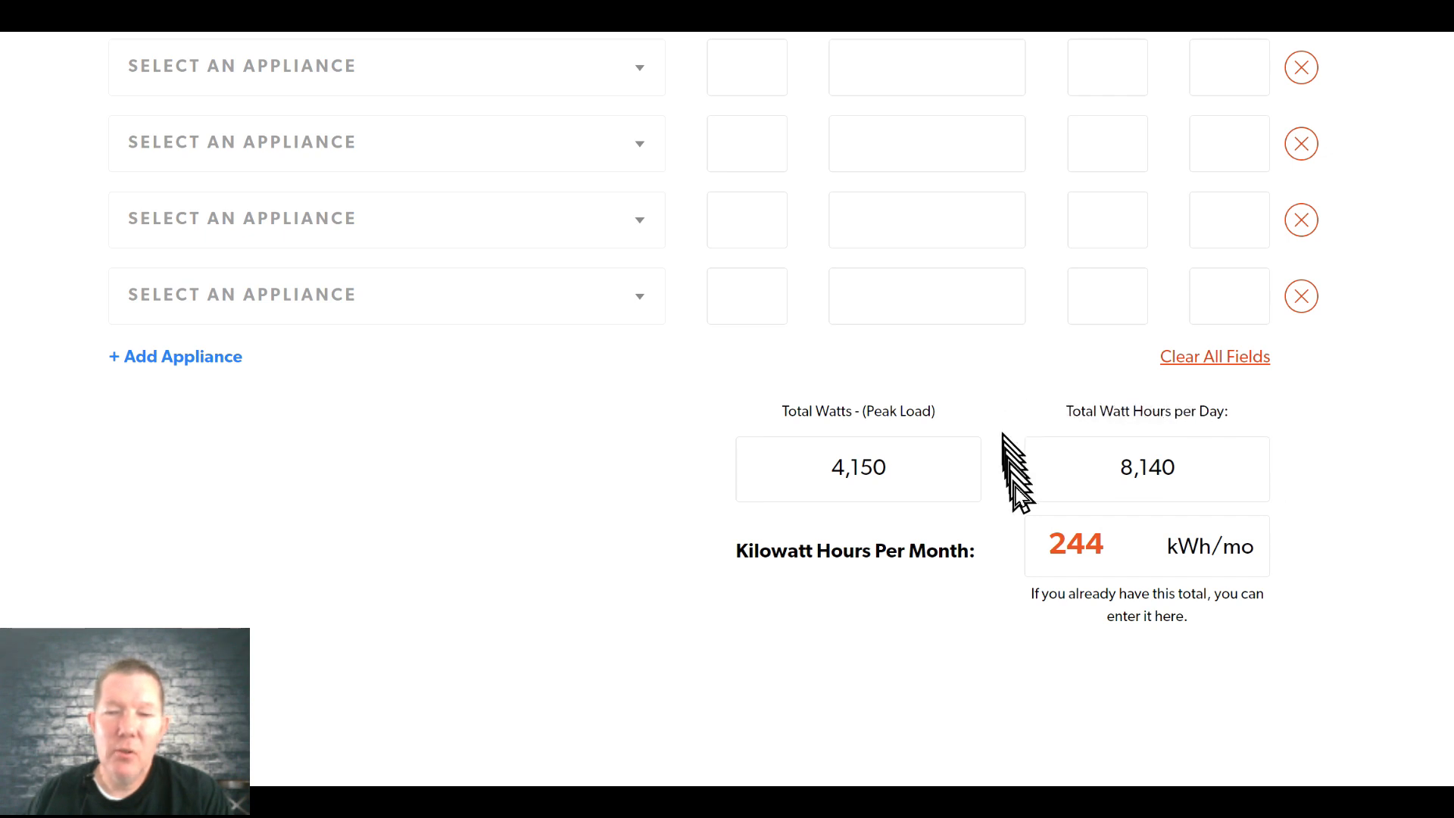
pyautogui.moveTo(1262, 526)
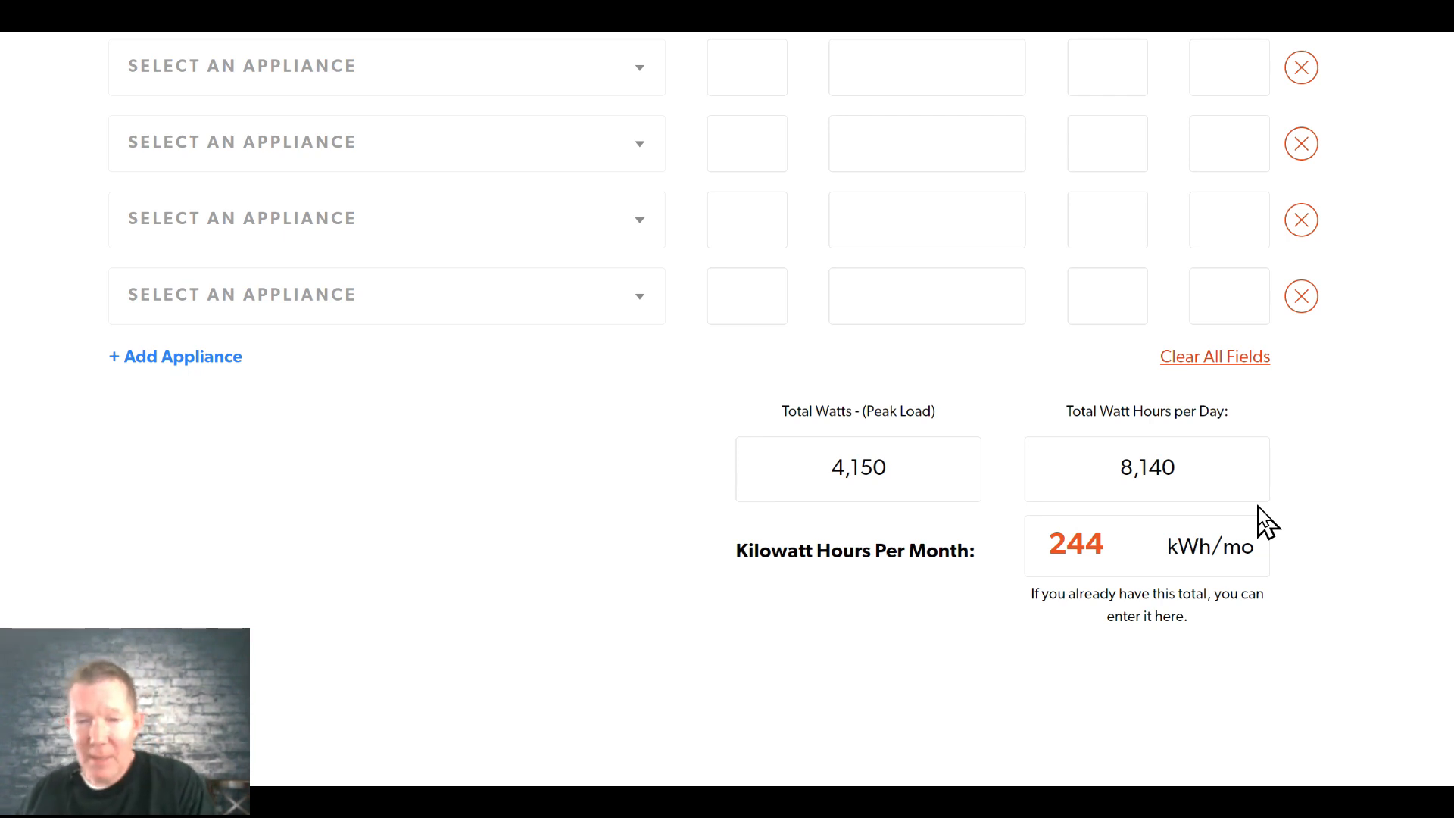
pyautogui.scroll(-3)
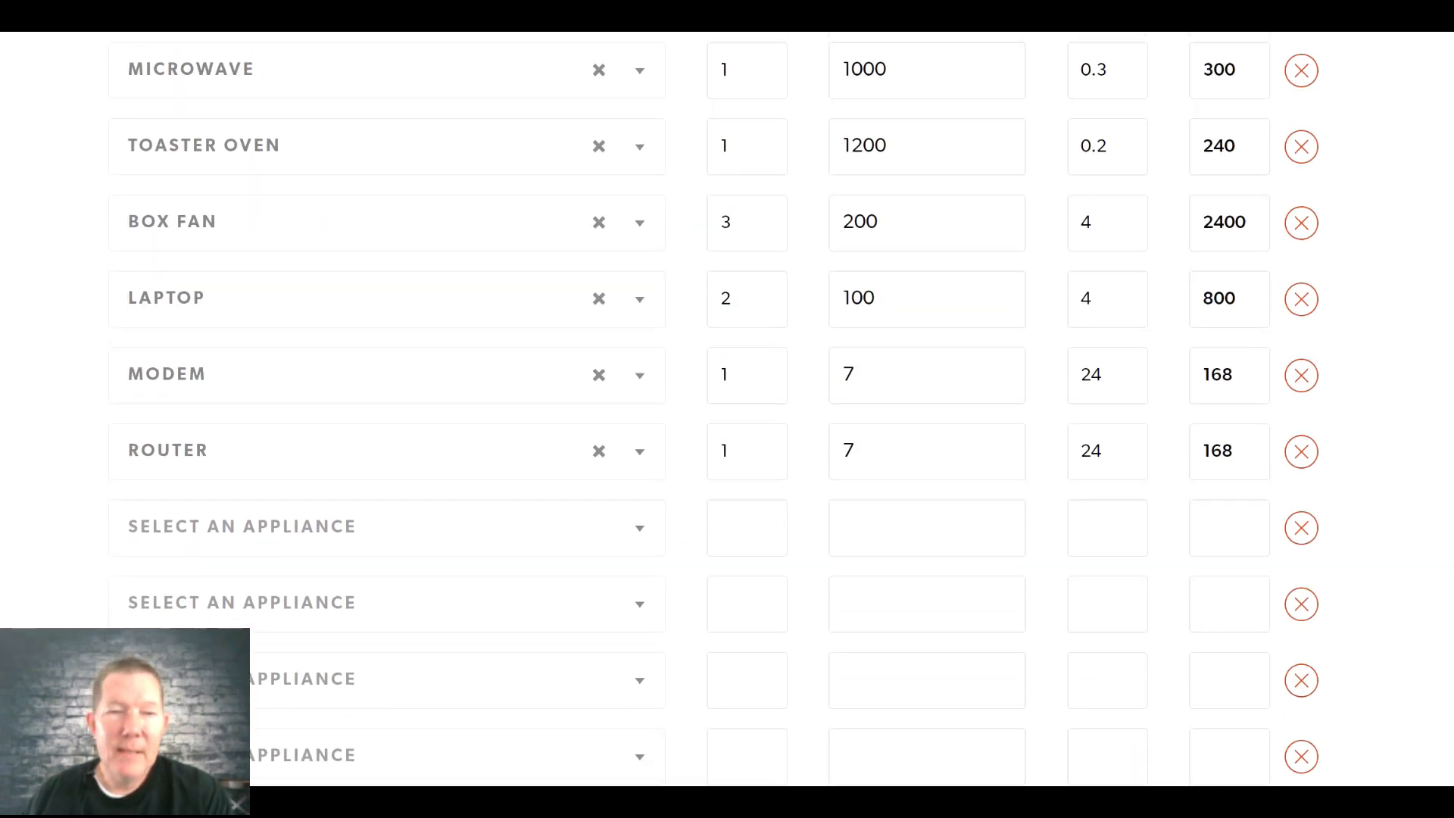
# - Scroll up to the top of the appliance table under the Off-Grid Sizing Calculator header
pyautogui.scroll(3)
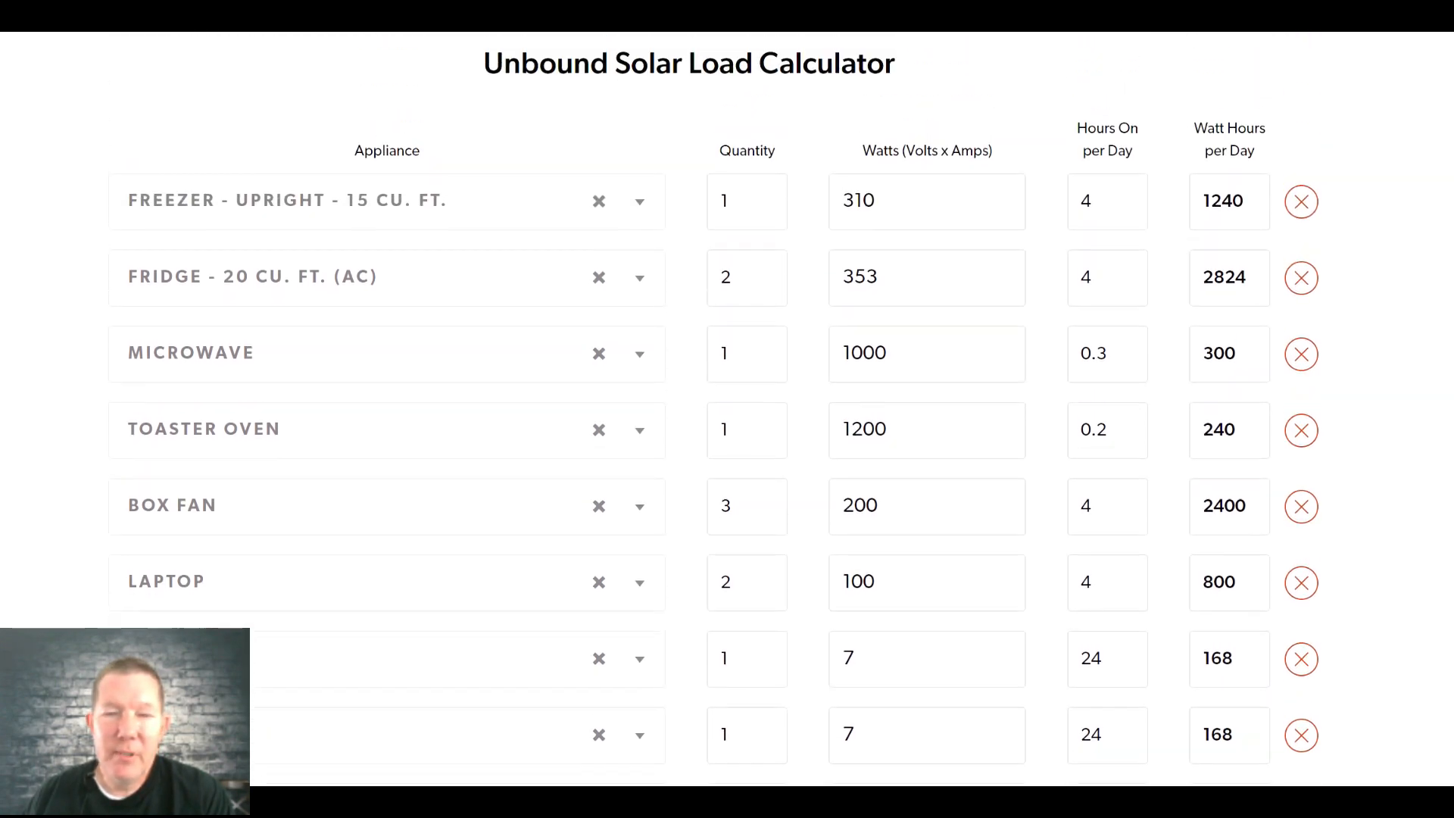
pyautogui.scroll(3)
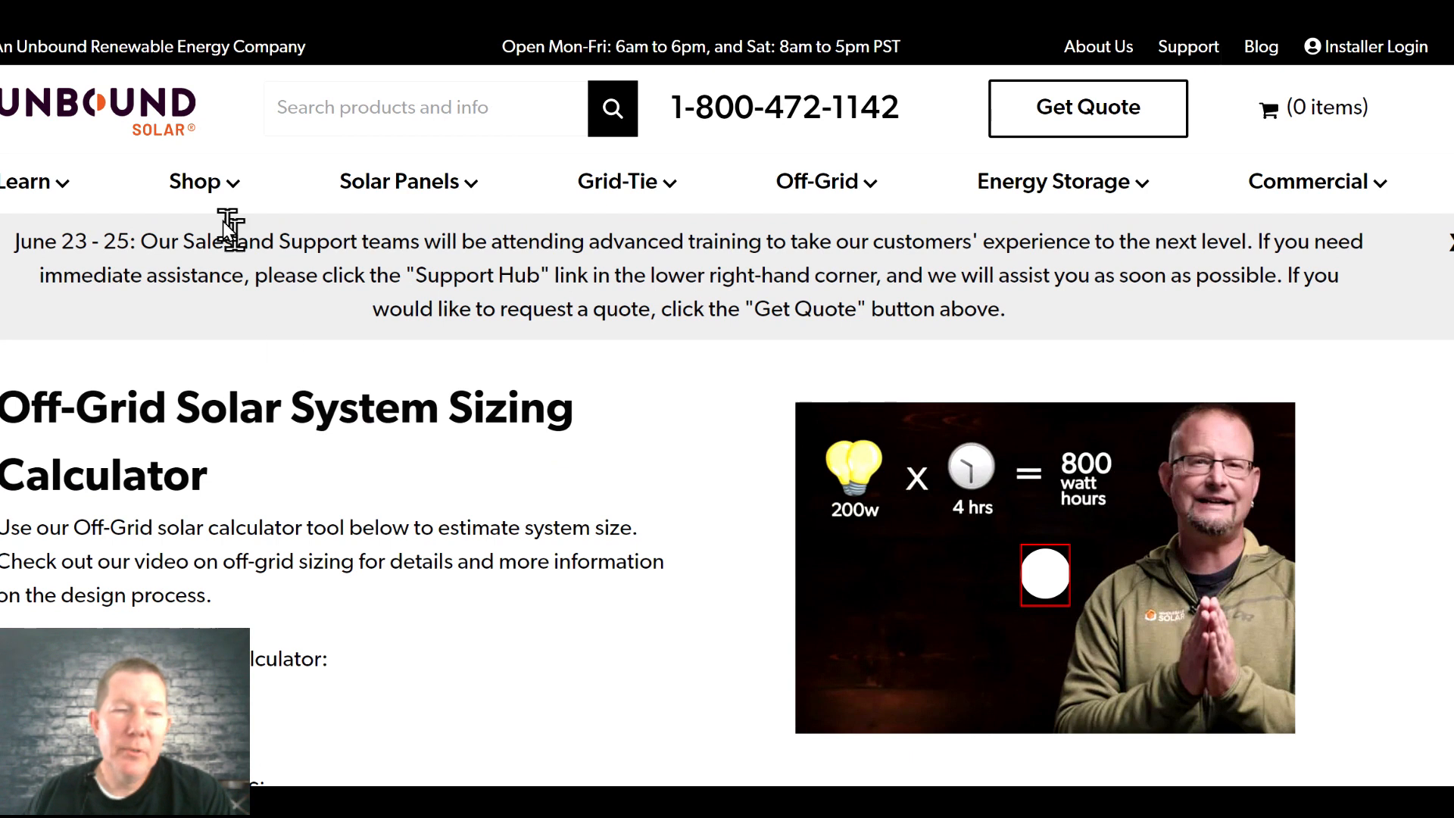
pyautogui.moveTo(162, 139)
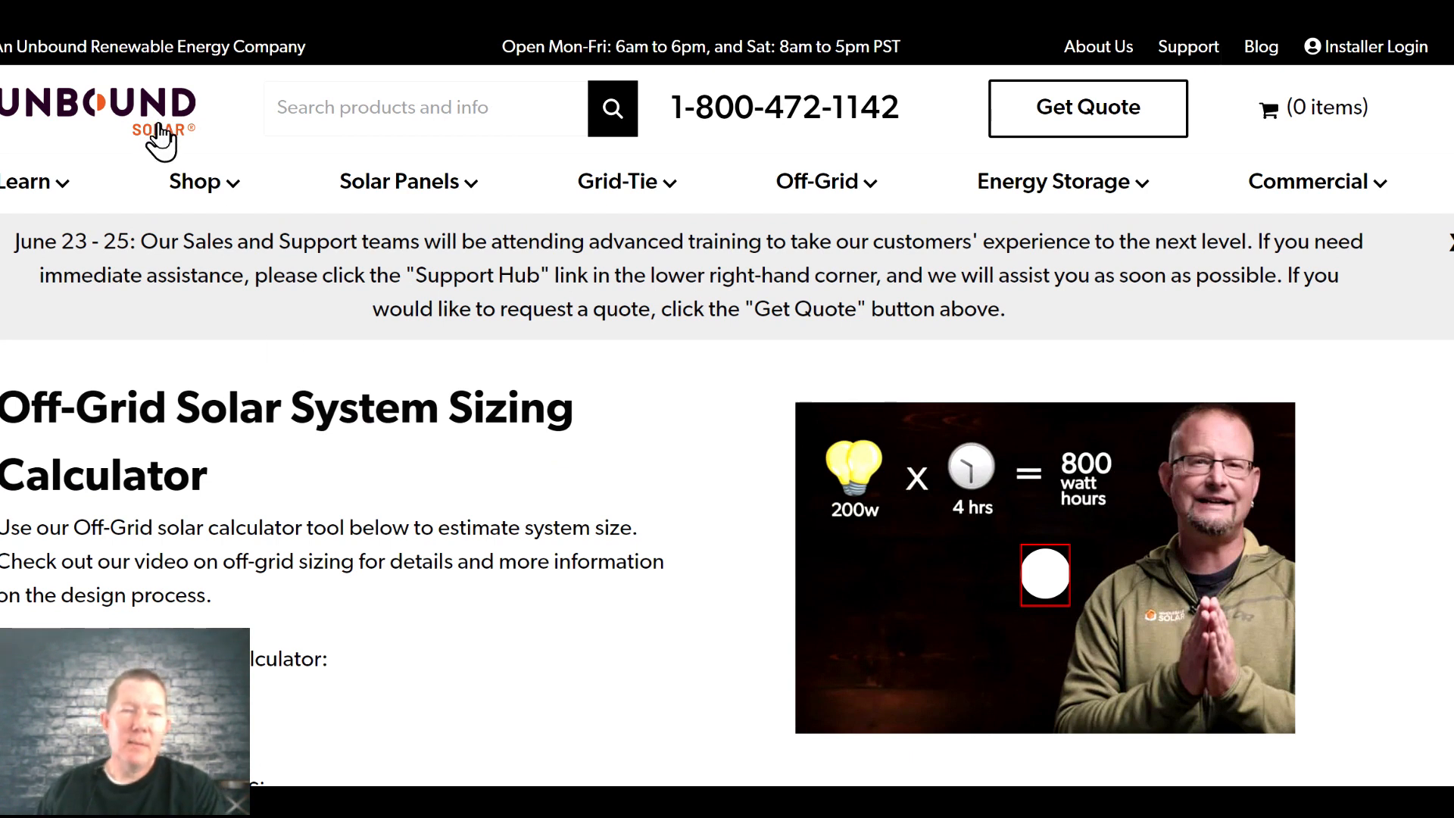
pyautogui.moveTo(227, 153)
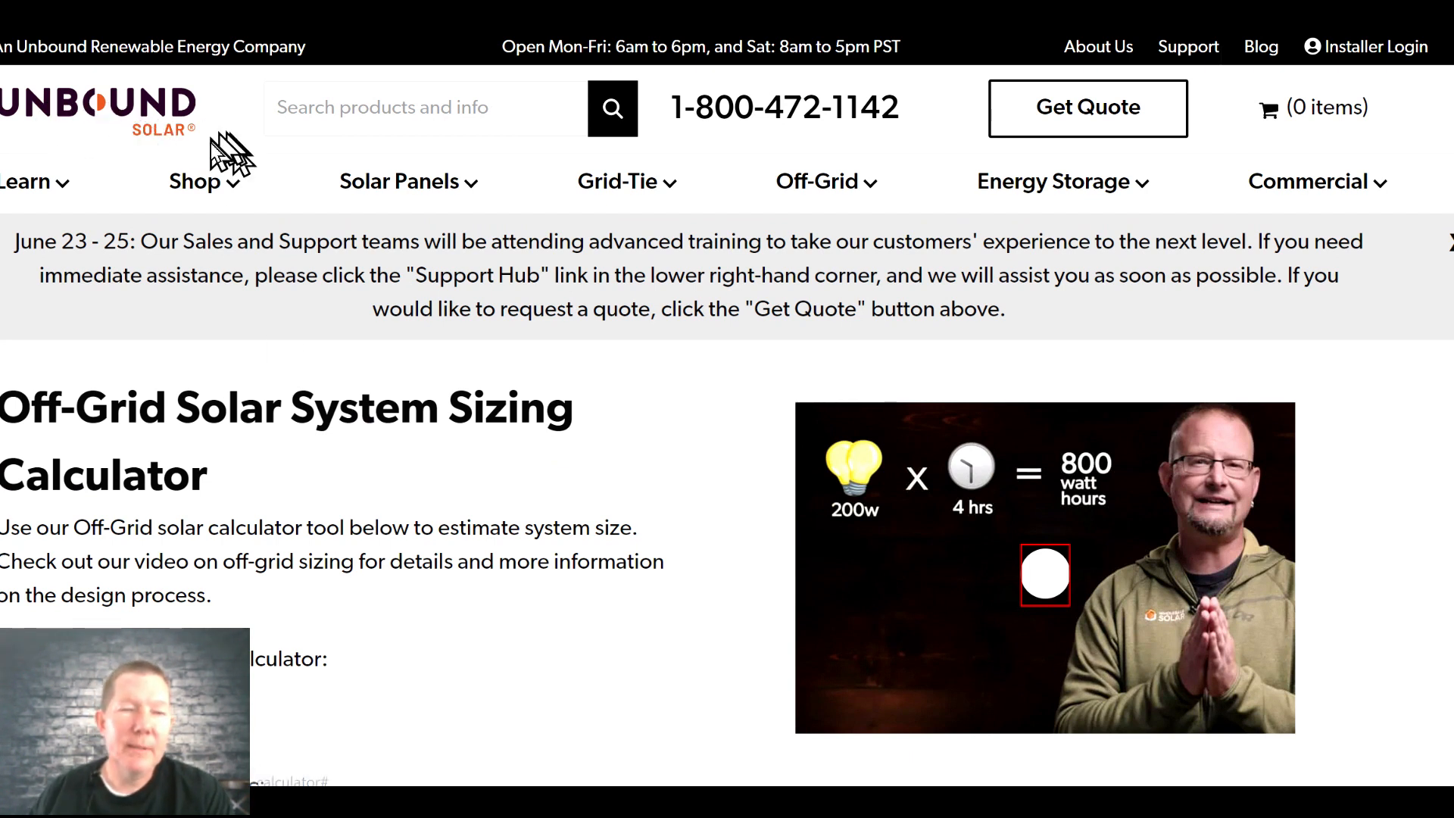
pyautogui.moveTo(212, 149)
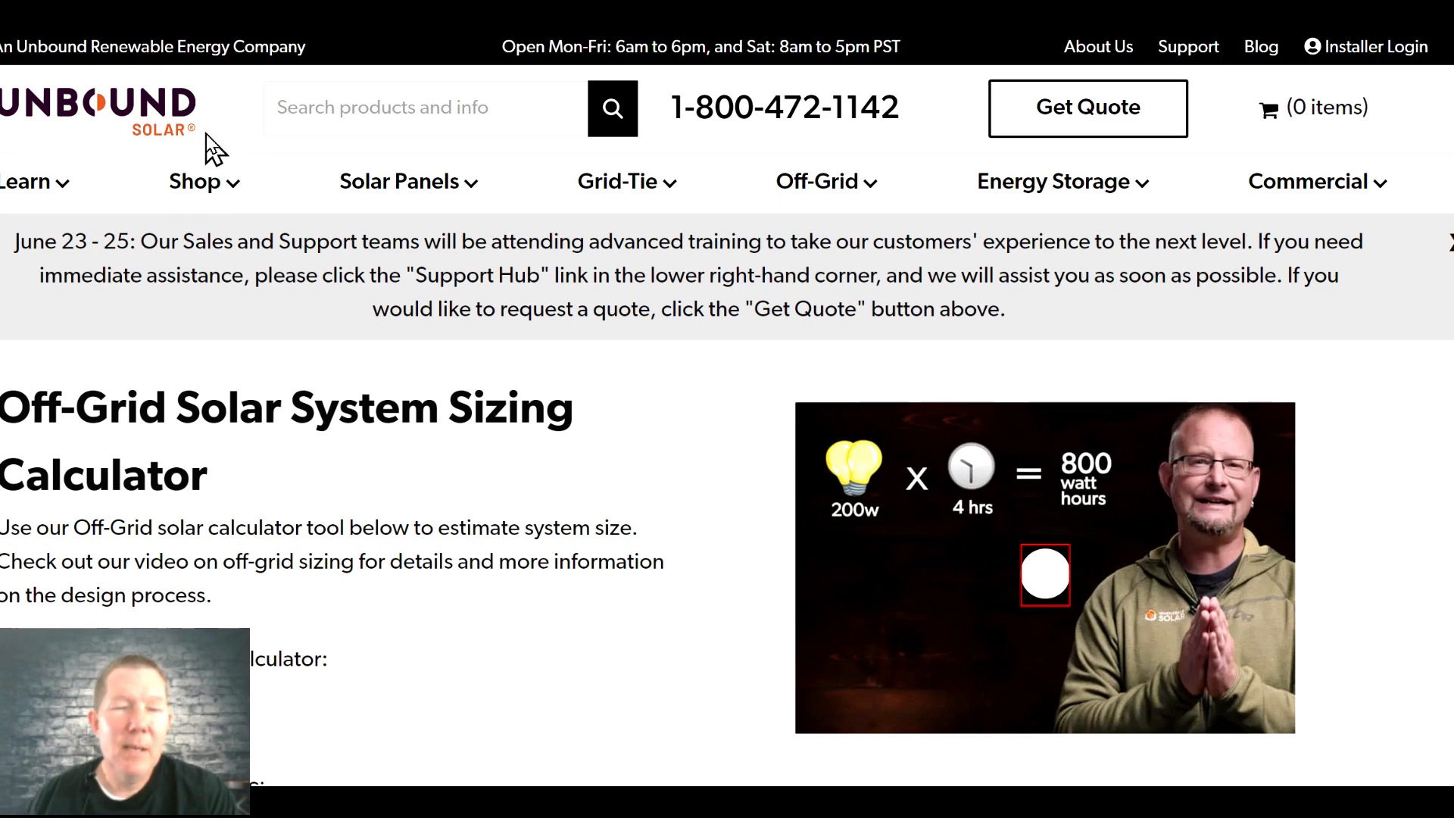
pyautogui.moveTo(337, 352)
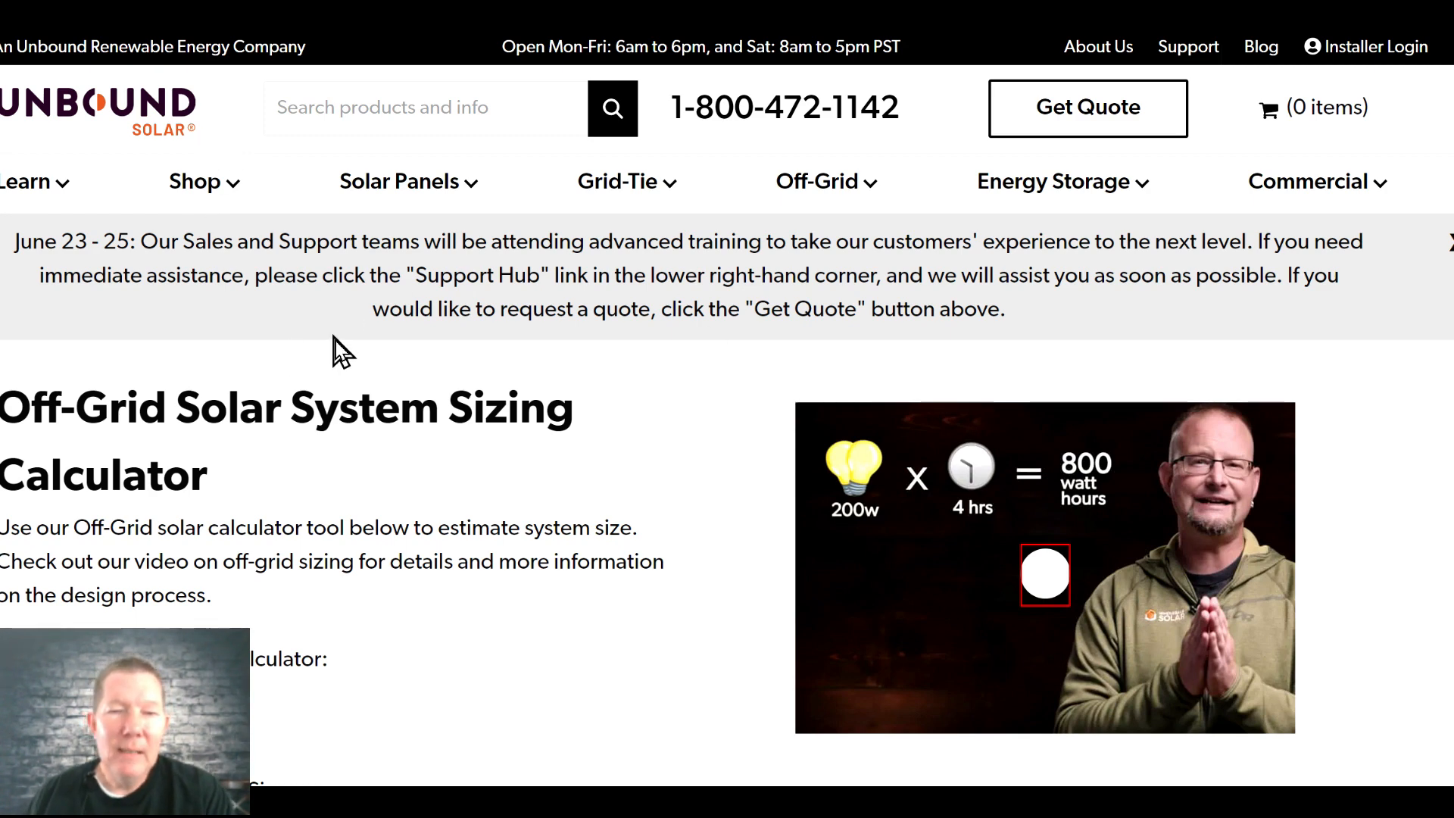
# - Scroll to the three usage steps and Step 1's zip code entry showing 54321
pyautogui.scroll(-3)
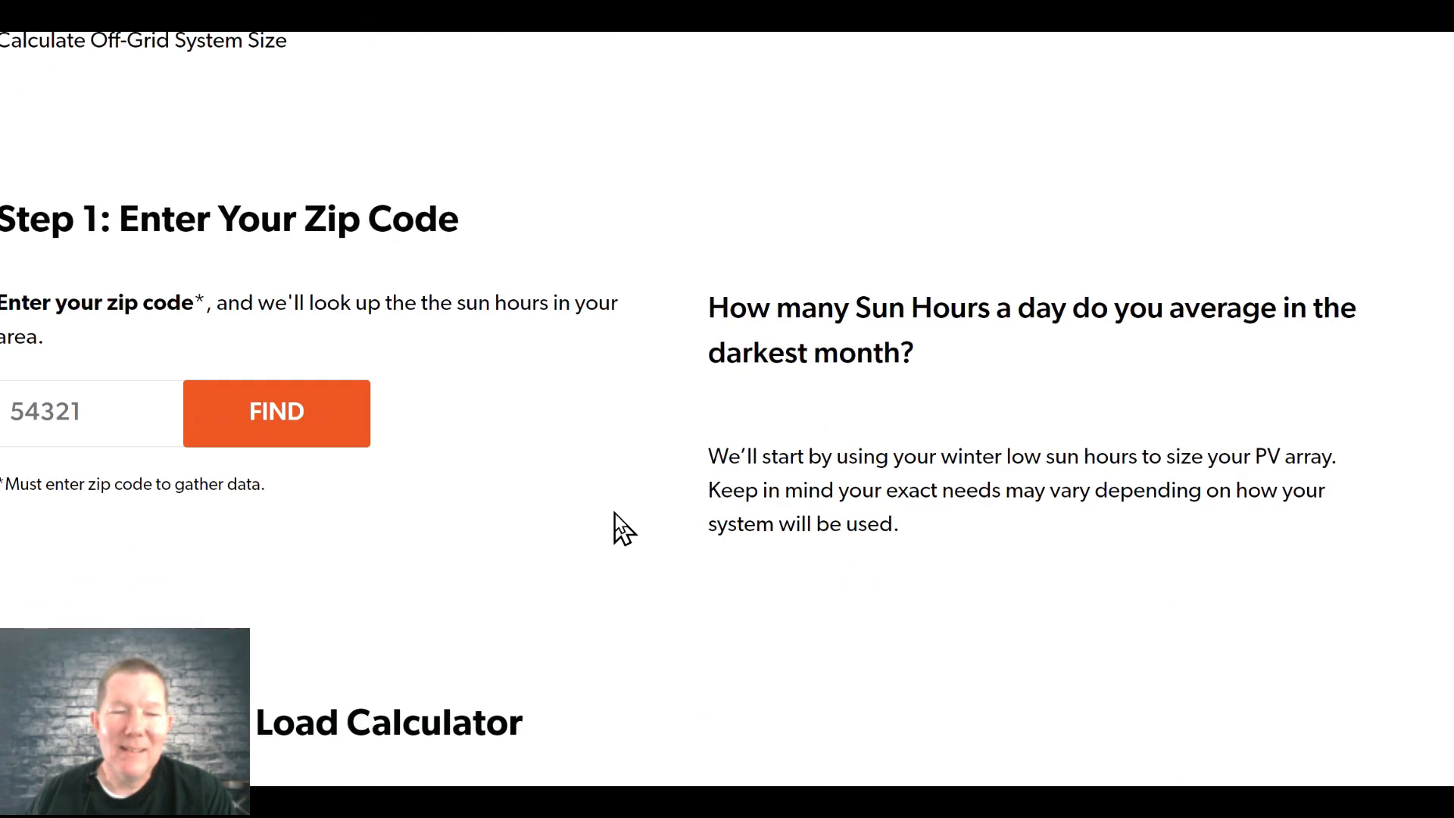
pyautogui.scroll(3)
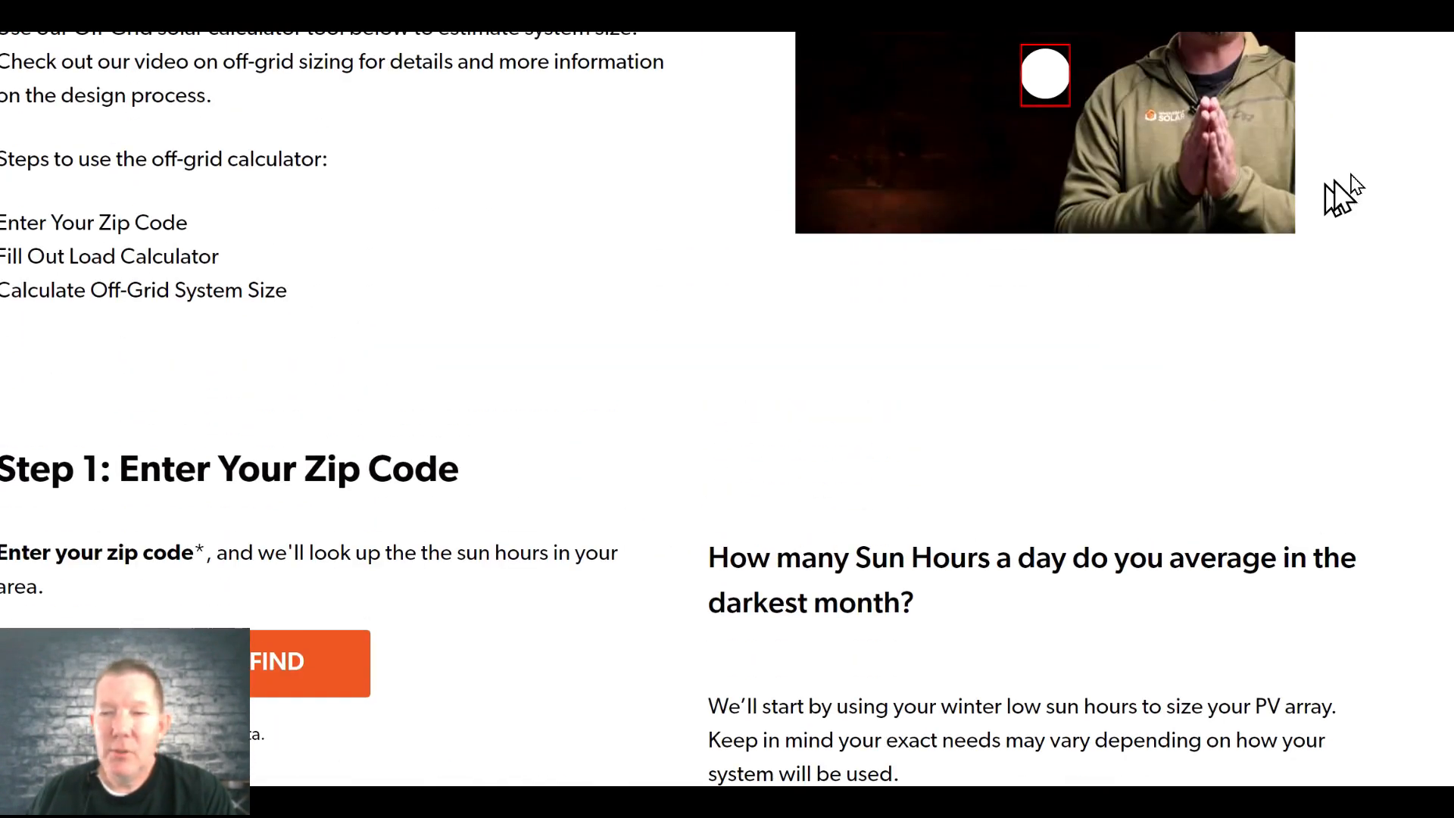
pyautogui.scroll(3)
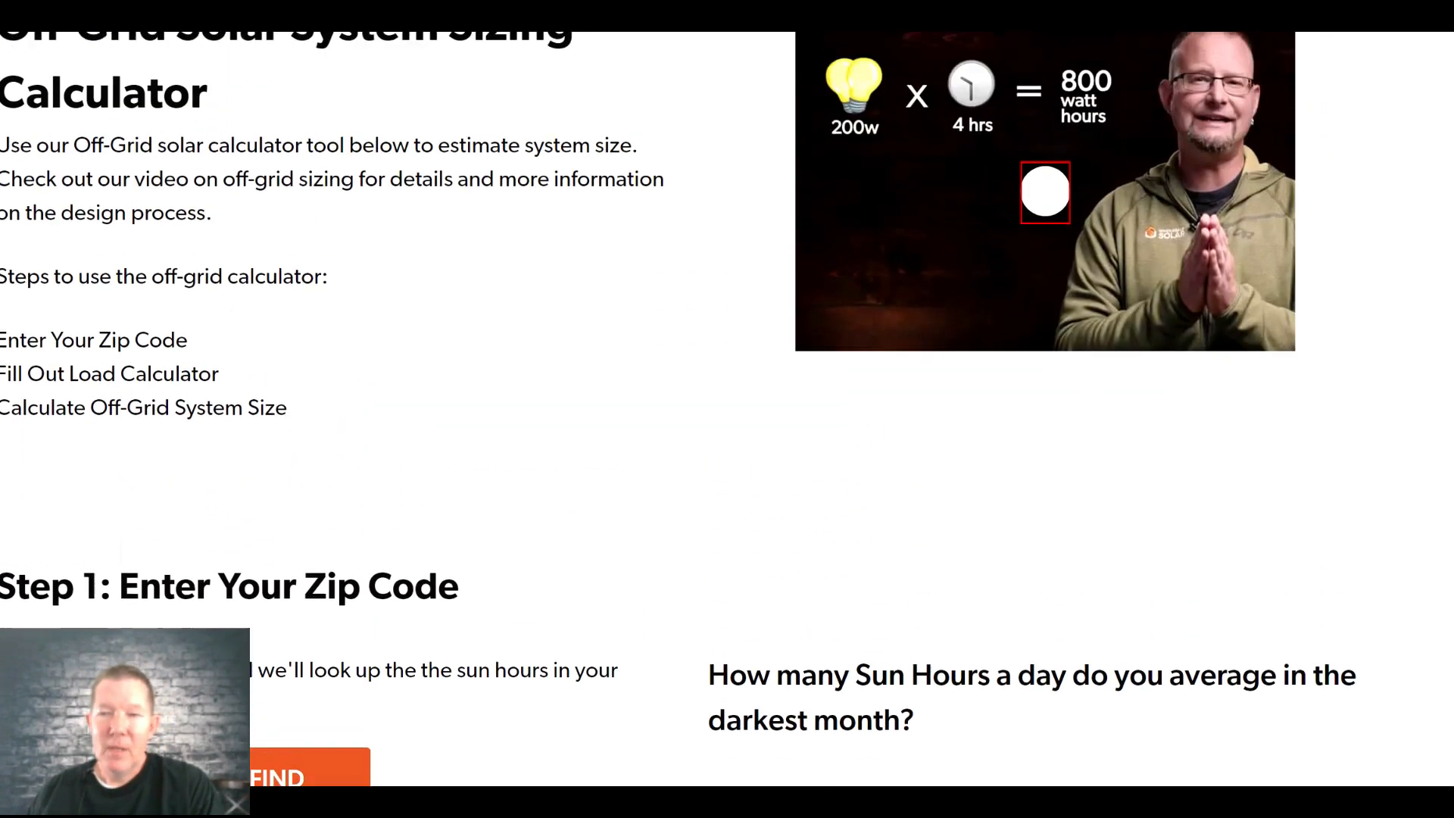
pyautogui.scroll(3)
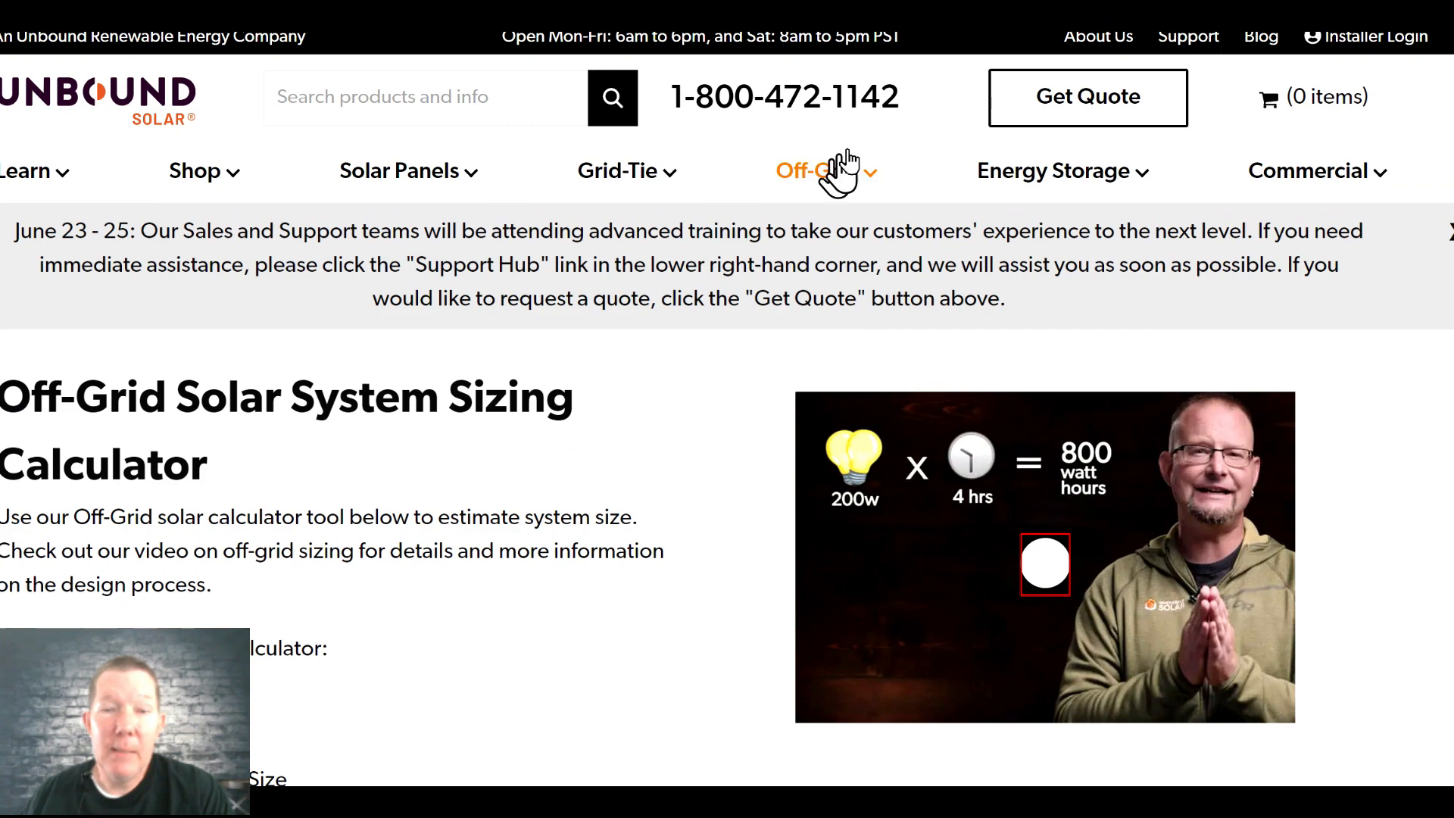
pyautogui.scroll(-3)
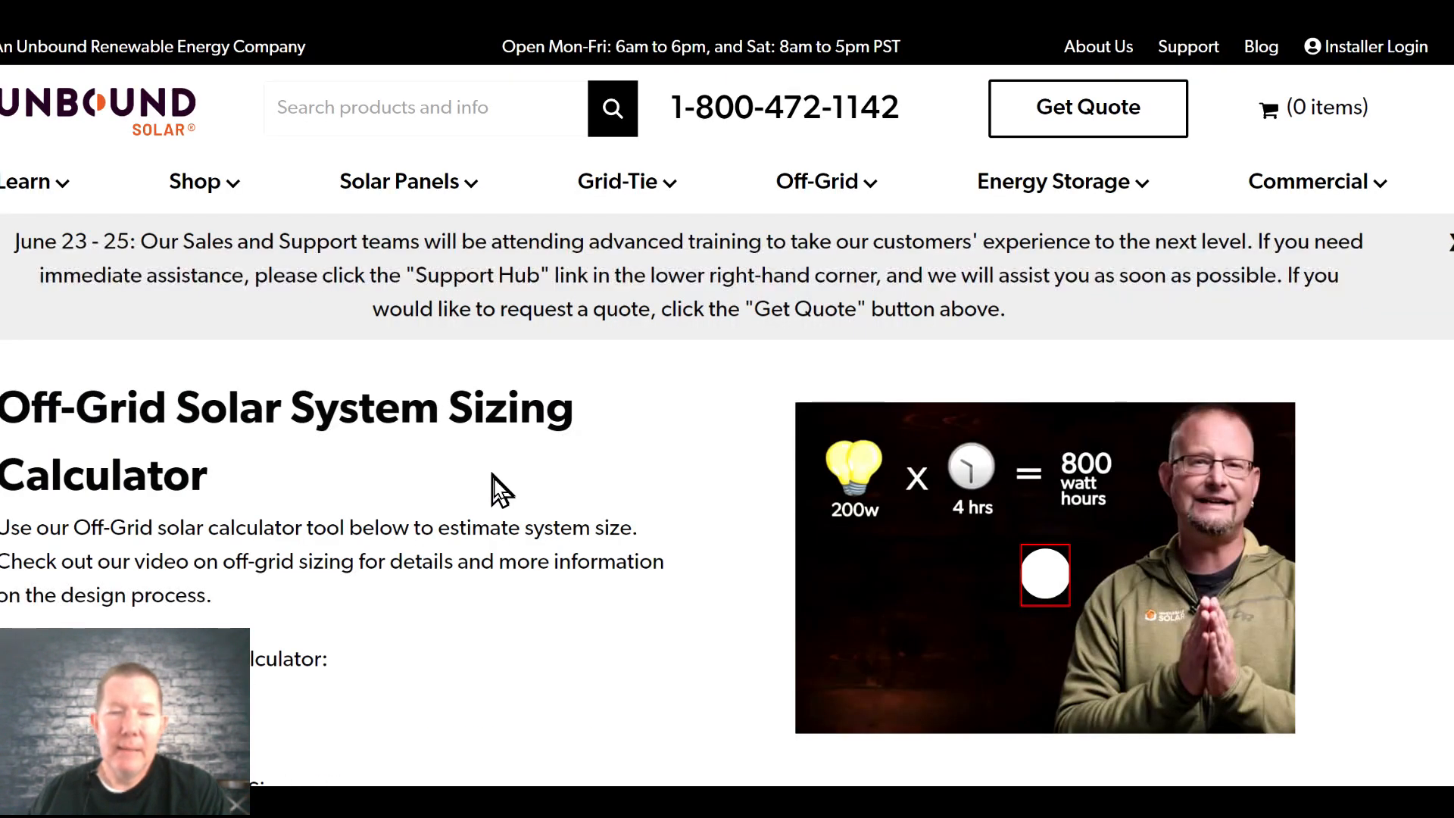
pyautogui.moveTo(1159, 398)
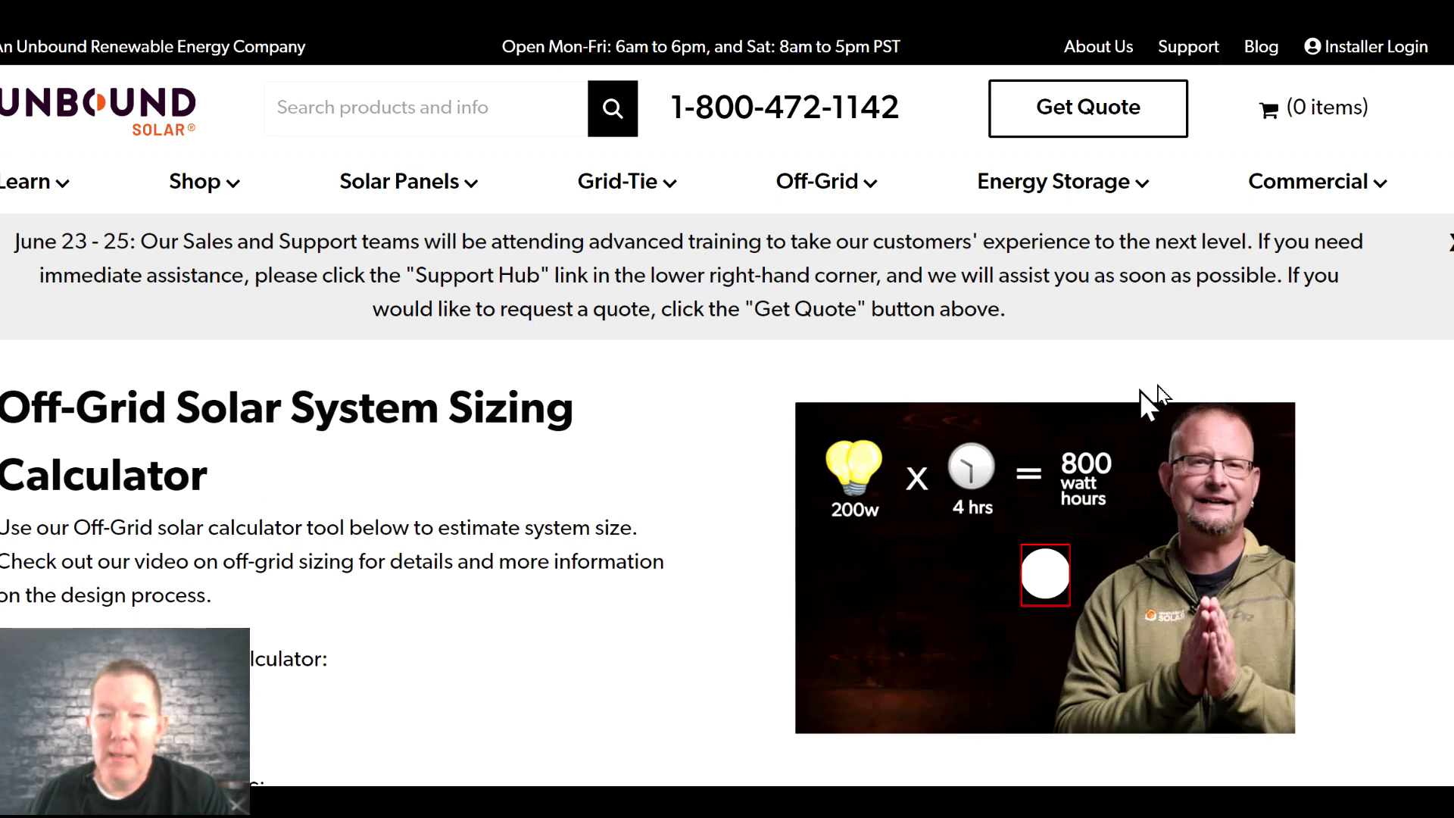
pyautogui.scroll(-3)
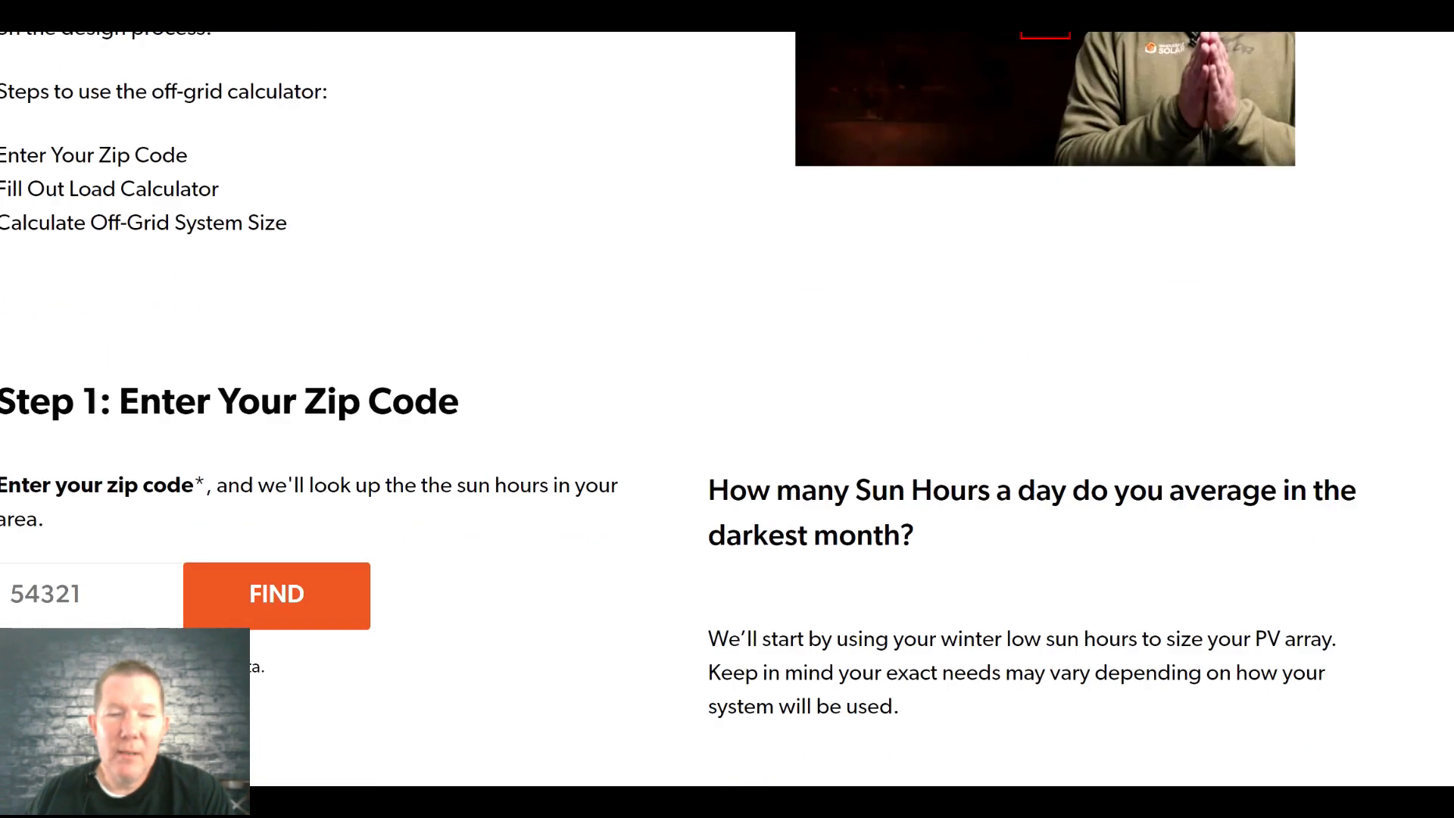